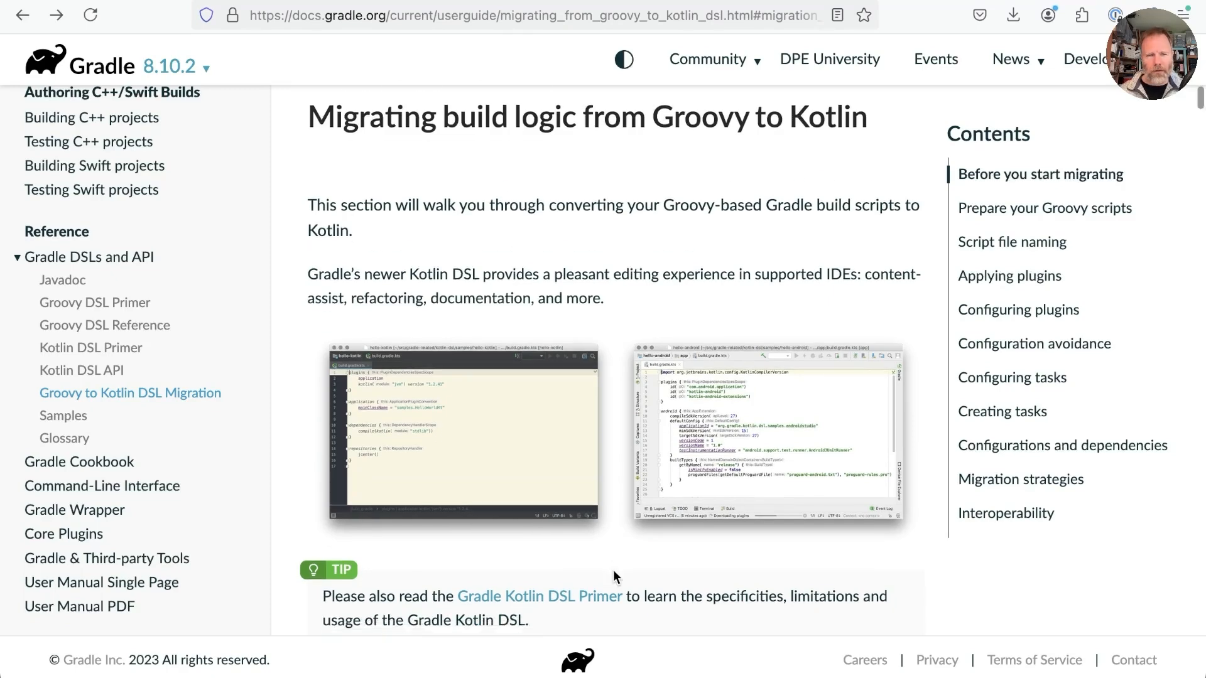
Jump to the Configuring tasks section of the Groovy-to-Kotlin migration guide.
{"action": "scroll", "scroll_direction": "down", "scroll_amount": 3}
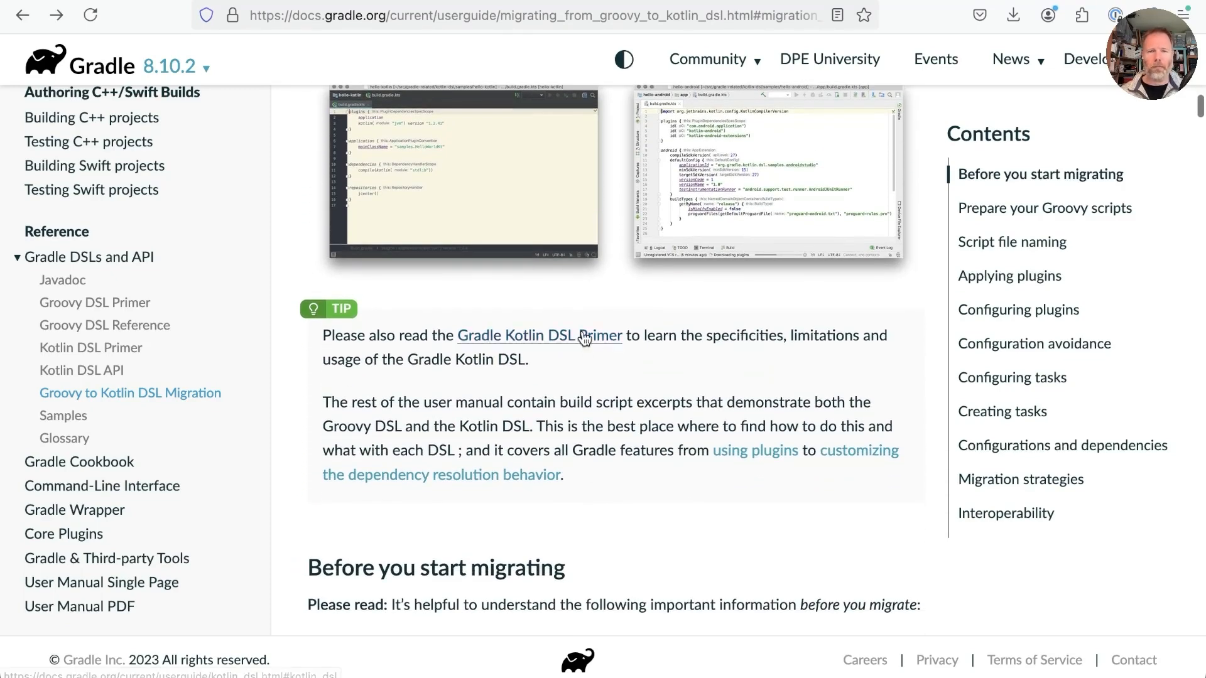
{"action": "mouse_move", "coordinate": [619, 387]}
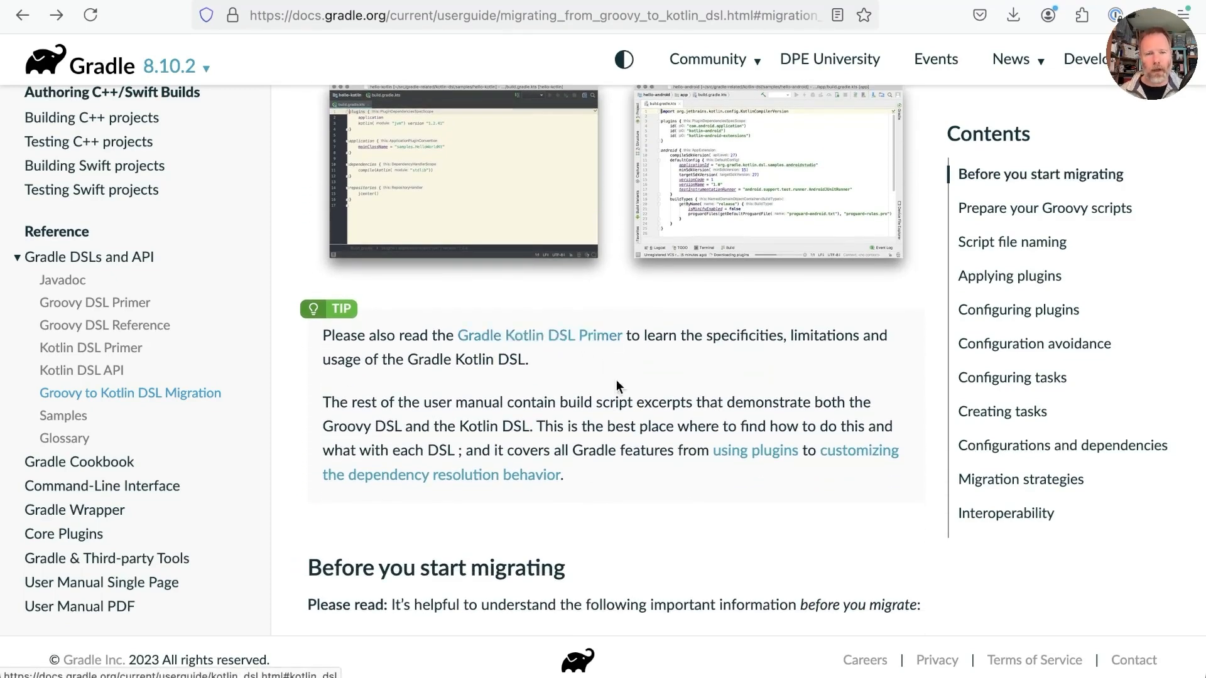
{"action": "scroll", "scroll_direction": "down", "scroll_amount": 3}
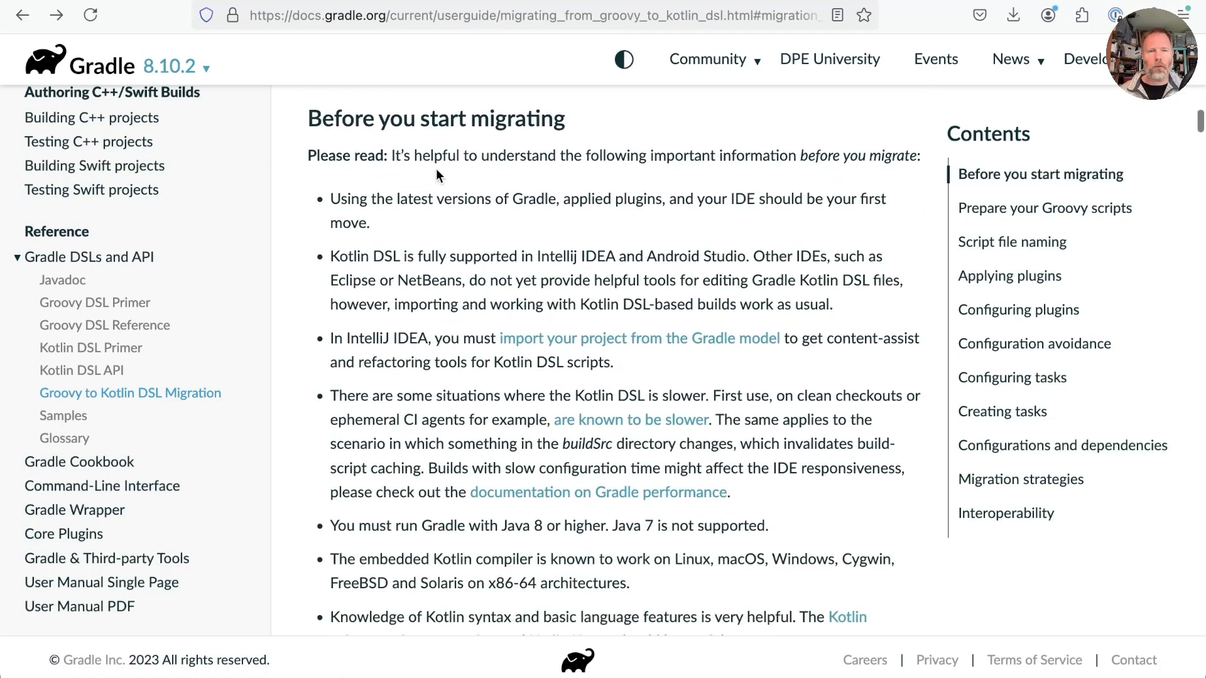
{"action": "mouse_move", "coordinate": [803, 557]}
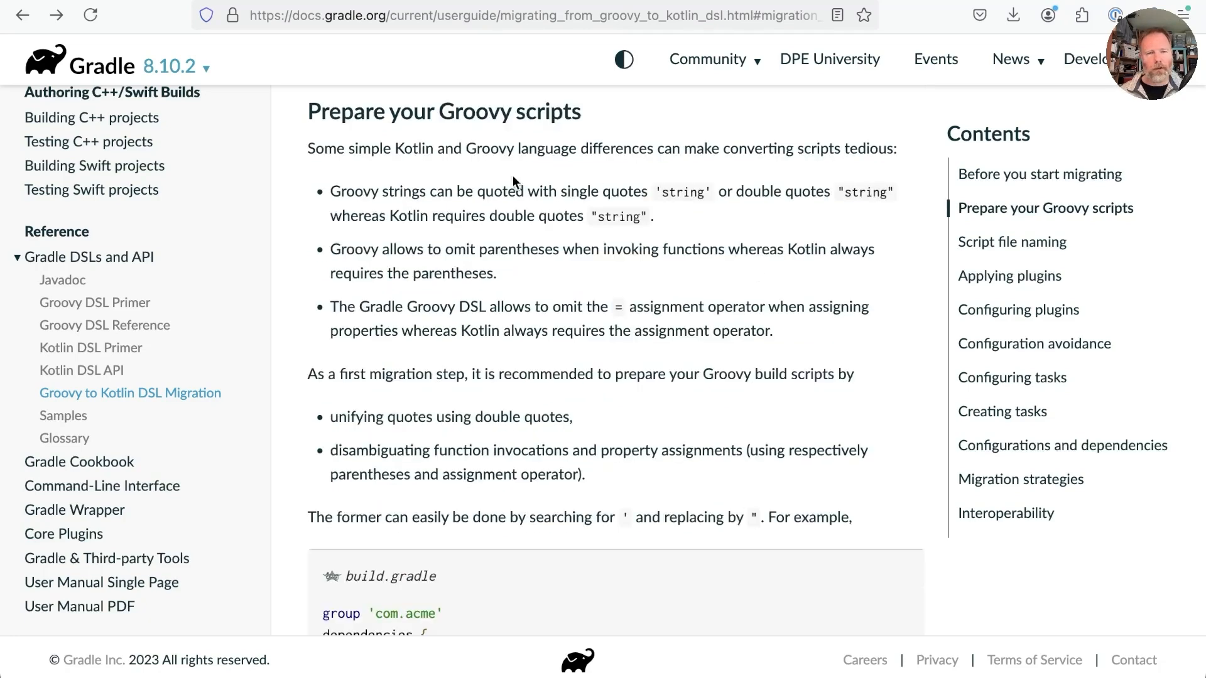
{"action": "mouse_move", "coordinate": [663, 430]}
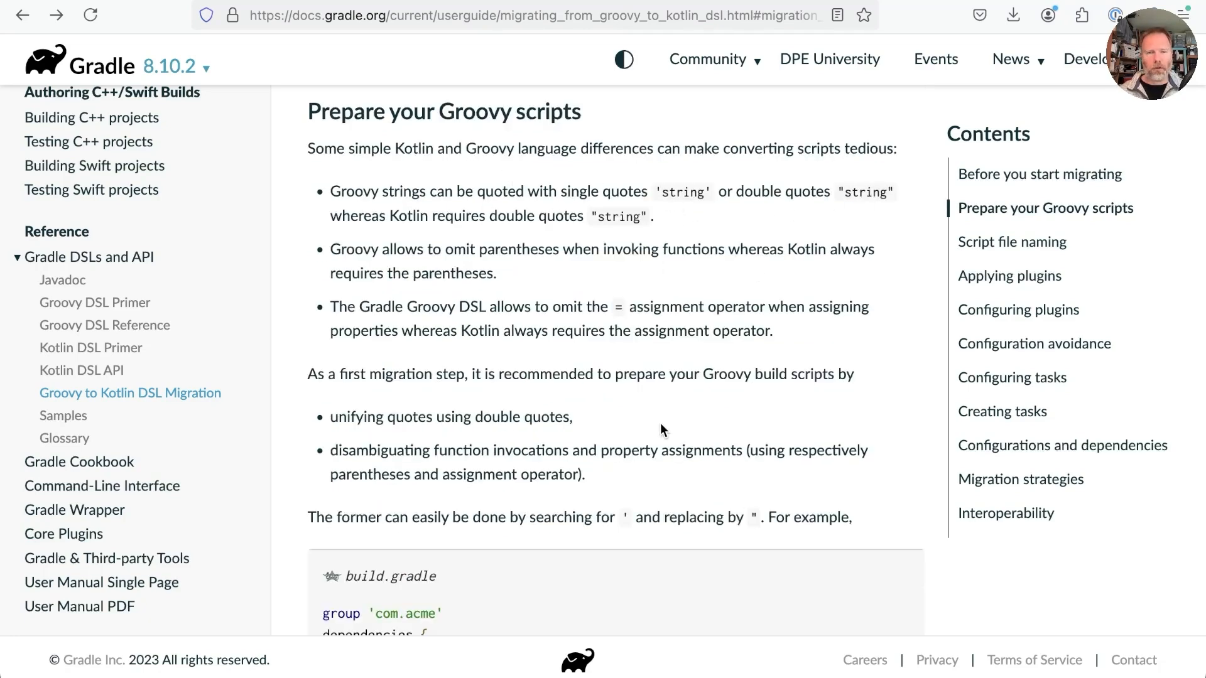
{"action": "scroll", "scroll_direction": "down", "scroll_amount": 3}
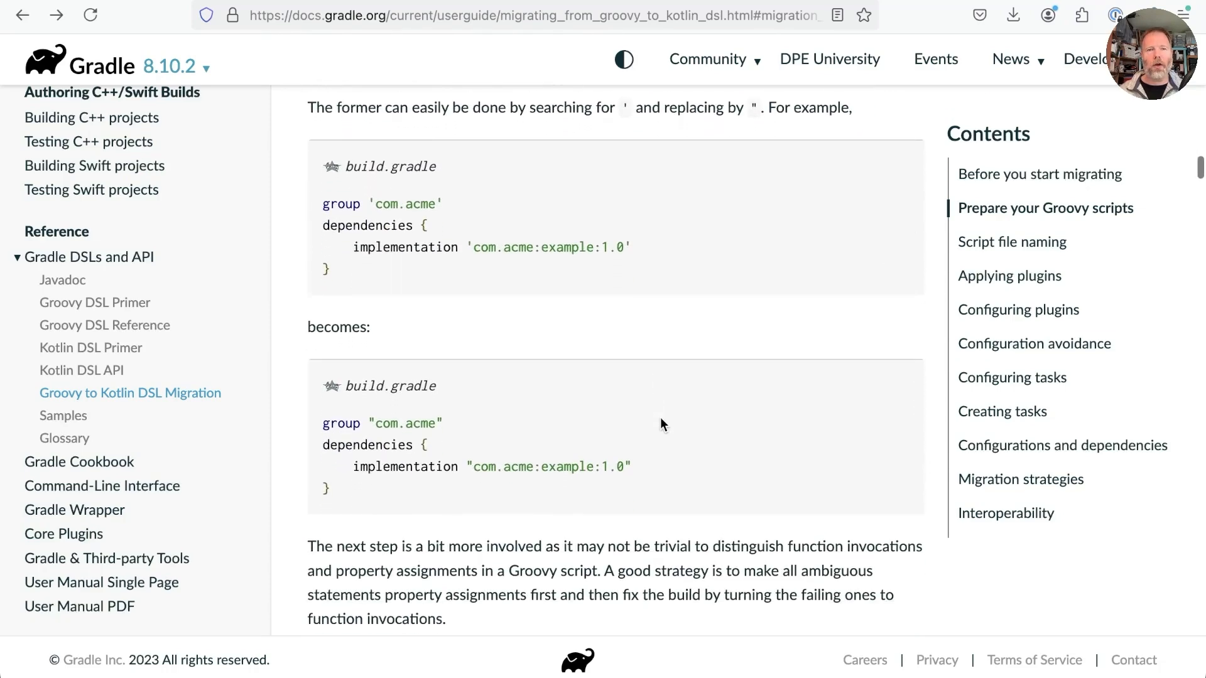
{"action": "scroll", "scroll_direction": "down", "scroll_amount": 3}
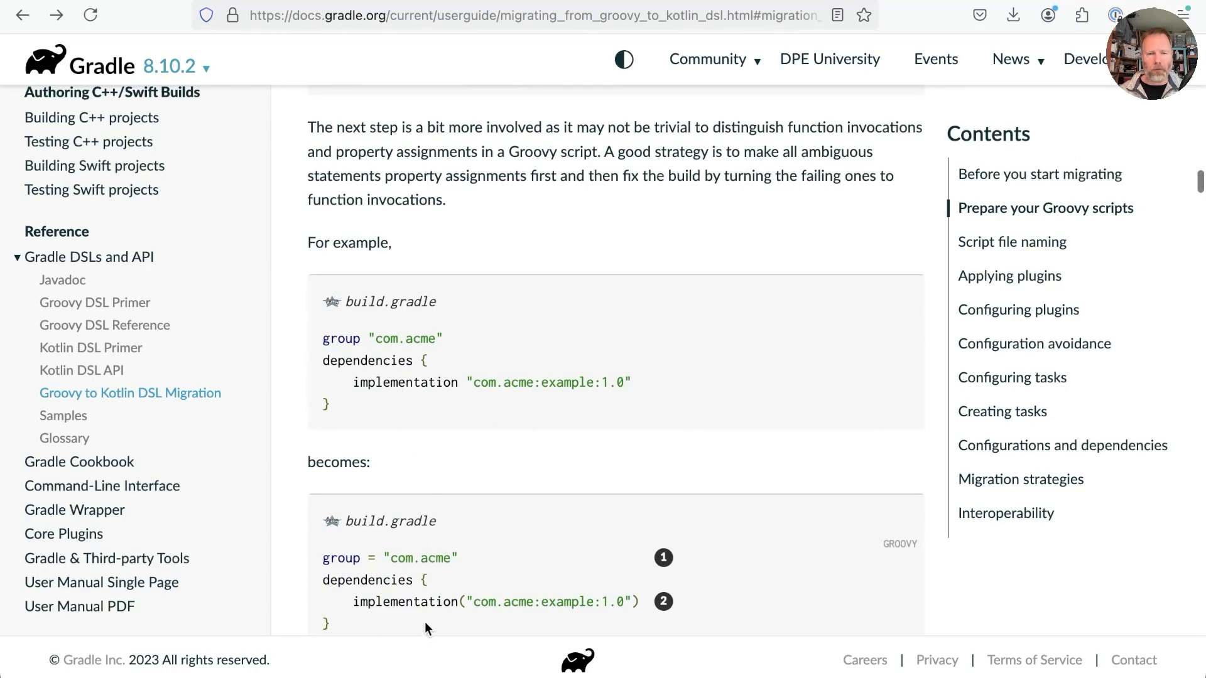
{"action": "left_click", "coordinate": [1012, 378]}
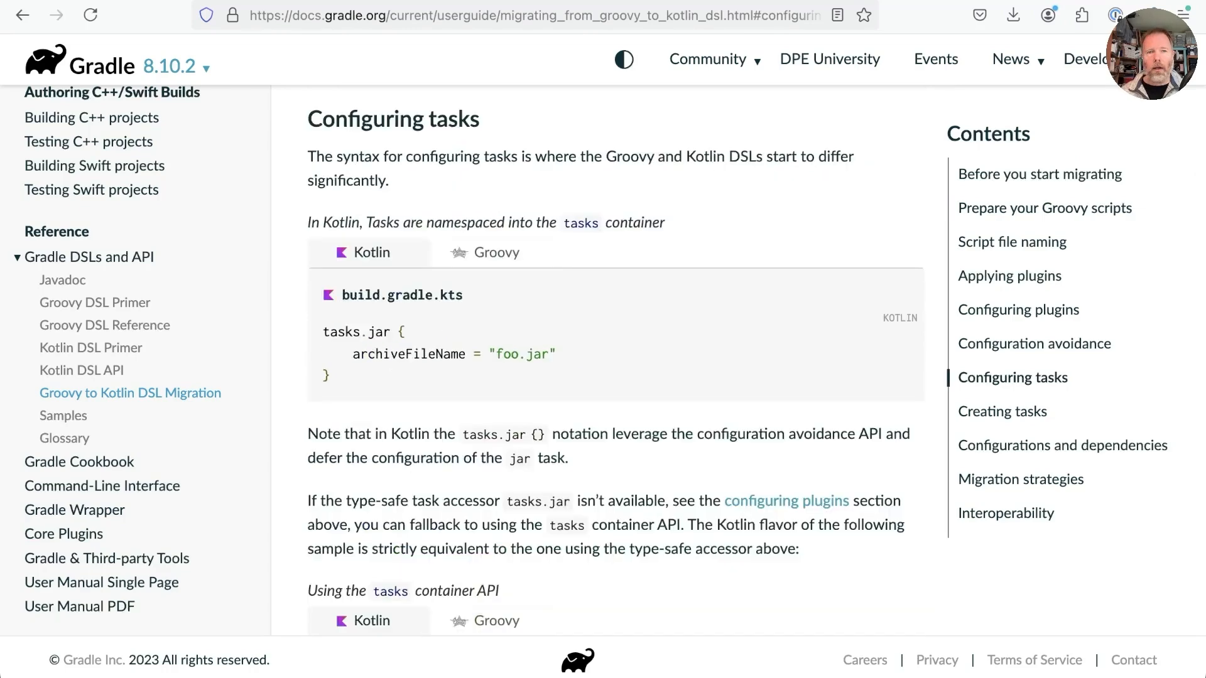
{"action": "mouse_move", "coordinate": [431, 197]}
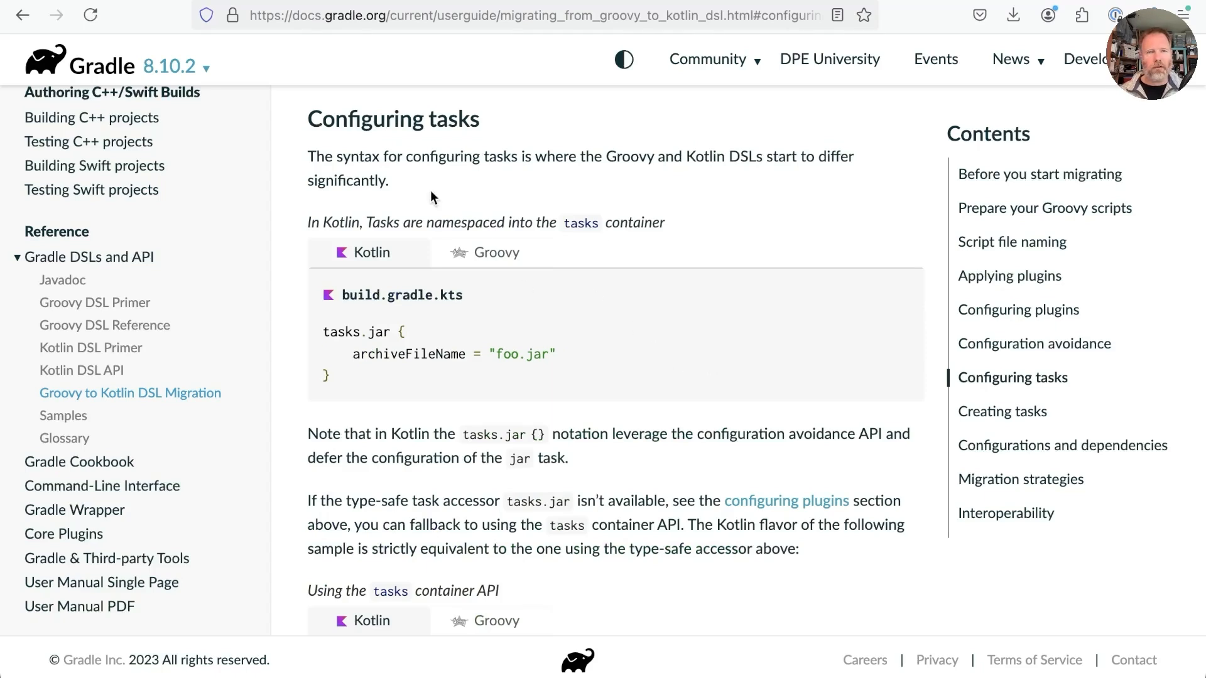
Show the Groovy versions of the tasks container code samples.
{"action": "scroll", "scroll_direction": "down", "scroll_amount": 3}
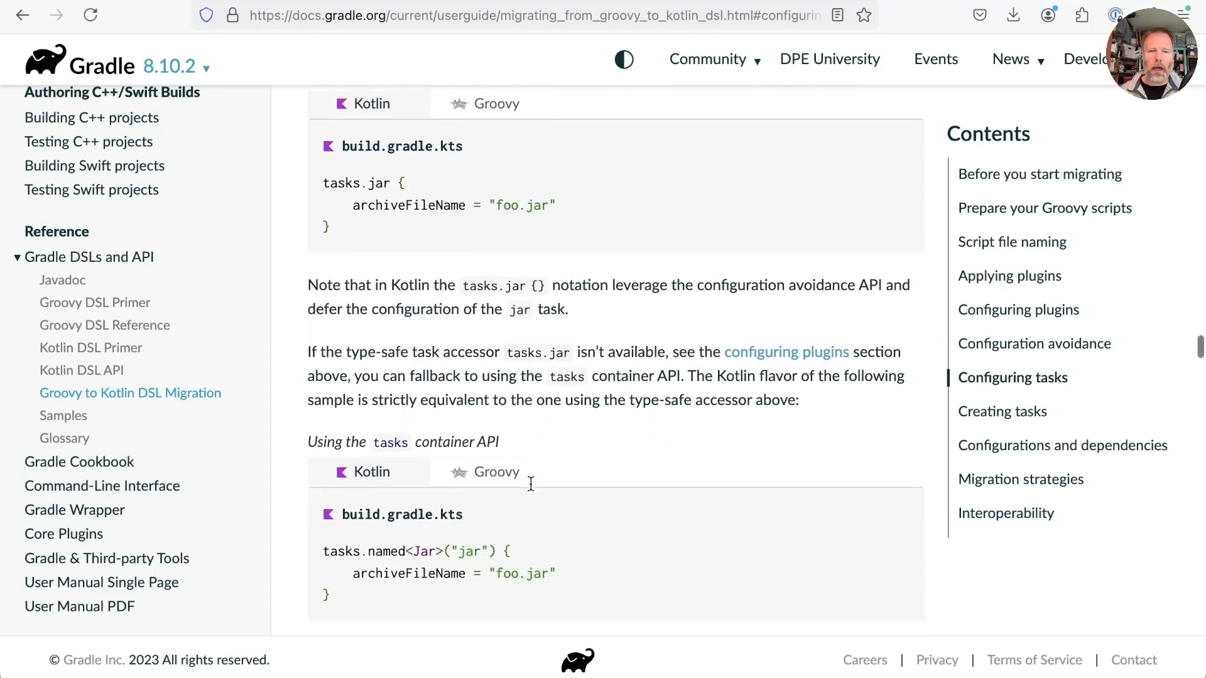
{"action": "scroll", "scroll_direction": "down", "scroll_amount": 3}
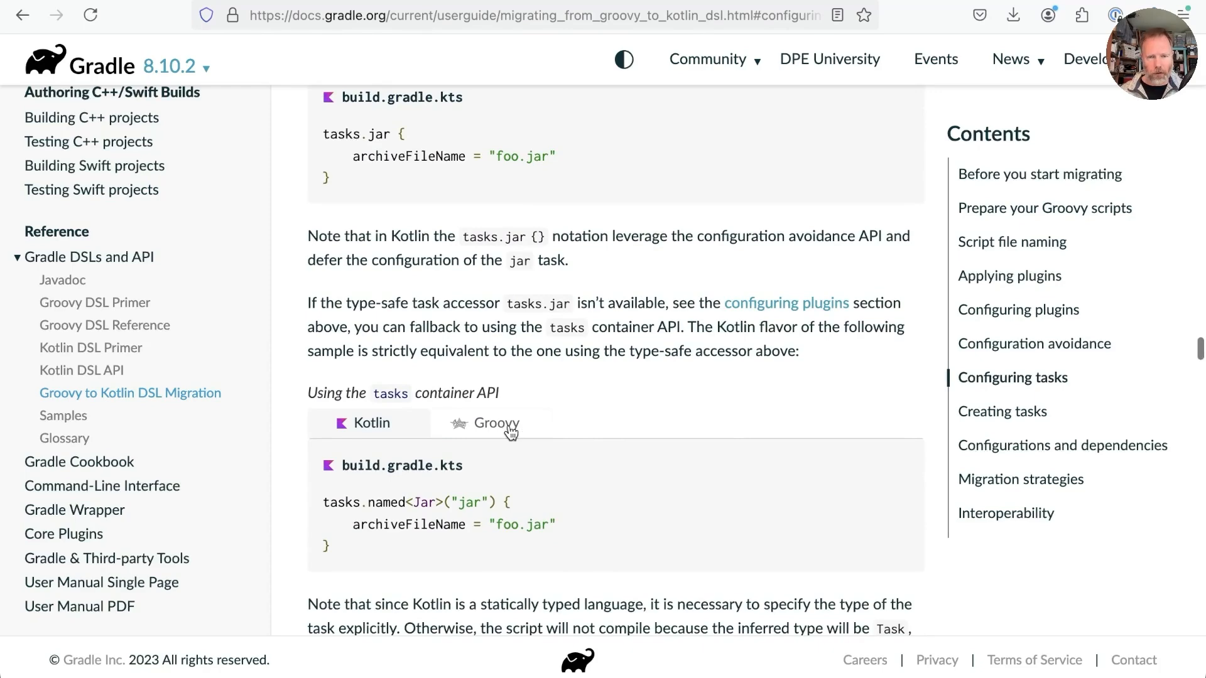
{"action": "mouse_move", "coordinate": [369, 423]}
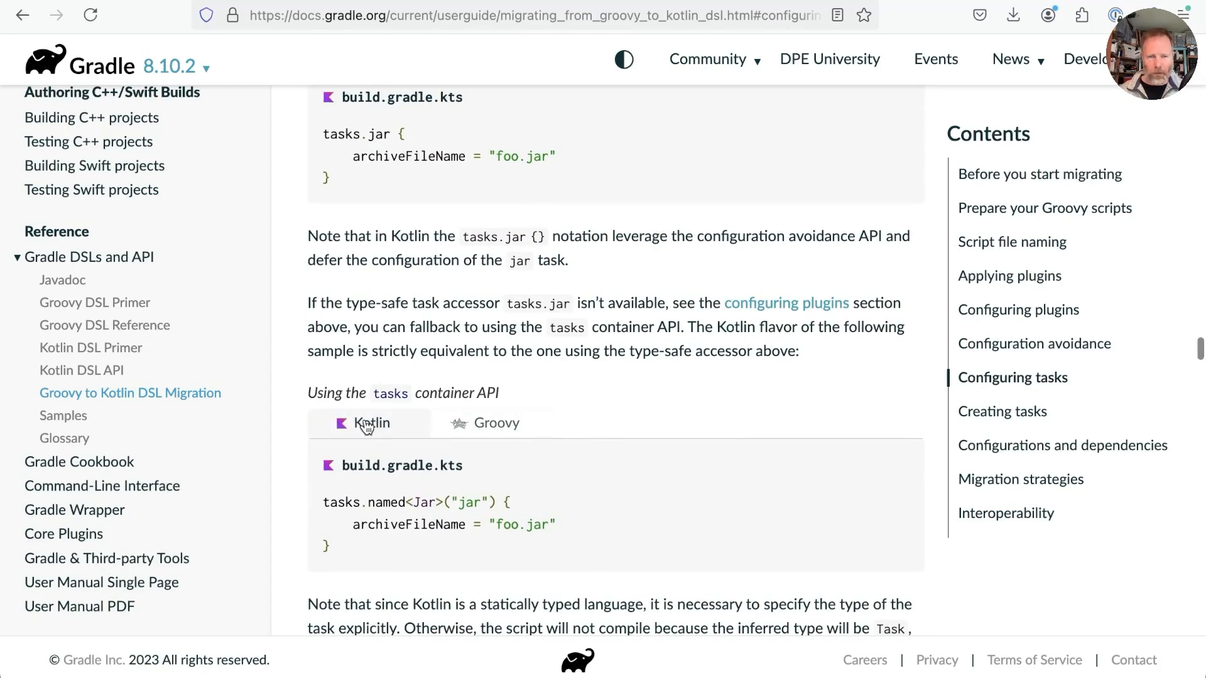
{"action": "left_click", "coordinate": [498, 423]}
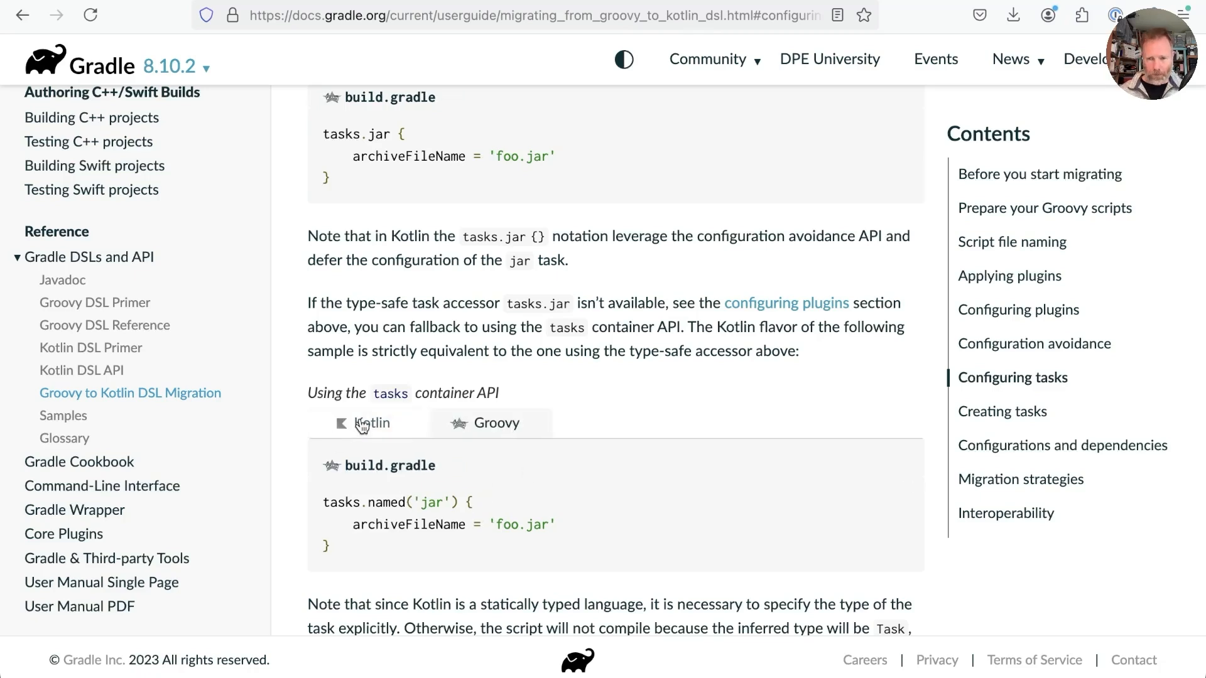
{"action": "mouse_move", "coordinate": [707, 406]}
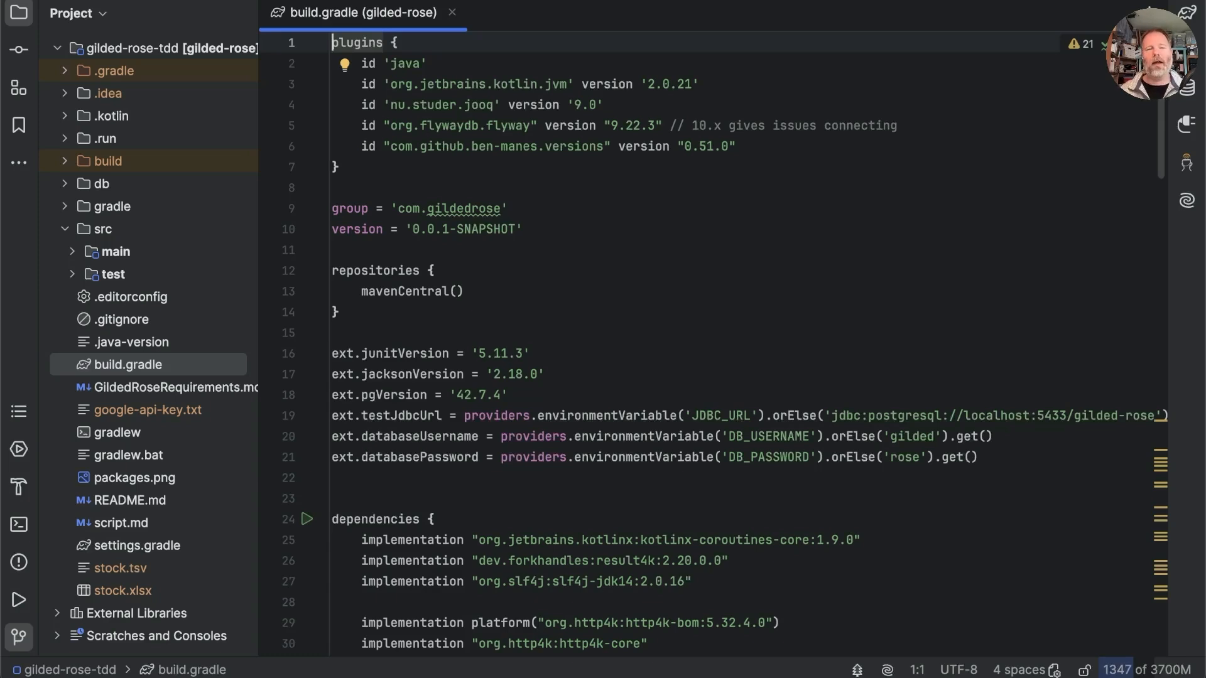
Start a new AI Assistant chat from build.gradle asking to convert the Gradle build from Groovy to the Kotlin DSL.
{"action": "left_click", "coordinate": [429, 63]}
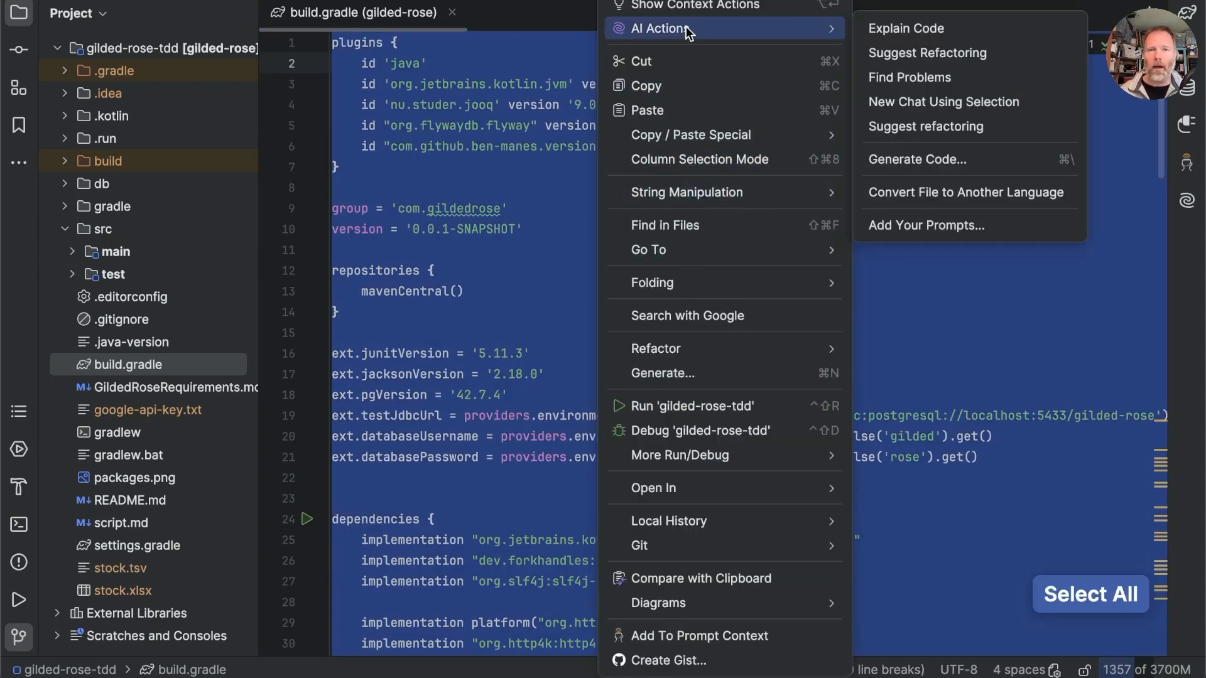
{"action": "mouse_move", "coordinate": [943, 101]}
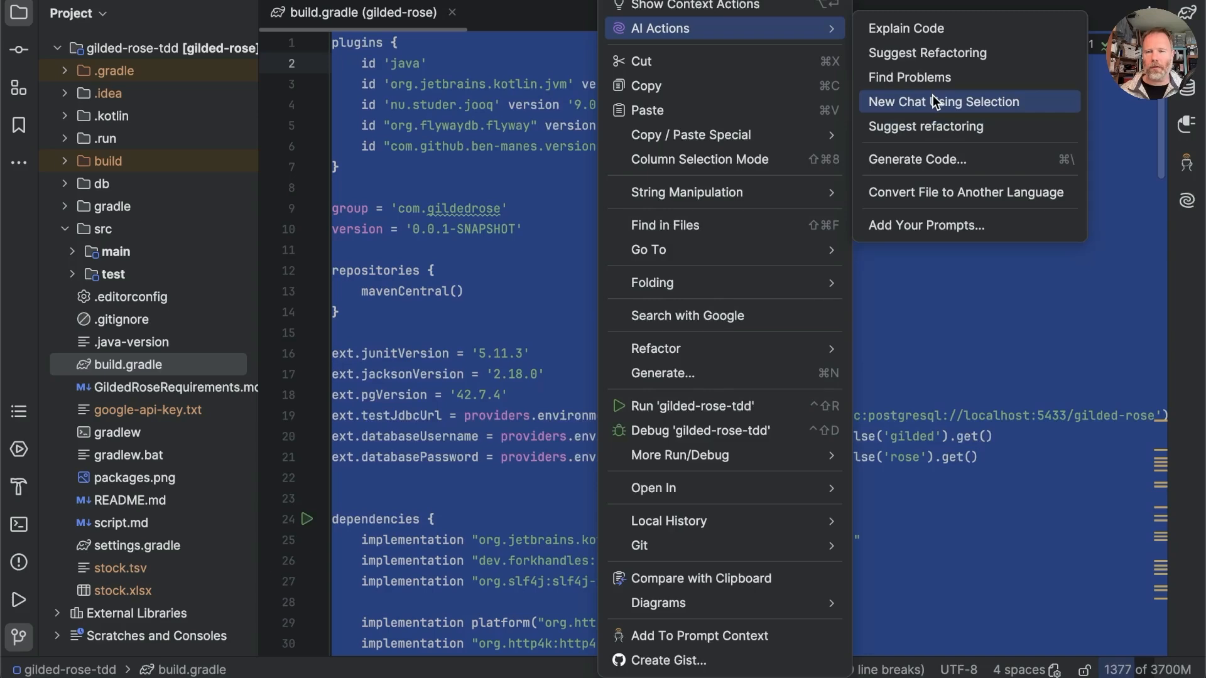
{"action": "left_click", "coordinate": [941, 102]}
{"action": "type", "text": "Please convert the follo"}
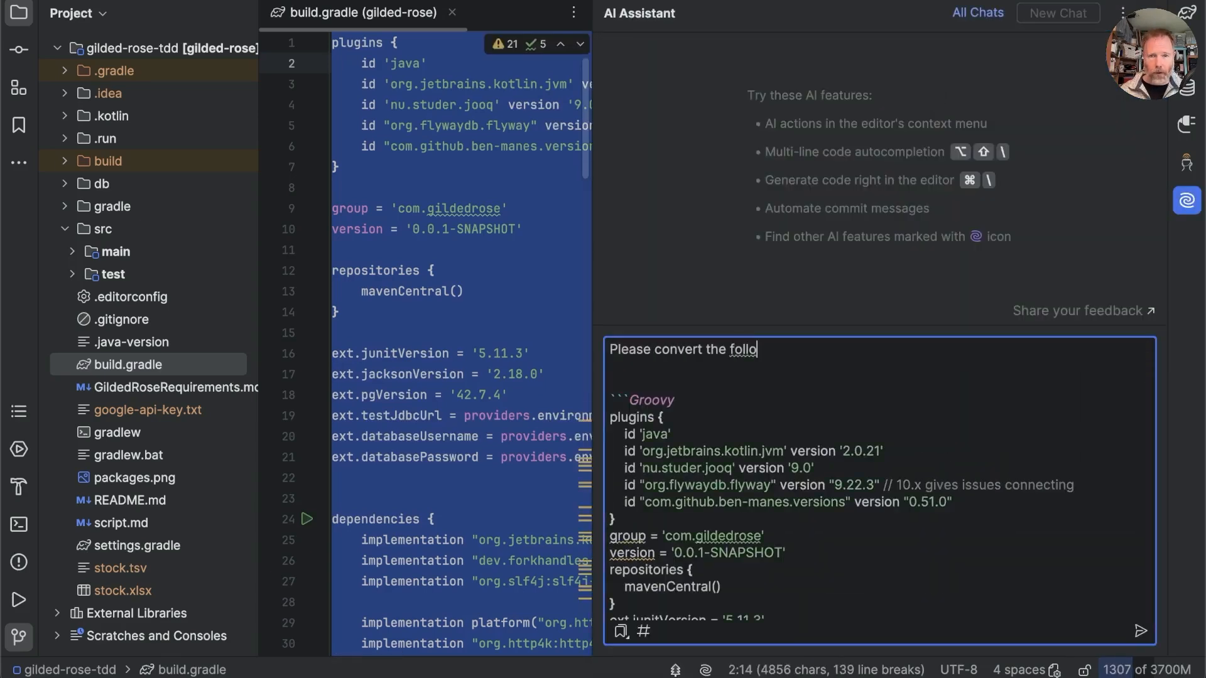
{"action": "type", "text": "wing gradle build from groovy"}
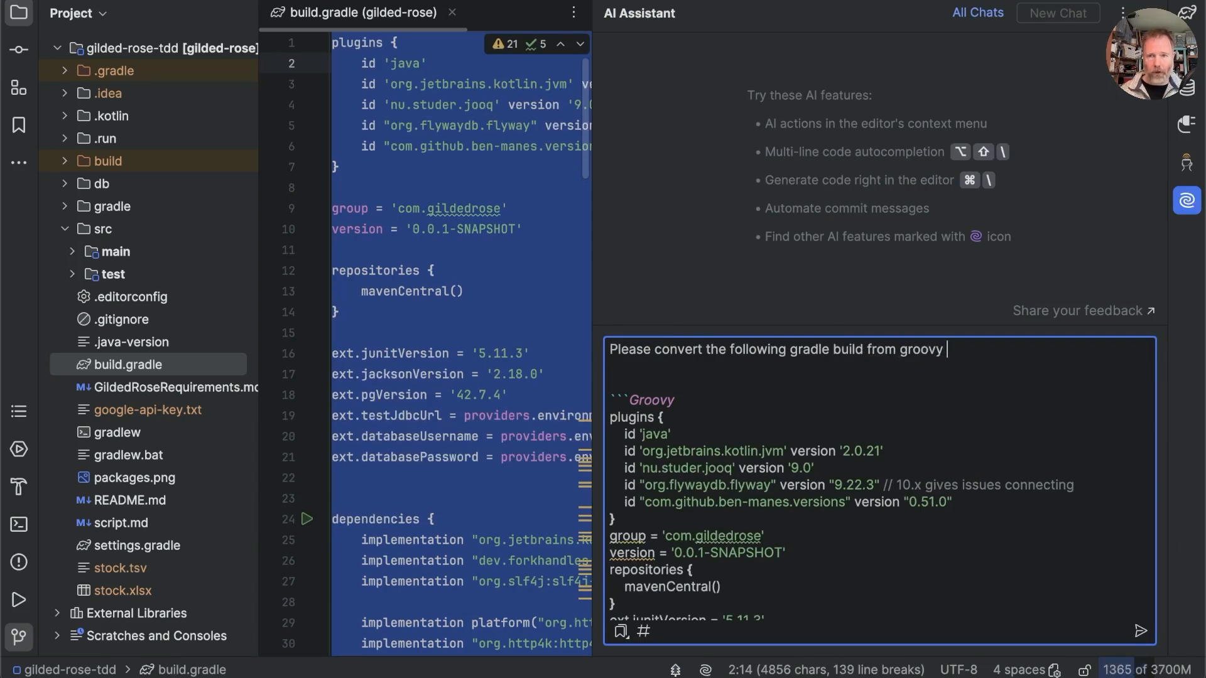
{"action": "type", "text": "to the kotlin dsl"}
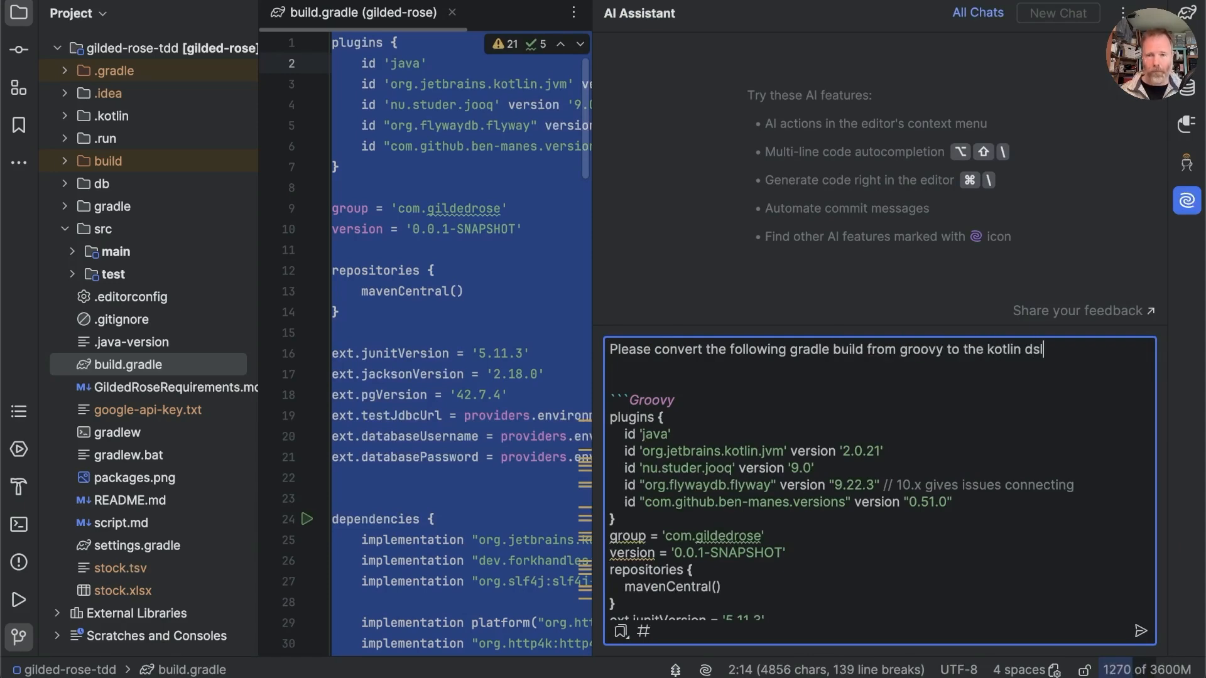
{"action": "left_click", "coordinate": [1141, 631]}
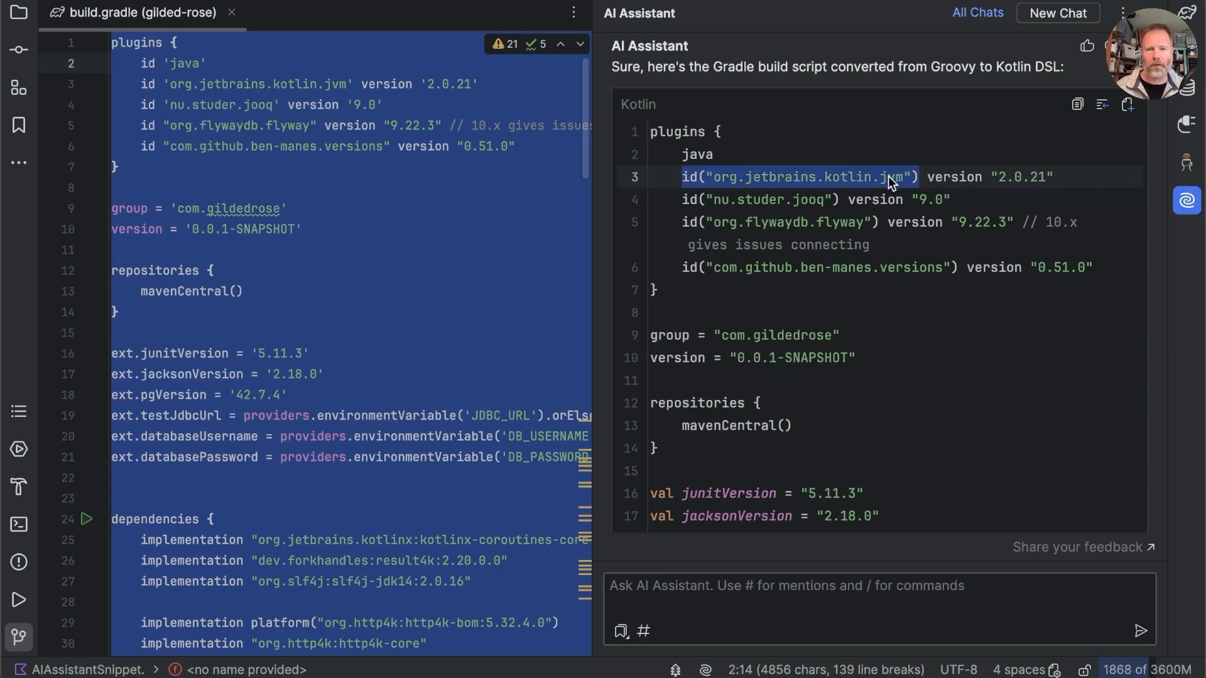
Save the AI's whole converted Kotlin DSL script as build2.kt and answer the Add File to Git prompt.
{"action": "scroll", "scroll_direction": "down", "scroll_amount": 3}
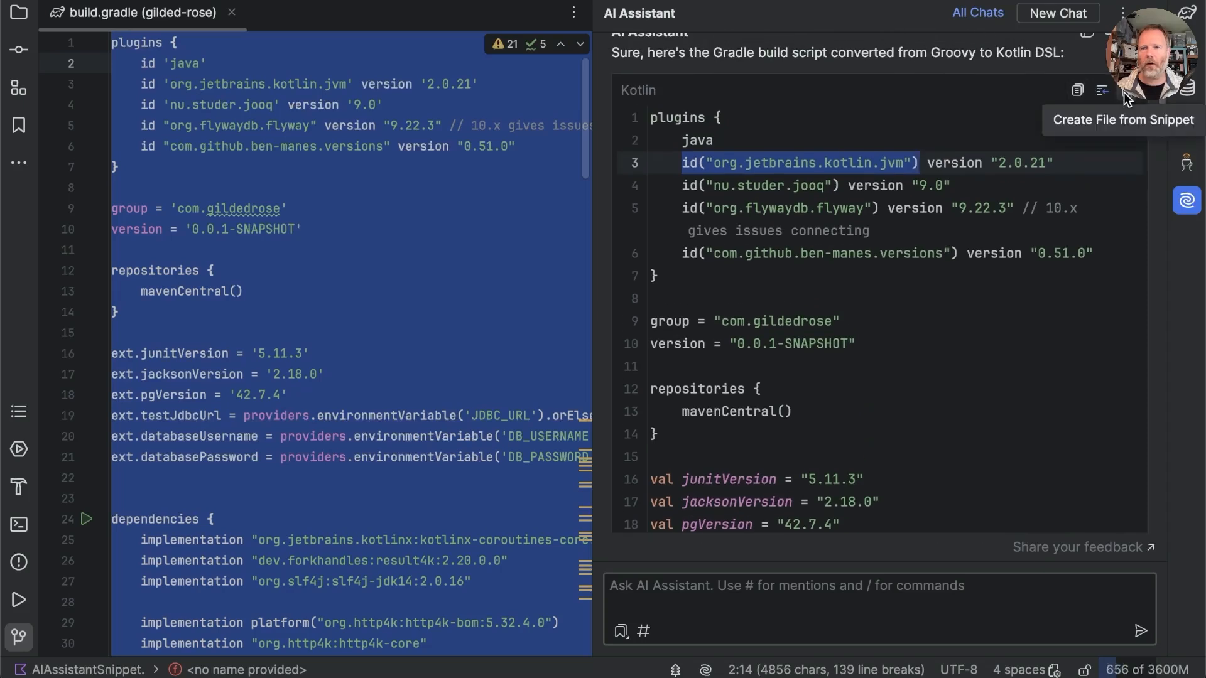
{"action": "left_click", "coordinate": [1102, 90]}
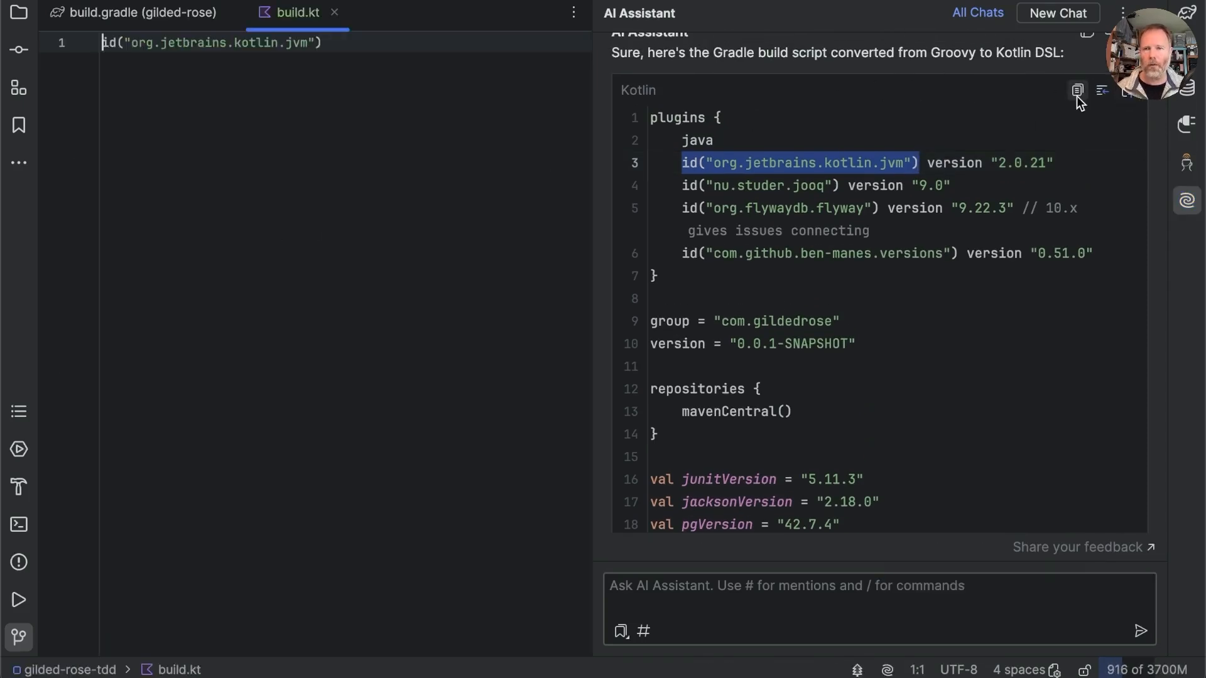
{"action": "left_click", "coordinate": [1101, 91]}
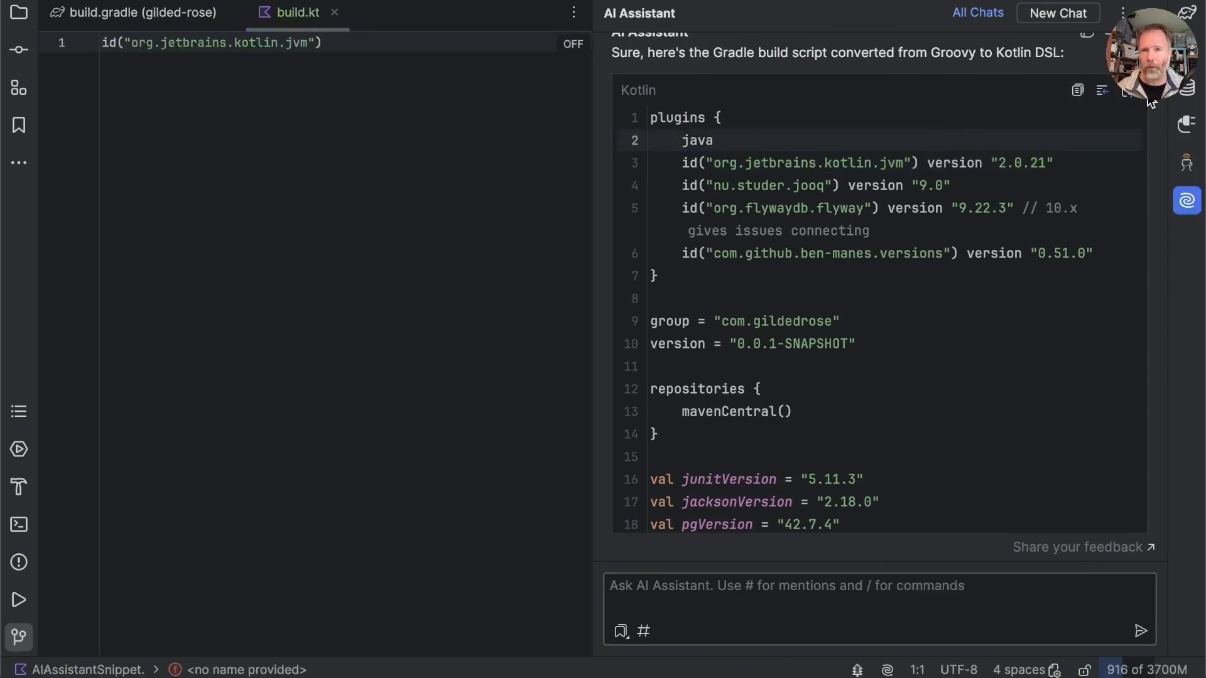
{"action": "left_click", "coordinate": [1015, 593]}
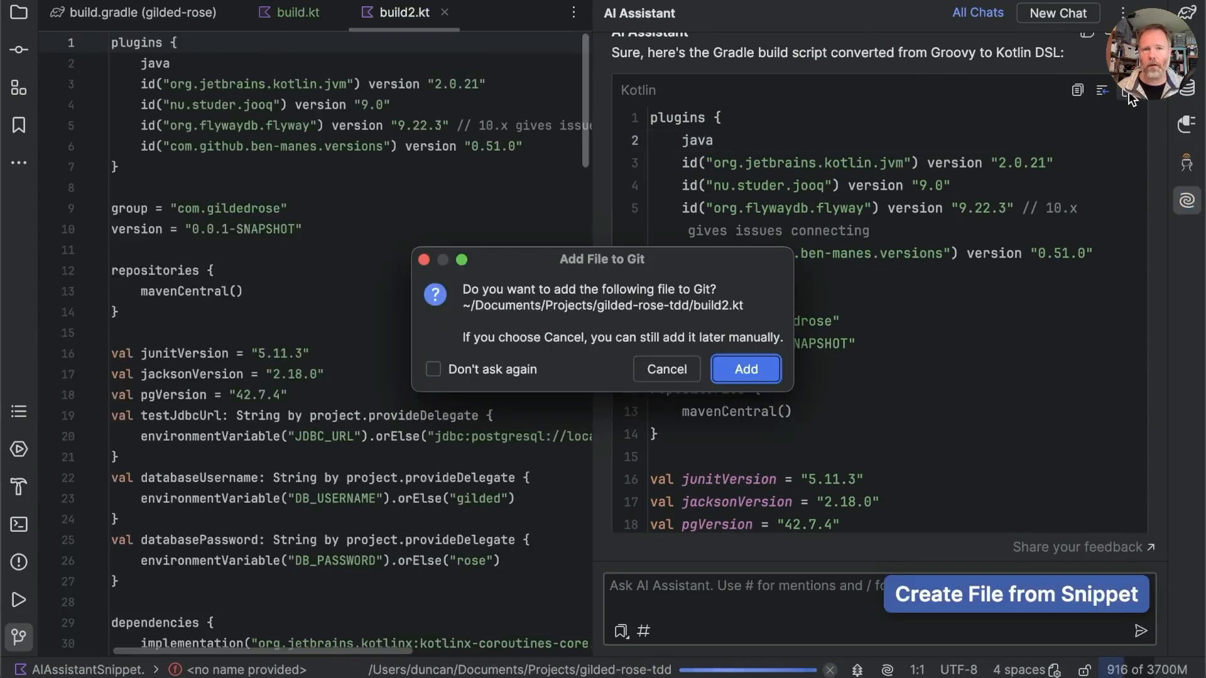
{"action": "left_click", "coordinate": [743, 369]}
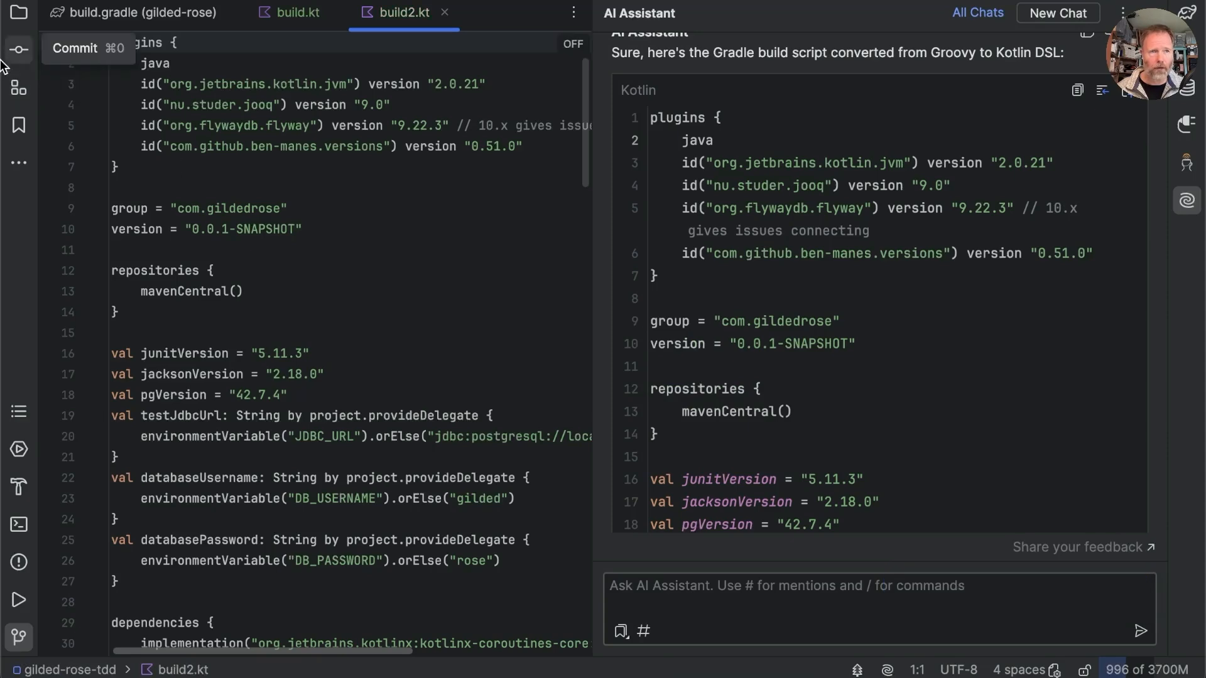
Rename build2.kt to build.gradle.kts via Refactor > Rename.
{"action": "right_click", "coordinate": [113, 387]}
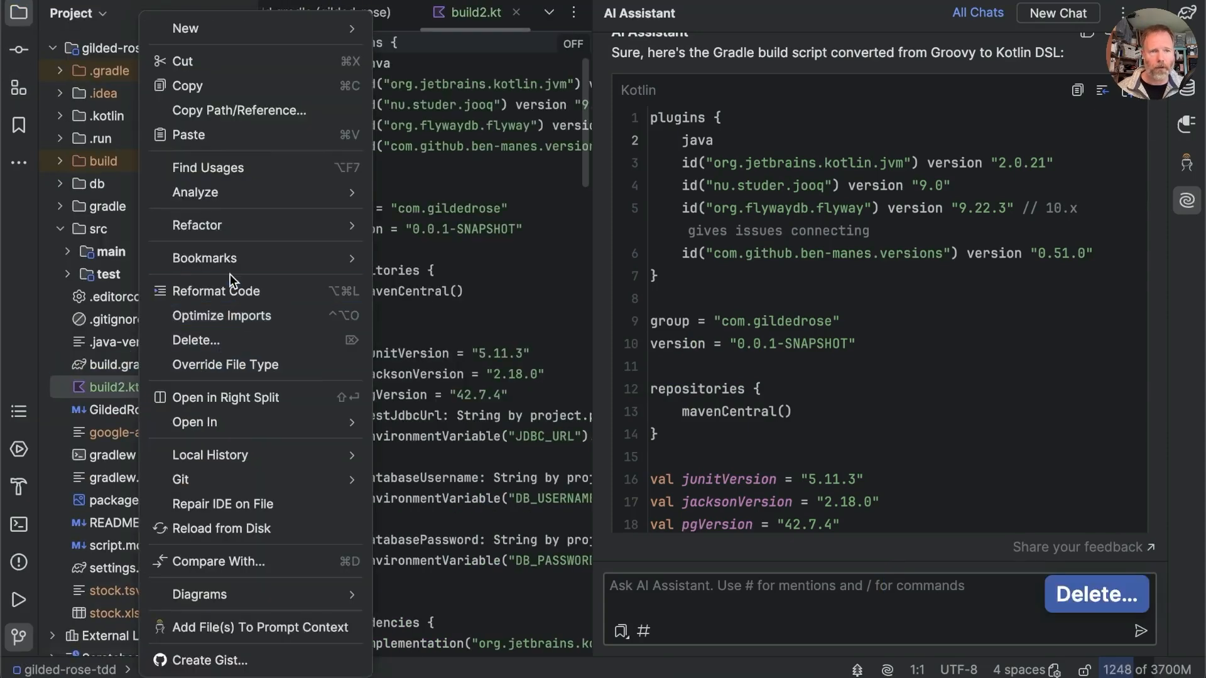
{"action": "left_click", "coordinate": [198, 224]}
{"action": "type", "text": "build.gradle.kt"}
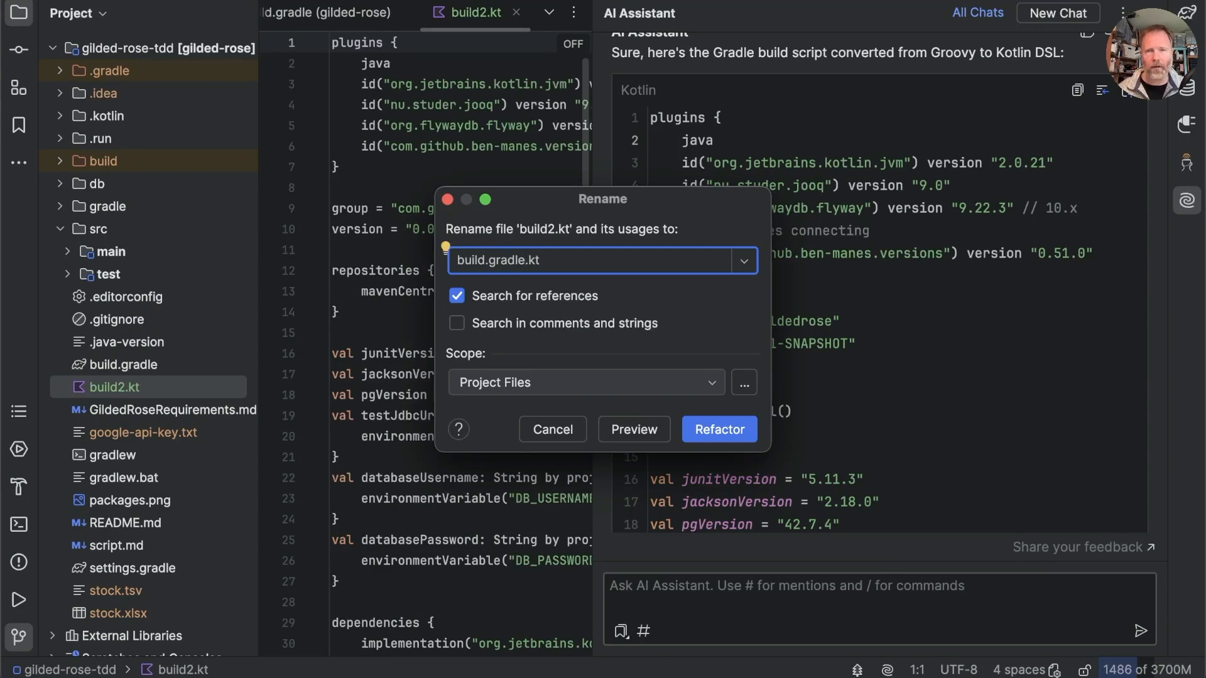
{"action": "type", "text": "s"}
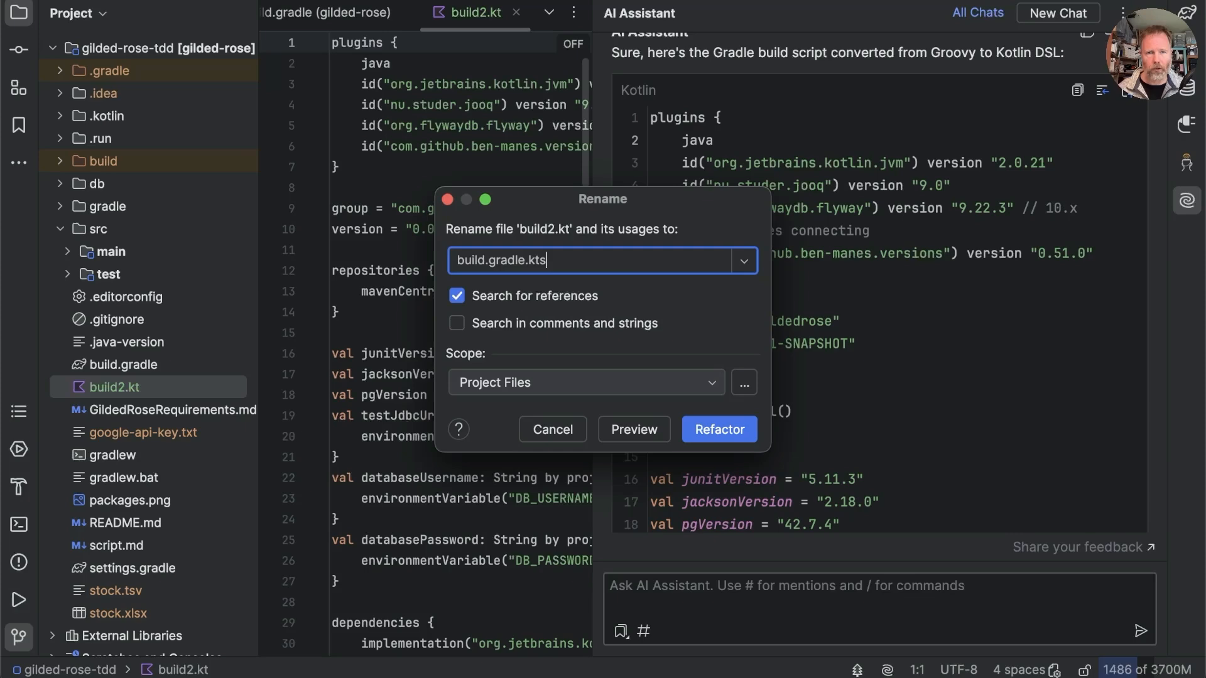
{"action": "left_click", "coordinate": [717, 430]}
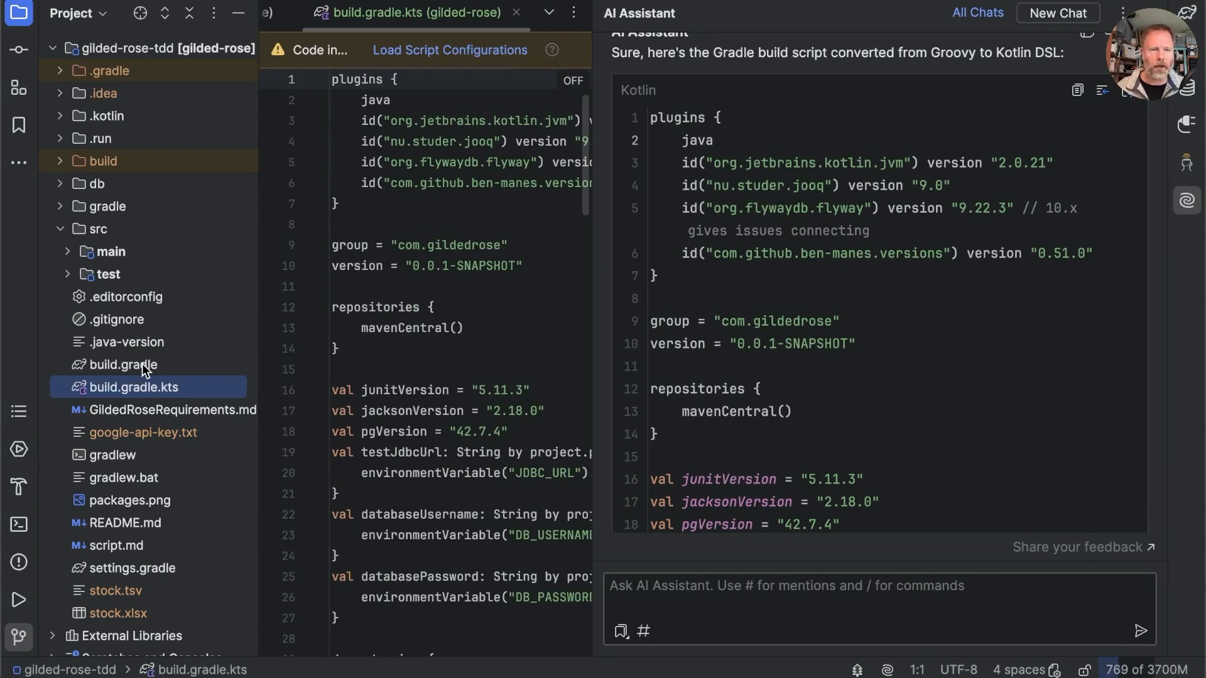
Rename the original Groovy build.gradle to build.gradle.old.
{"action": "right_click", "coordinate": [129, 387]}
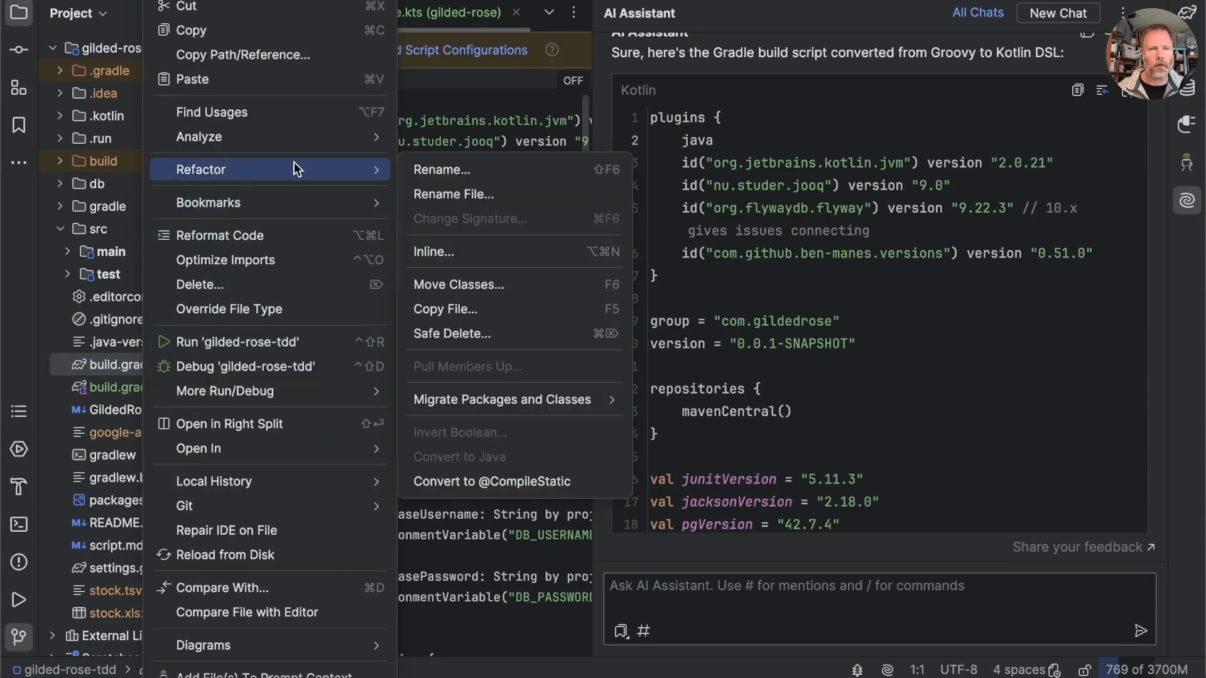
{"action": "left_click", "coordinate": [452, 194]}
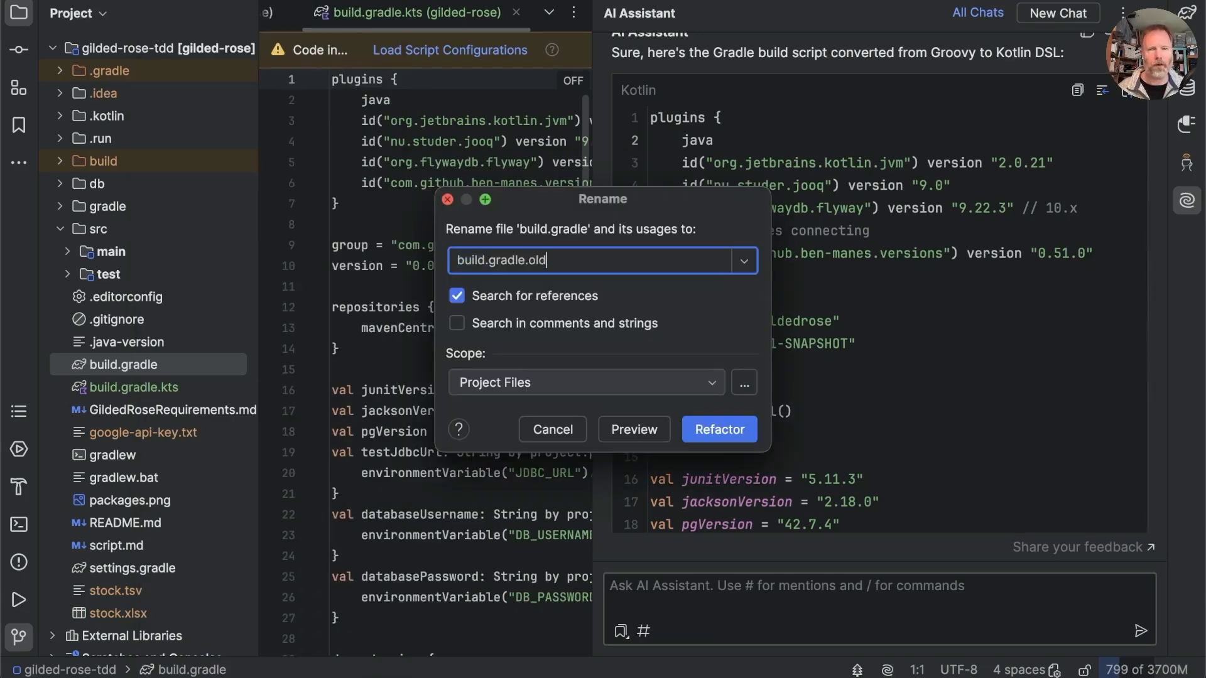
{"action": "left_click", "coordinate": [717, 430]}
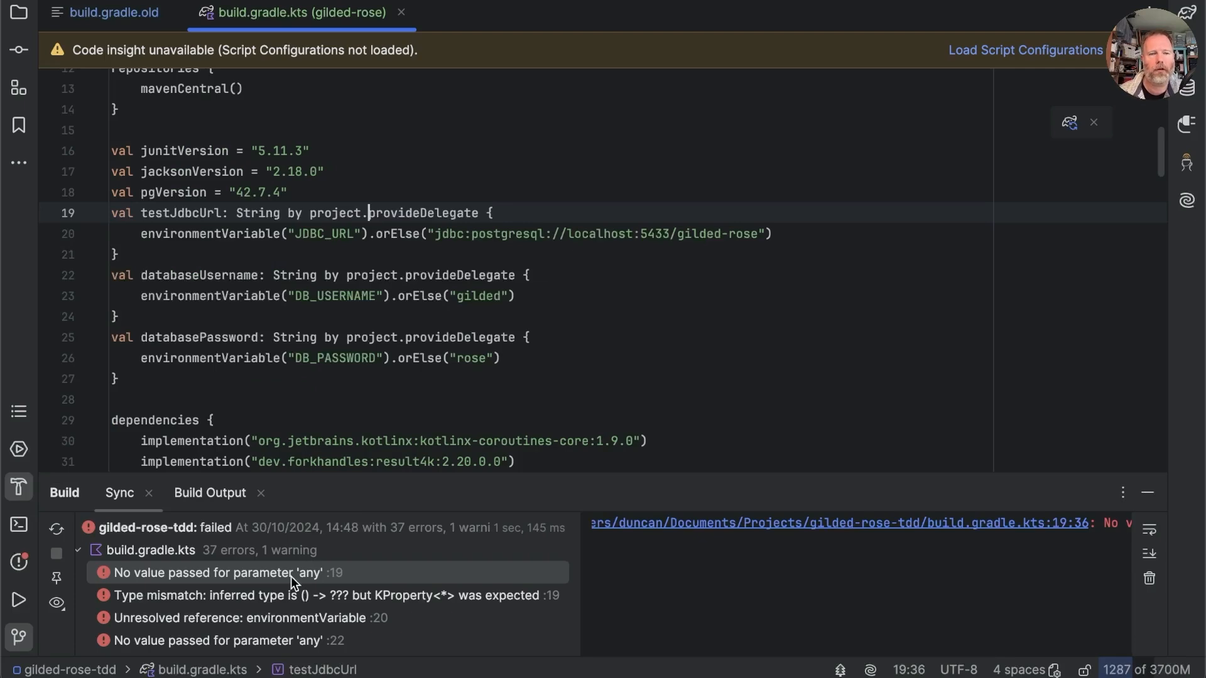
{"action": "mouse_move", "coordinate": [250, 601]}
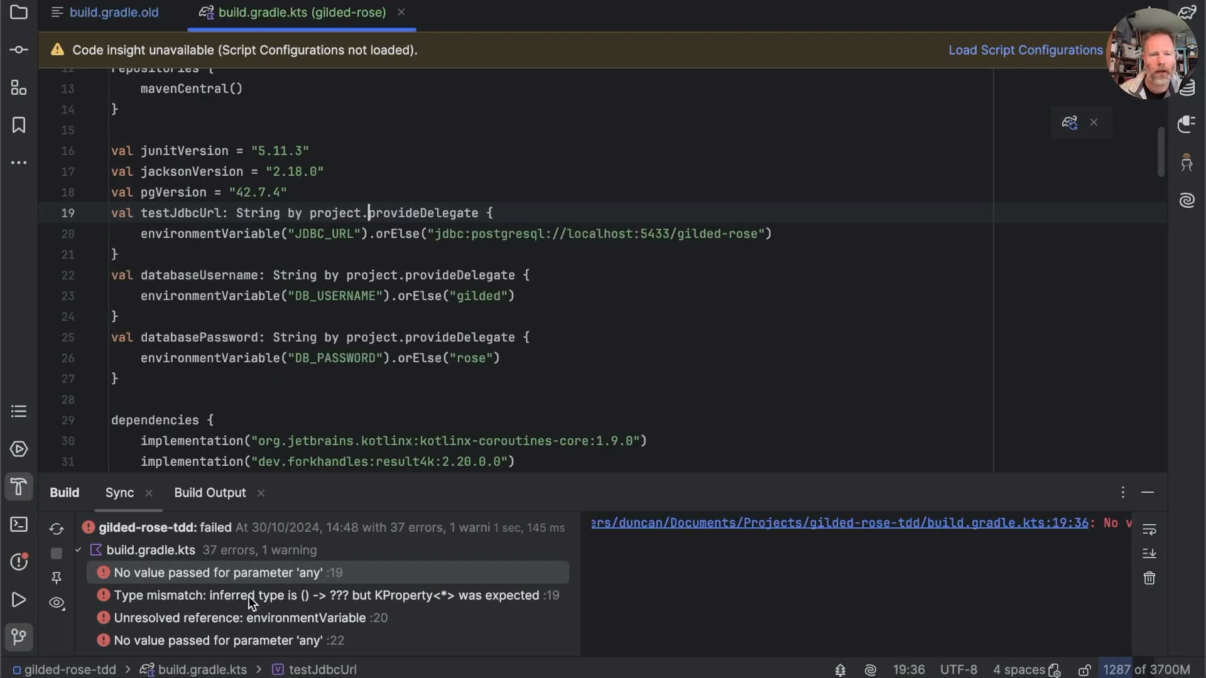
{"action": "mouse_move", "coordinate": [319, 607]}
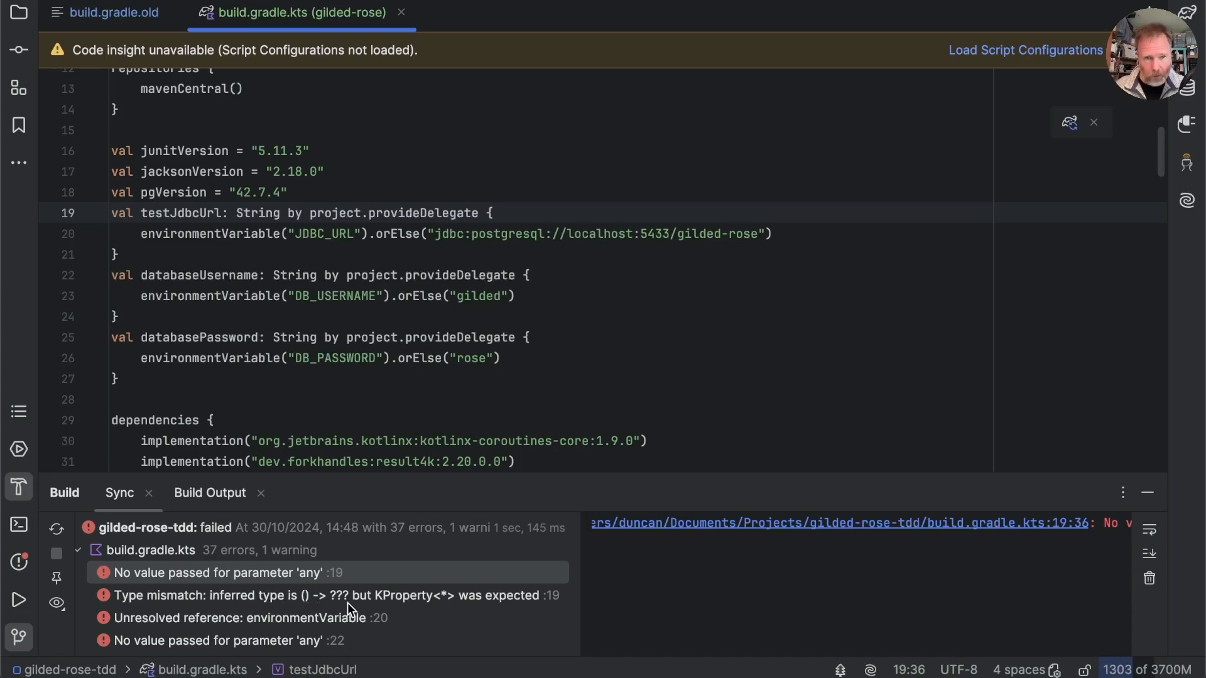
{"action": "mouse_move", "coordinate": [458, 608]}
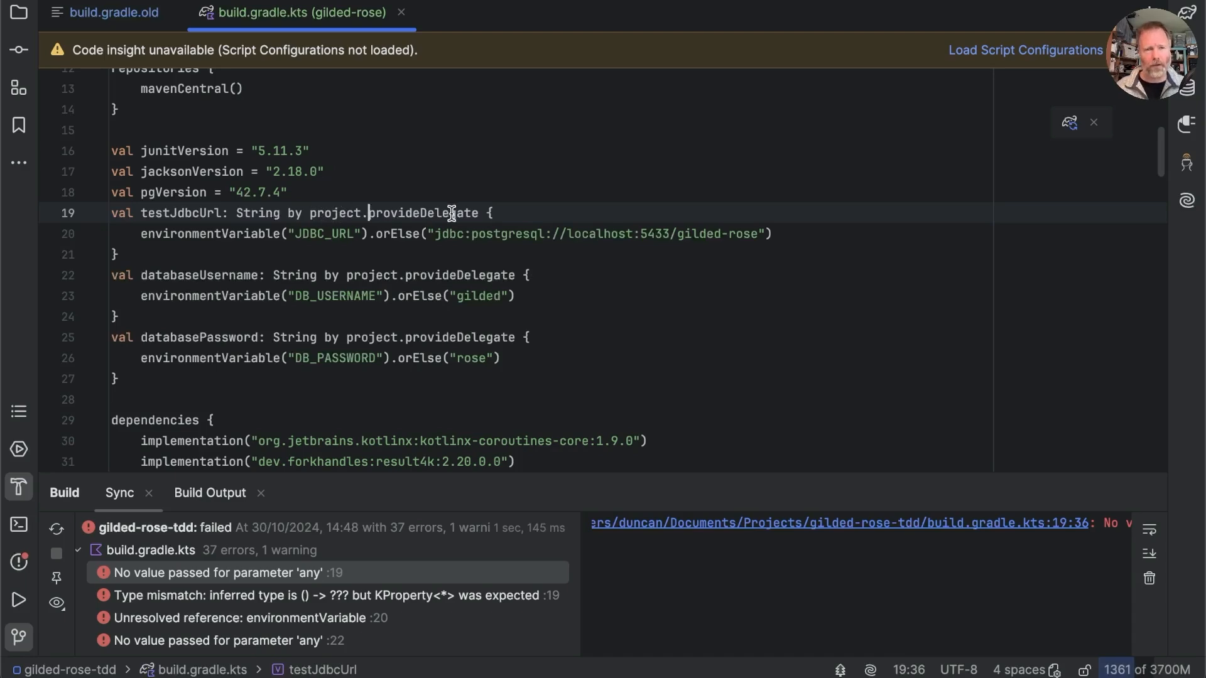
Split the editor so build.gradle.old and build.gradle.kts sit side by side.
{"action": "left_click", "coordinate": [113, 13]}
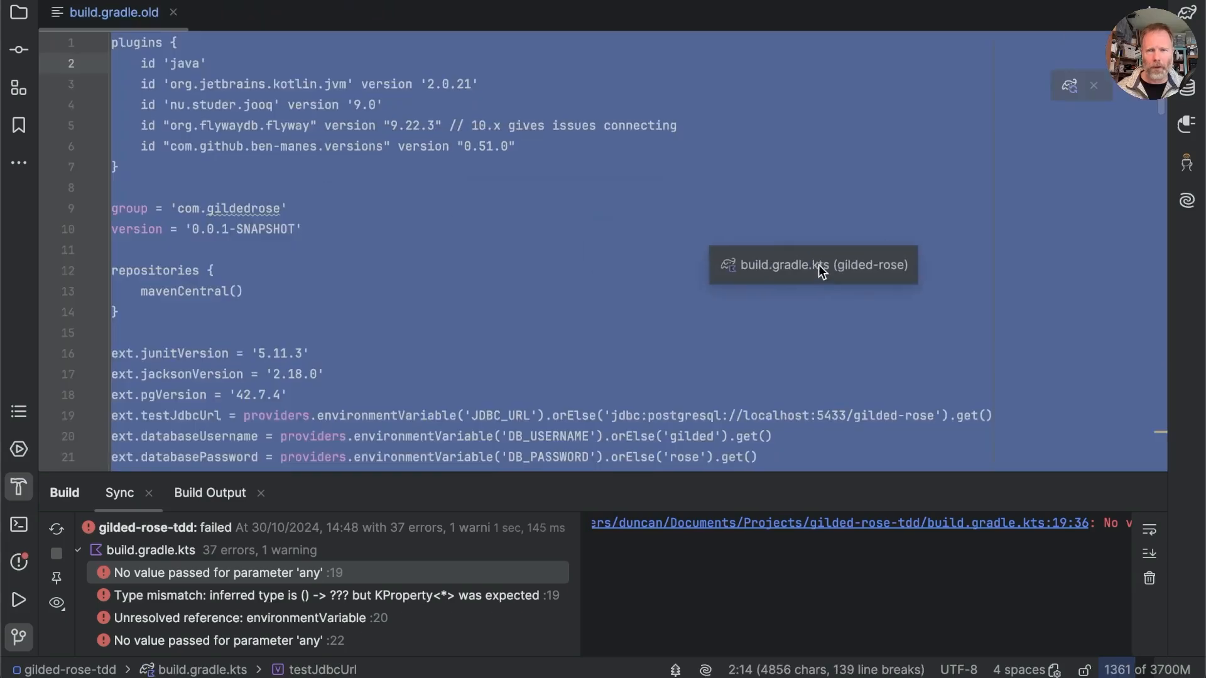
{"action": "left_click", "coordinate": [812, 265]}
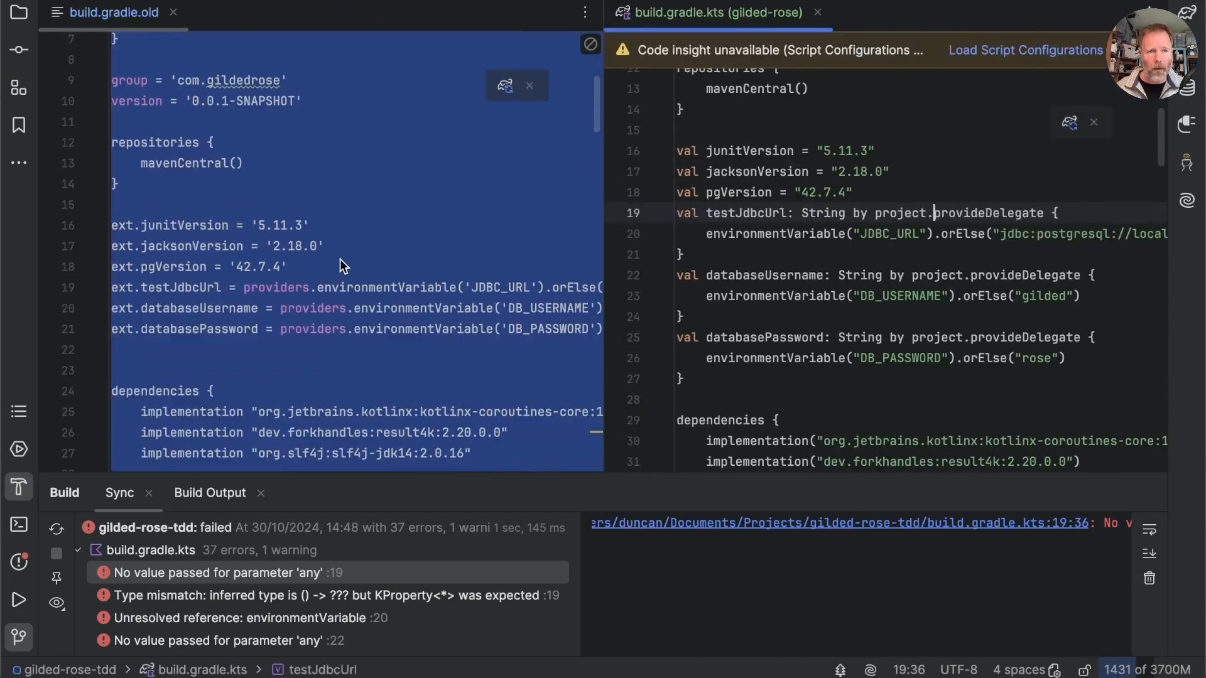
{"action": "left_click", "coordinate": [412, 290]}
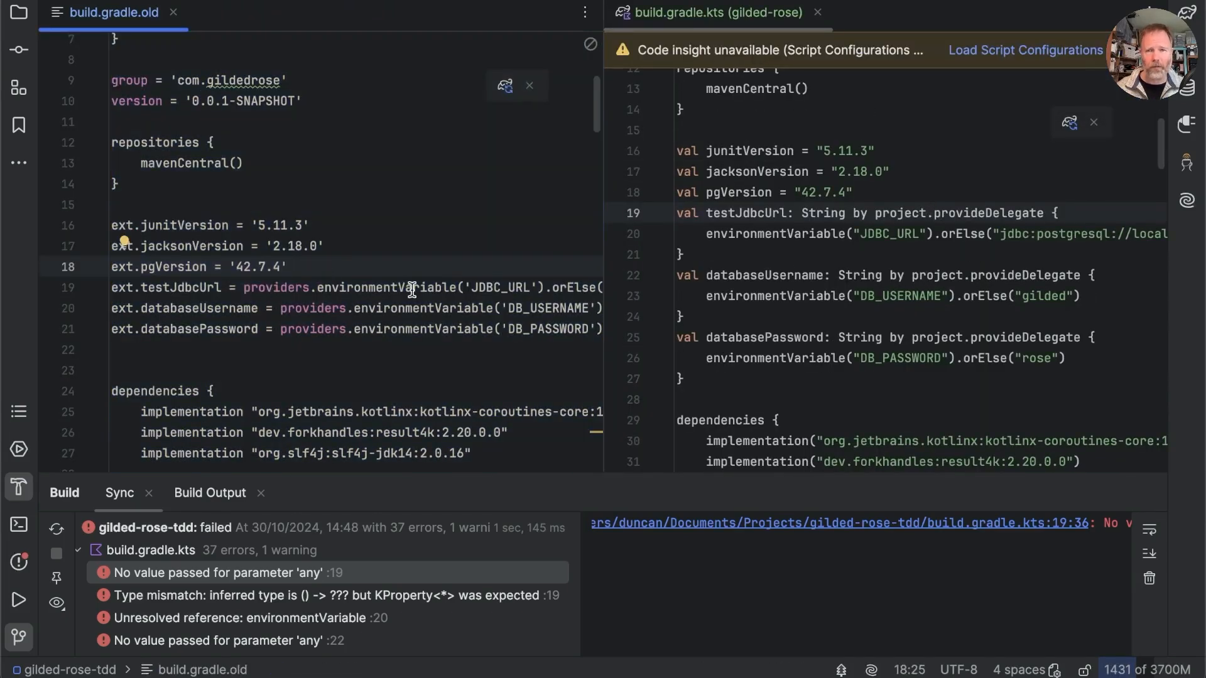
{"action": "mouse_move", "coordinate": [837, 231]}
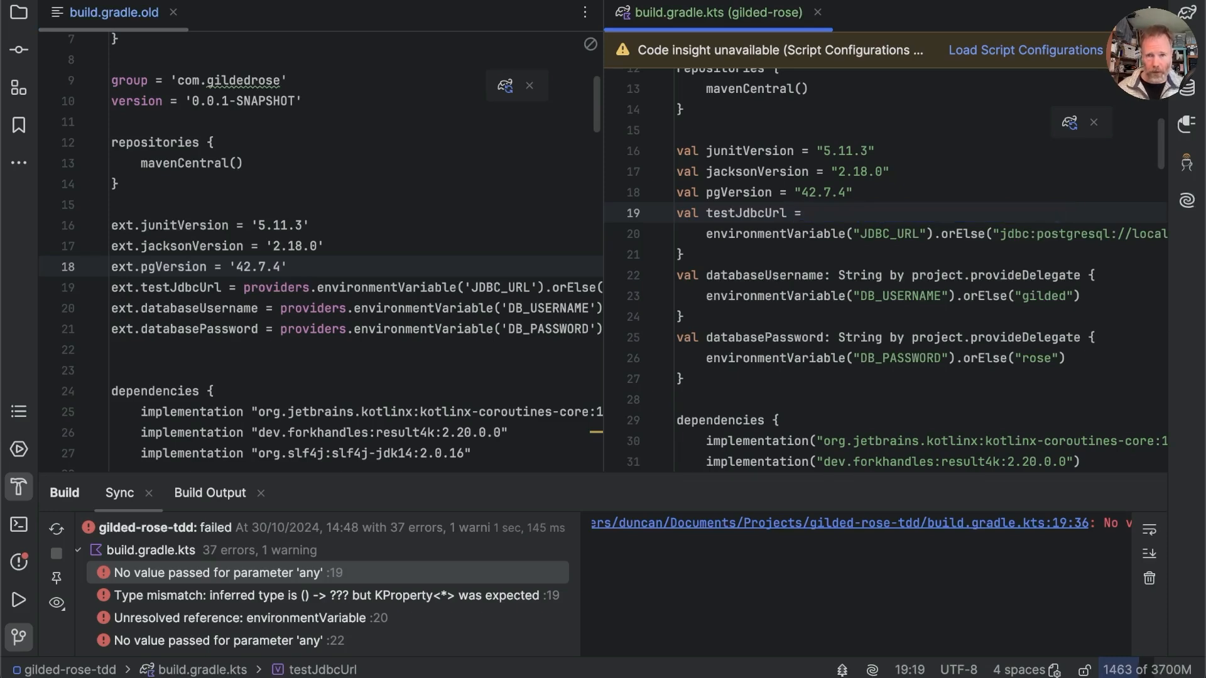
Replace the provideDelegate blocks with providers.environmentVariable(...) calls, removing leftover delegate code after databasePassword.
{"action": "type", "text": "providers.environmentVariable(\"JDBC_URL\").orElse("}
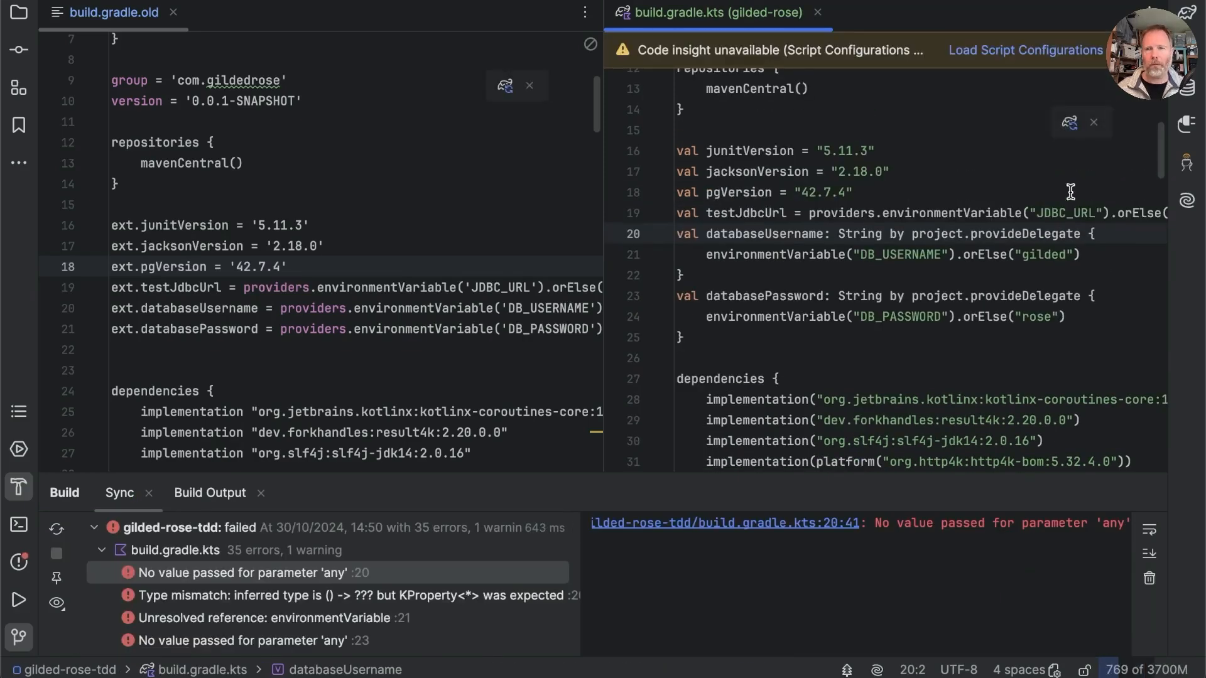
{"action": "mouse_move", "coordinate": [806, 221]}
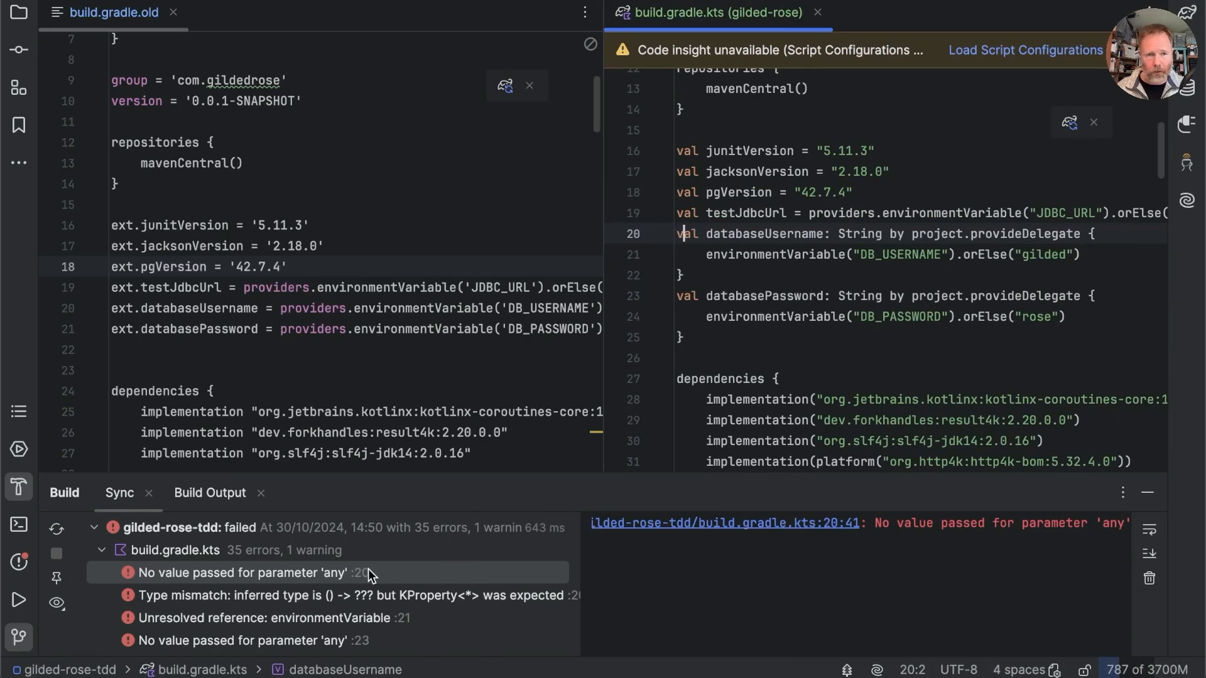
{"action": "mouse_move", "coordinate": [813, 217]}
{"action": "type", "text": " = p"}
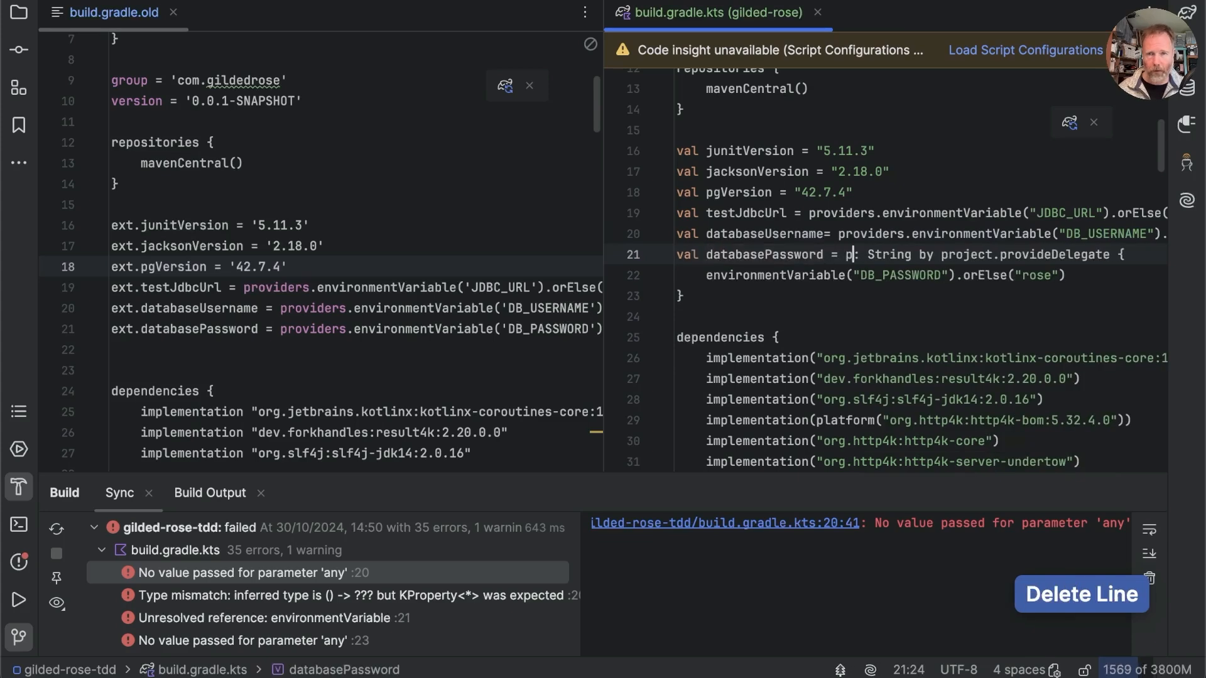
{"action": "key", "text": "ctrl+shift+Left"}
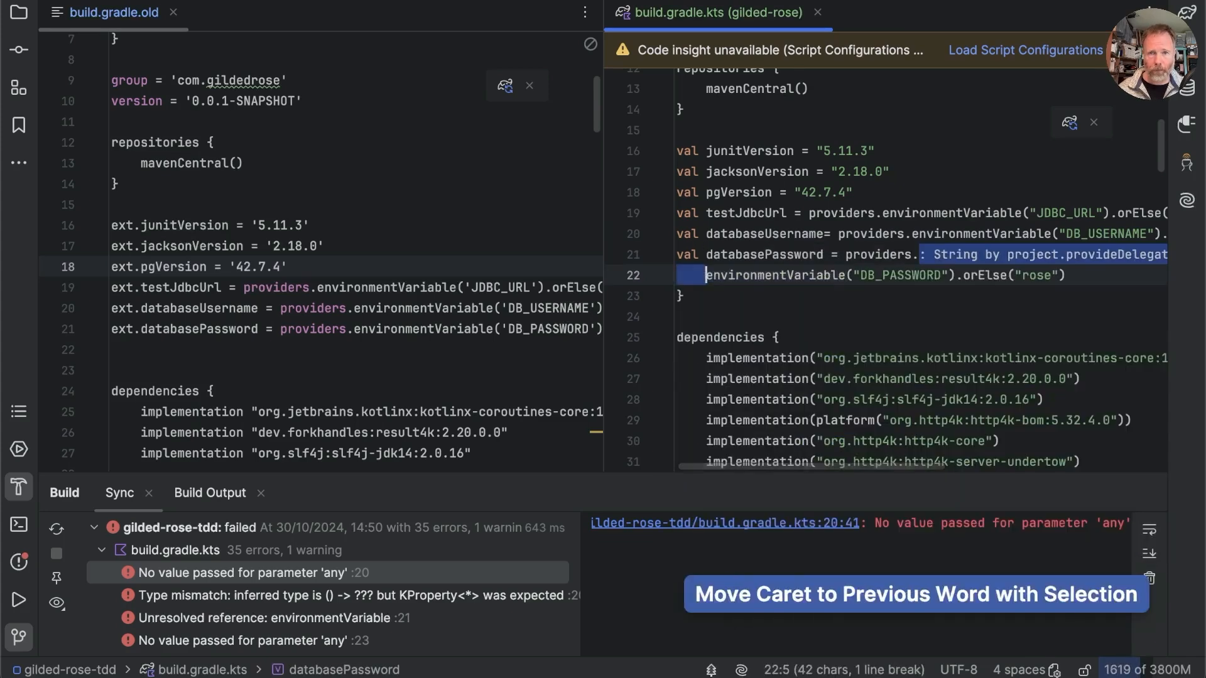
{"action": "key", "text": "Delete"}
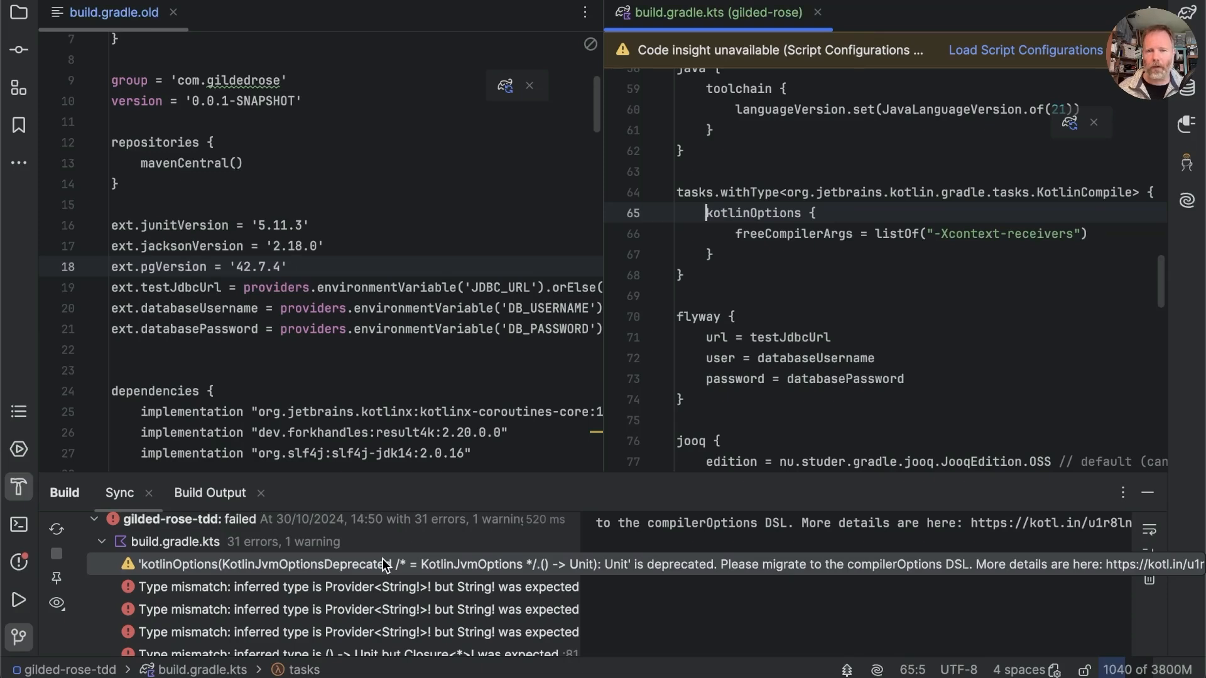
{"action": "mouse_move", "coordinate": [469, 566]}
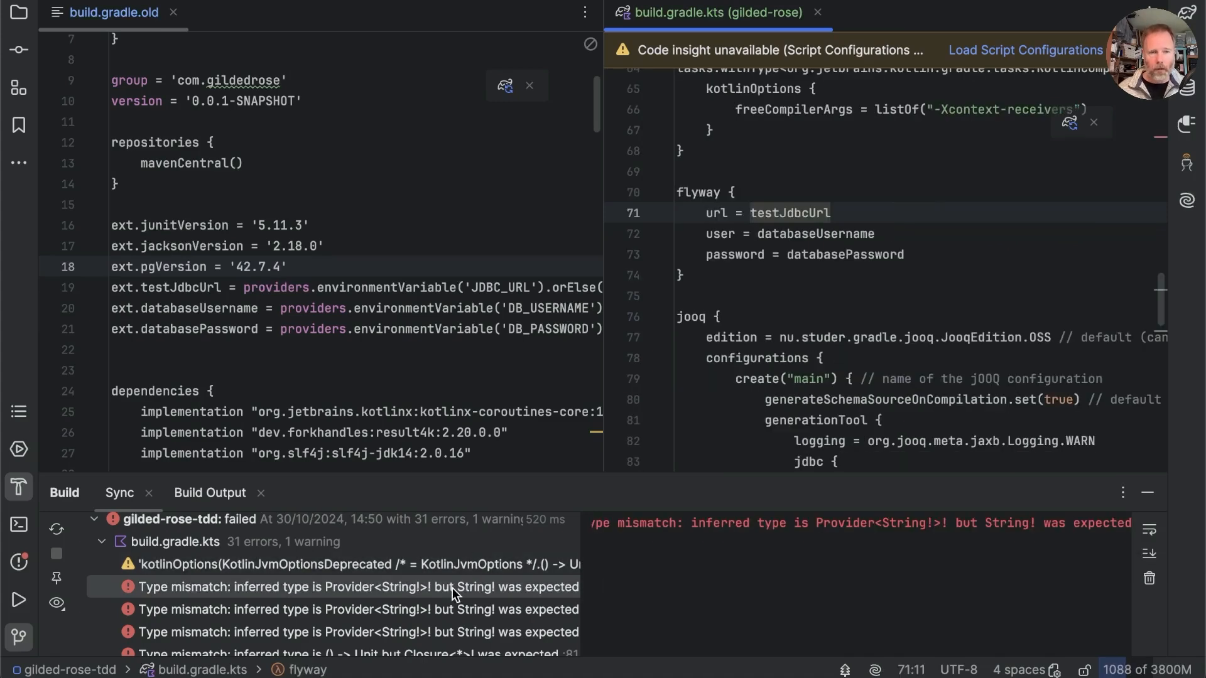
Inspect the type mismatch error at line 71 in the flyway connection settings.
{"action": "left_click", "coordinate": [752, 214]}
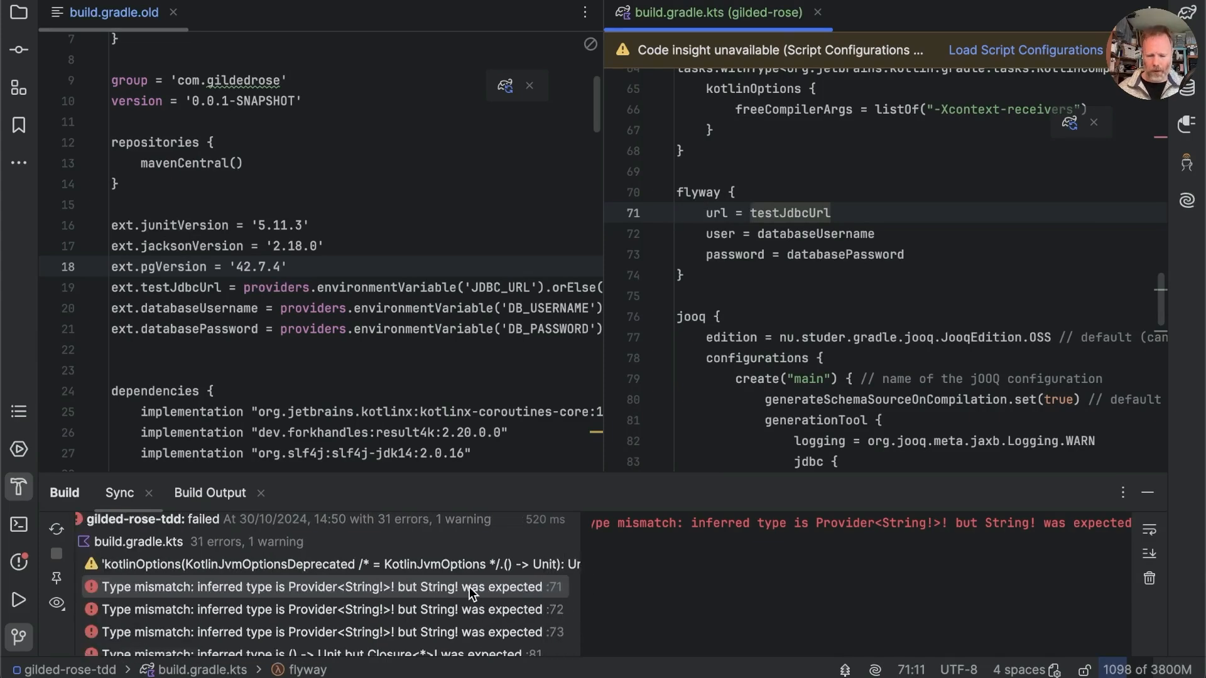
{"action": "mouse_move", "coordinate": [695, 196]}
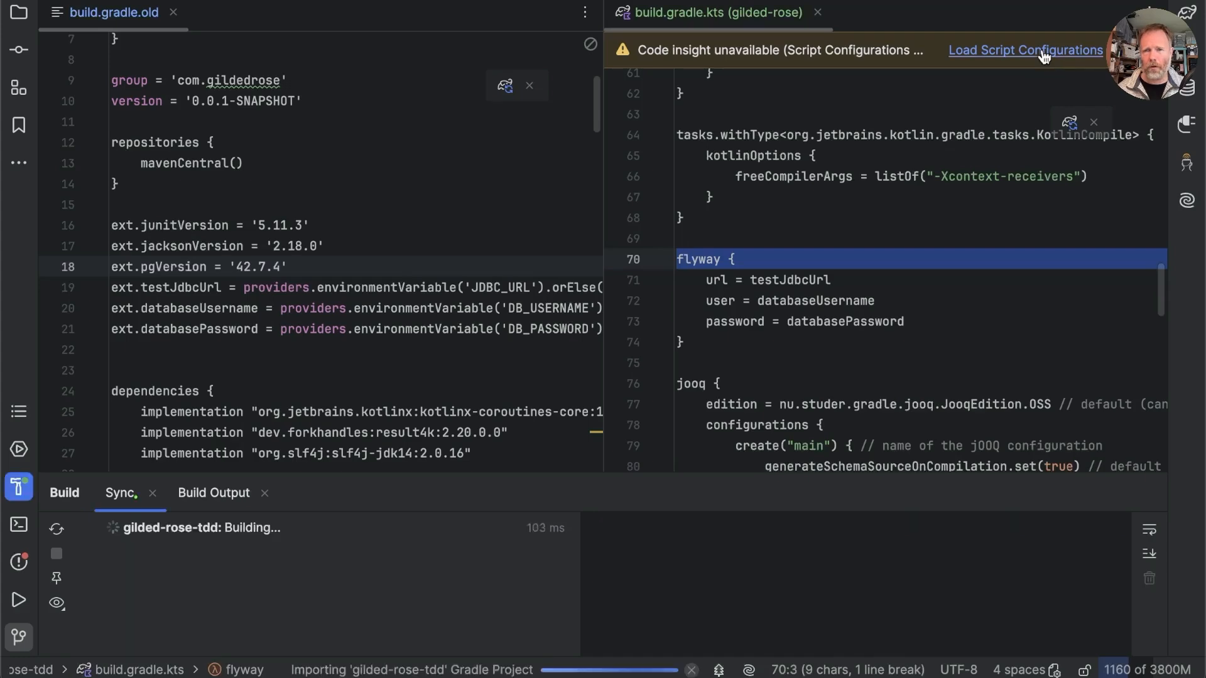
Load the Kotlin script configurations and try Go to Declaration on the flyway block.
{"action": "left_click", "coordinate": [1025, 50]}
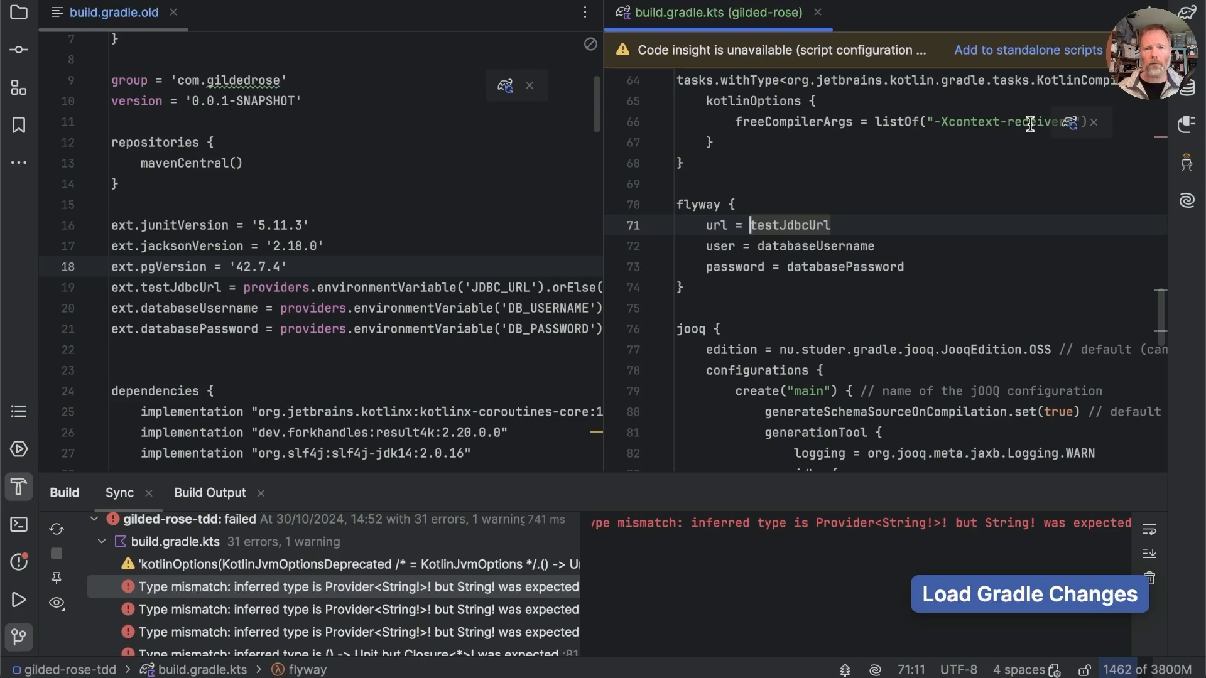
{"action": "left_click", "coordinate": [1029, 594]}
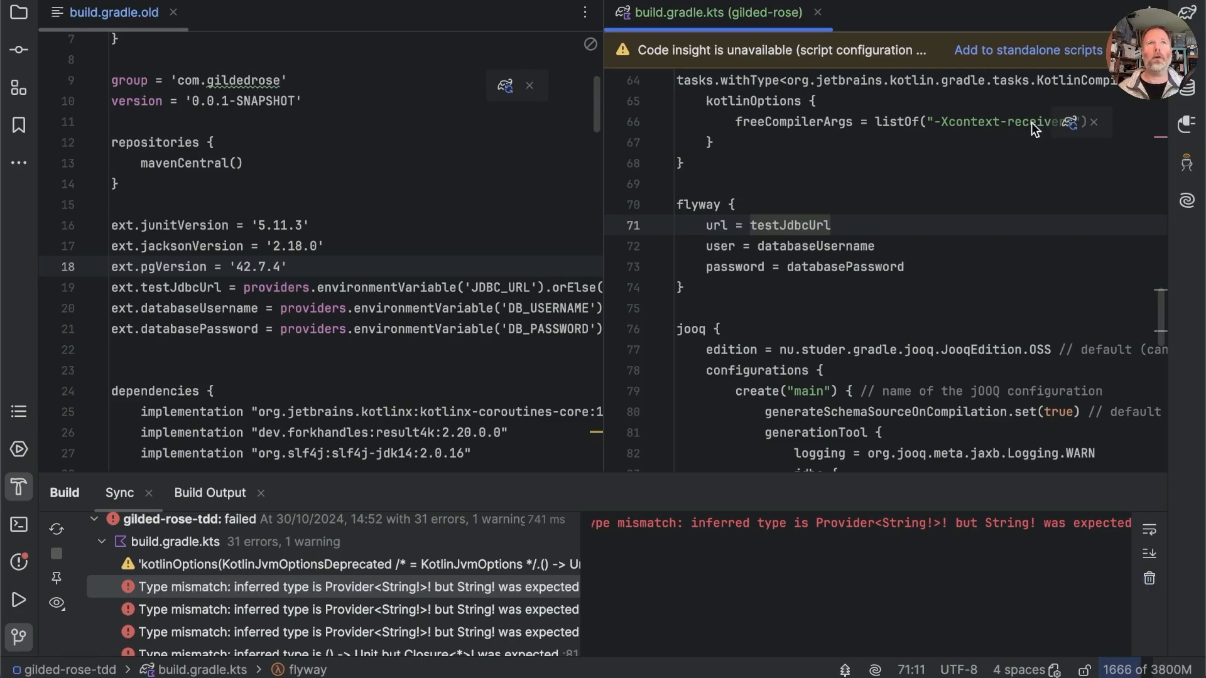
{"action": "left_click", "coordinate": [695, 205]}
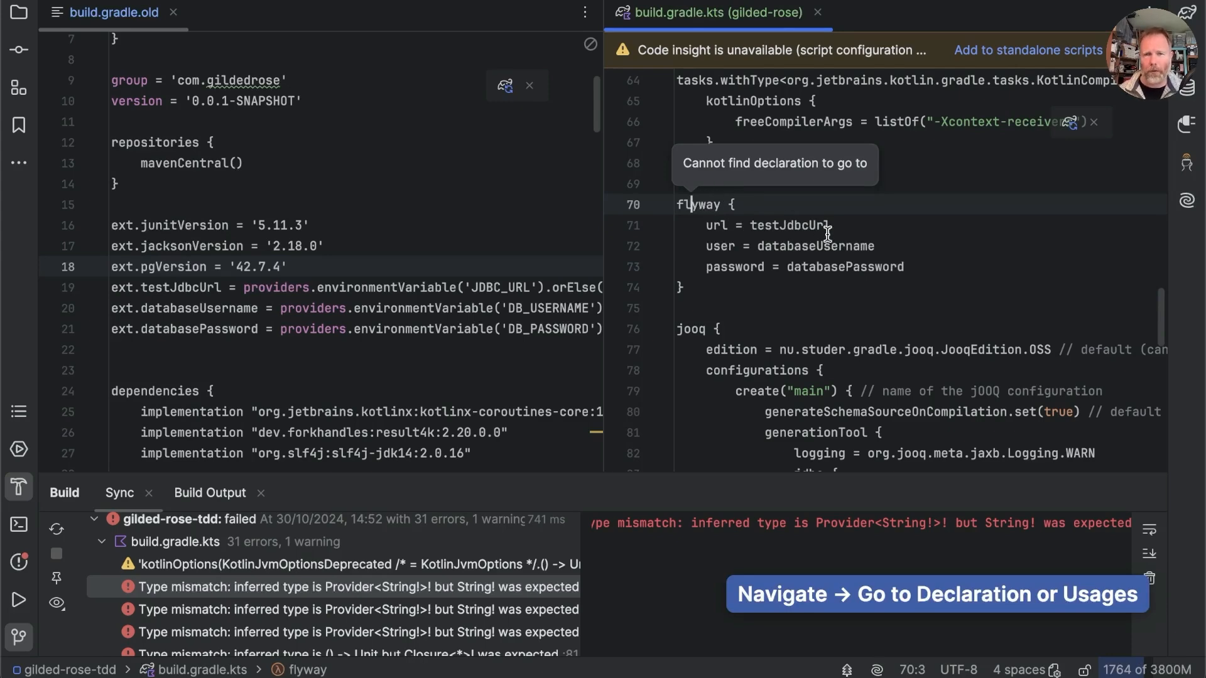
{"action": "scroll", "scroll_direction": "up", "scroll_amount": 3}
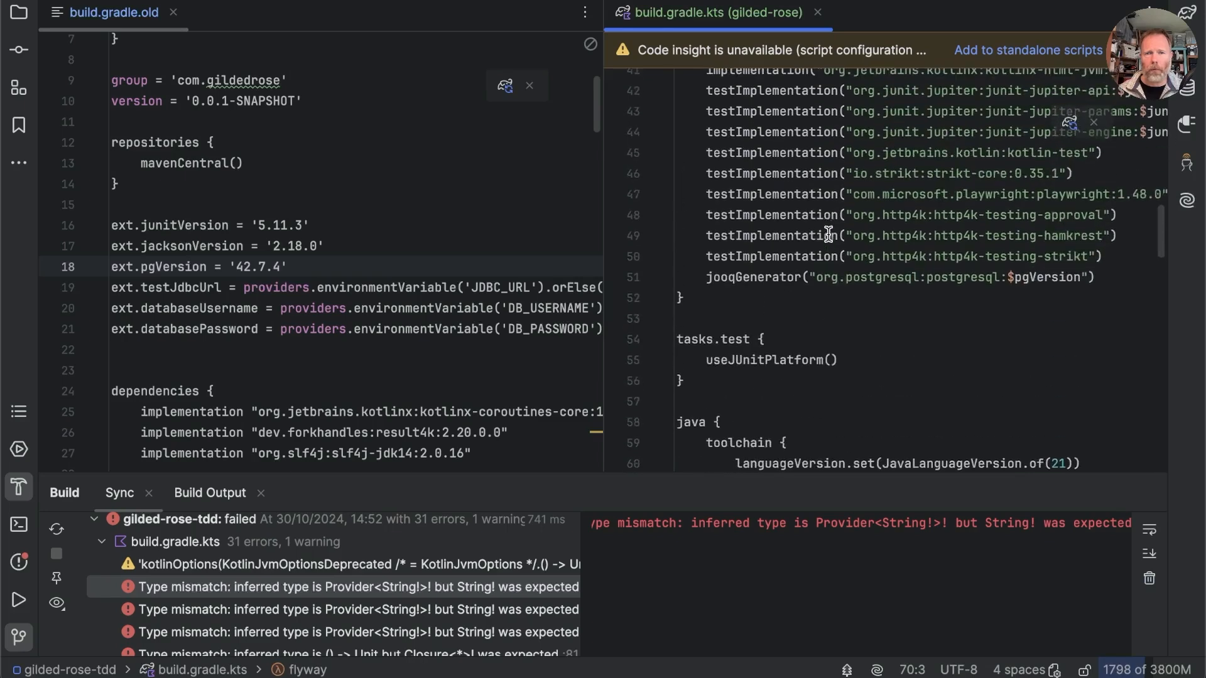
{"action": "scroll", "scroll_direction": "up", "scroll_amount": 3}
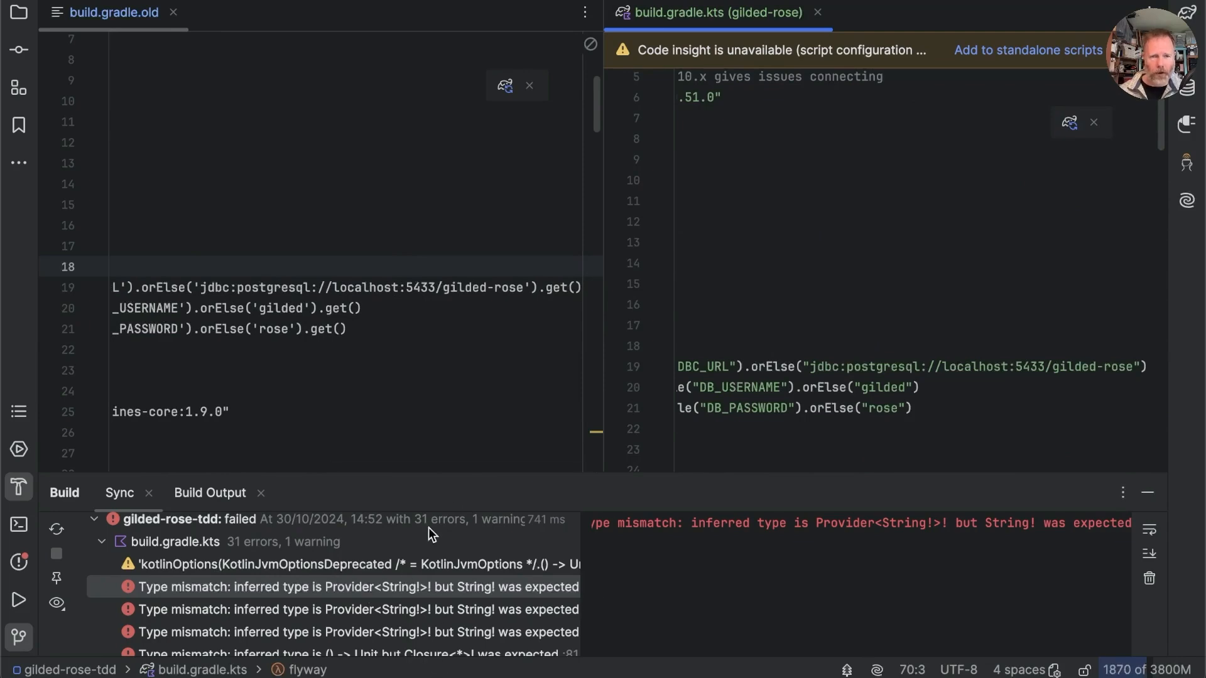
{"action": "mouse_move", "coordinate": [1130, 362]}
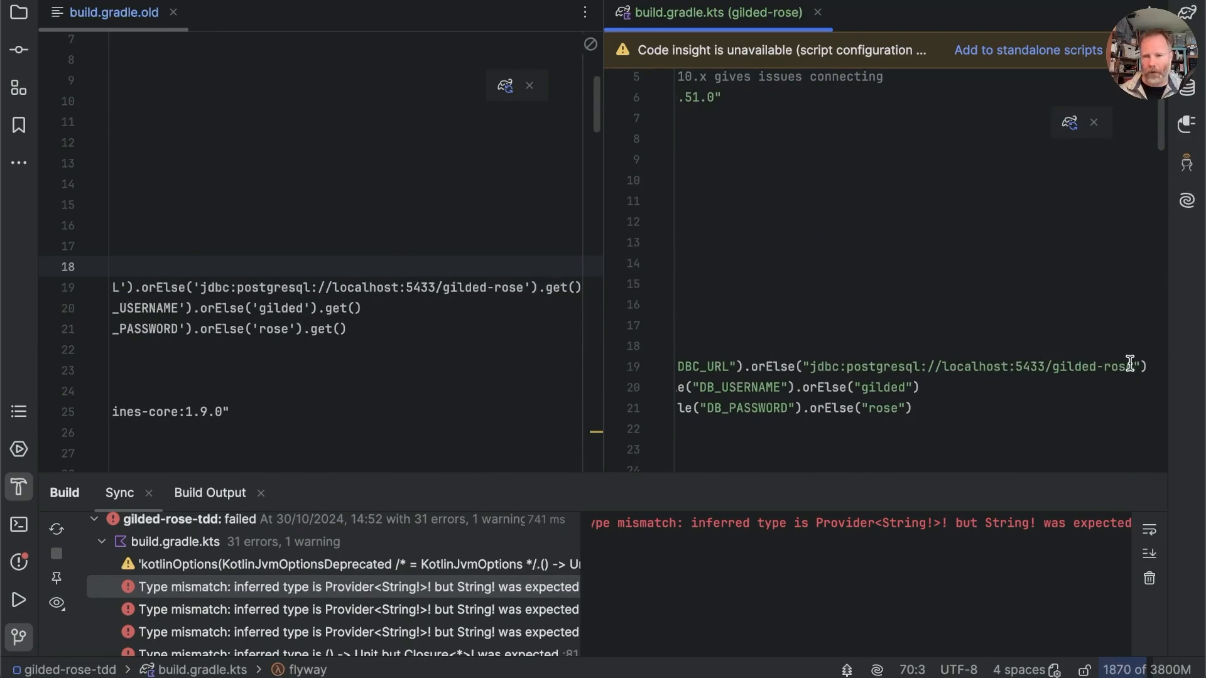
Append .get() after orElse(...) on the testJdbcUrl environment lookup.
{"action": "left_click", "coordinate": [1145, 365]}
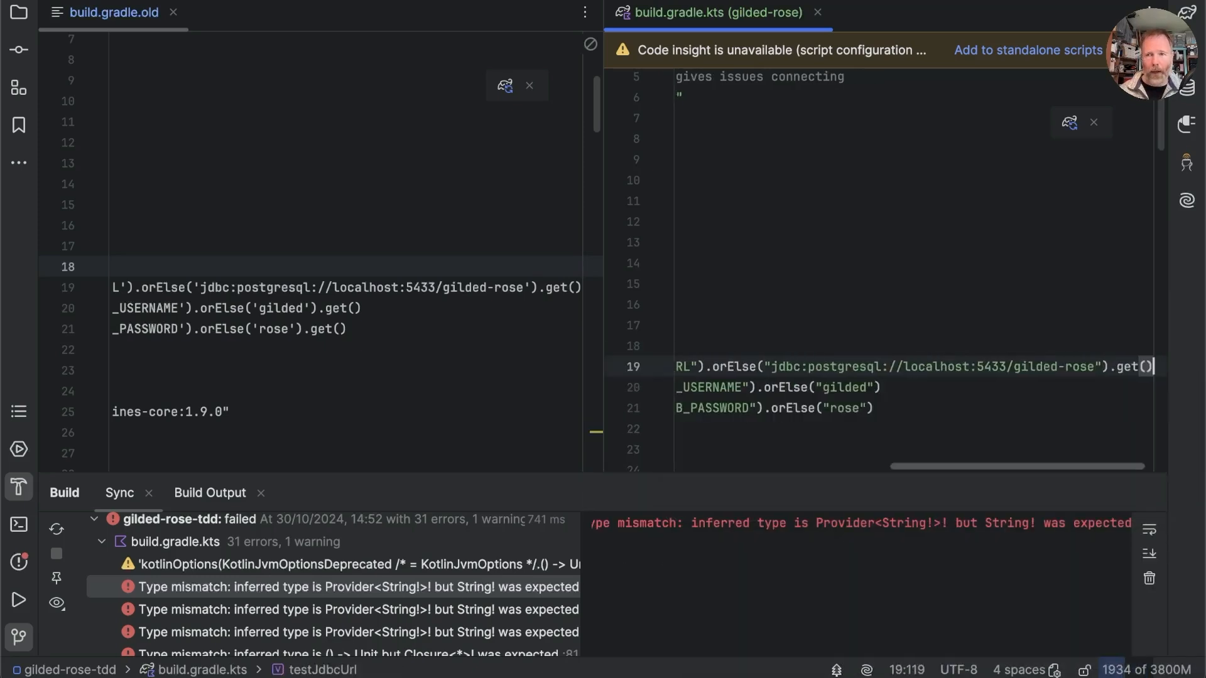
{"action": "type", "text": ".get"}
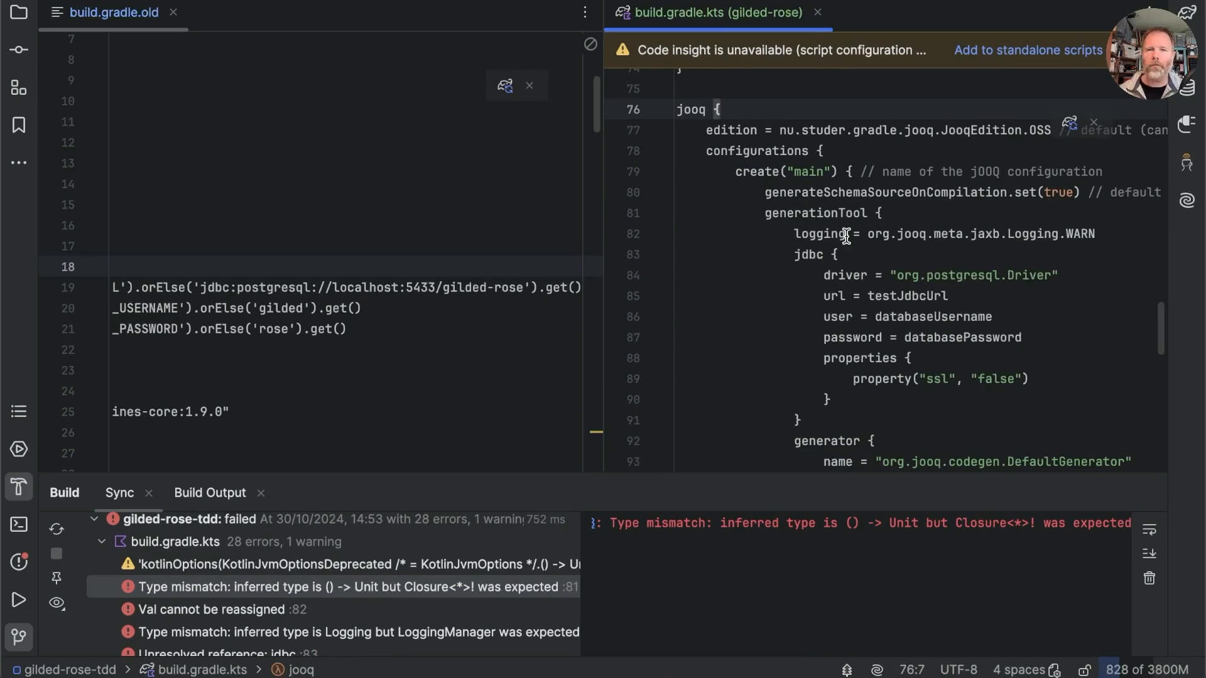
Scroll both build files against the error list, then view build.gradle.kts alone at the jooq block.
{"action": "scroll", "scroll_direction": "up", "scroll_amount": 3}
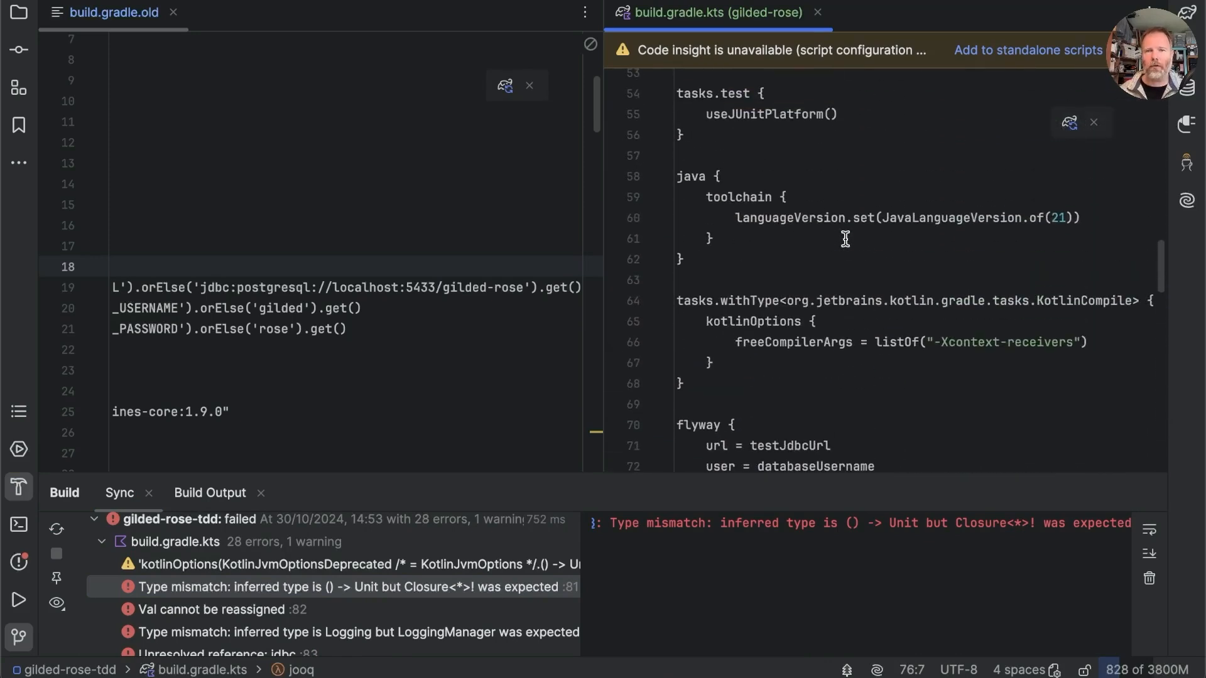
{"action": "mouse_move", "coordinate": [868, 297]}
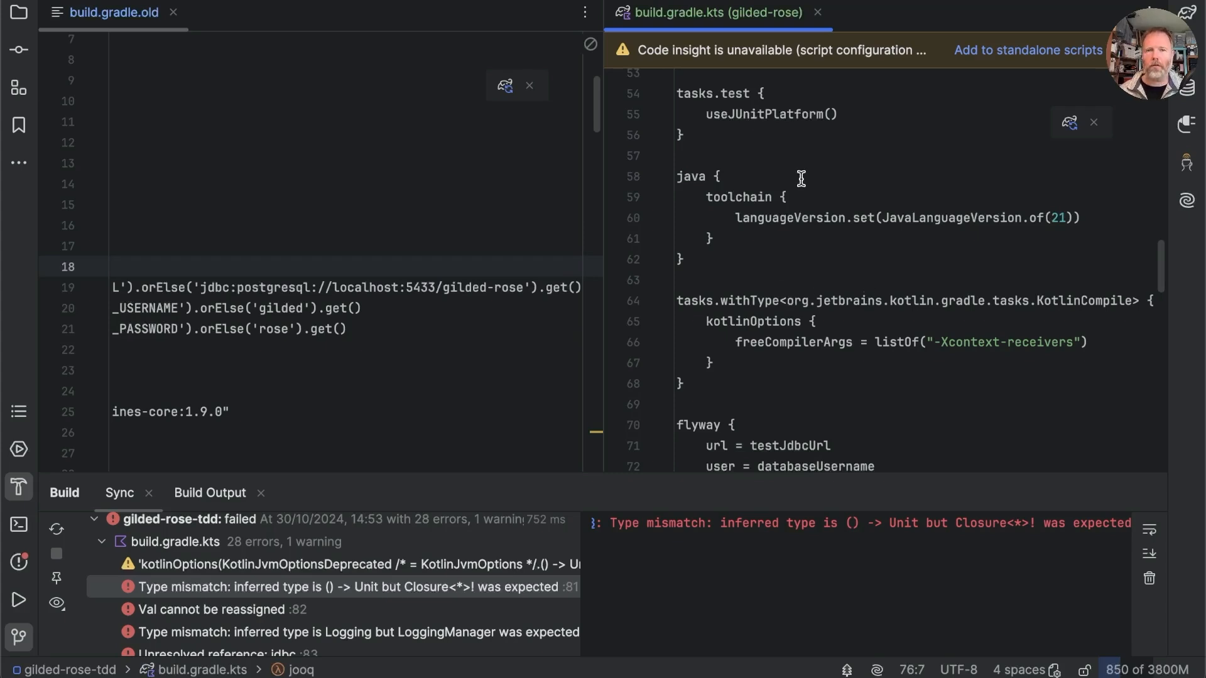
{"action": "scroll", "scroll_direction": "up", "scroll_amount": 3}
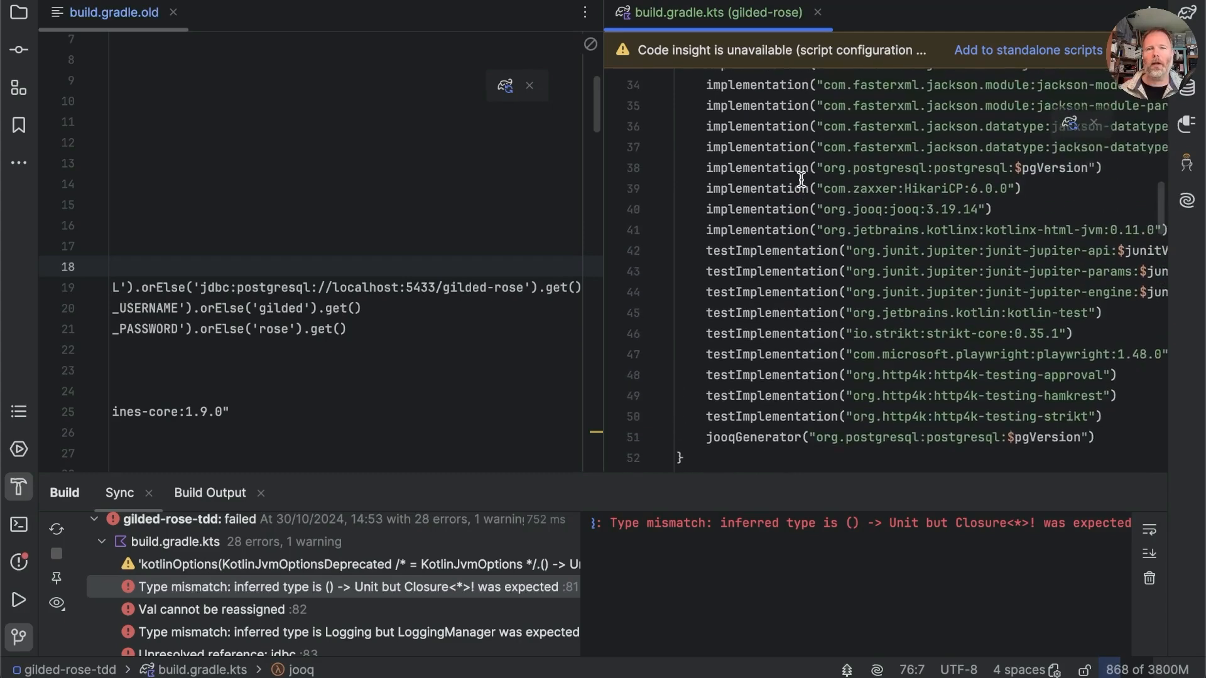
{"action": "scroll", "scroll_direction": "up", "scroll_amount": 3}
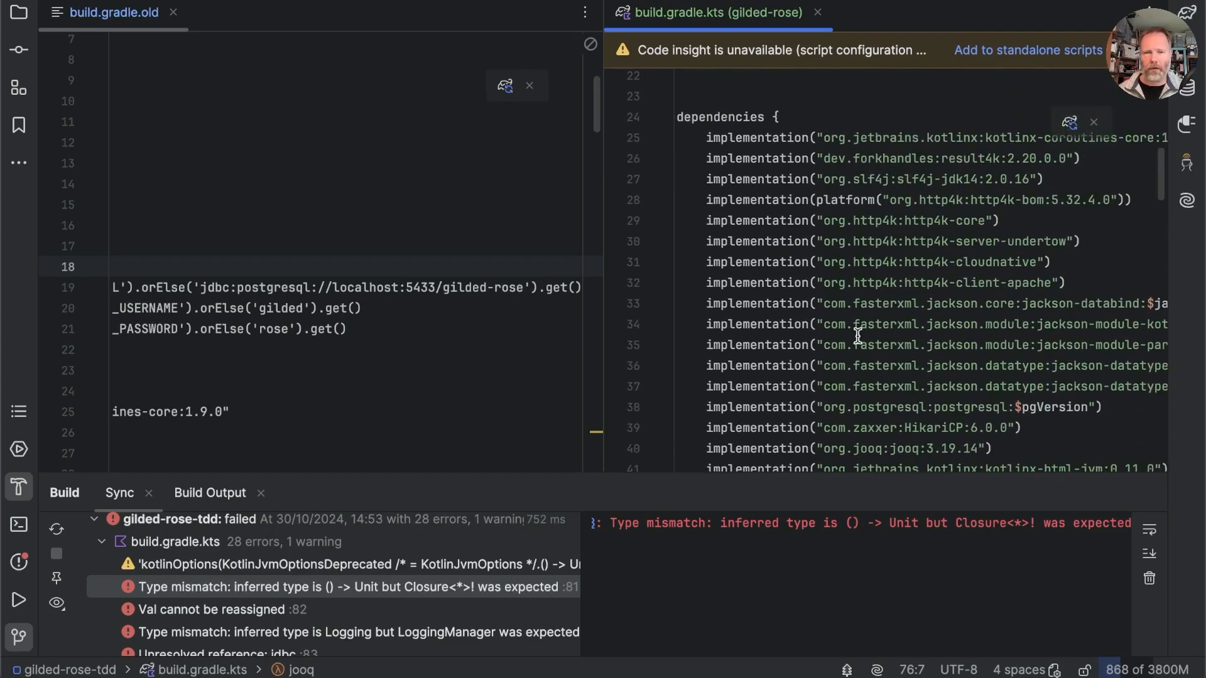
{"action": "mouse_move", "coordinate": [899, 337]}
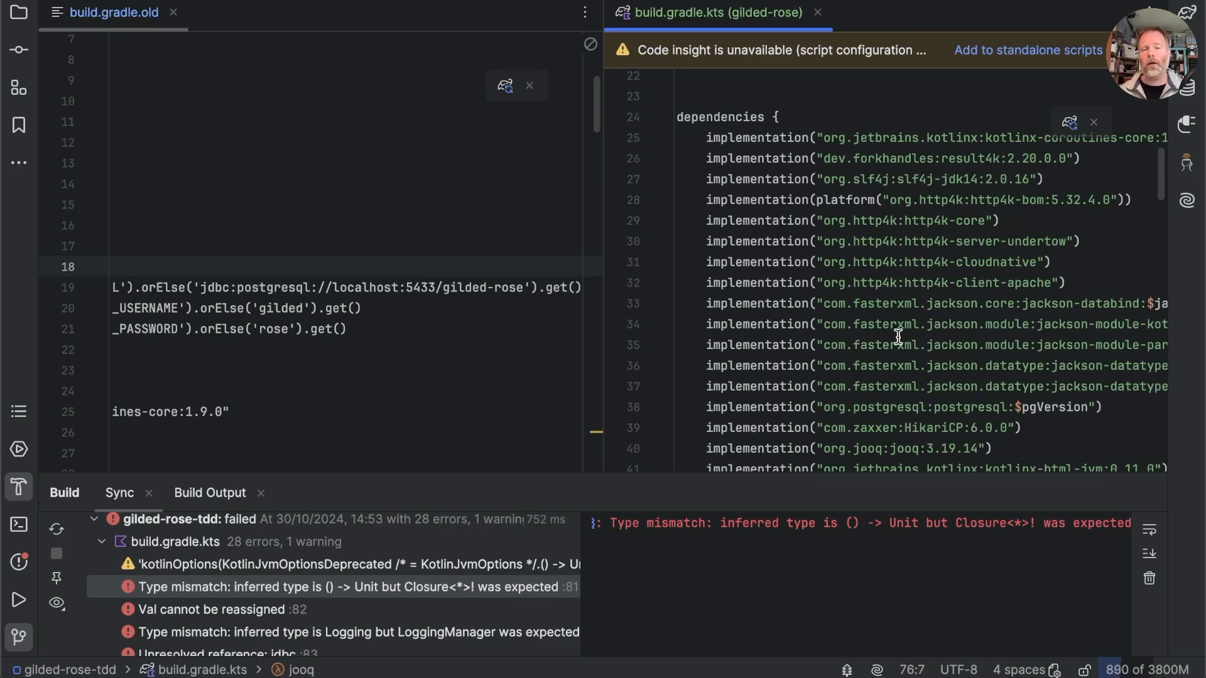
{"action": "scroll", "scroll_direction": "right", "scroll_amount": 3}
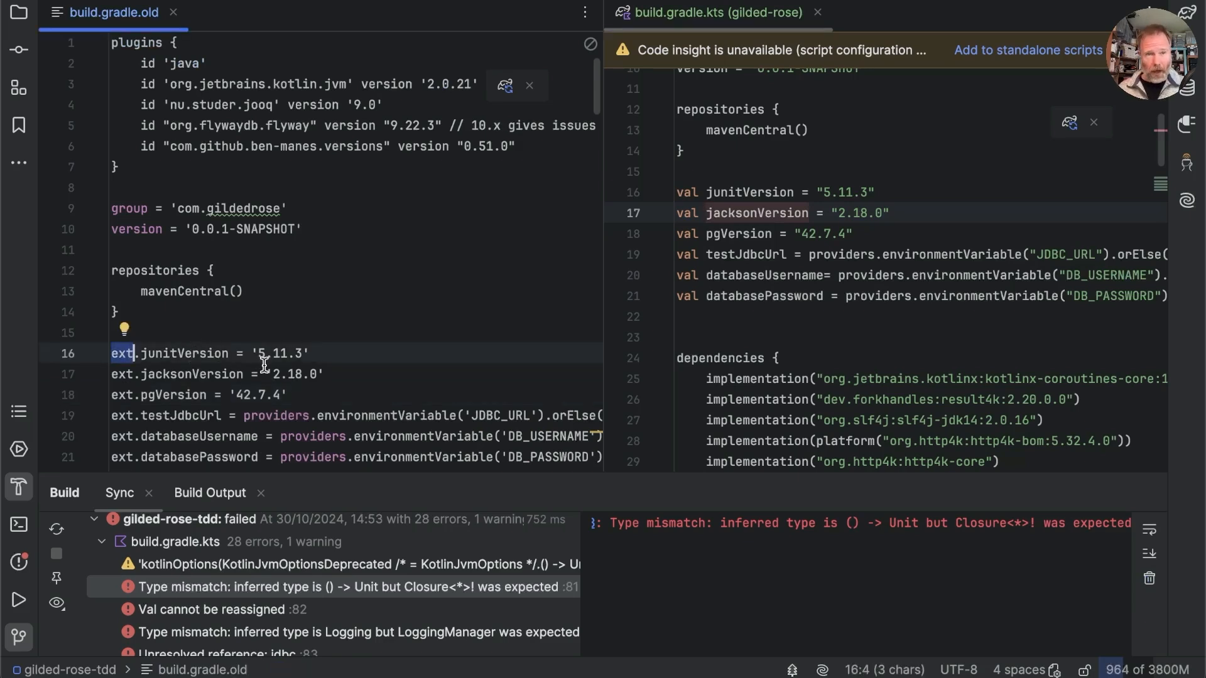
{"action": "scroll", "scroll_direction": "down", "scroll_amount": 3}
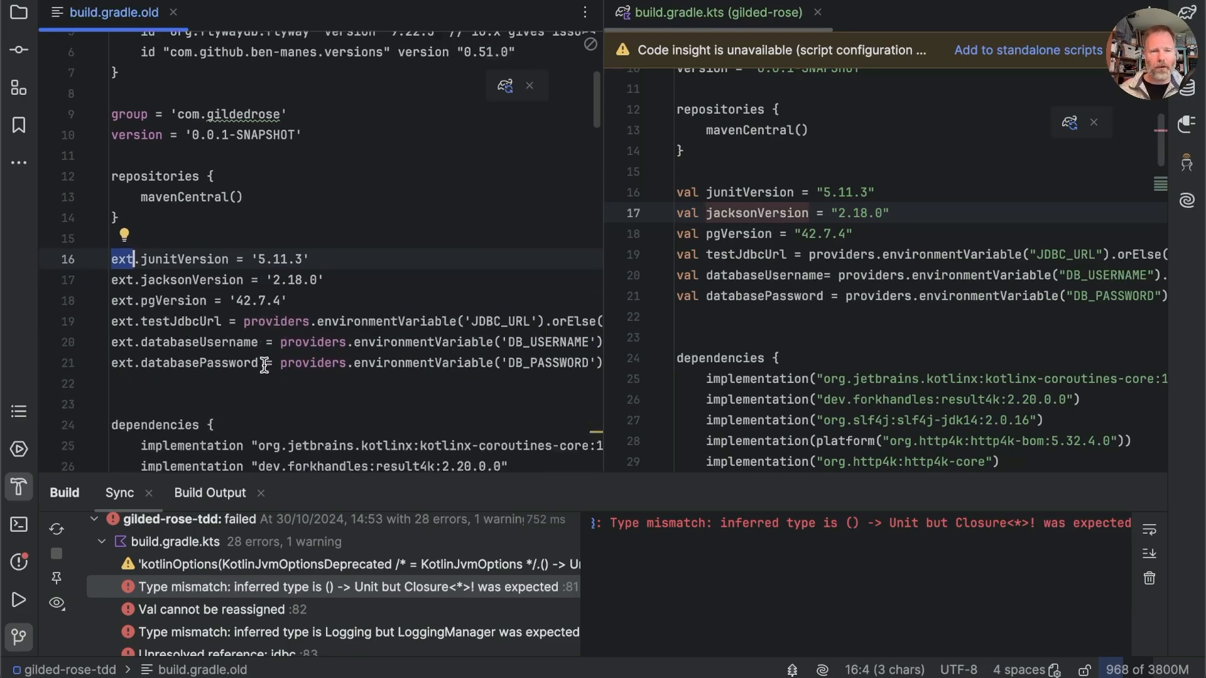
{"action": "scroll", "scroll_direction": "down", "scroll_amount": 3}
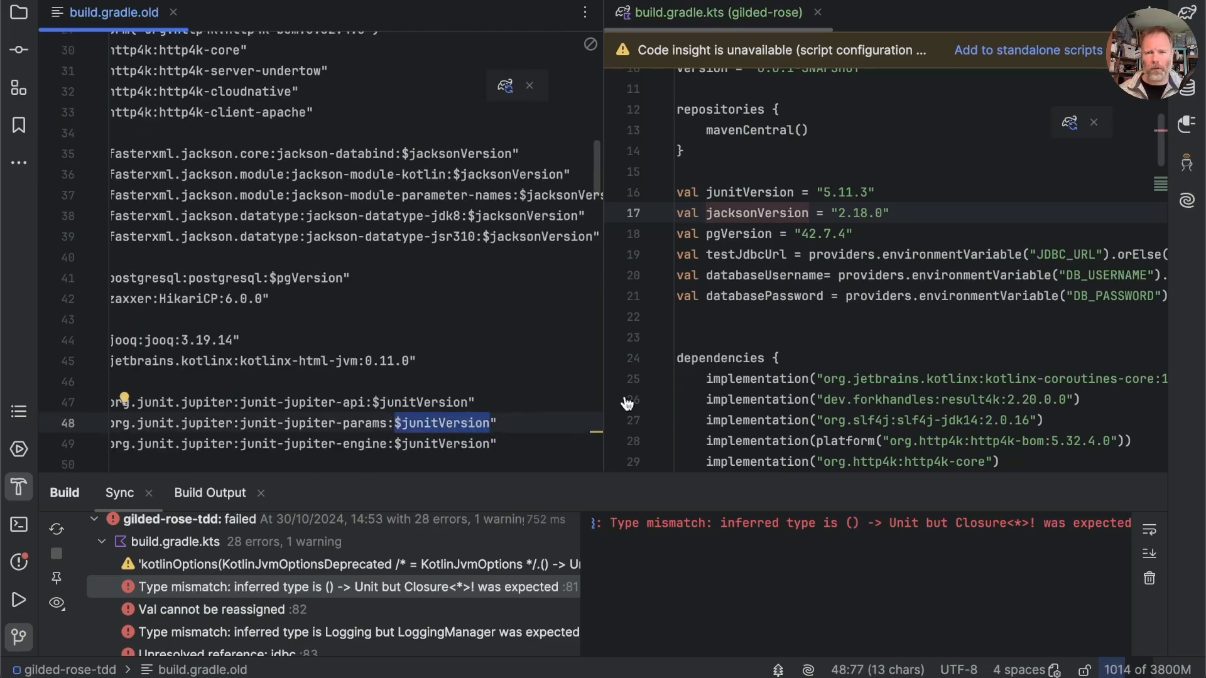
{"action": "mouse_move", "coordinate": [827, 77]}
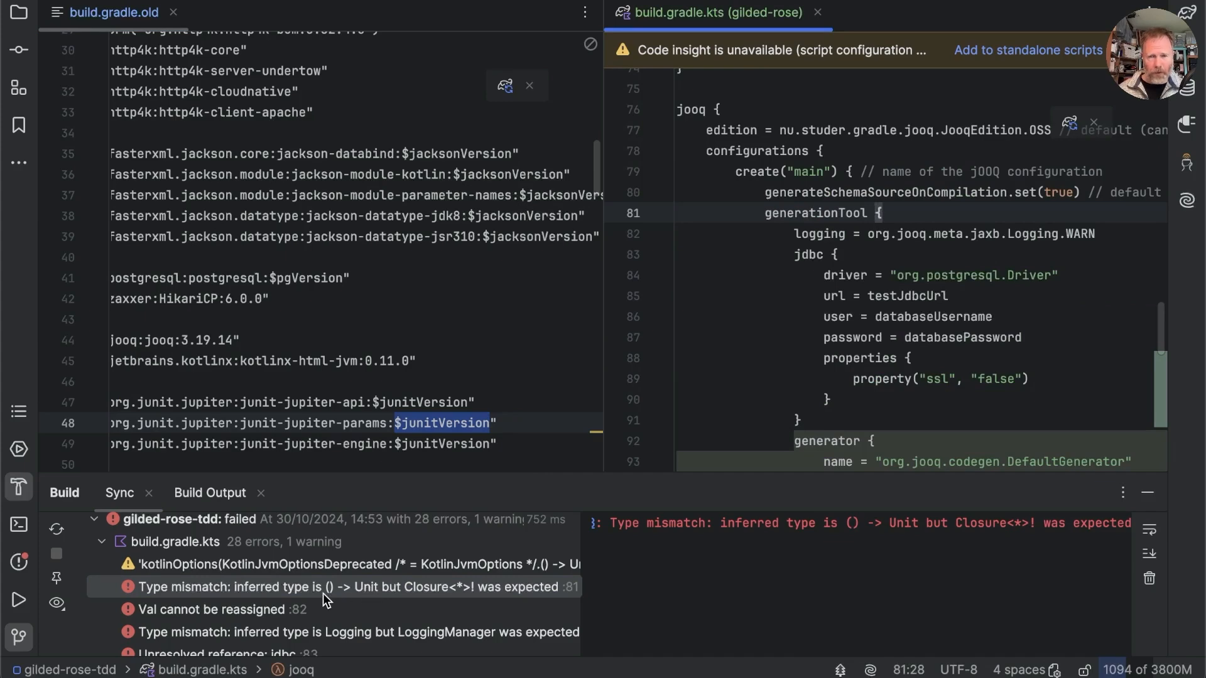
{"action": "mouse_move", "coordinate": [529, 597]}
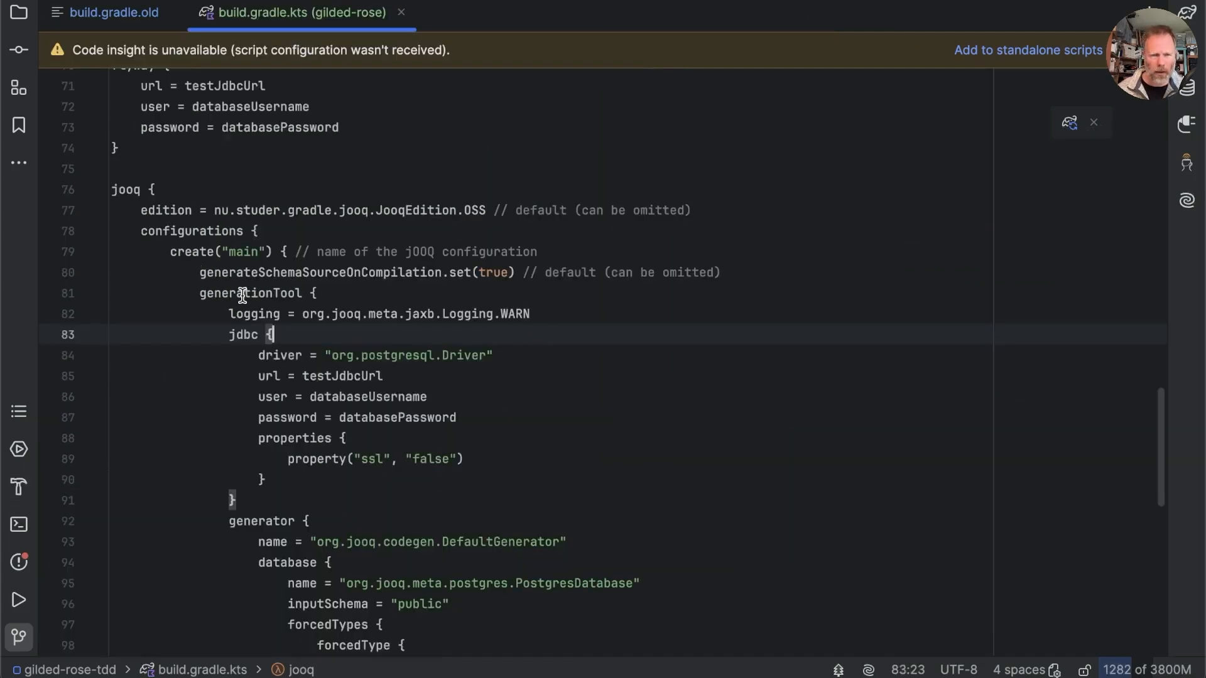
{"action": "left_click", "coordinate": [251, 293]}
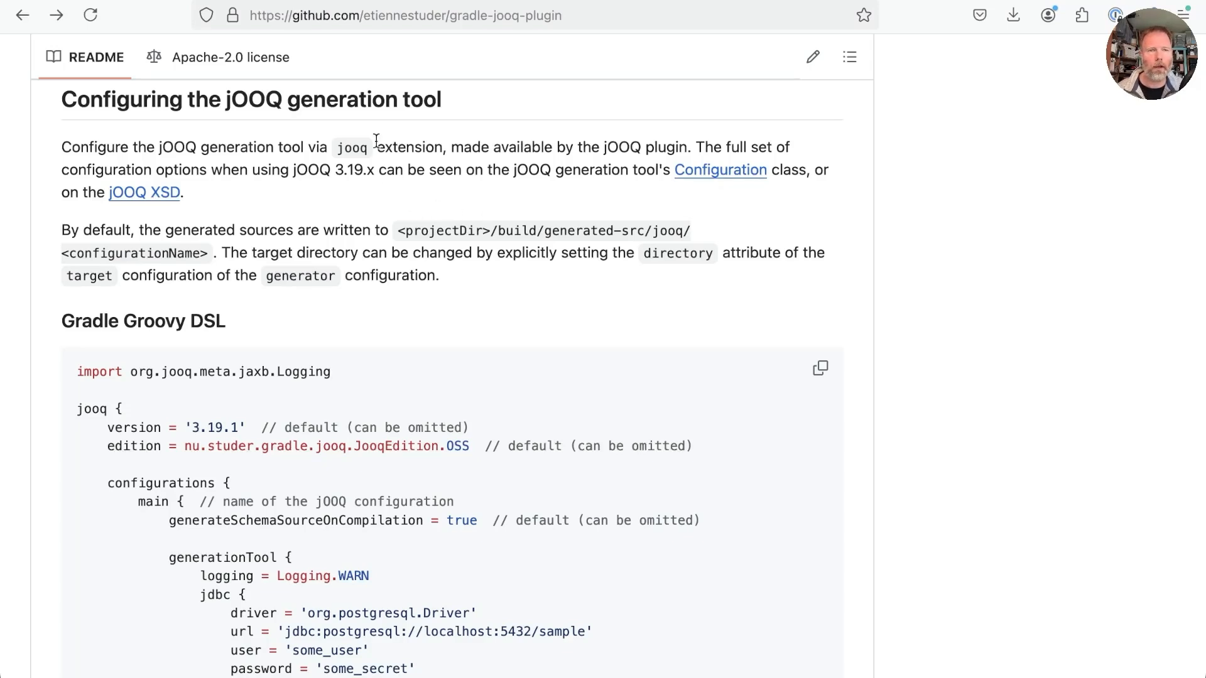
{"action": "mouse_move", "coordinate": [248, 299]}
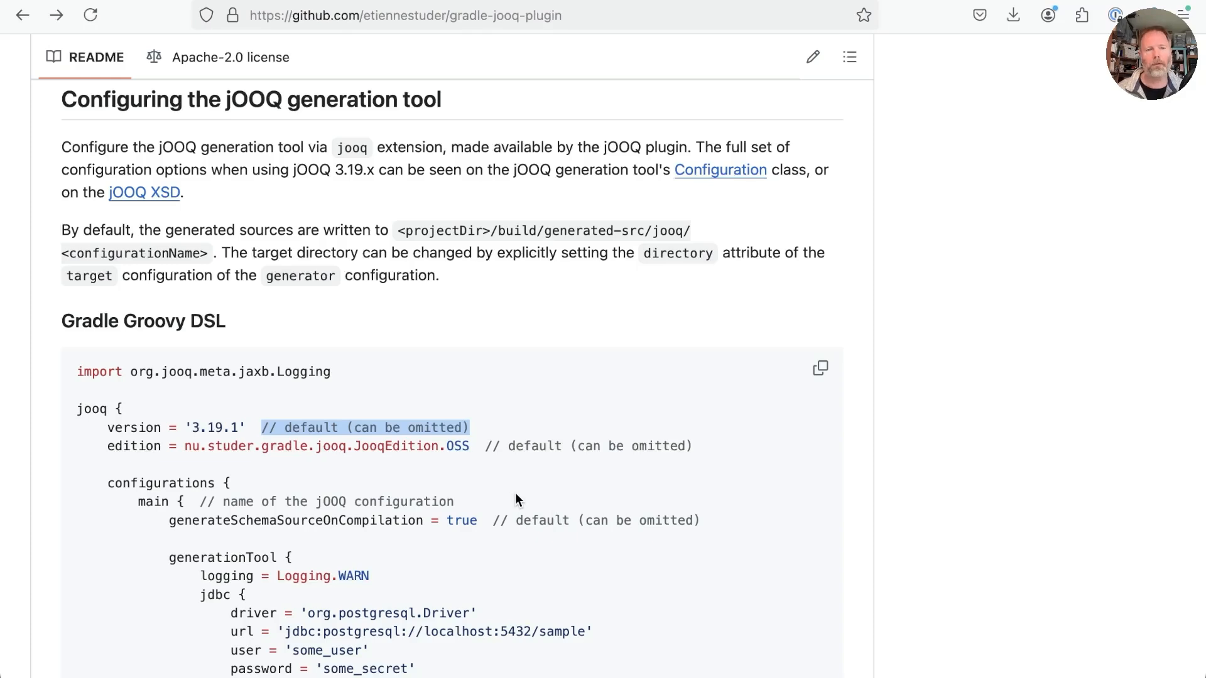
Scroll the README to the Gradle Kotlin DSL jooqConfiguration sample and select 'apply' after jdbc.
{"action": "scroll", "scroll_direction": "down", "scroll_amount": 3}
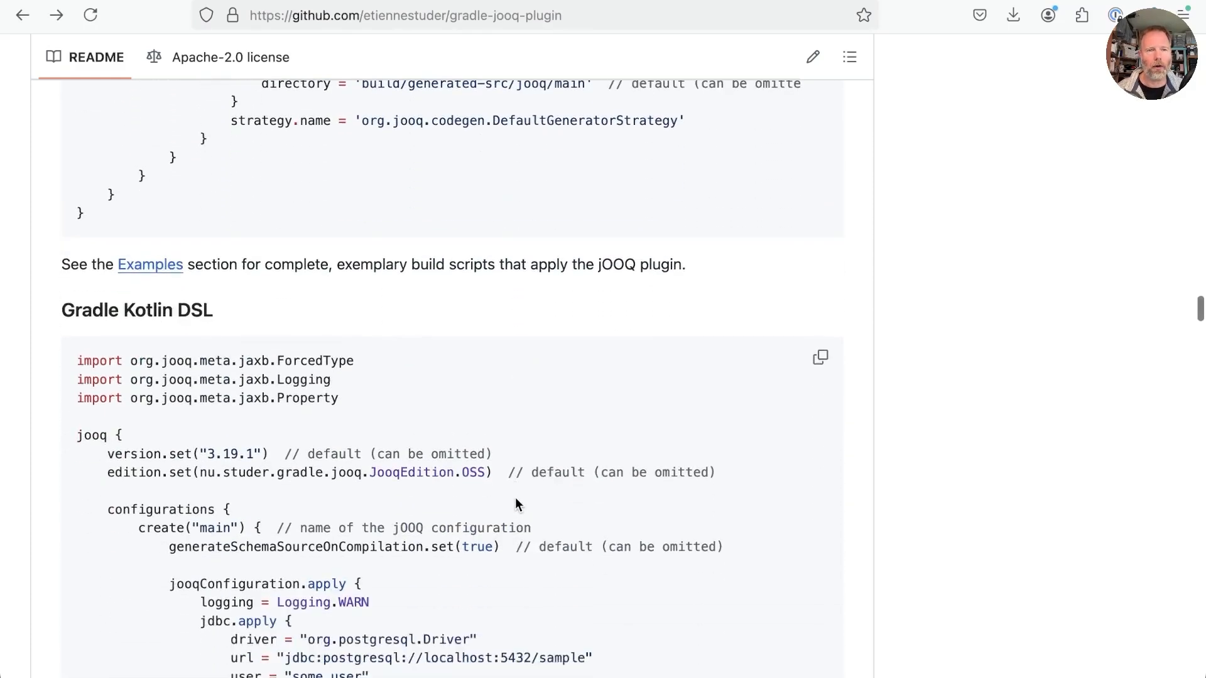
{"action": "scroll", "scroll_direction": "down", "scroll_amount": 3}
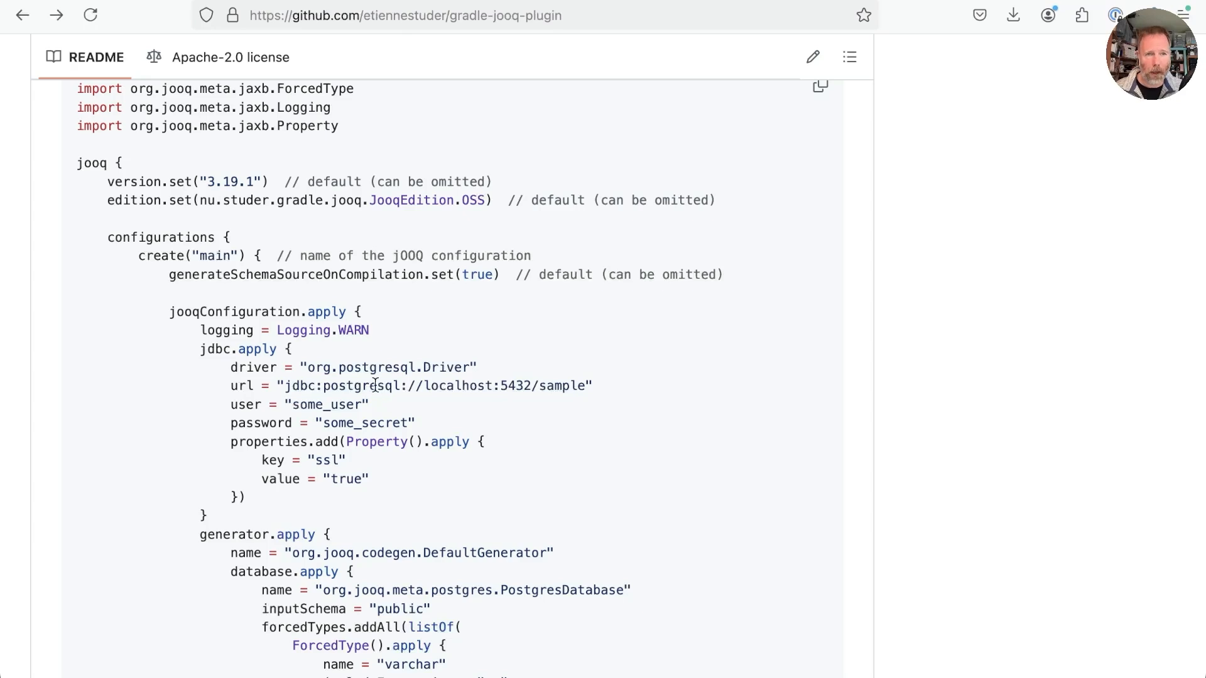
{"action": "mouse_move", "coordinate": [206, 311]}
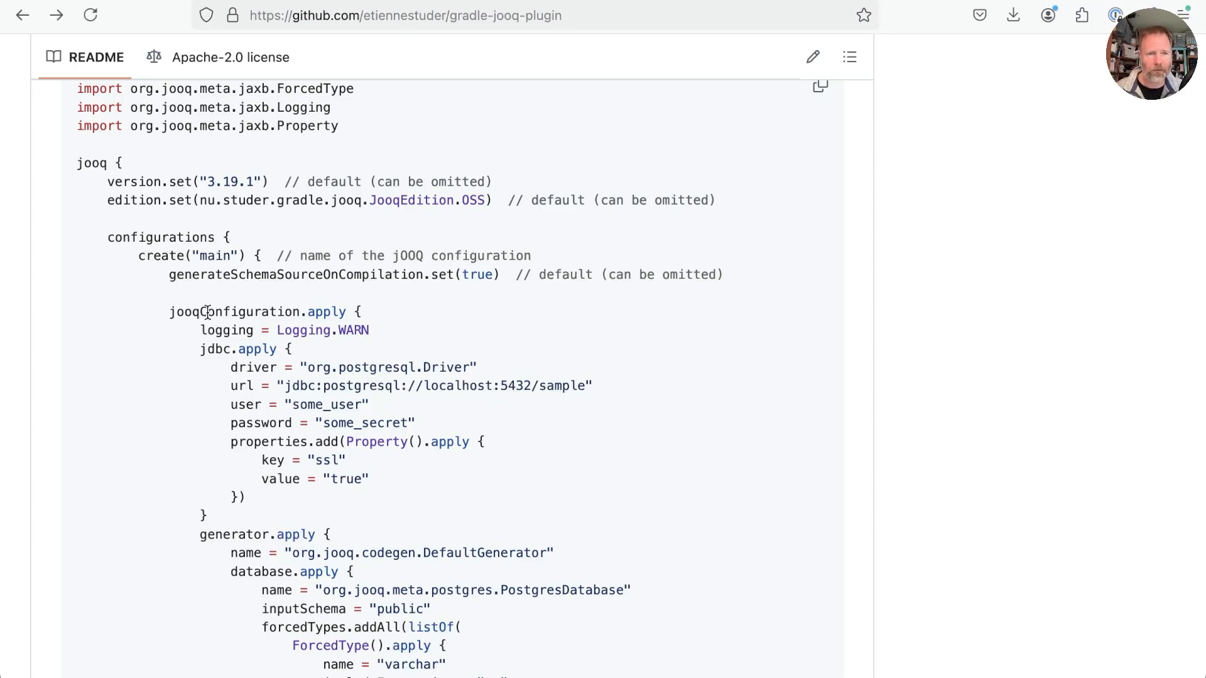
{"action": "double_click", "coordinate": [325, 311]}
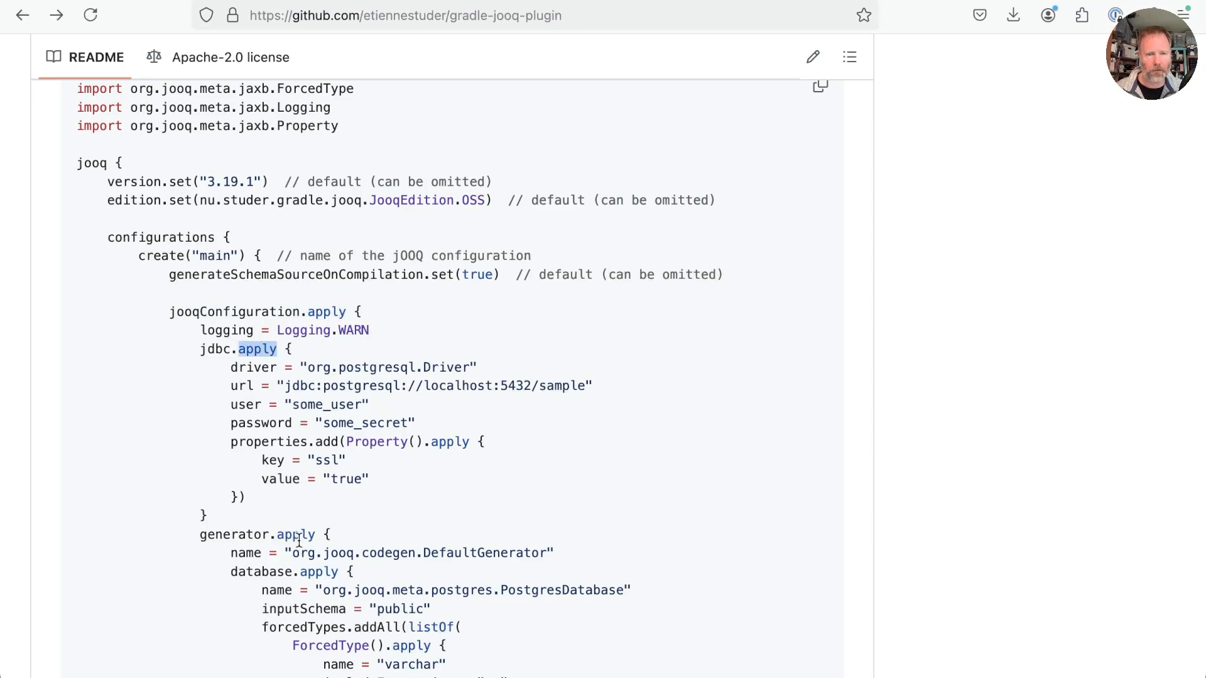
{"action": "scroll", "scroll_direction": "down", "scroll_amount": 3}
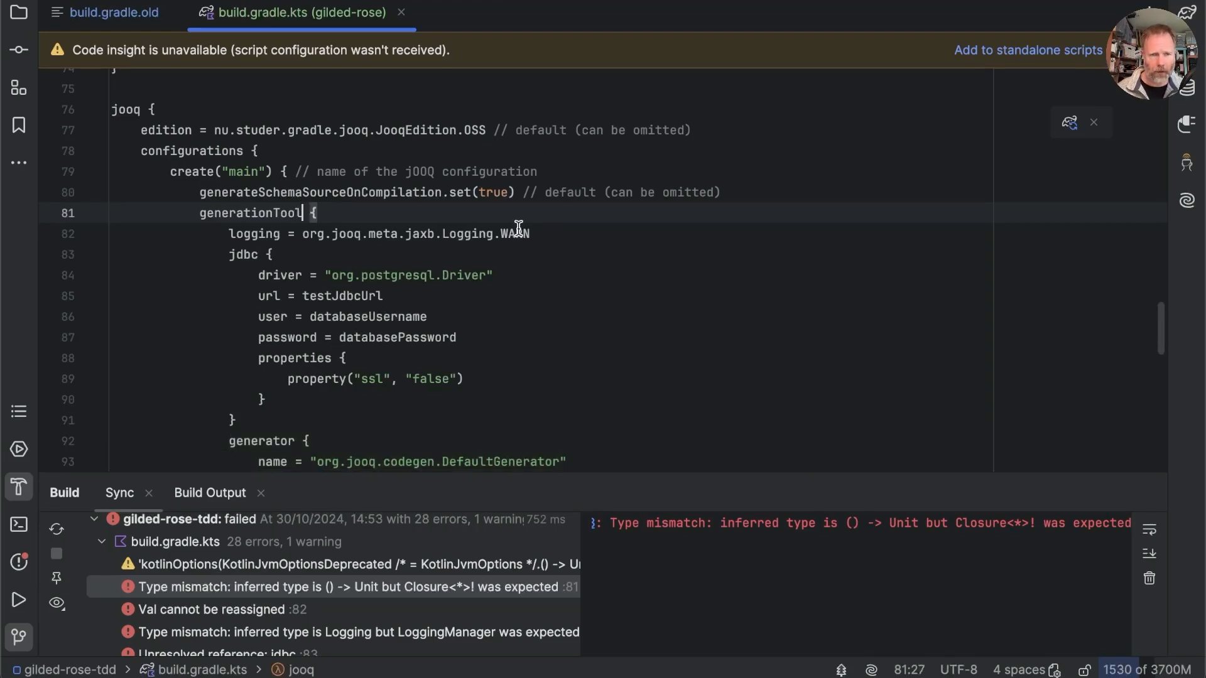
Append .apply after generationTool to match the README's Kotlin DSL sample.
{"action": "type", "text": ".apply"}
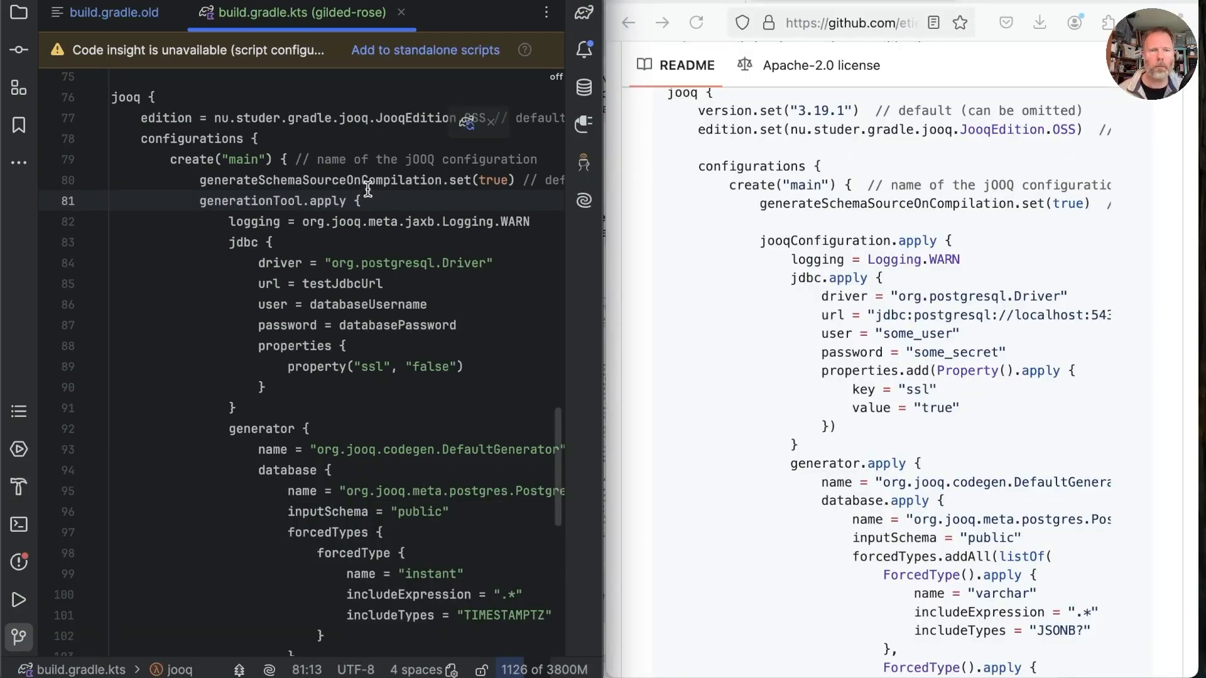
{"action": "mouse_move", "coordinate": [946, 231]}
{"action": "type", "text": "jooqConfigu"}
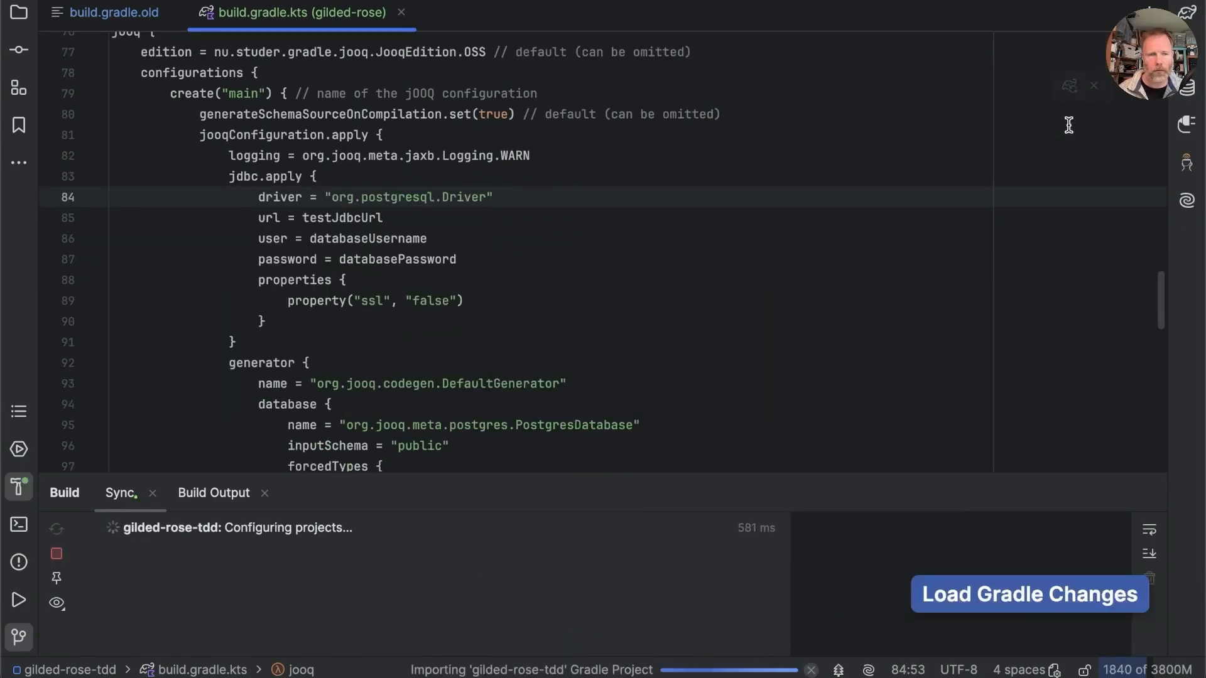
Rewrite ssl as a Property().apply entry and make generator and database apply blocks.
{"action": "left_click", "coordinate": [1028, 594]}
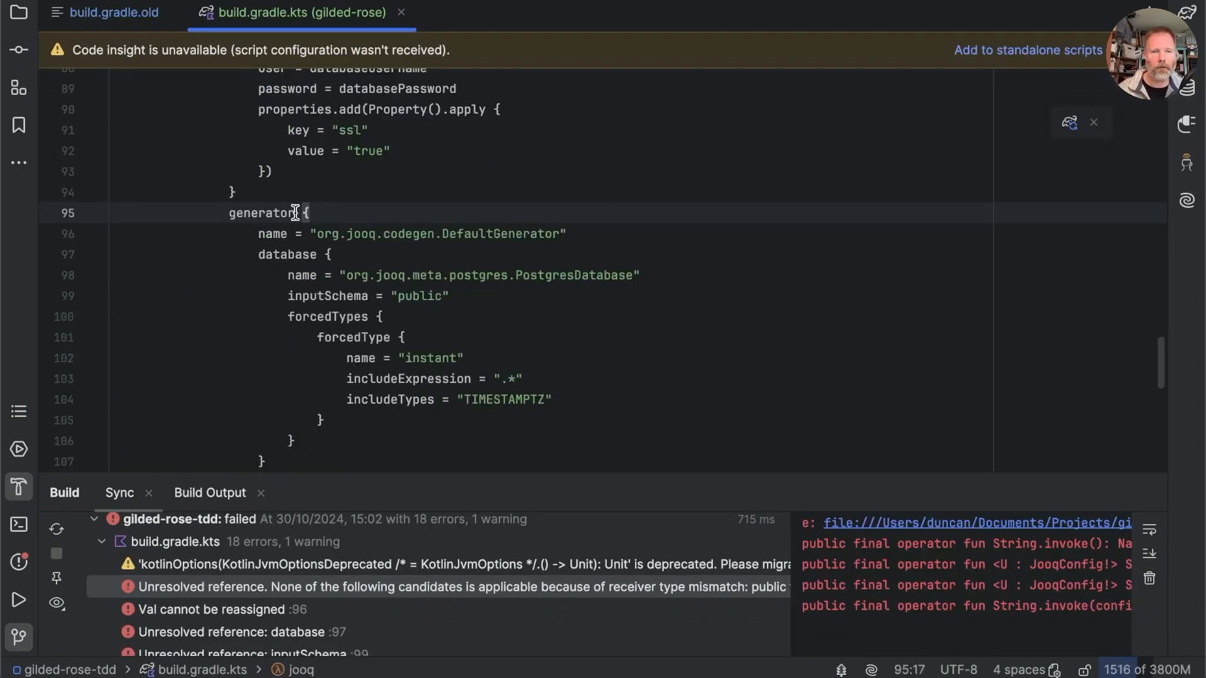
{"action": "type", "text": ".apply"}
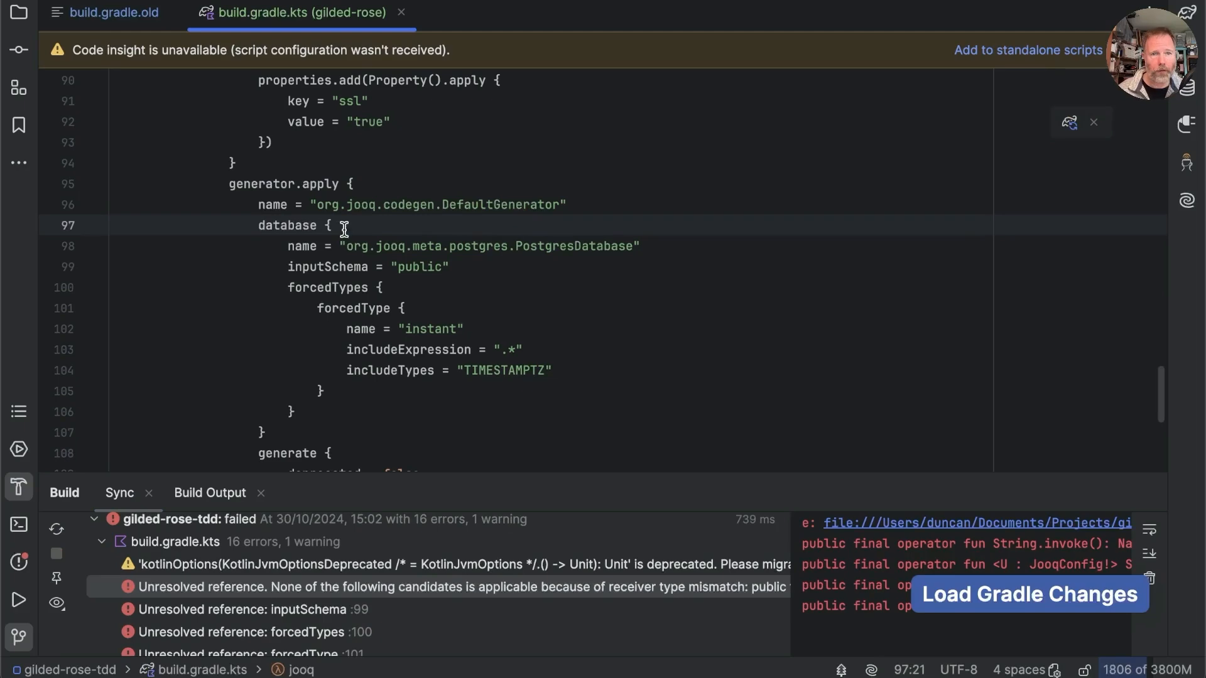
{"action": "type", "text": ".apply"}
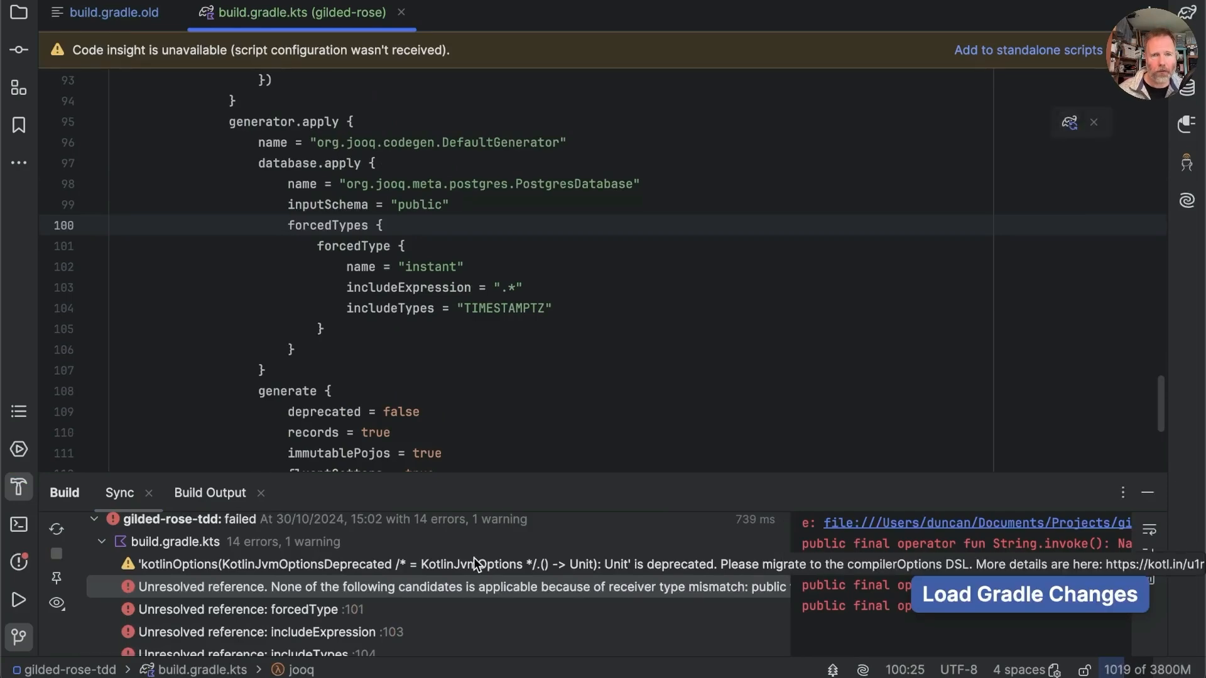
Wrap the forced type entry in addAll(listOf(...)) with an apply block.
{"action": "type", "text": ".ap"}
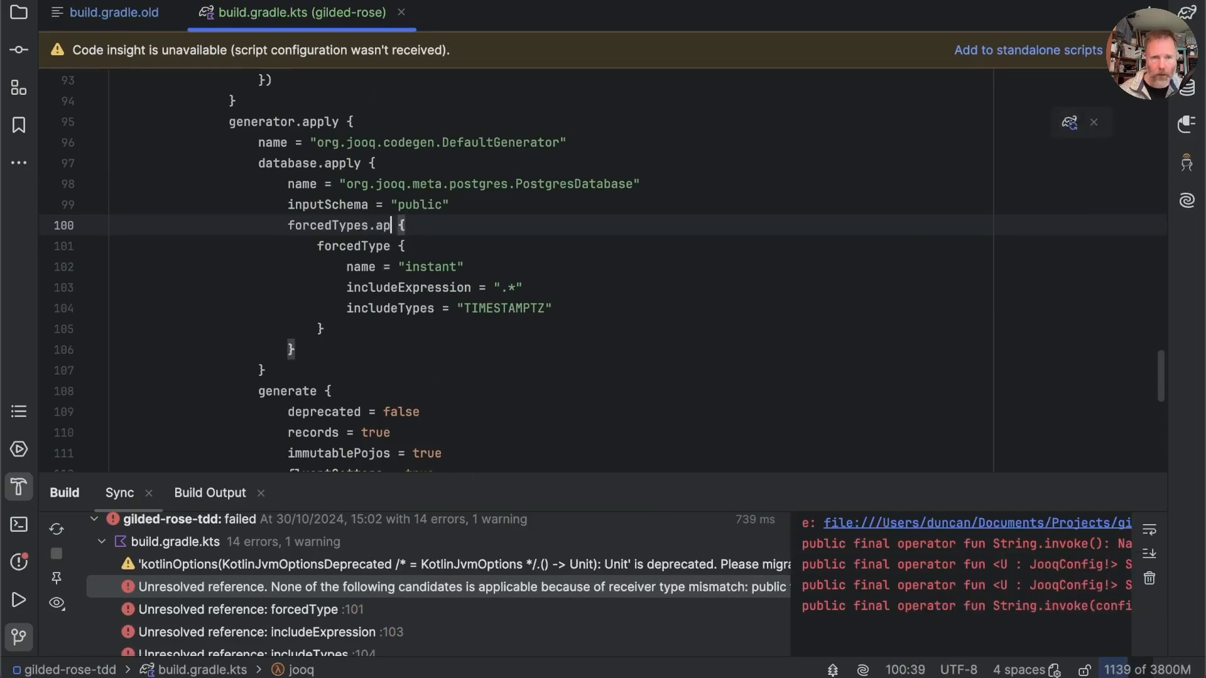
{"action": "type", "text": "ply"}
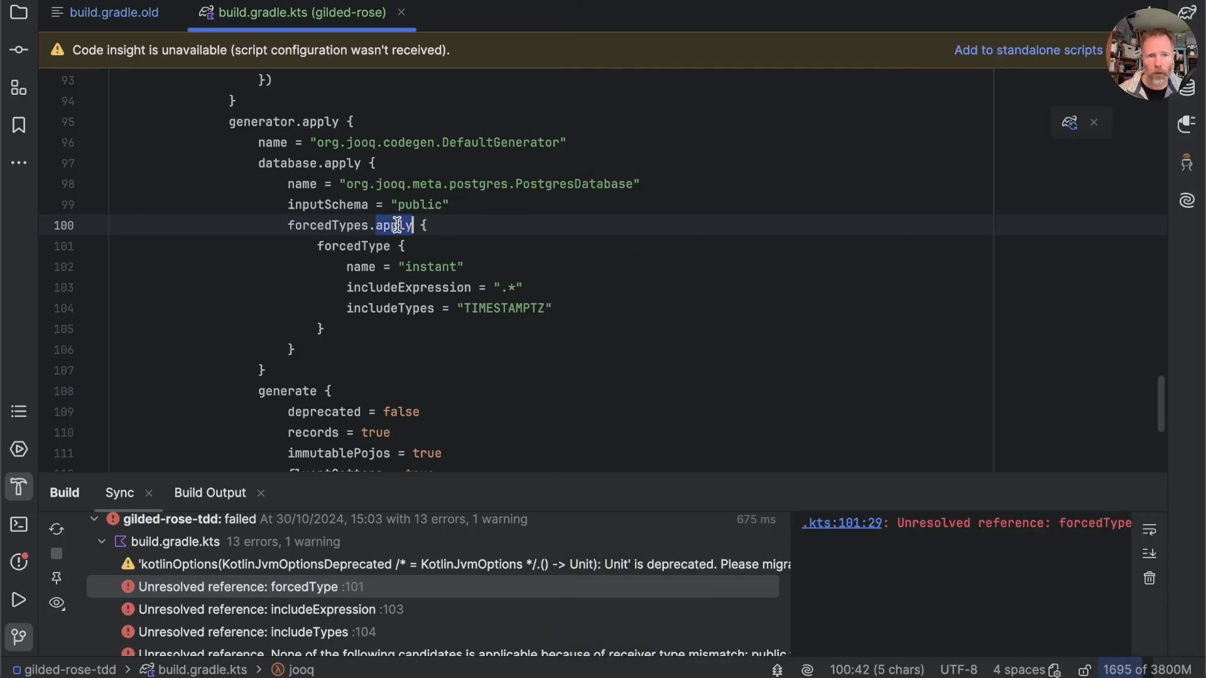
{"action": "type", "text": "addAll()"}
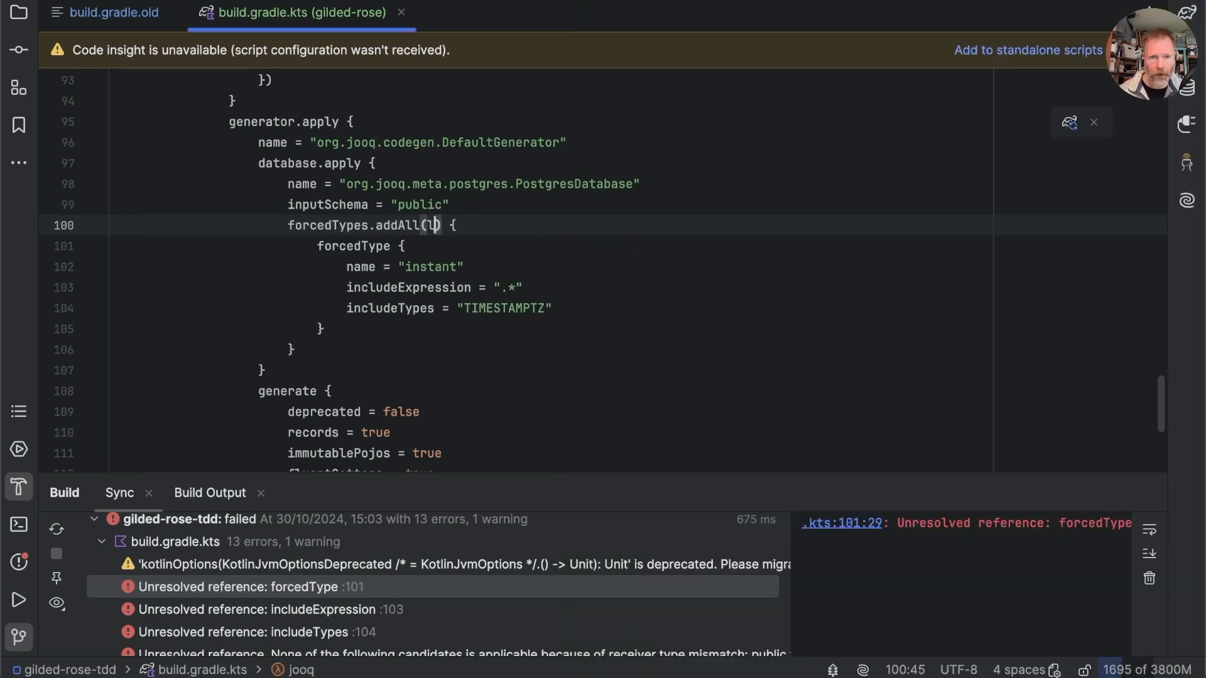
{"action": "type", "text": "listOf("}
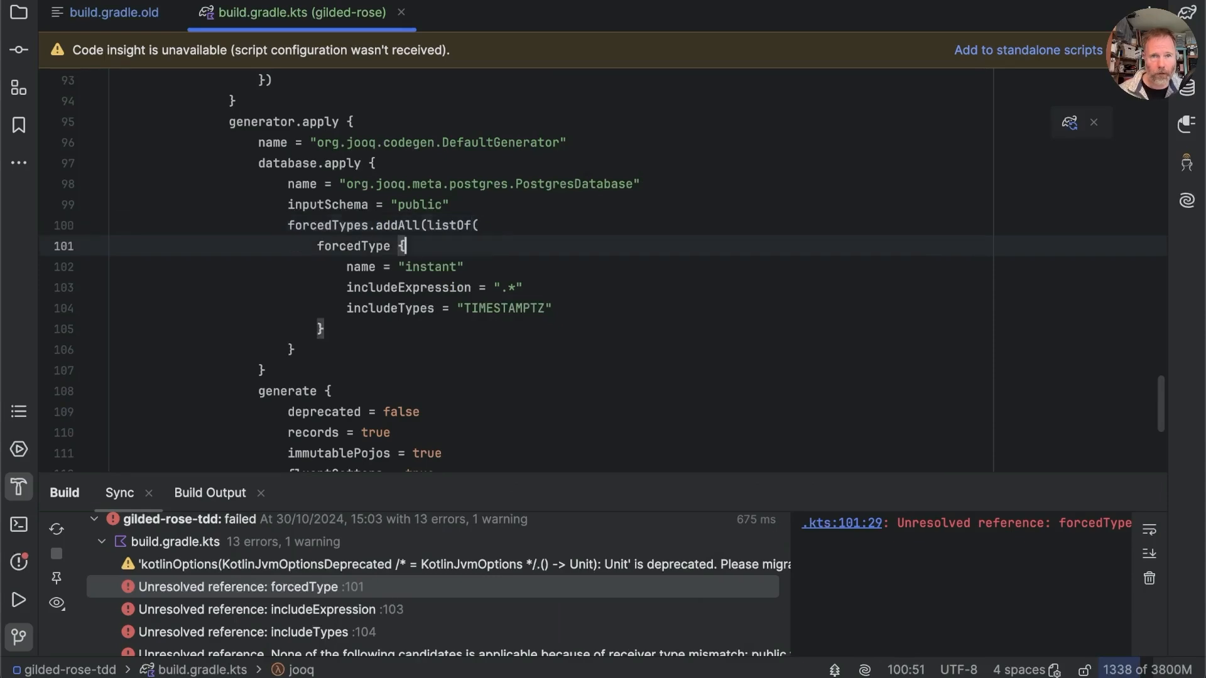
{"action": "left_click", "coordinate": [323, 328]}
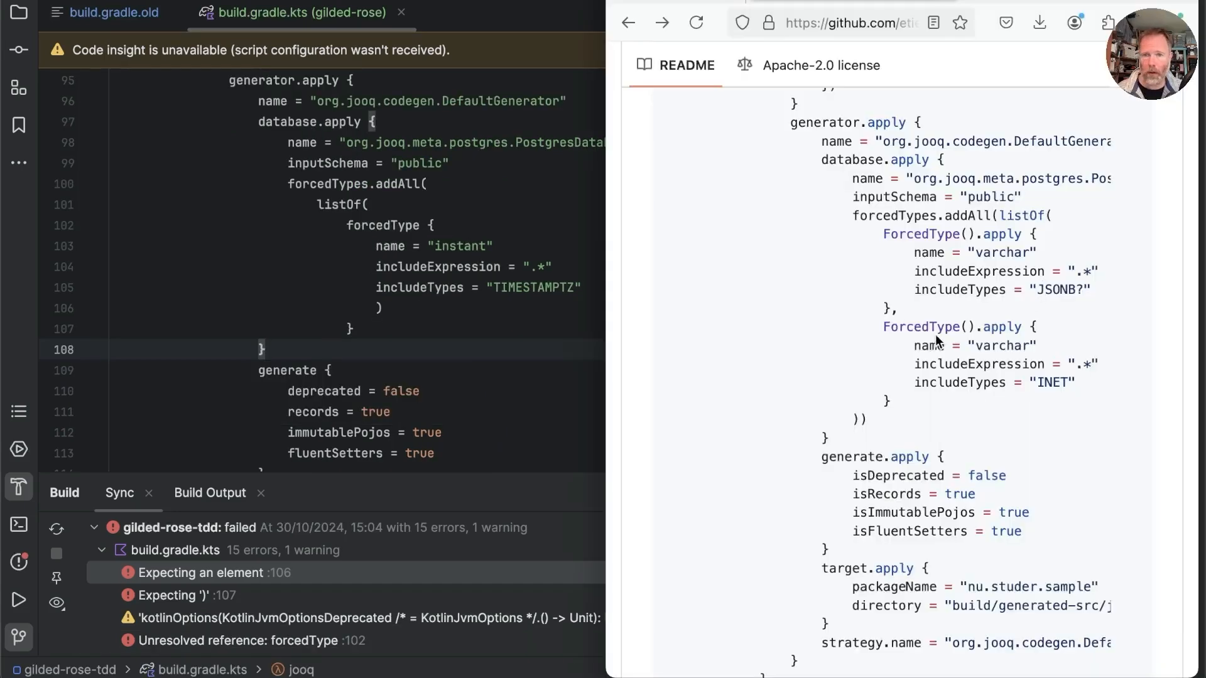
Replace forcedType with ForcedType().apply and add the two missing closing parentheses.
{"action": "double_click", "coordinate": [921, 326]}
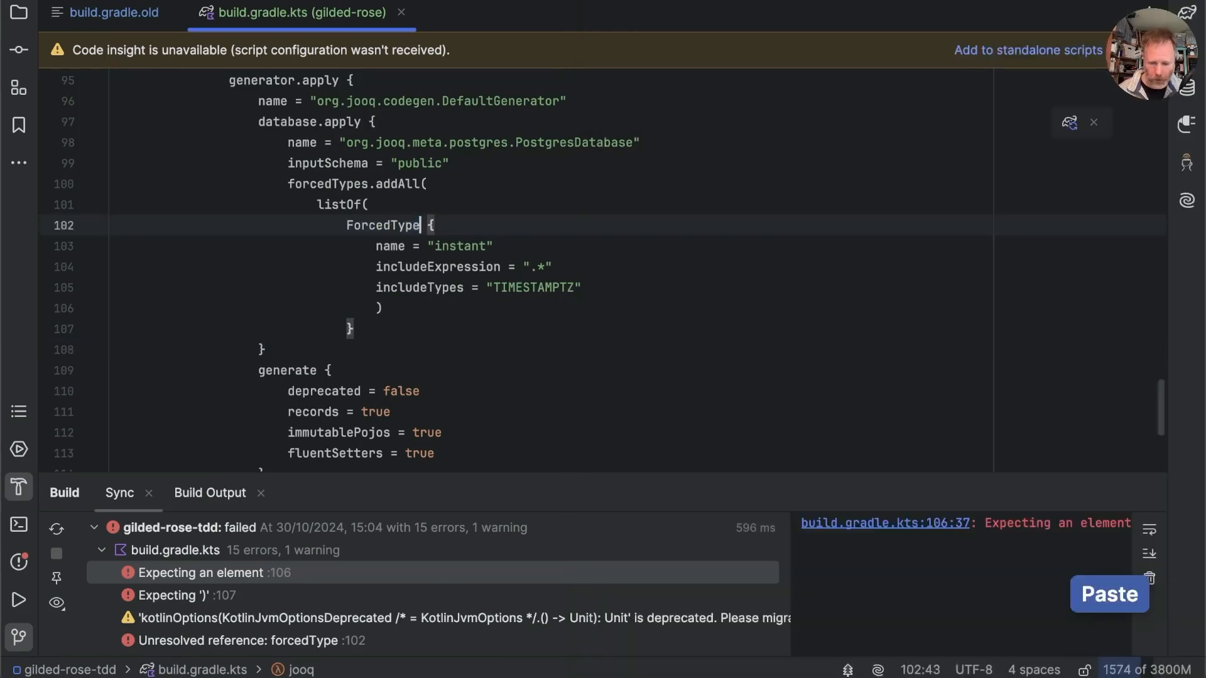
{"action": "type", "text": "()."}
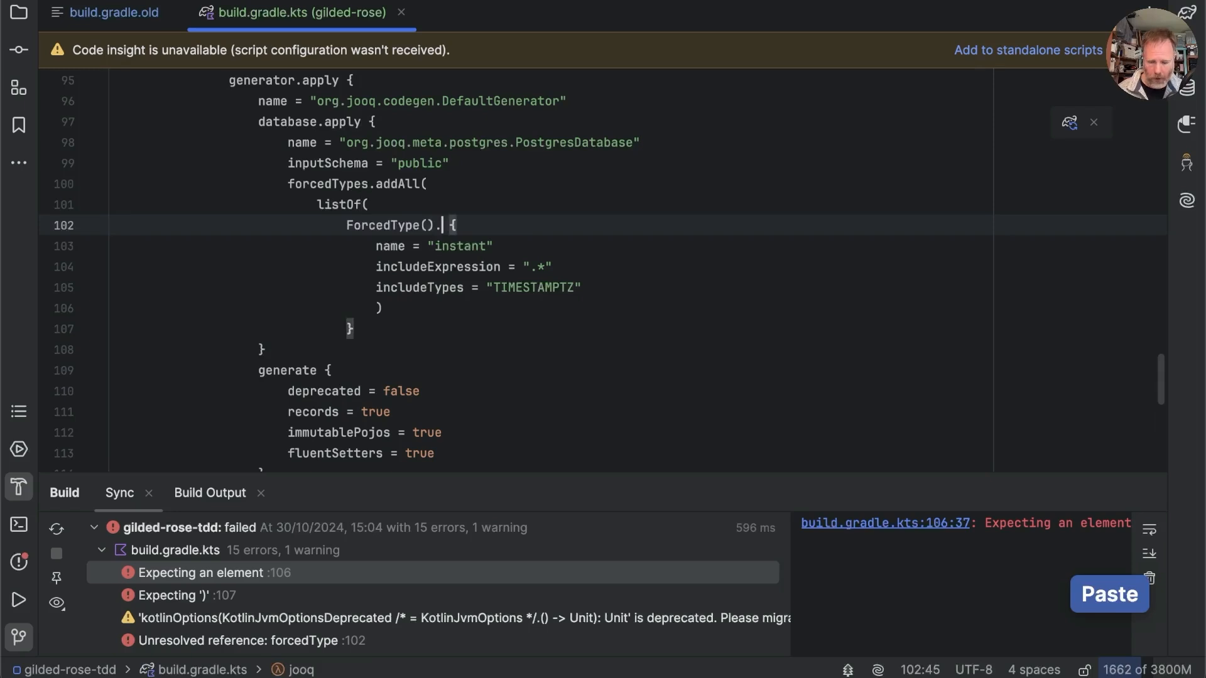
{"action": "type", "text": "apply"}
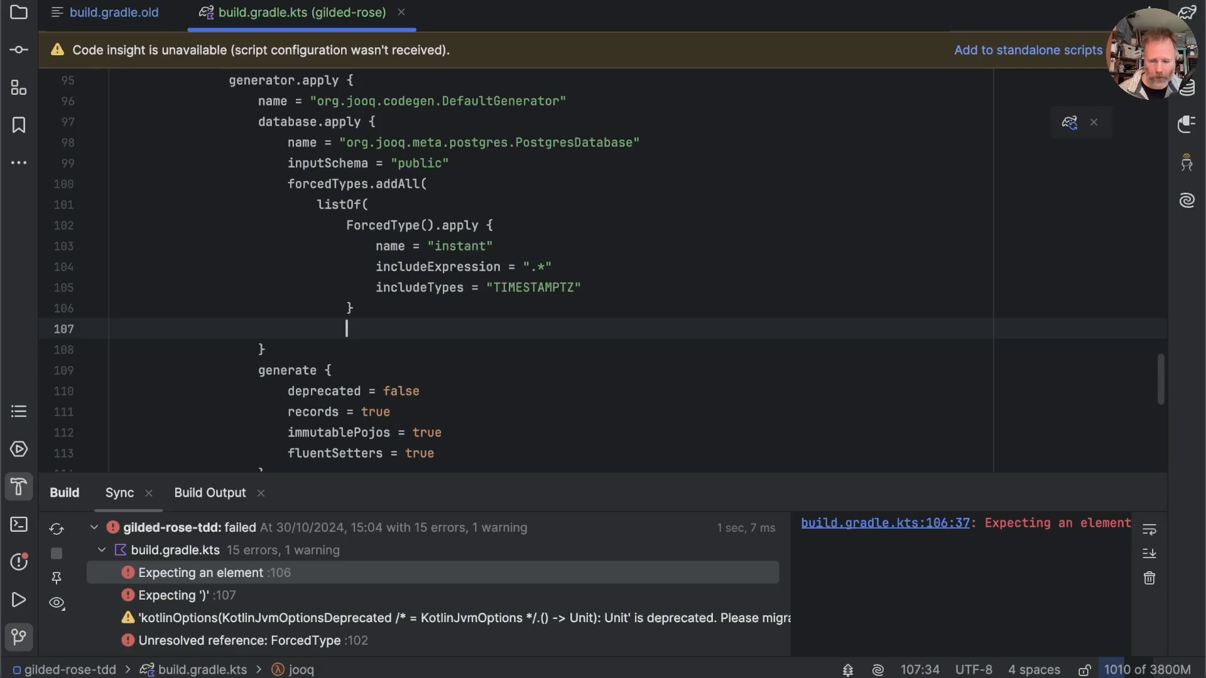
{"action": "type", "text": ")"}
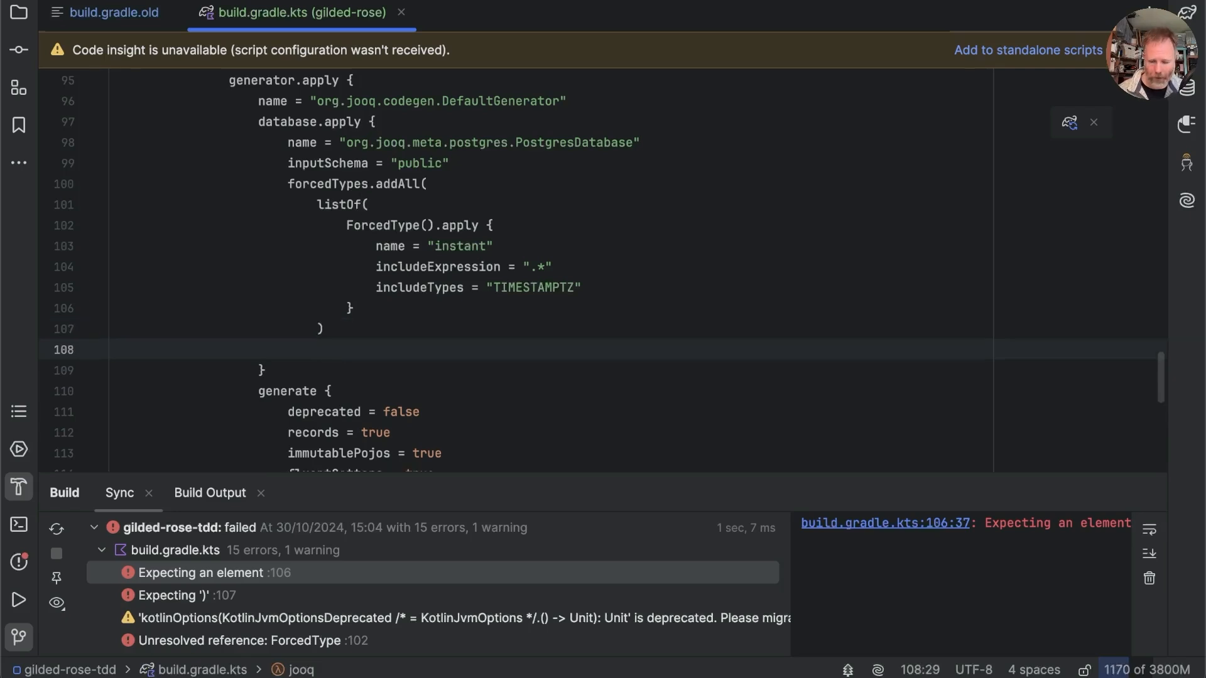
{"action": "type", "text": ")"}
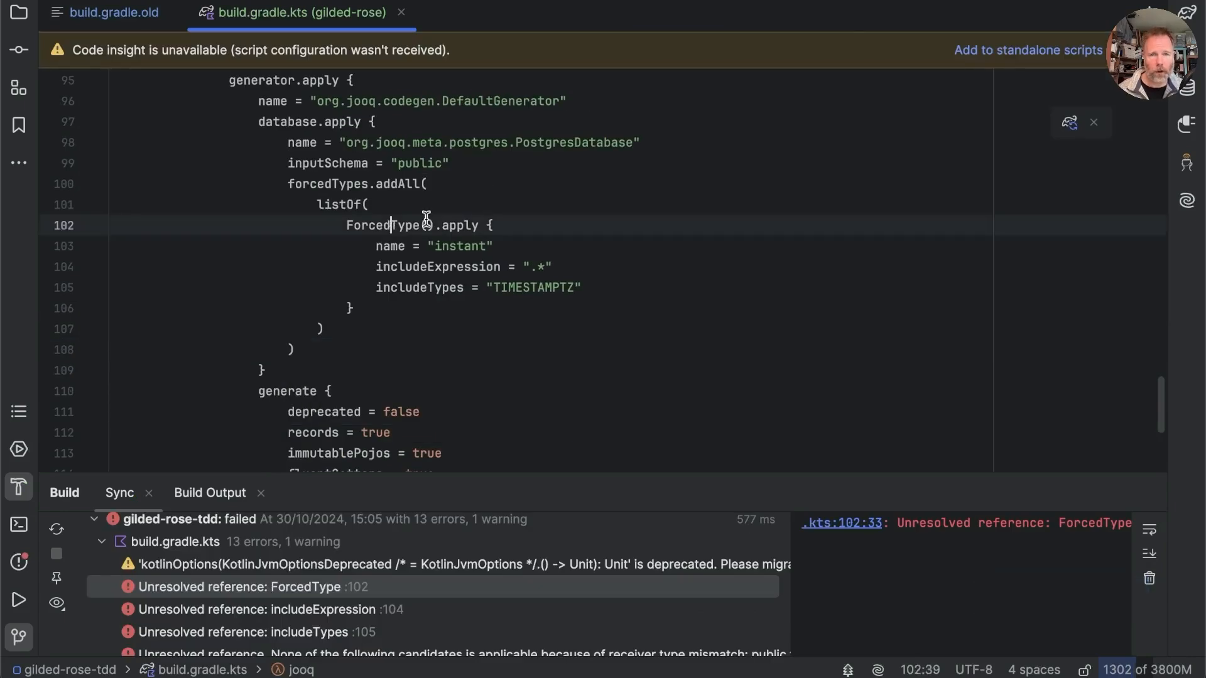
Make generate an apply block and rename its flags with the 'is' prefix, e.g. isFluentSetters.
{"action": "type", "text": "()"}
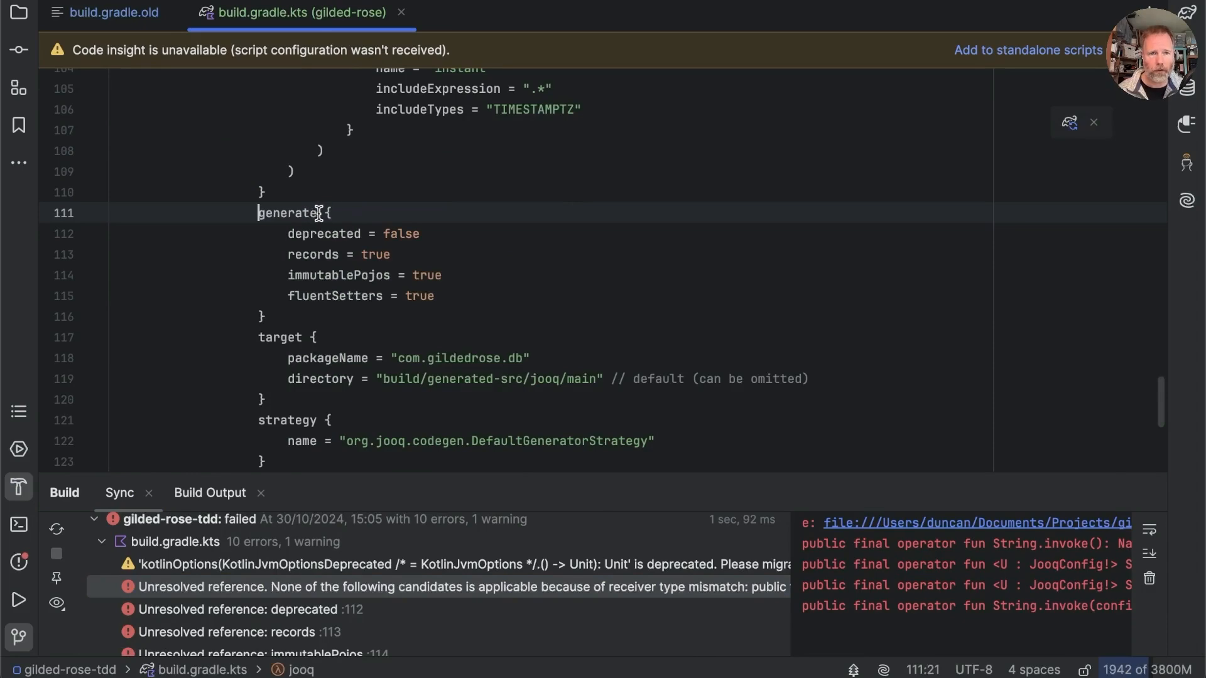
{"action": "type", "text": ".apply"}
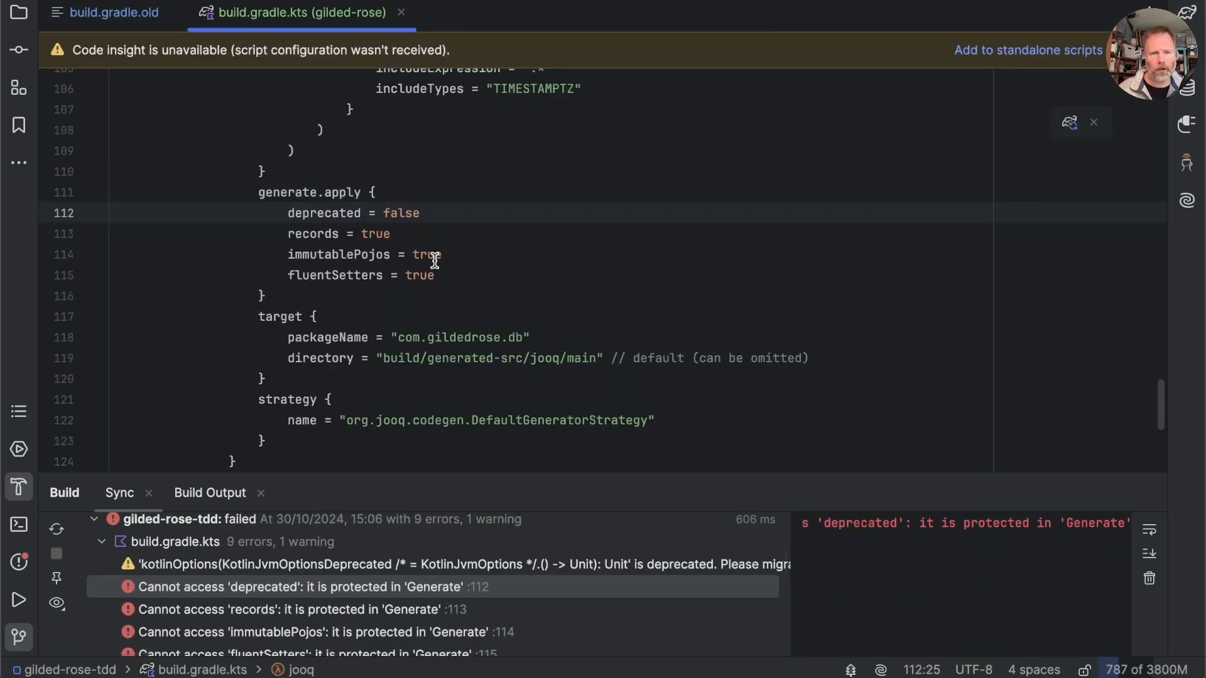
{"action": "left_click", "coordinate": [287, 213]}
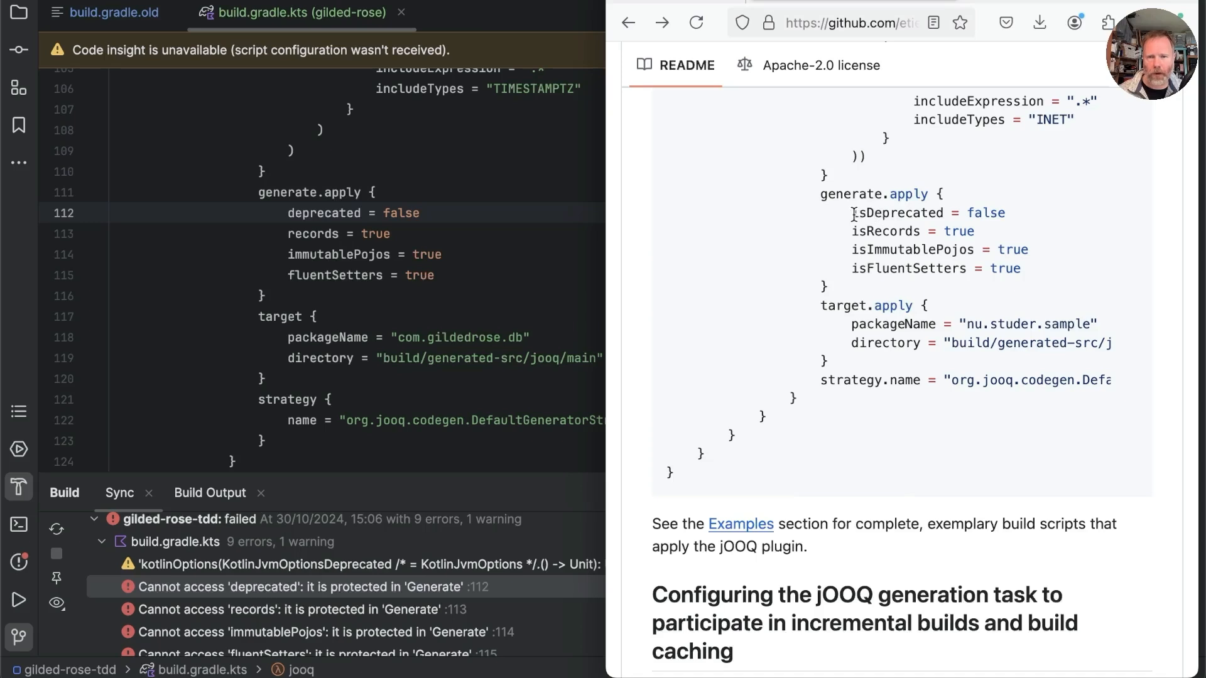
{"action": "mouse_move", "coordinate": [299, 231]}
{"action": "type", "text": "isD"}
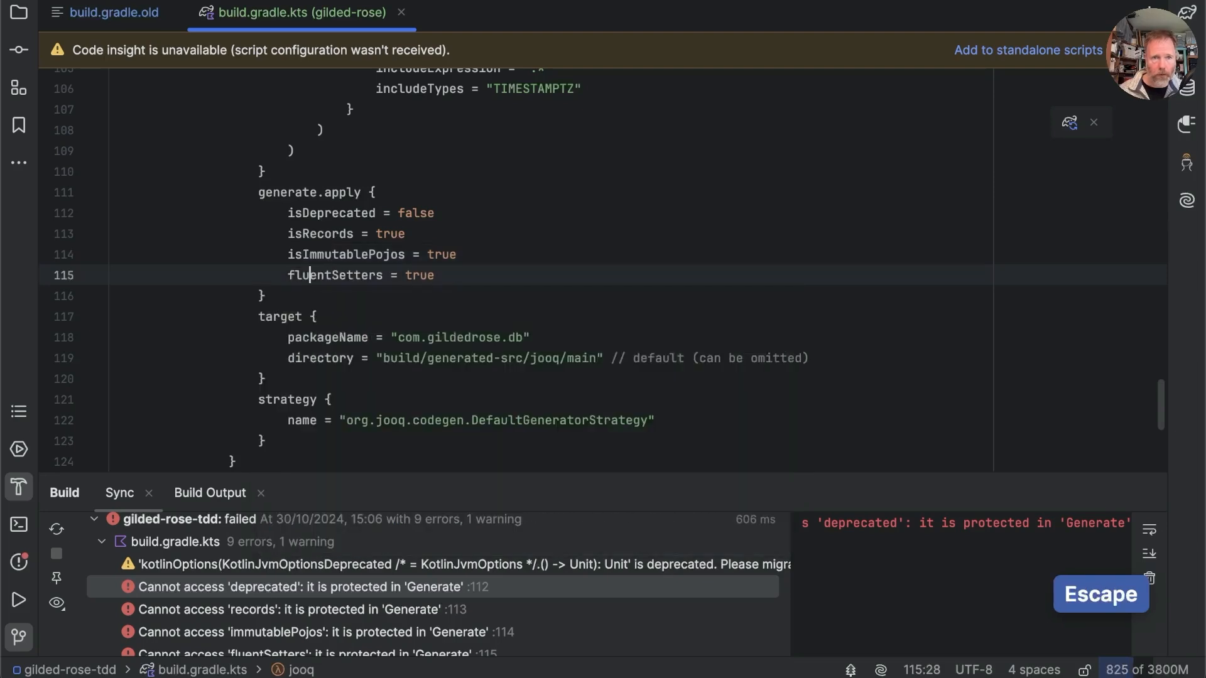
{"action": "type", "text": "isF"}
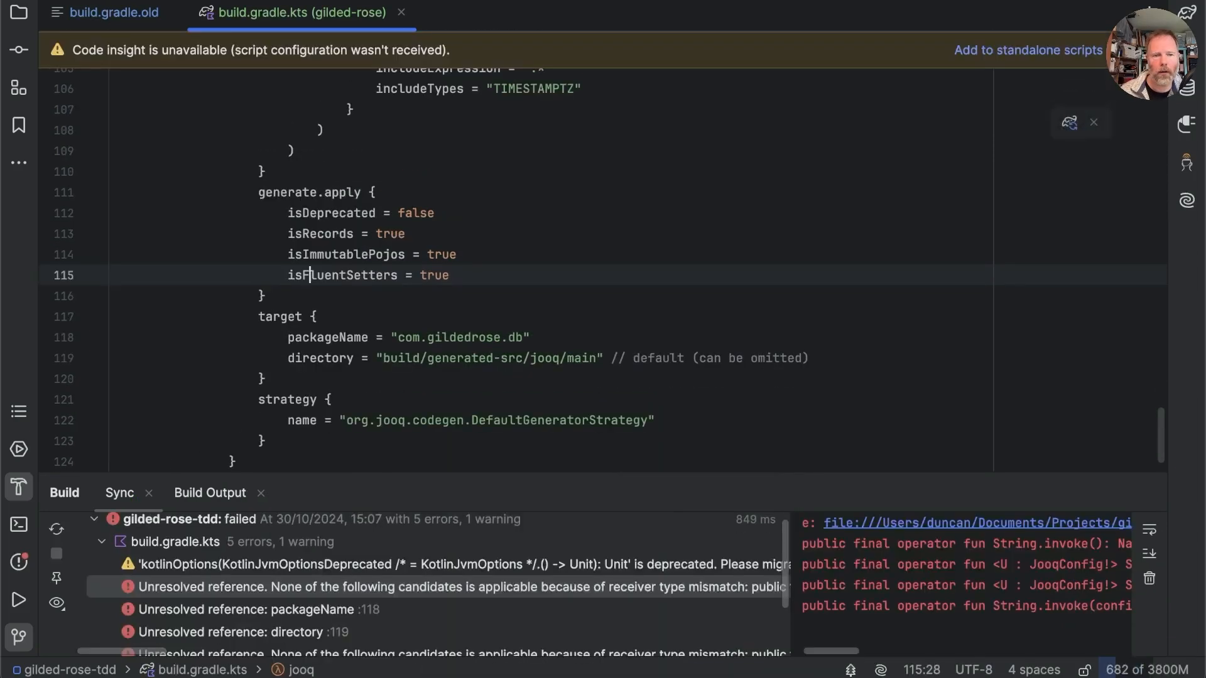
{"action": "scroll", "scroll_direction": "down", "scroll_amount": 3}
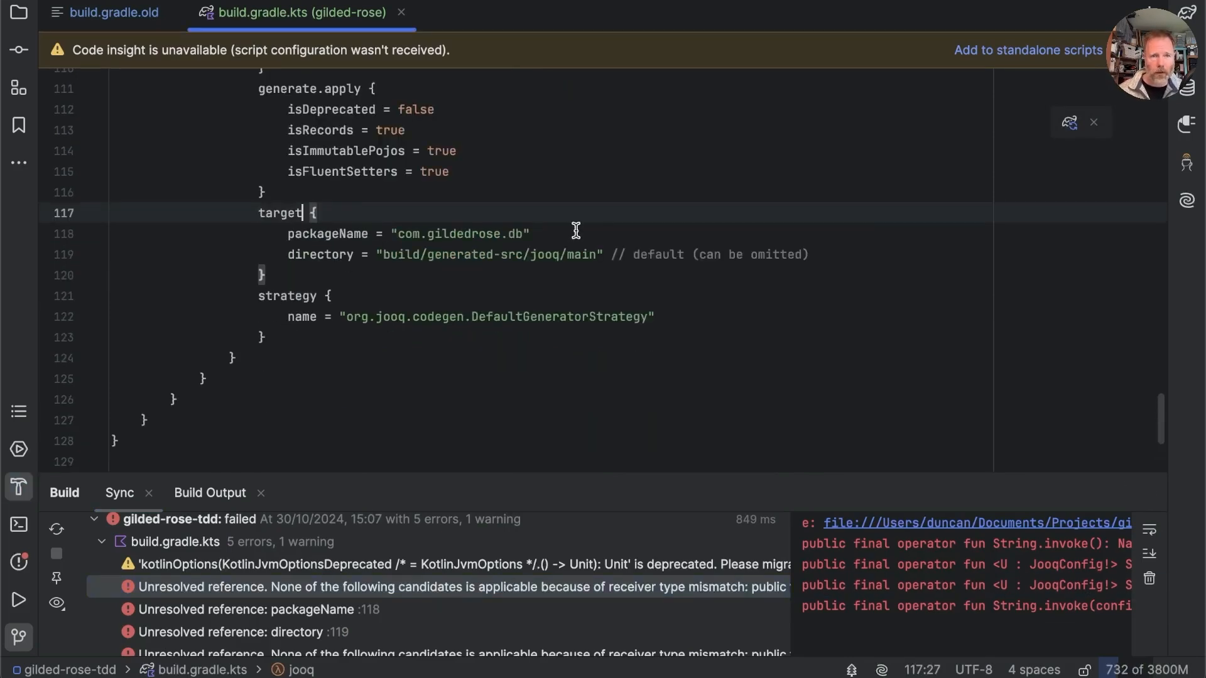
Append .apply to target and strategy, then select part of the strategy block to simplify it.
{"action": "type", "text": ".apply"}
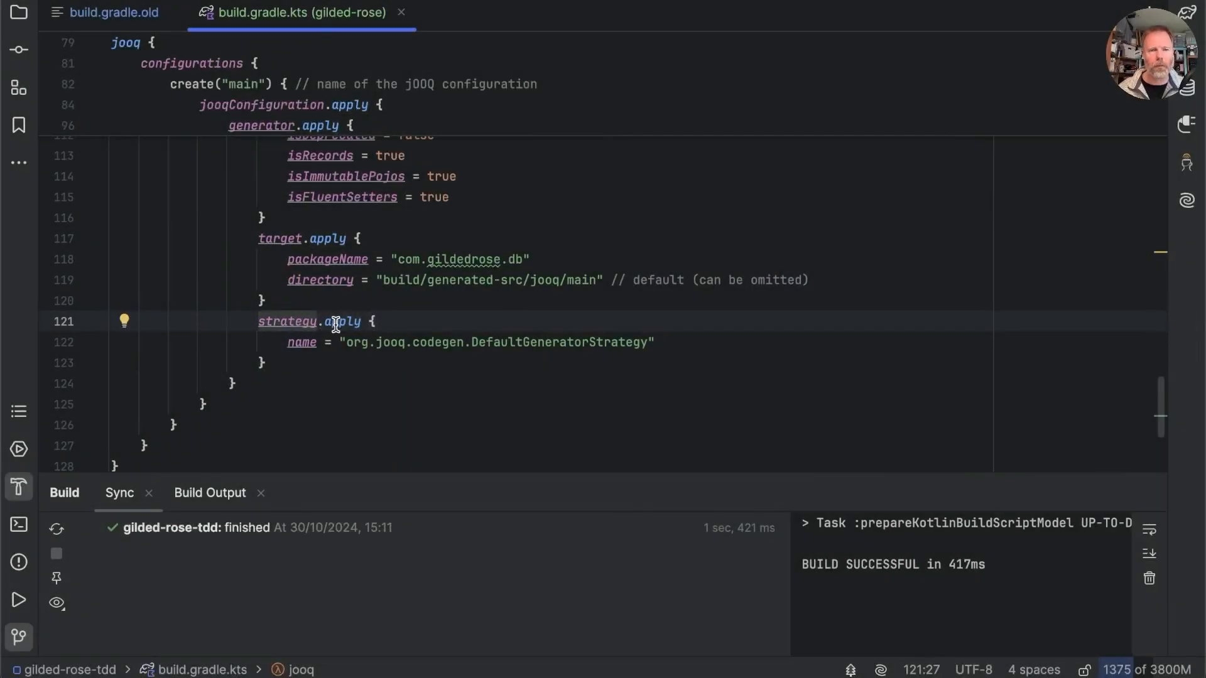
{"action": "mouse_move", "coordinate": [451, 224]}
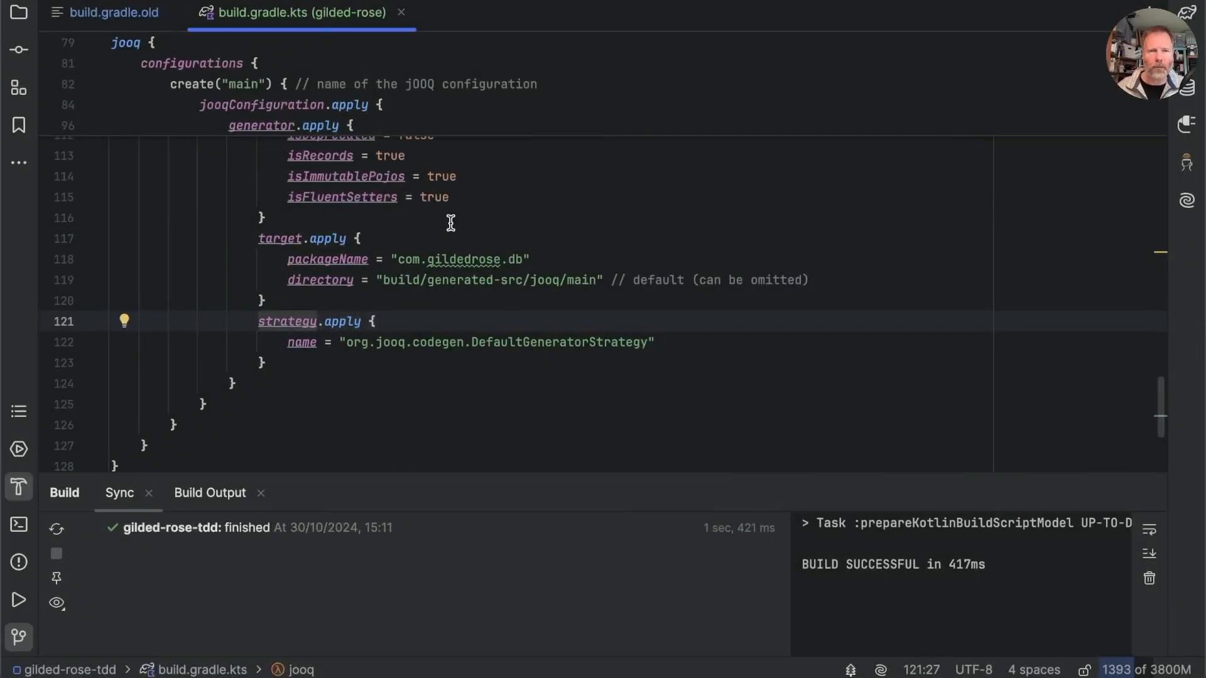
{"action": "scroll", "scroll_direction": "up", "scroll_amount": 3}
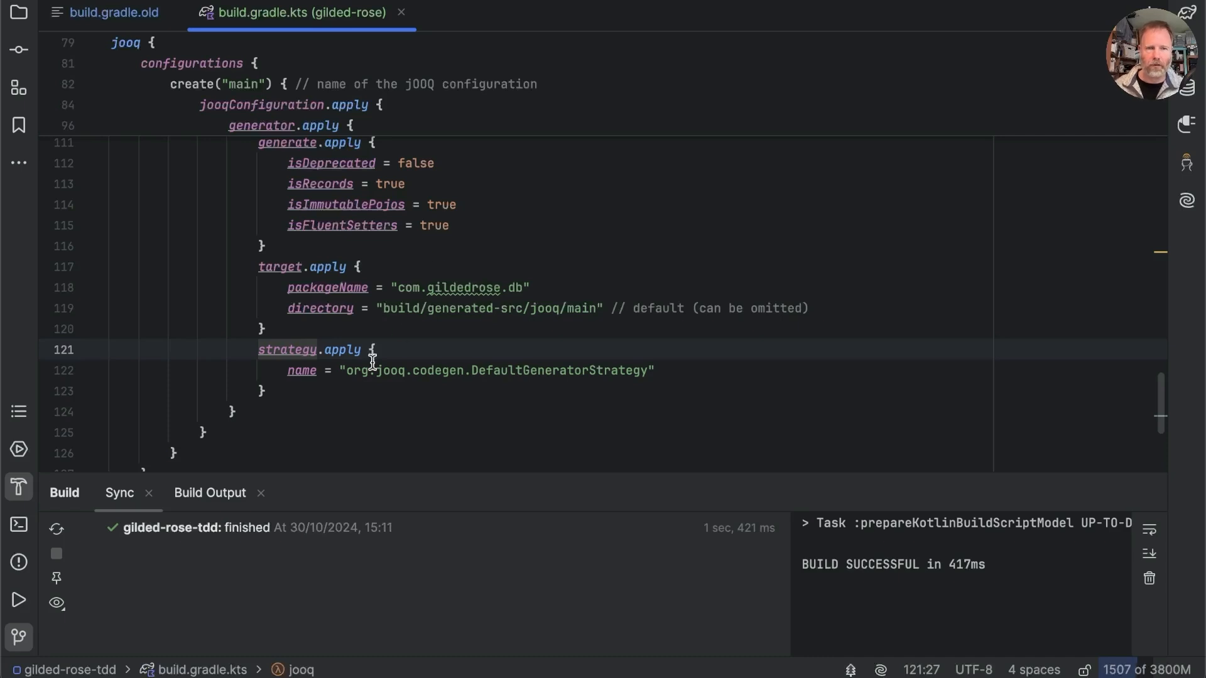
{"action": "double_click", "coordinate": [341, 349]}
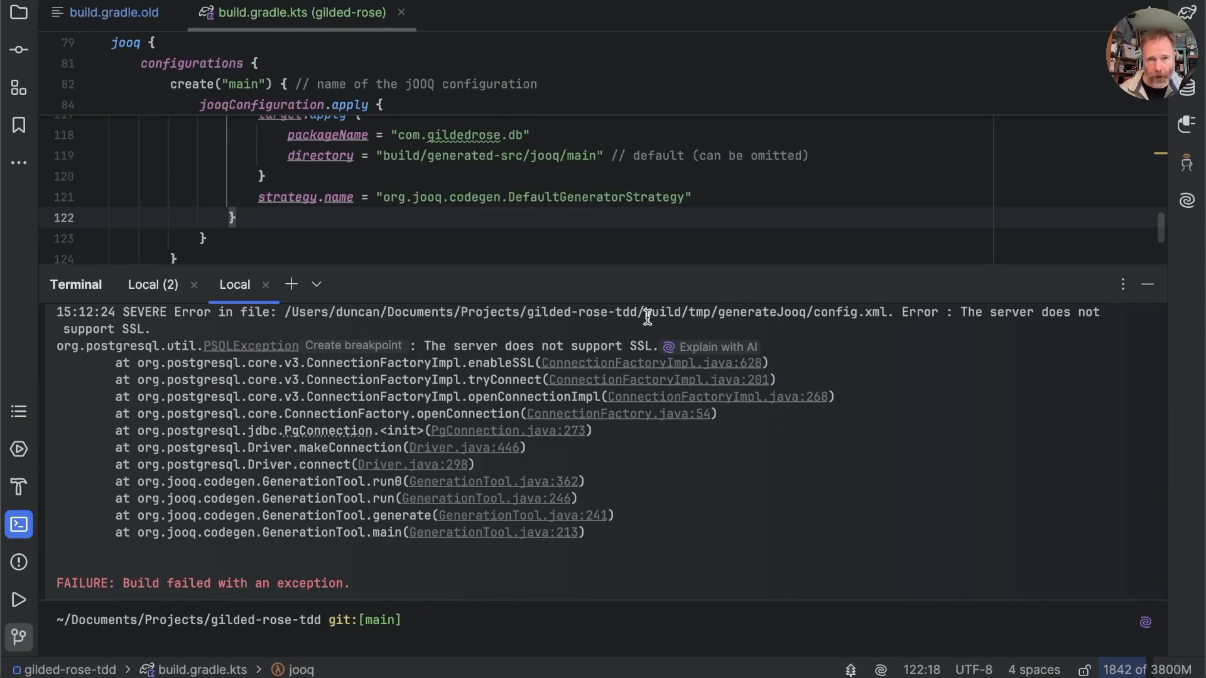
Set the jdbc ssl property value to "false" instead of "true".
{"action": "scroll", "scroll_direction": "up", "scroll_amount": 3}
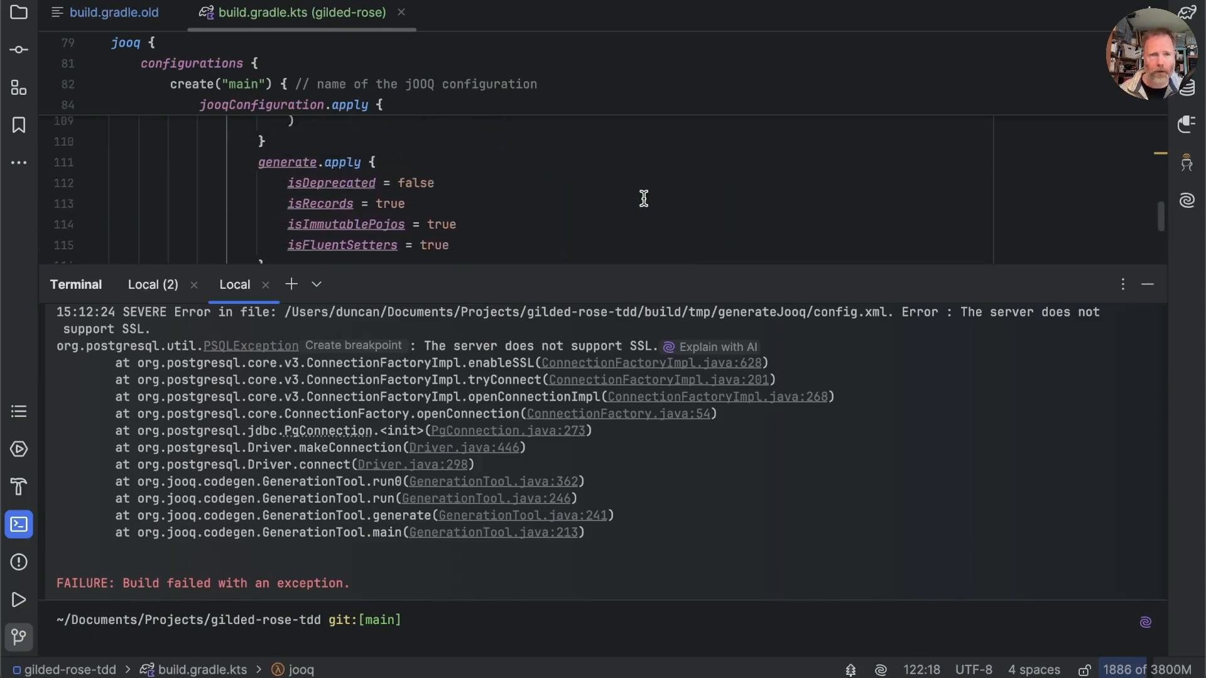
{"action": "scroll", "scroll_direction": "up", "scroll_amount": 3}
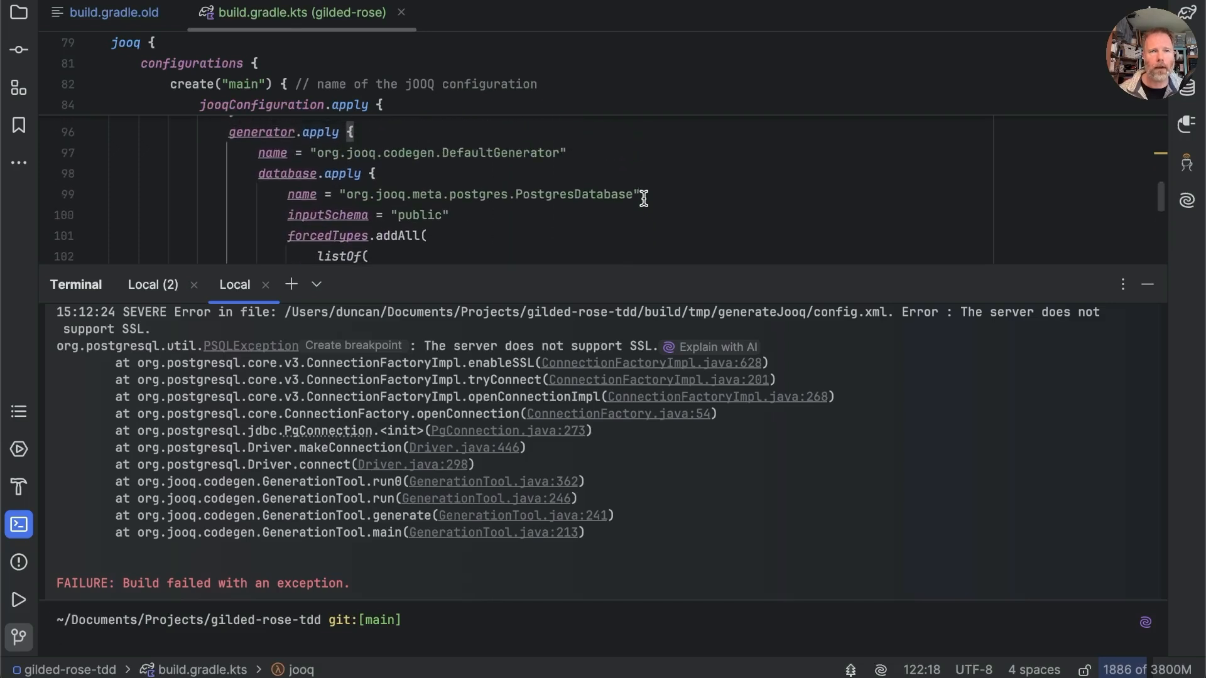
{"action": "scroll", "scroll_direction": "up", "scroll_amount": 3}
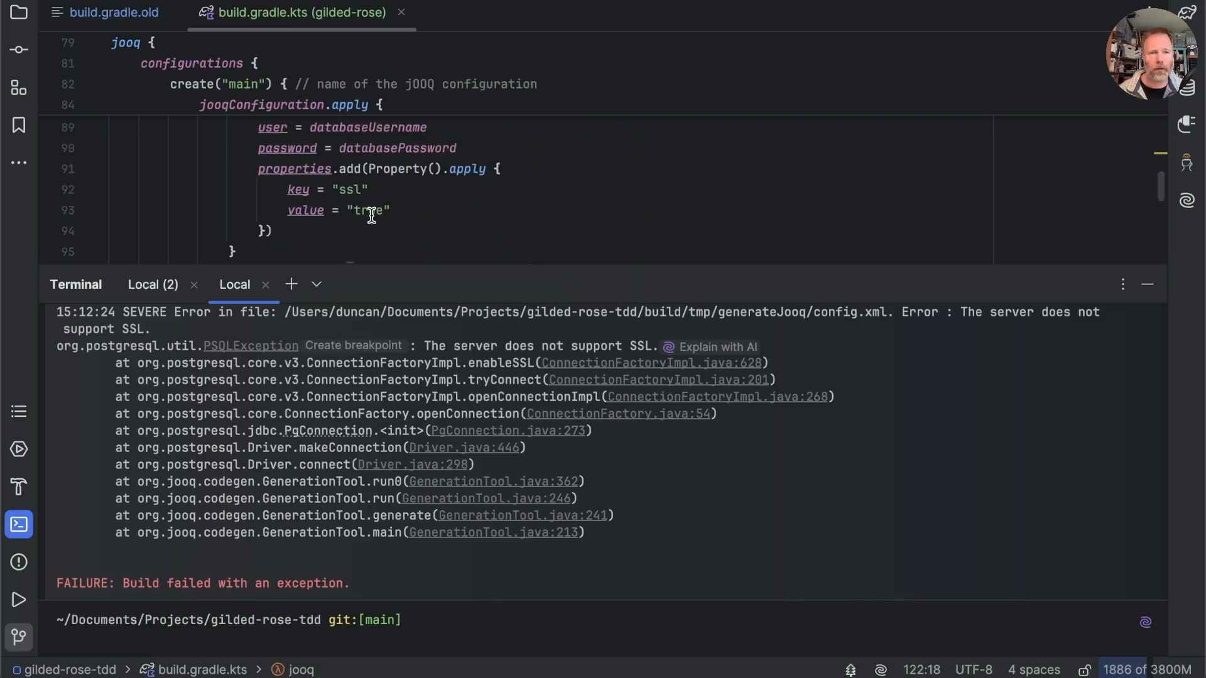
{"action": "type", "text": "fal"}
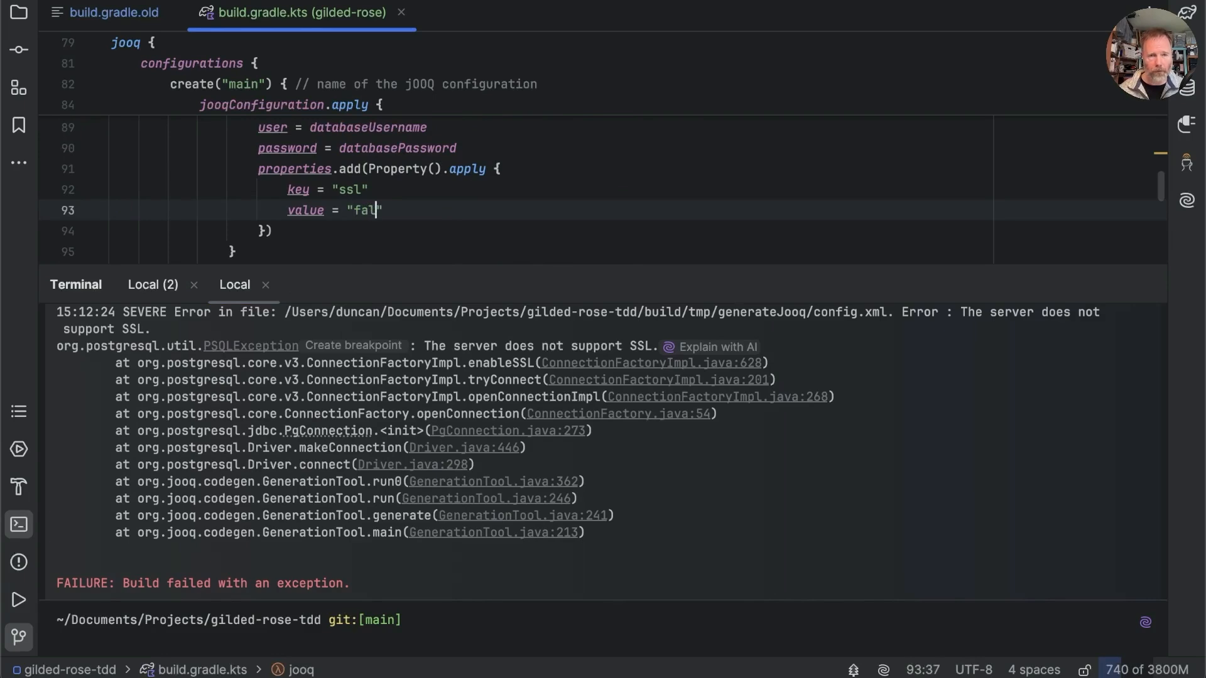
{"action": "type", "text": "se"}
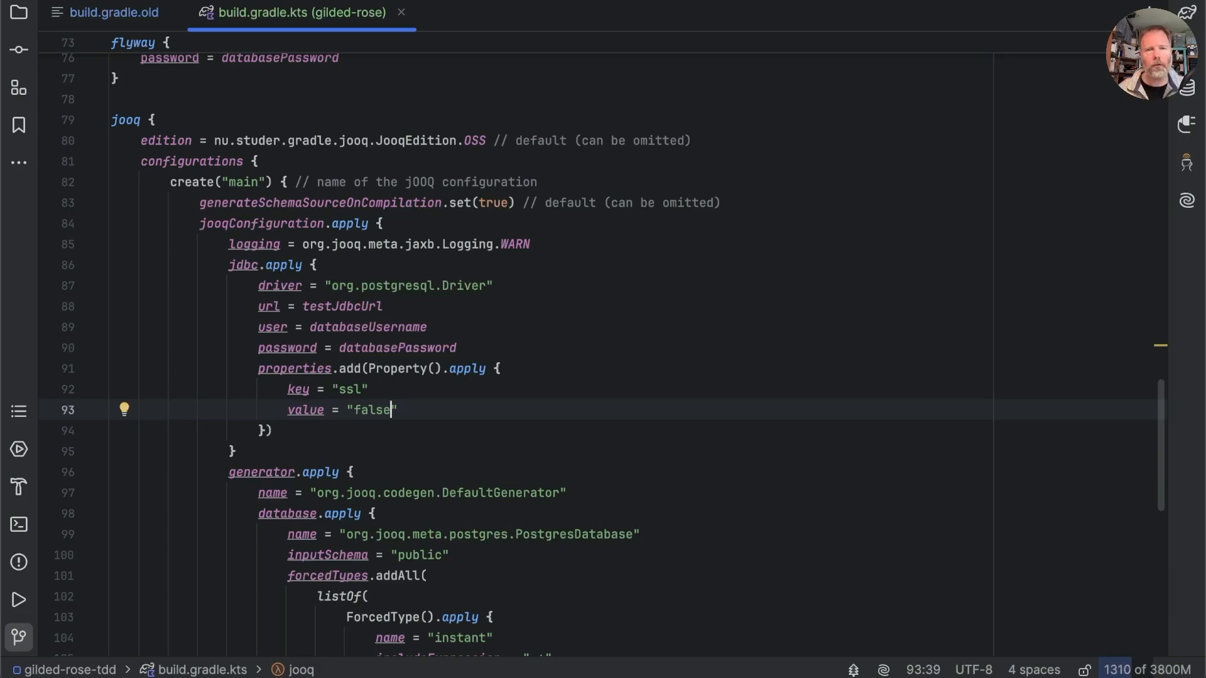
{"action": "mouse_move", "coordinate": [713, 293]}
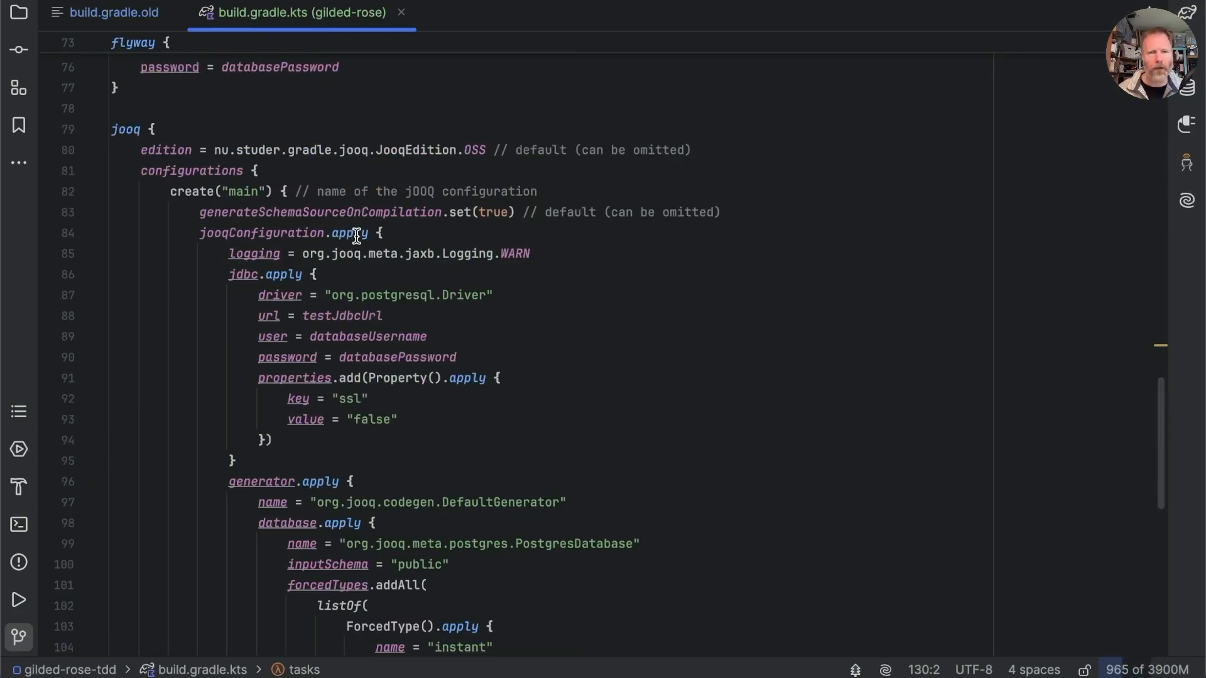
{"action": "mouse_move", "coordinate": [261, 234]}
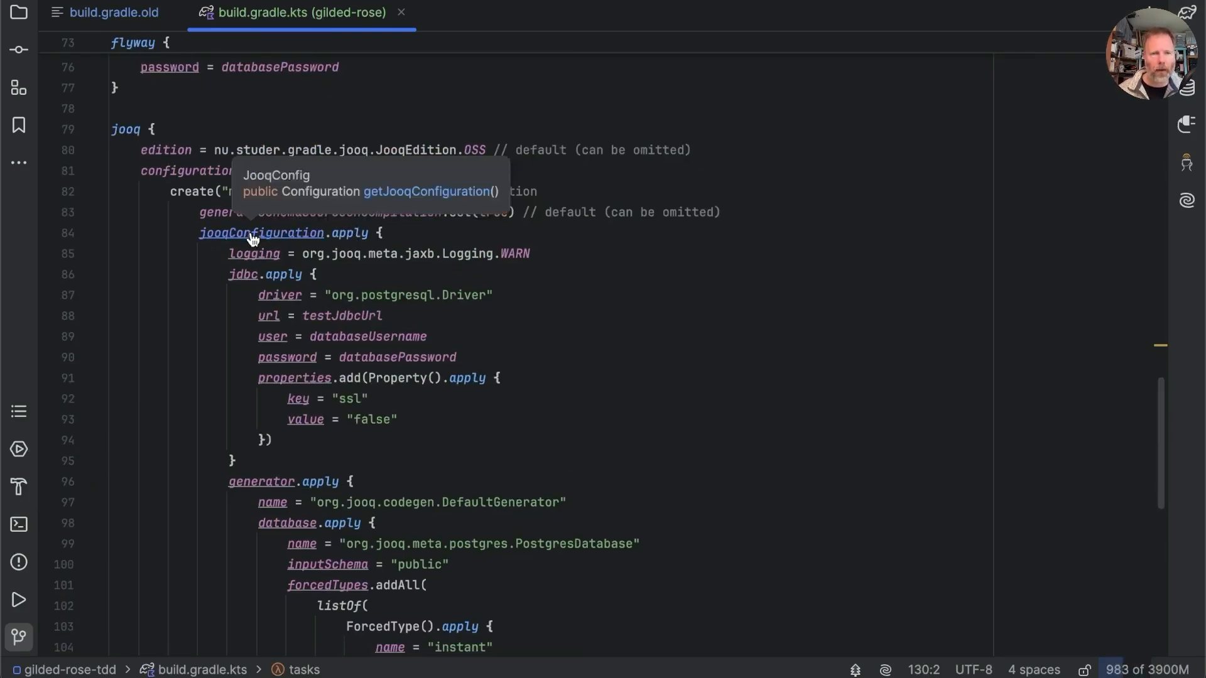
Browse jOOQ's Configuration and Generator source classes from jooqConfiguration and generator, returning to build.gradle.kts.
{"action": "left_click", "coordinate": [426, 191]}
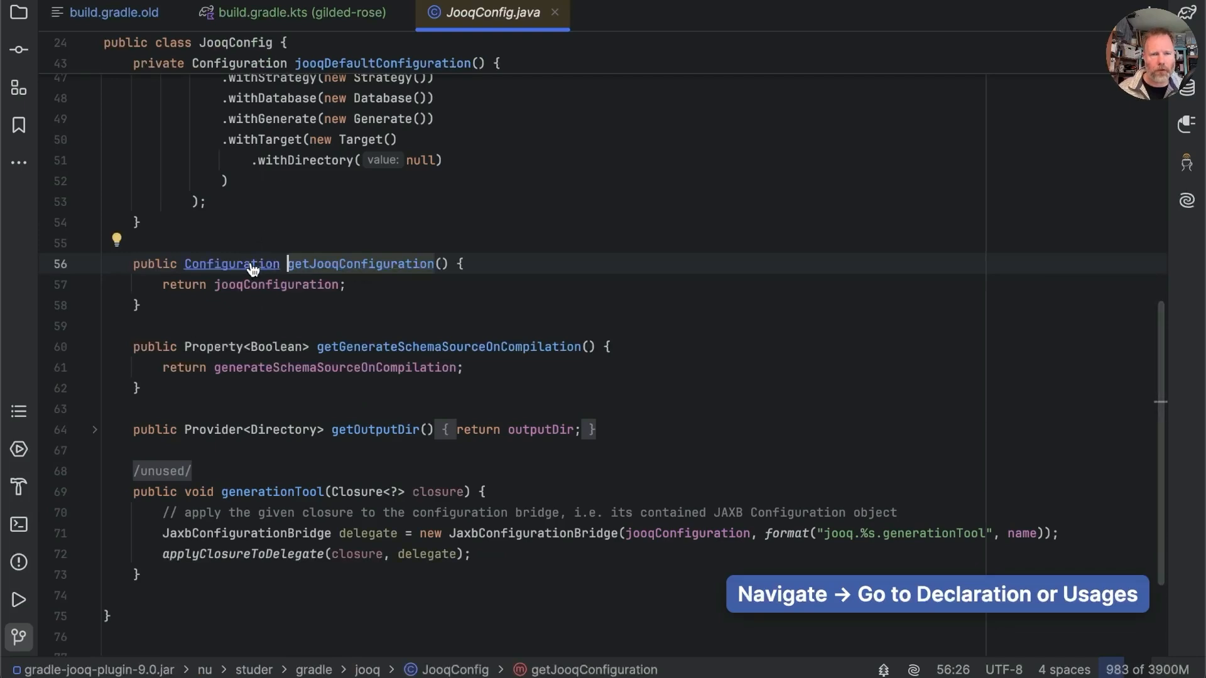
{"action": "left_click", "coordinate": [231, 264]}
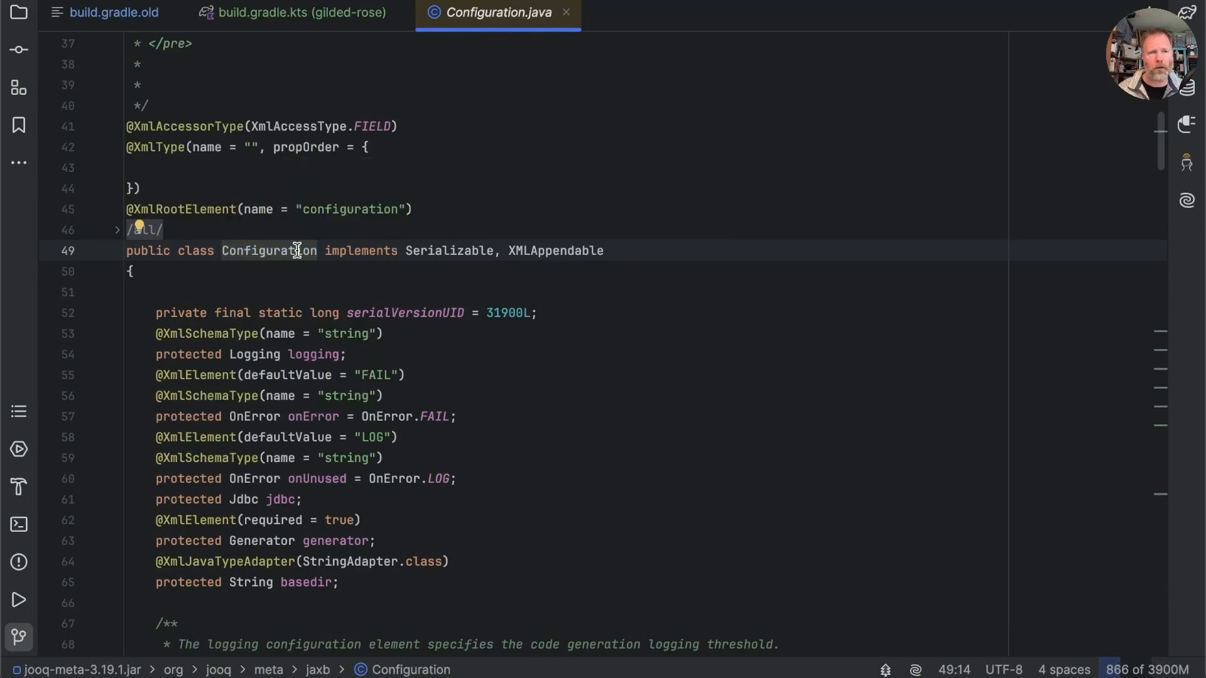
{"action": "left_click", "coordinate": [294, 13]}
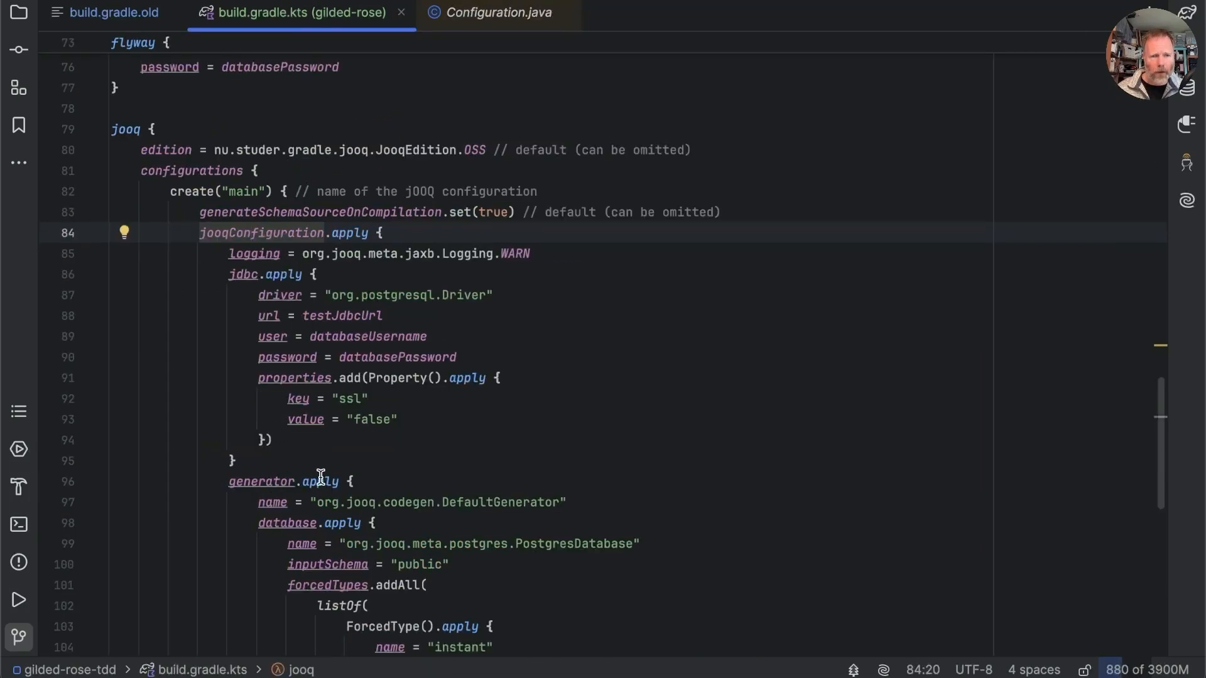
{"action": "left_click", "coordinate": [496, 12]}
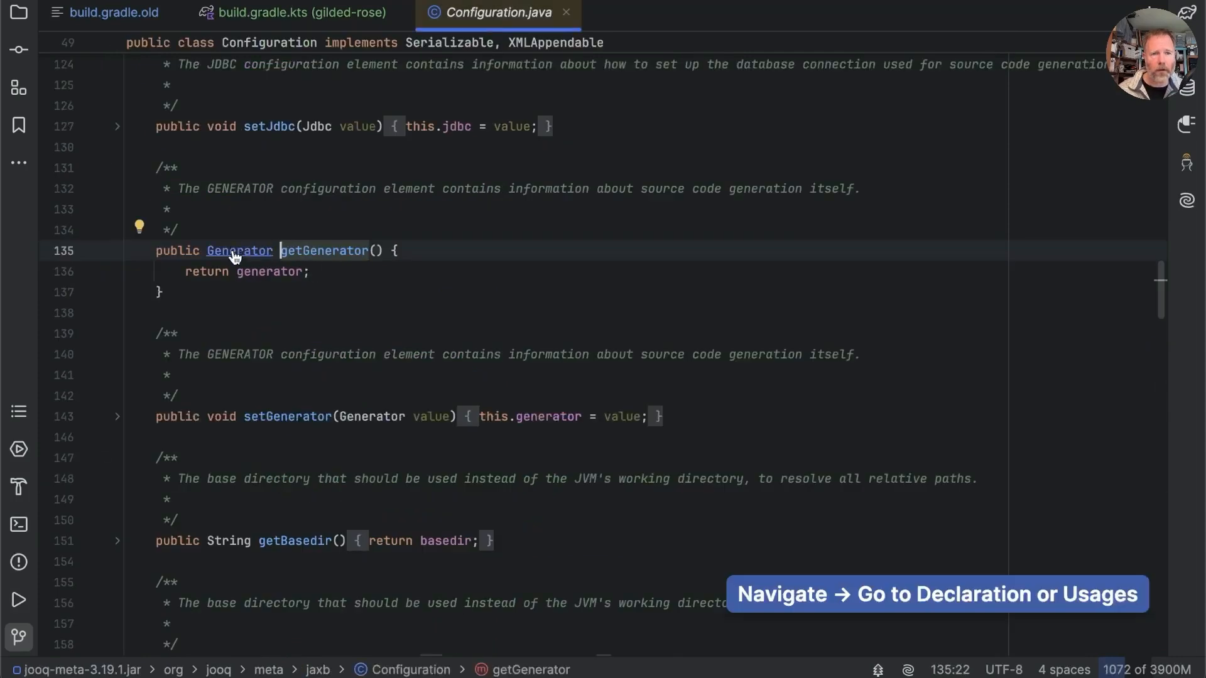
{"action": "left_click", "coordinate": [239, 250]}
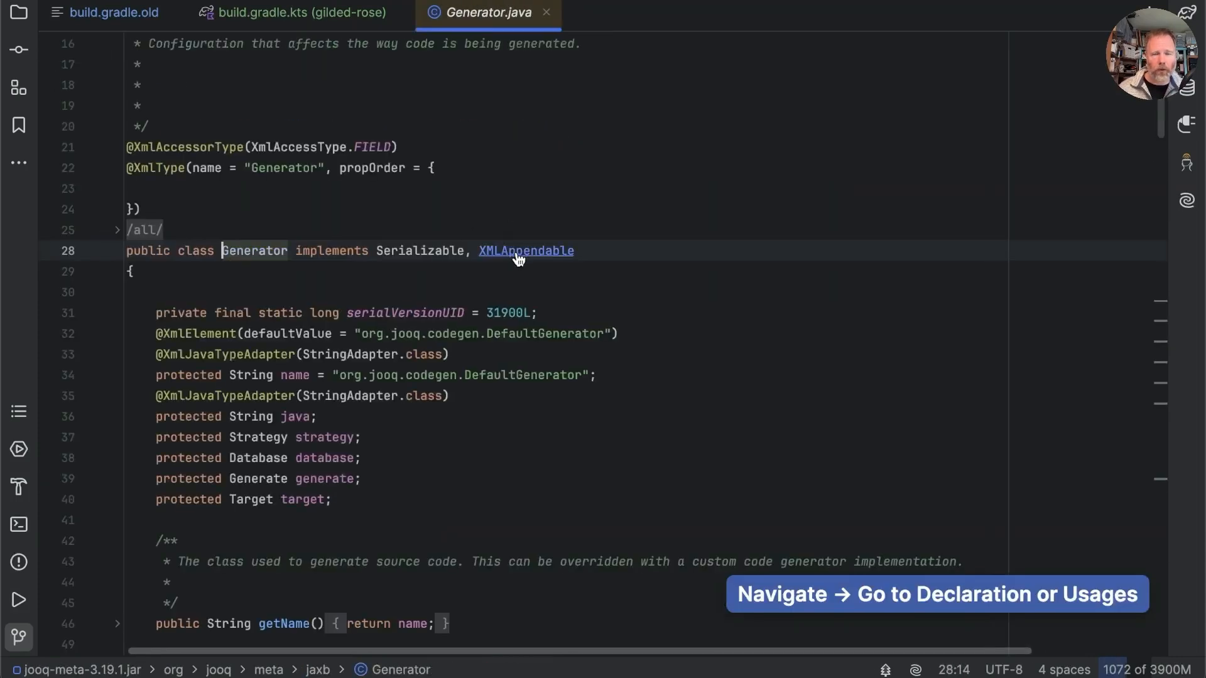
{"action": "mouse_move", "coordinate": [527, 251]}
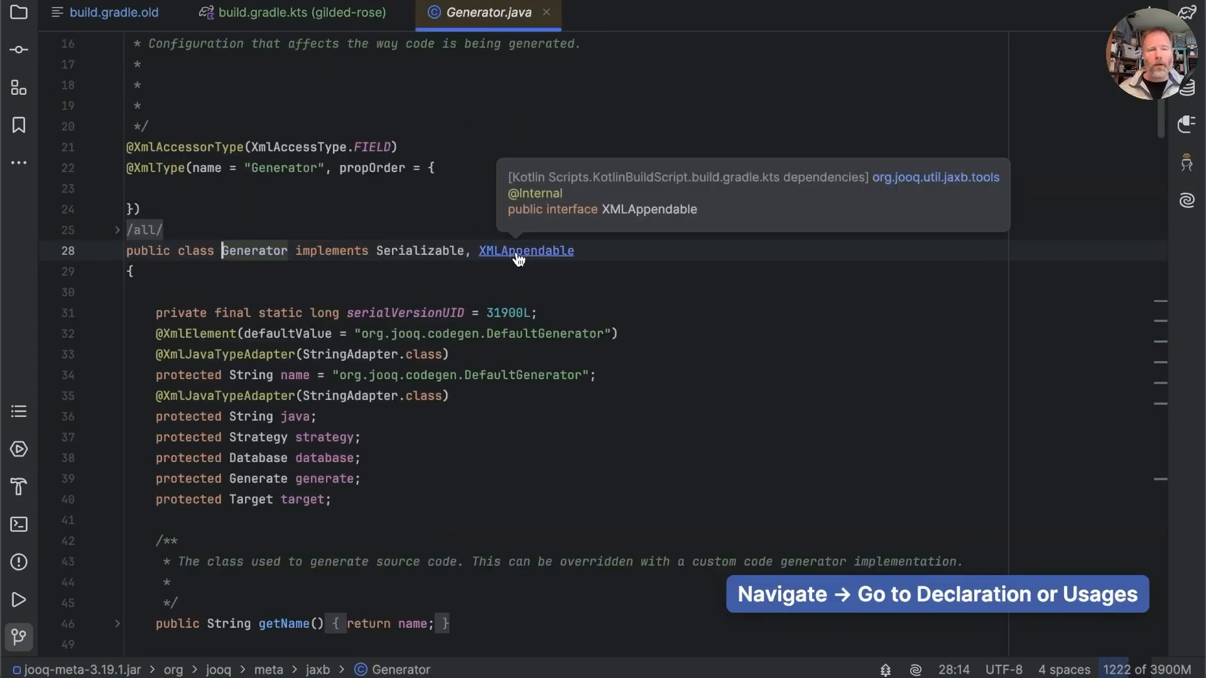
{"action": "left_click", "coordinate": [293, 13]}
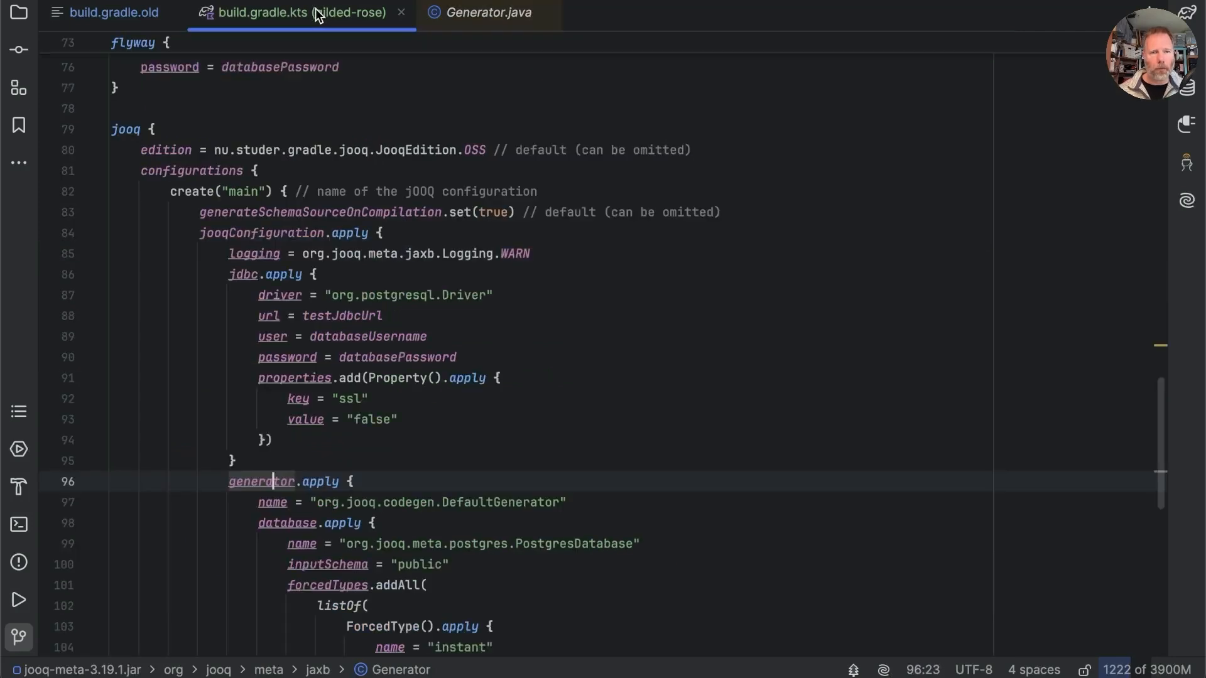
Start the generic helper 'fun <T: XMLAppendable>' and dismiss the IDE error notice.
{"action": "left_click", "coordinate": [234, 108]}
{"action": "type", "text": "fun <T>"}
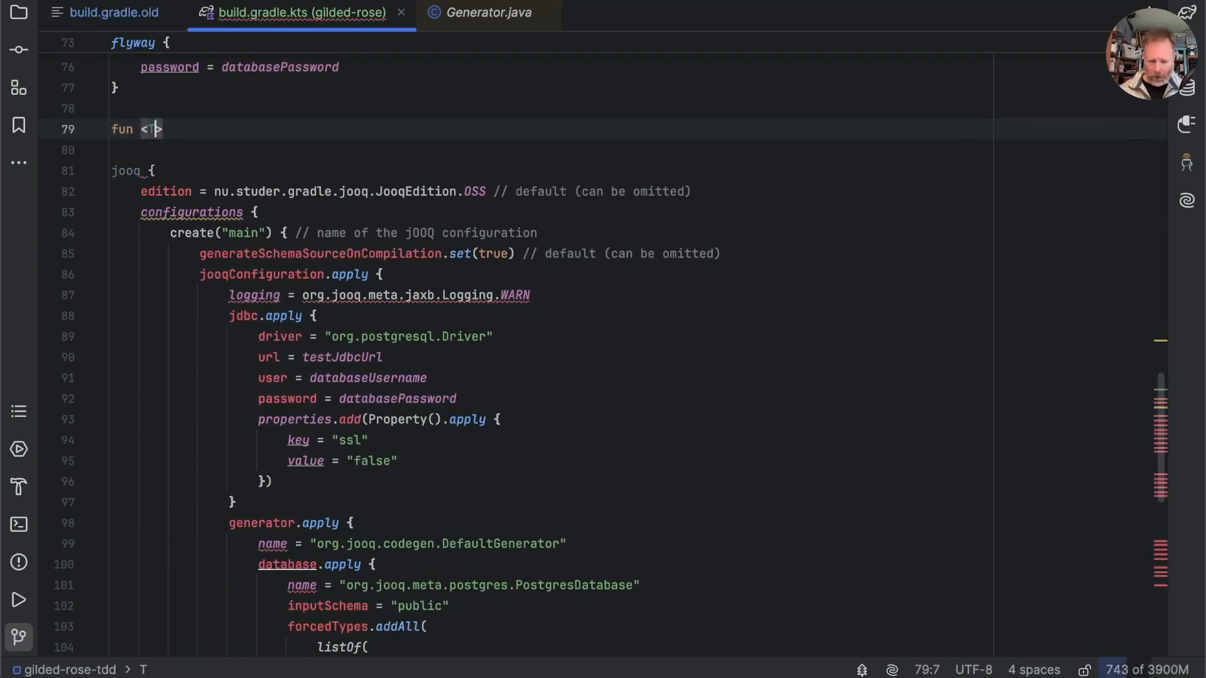
{"action": "type", "text": "T: XMLAppendable"}
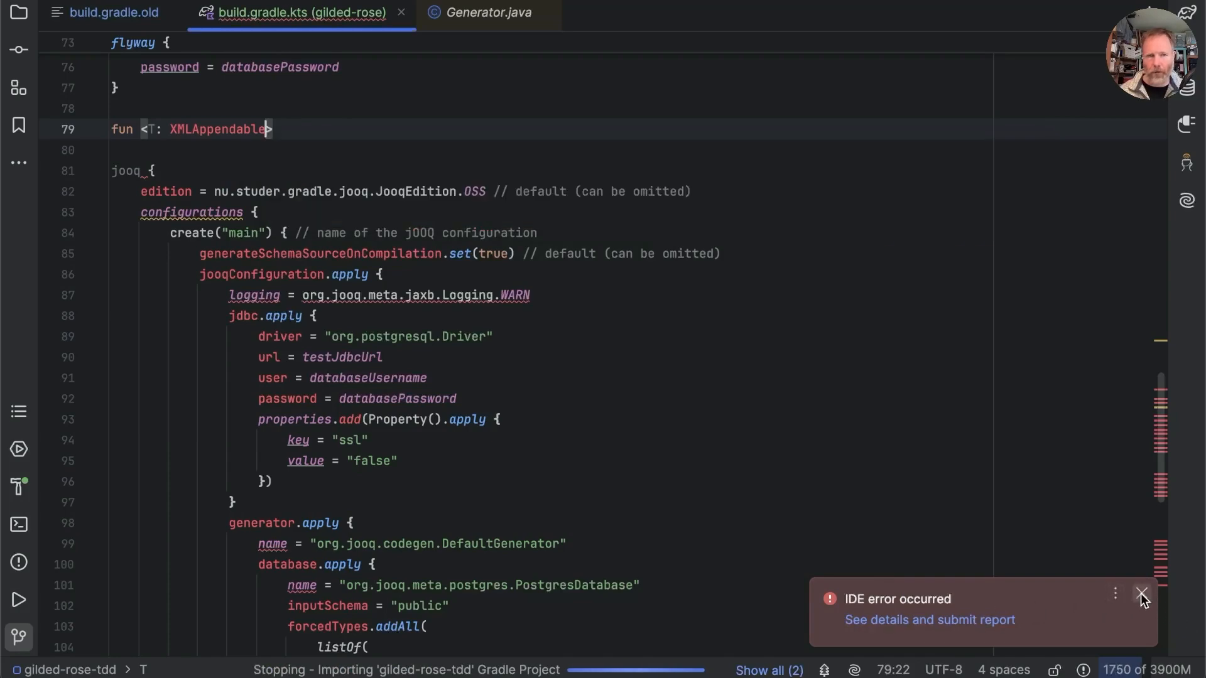
{"action": "left_click", "coordinate": [486, 13]}
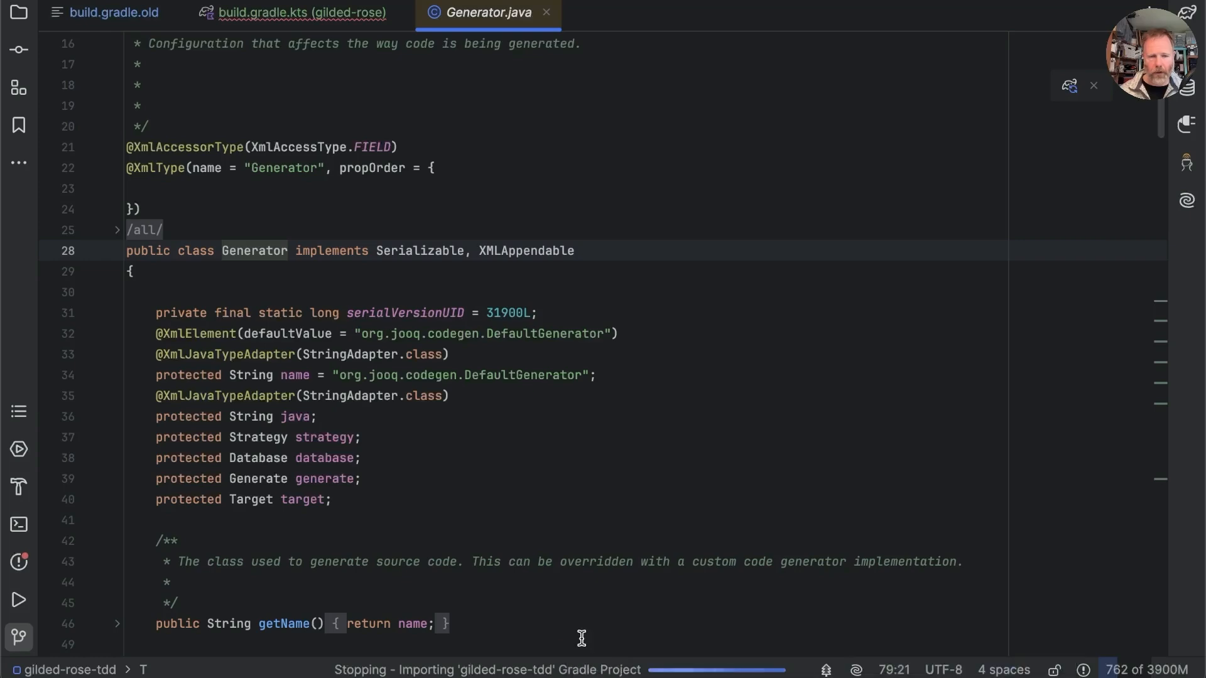
{"action": "mouse_move", "coordinate": [575, 359]}
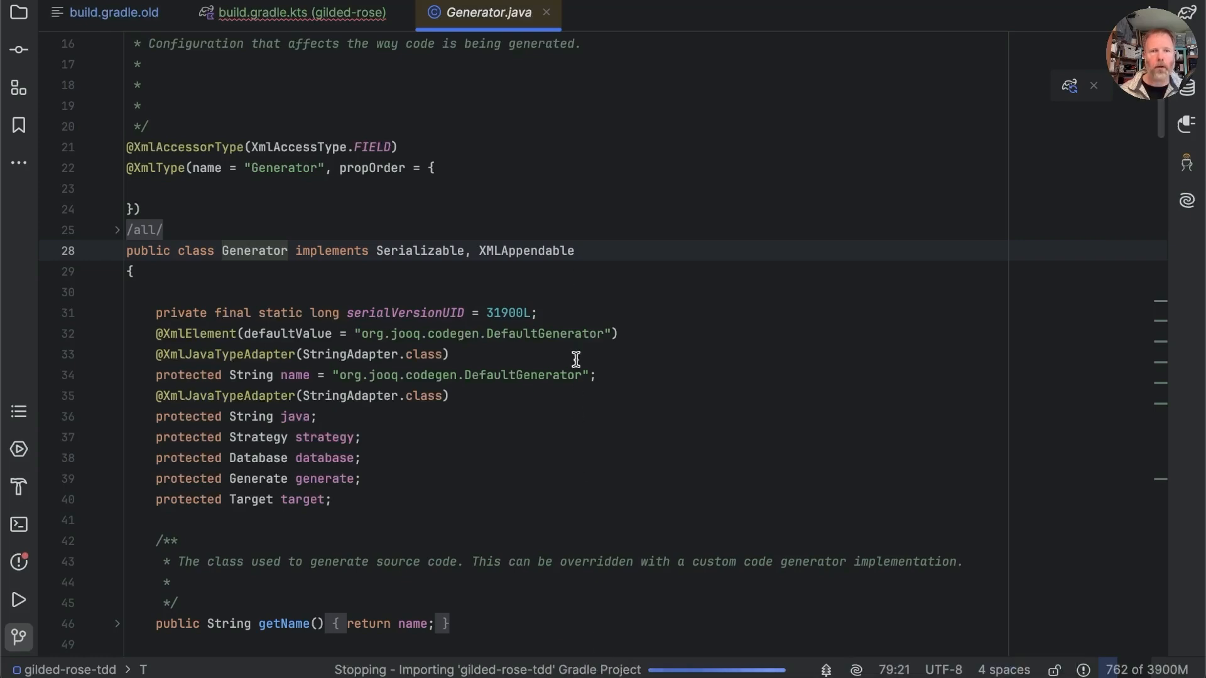
{"action": "left_click", "coordinate": [301, 13]}
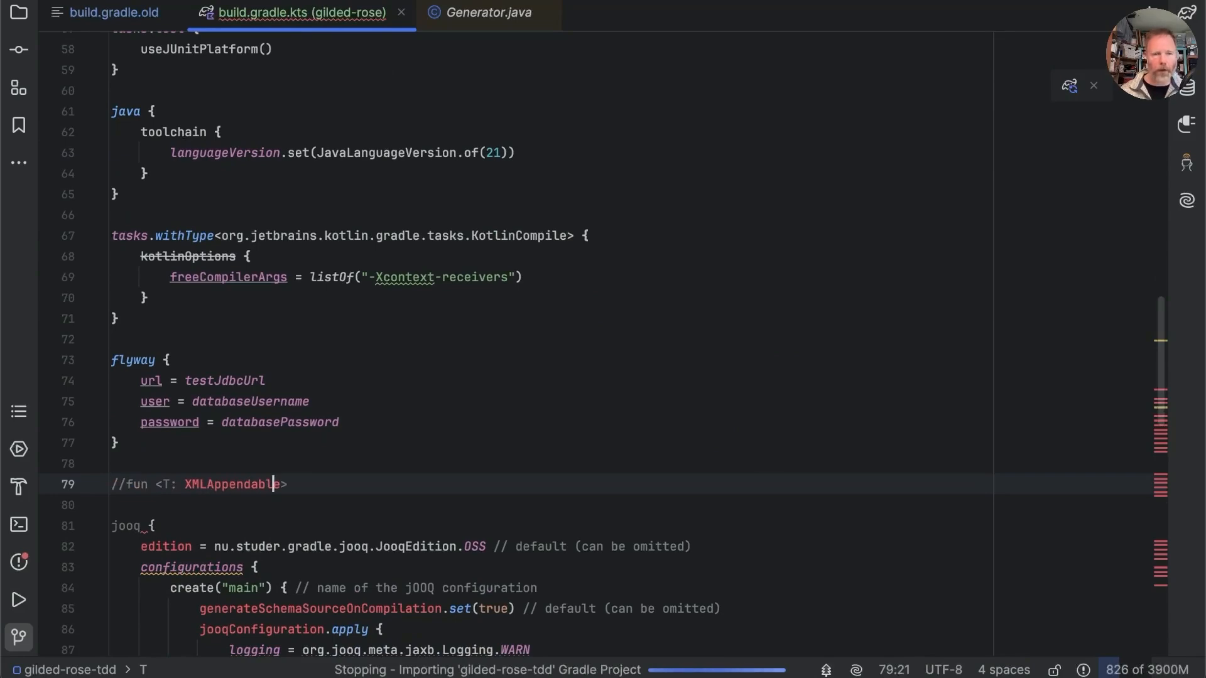
Move the fused XMLAppendable import onto its own line.
{"action": "scroll", "scroll_direction": "up", "scroll_amount": 3}
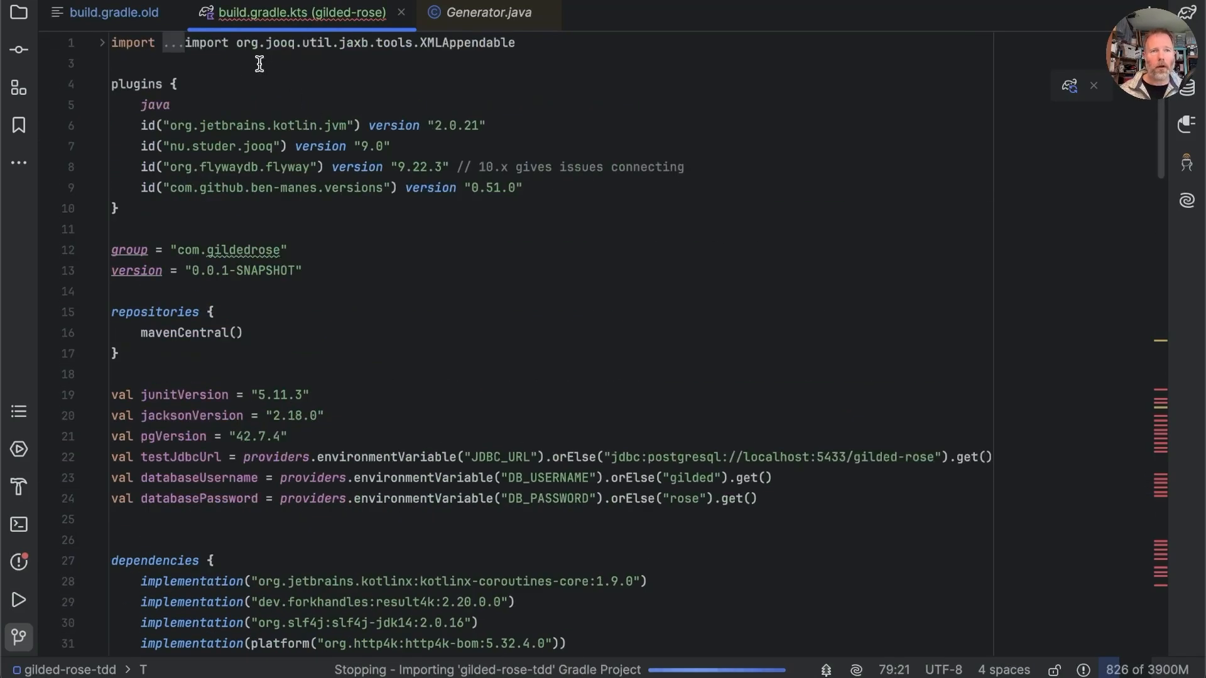
{"action": "left_click", "coordinate": [100, 42]}
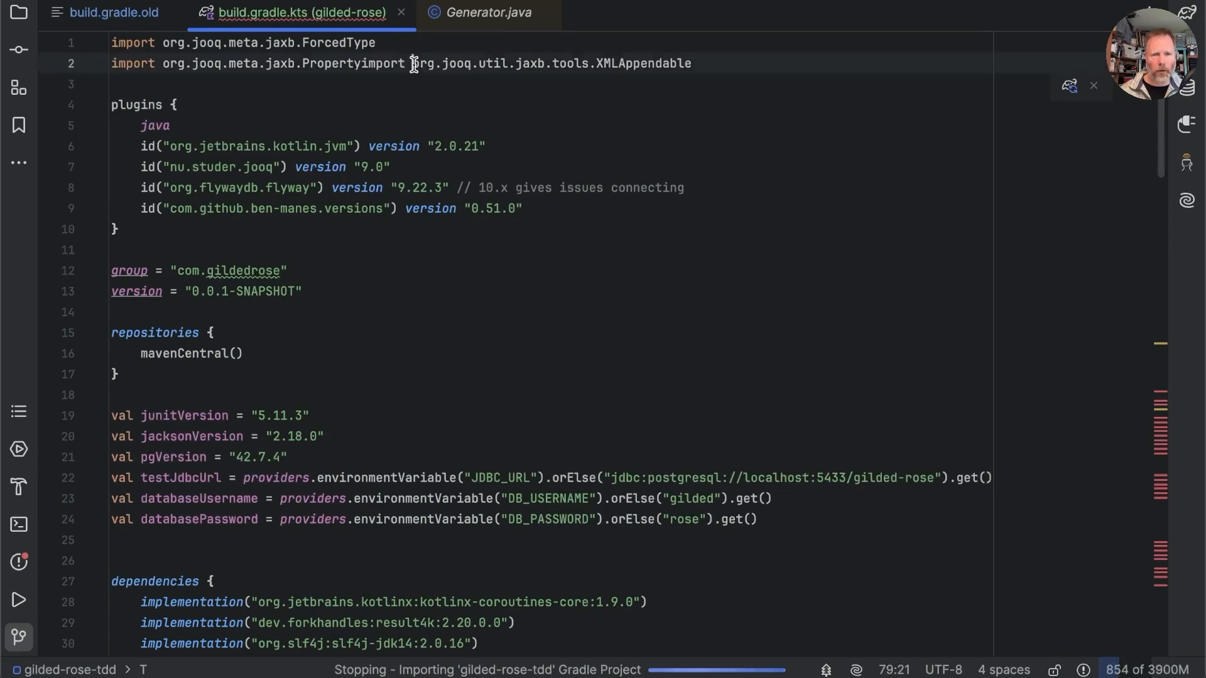
{"action": "mouse_move", "coordinate": [701, 90]}
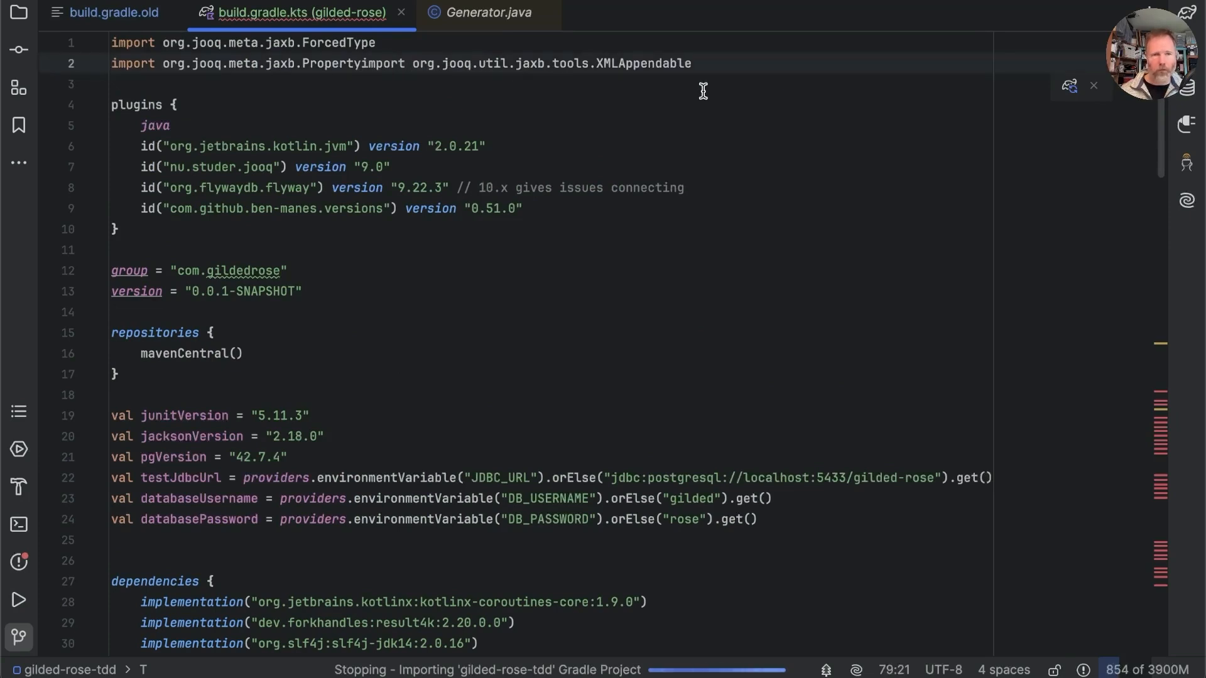
{"action": "key", "text": "Enter"}
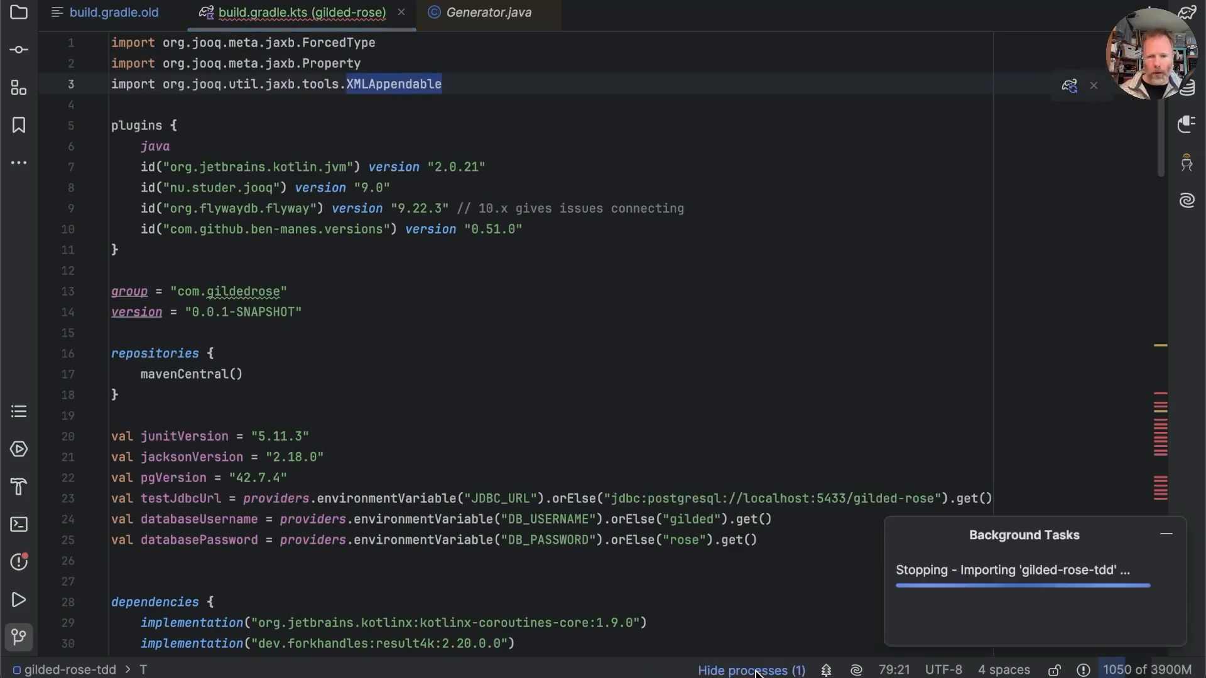
{"action": "mouse_move", "coordinate": [527, 293]}
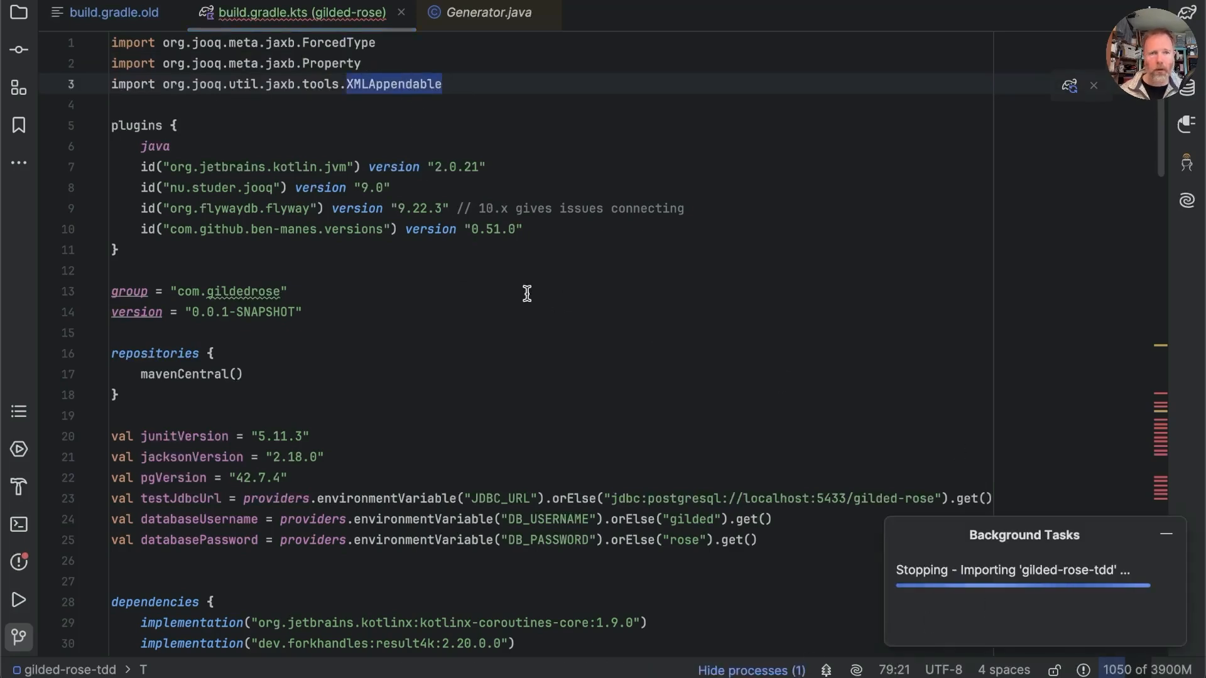
{"action": "scroll", "scroll_direction": "down", "scroll_amount": 3}
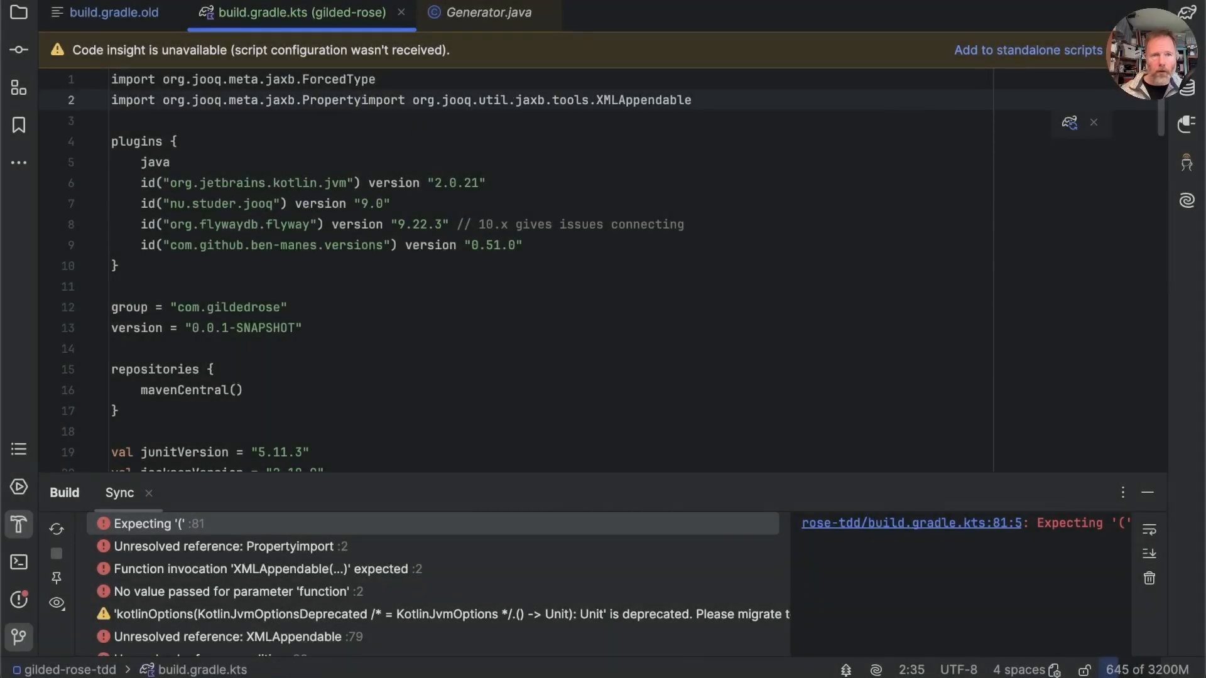
Complete the helper as T.invoke(block: T.() -> Unit) = apply(block) so Gradle sync succeeds.
{"action": "scroll", "scroll_direction": "down", "scroll_amount": 3}
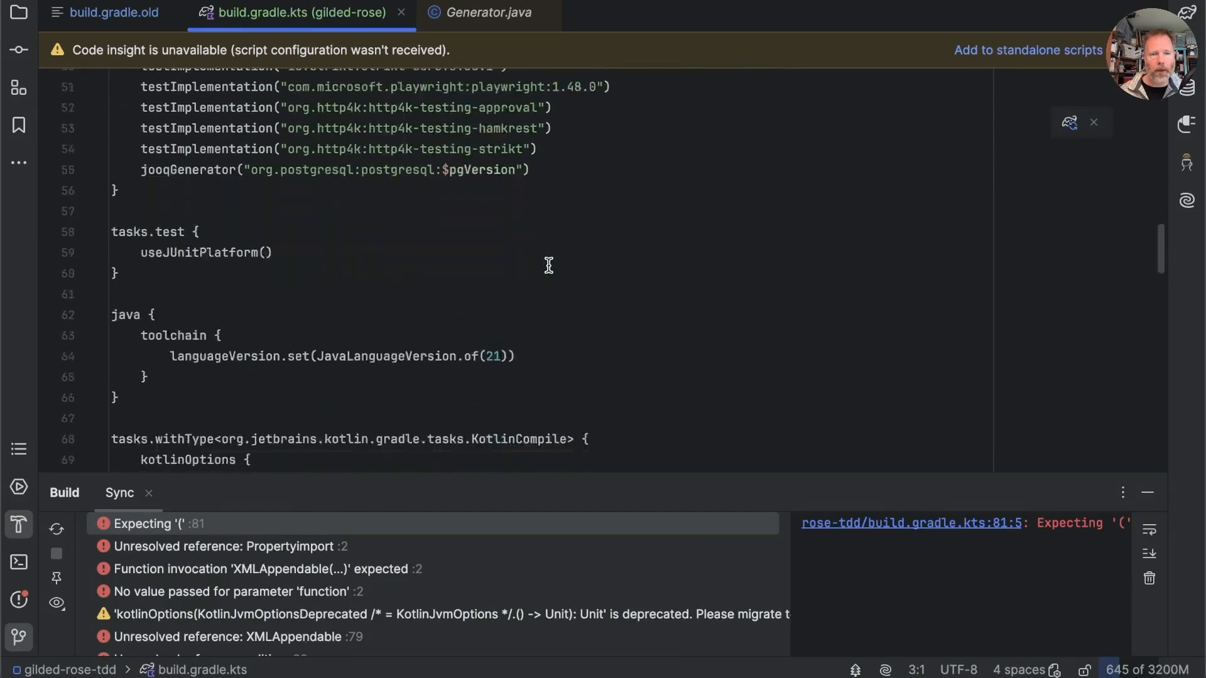
{"action": "scroll", "scroll_direction": "down", "scroll_amount": 3}
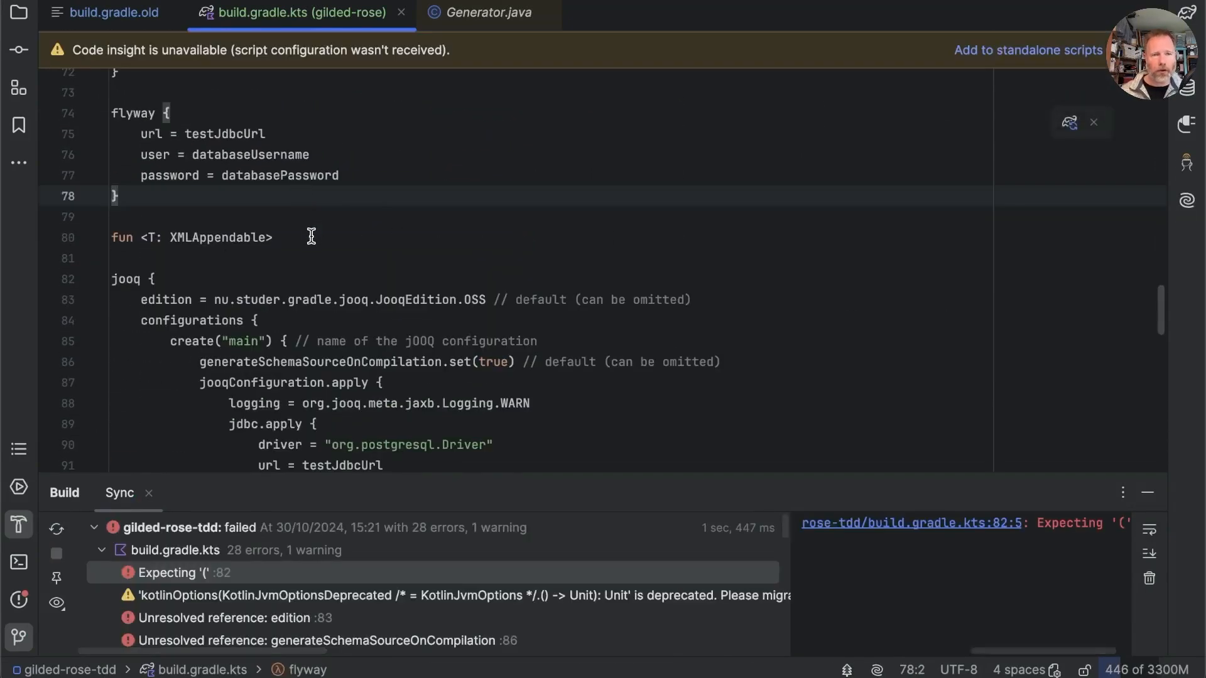
{"action": "left_click", "coordinate": [280, 237]}
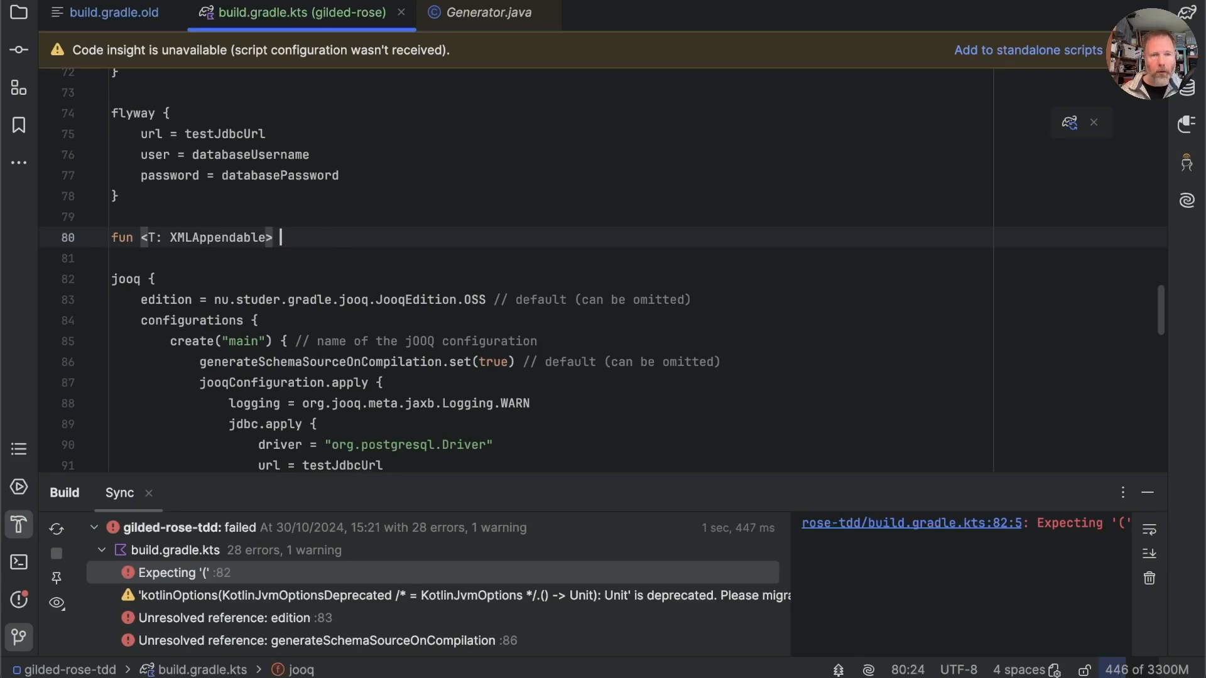
{"action": "type", "text": "T."}
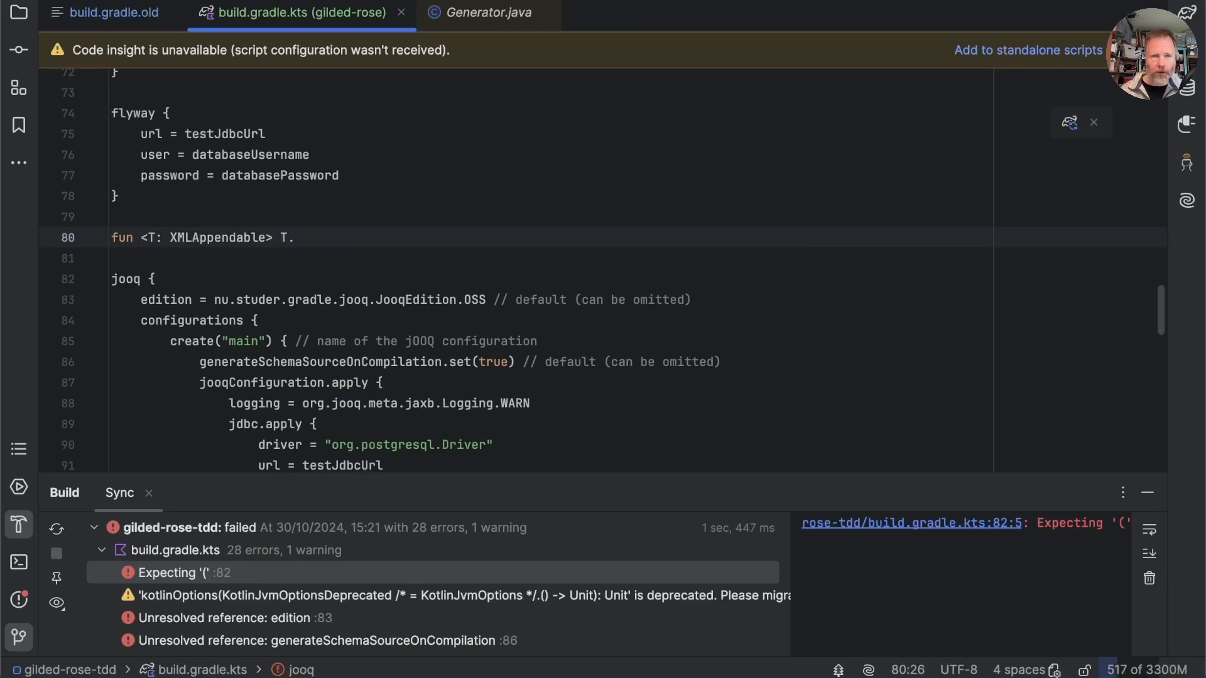
{"action": "type", "text": "in"}
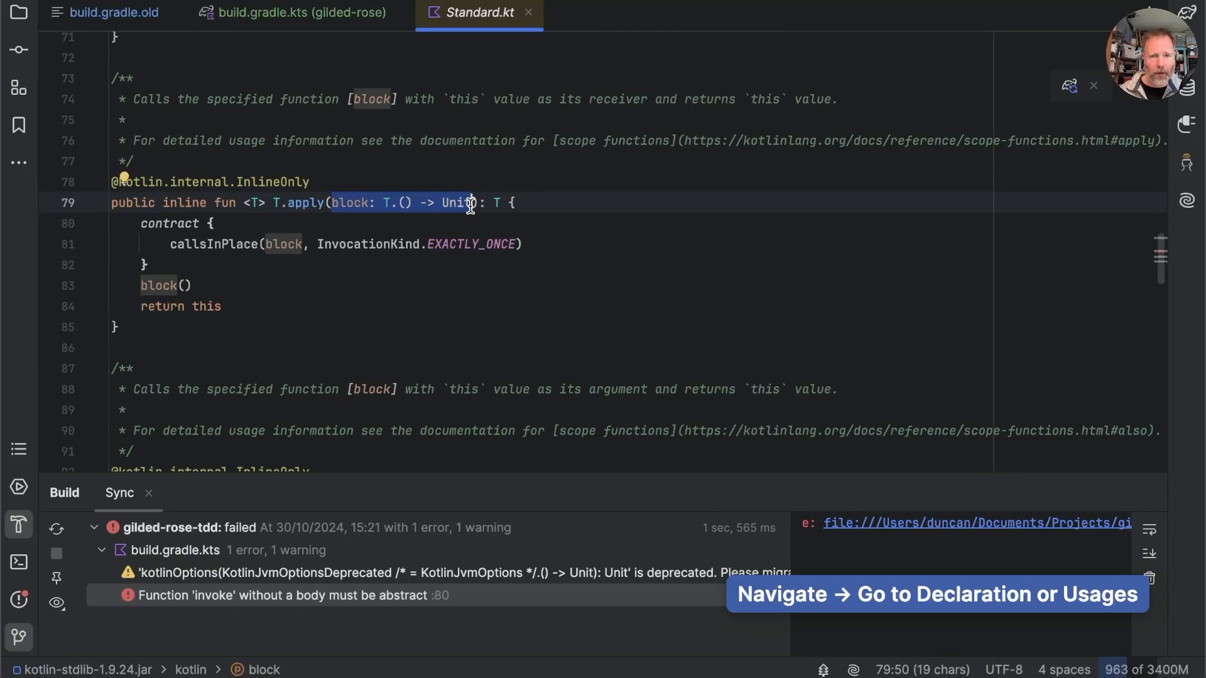
{"action": "left_click", "coordinate": [300, 13]}
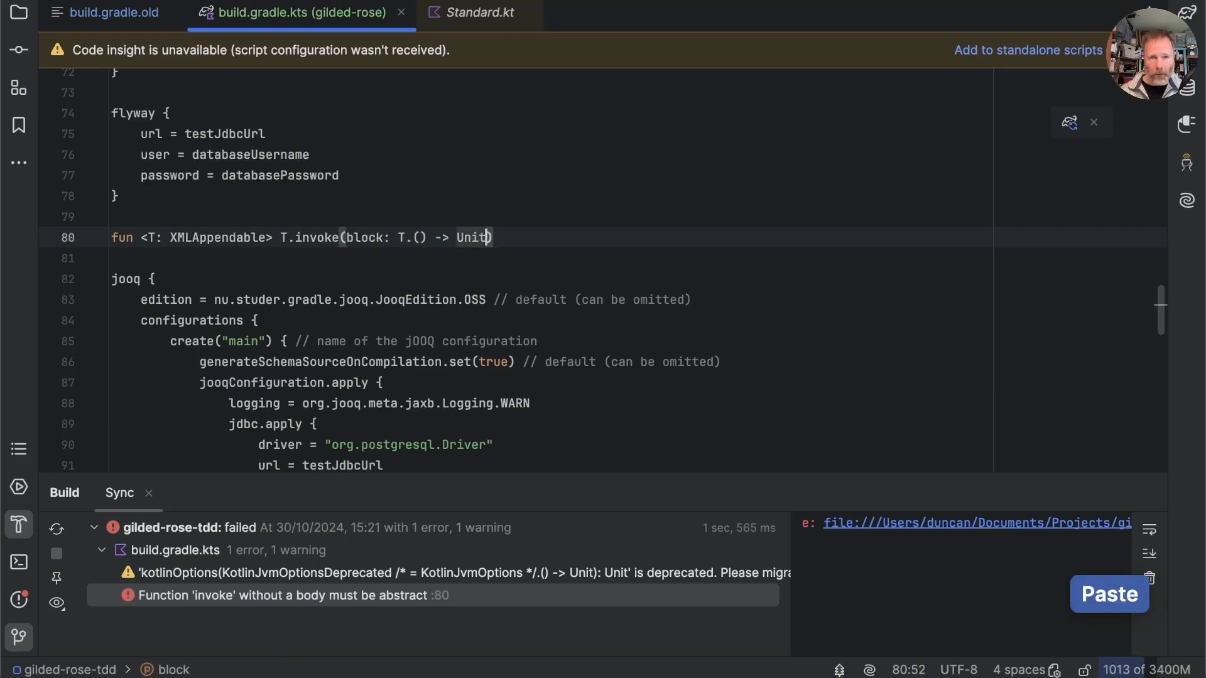
{"action": "type", "text": "= apply(block"}
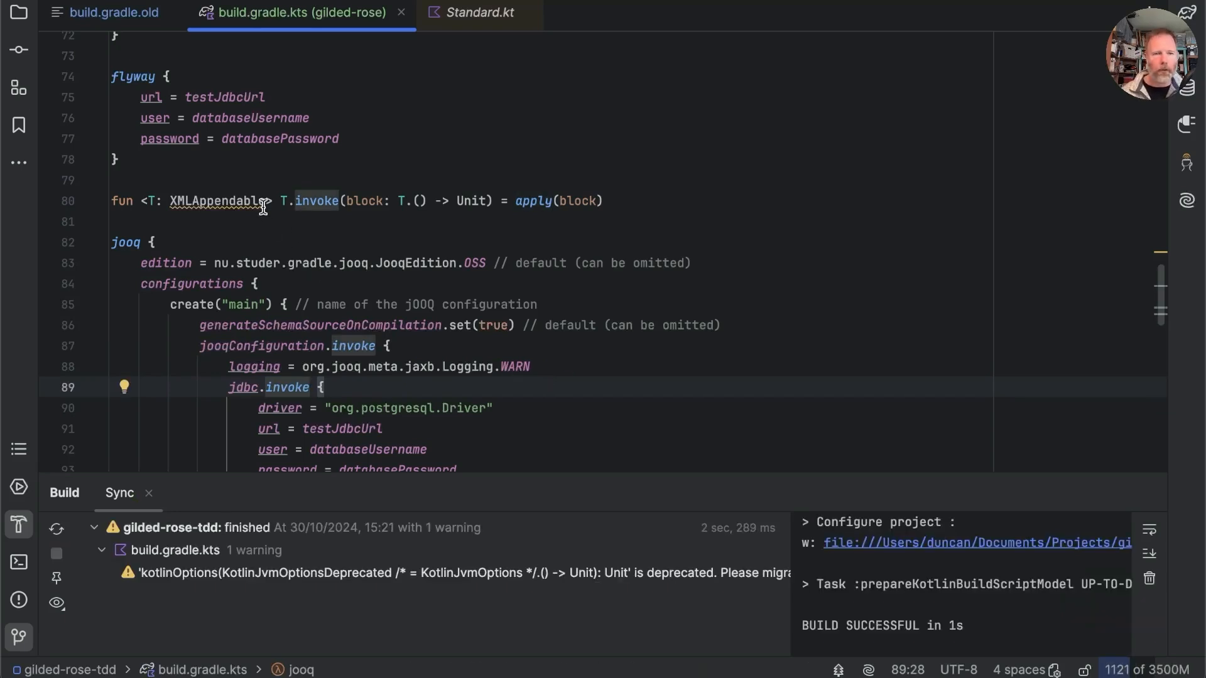
{"action": "mouse_move", "coordinate": [113, 200]}
{"action": "type", "text": "("}
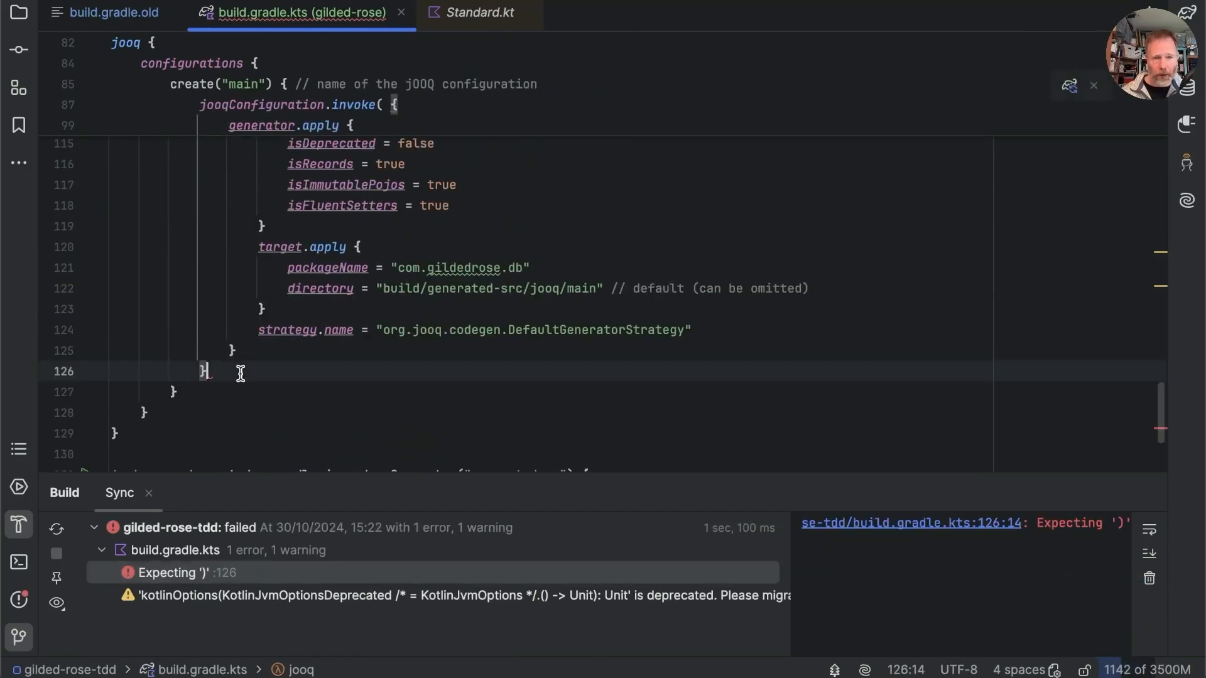
Mark invoke as an operator and drop '.invoke' after jooqConfiguration and jdbc so they read as plain blocks.
{"action": "scroll", "scroll_direction": "up", "scroll_amount": 3}
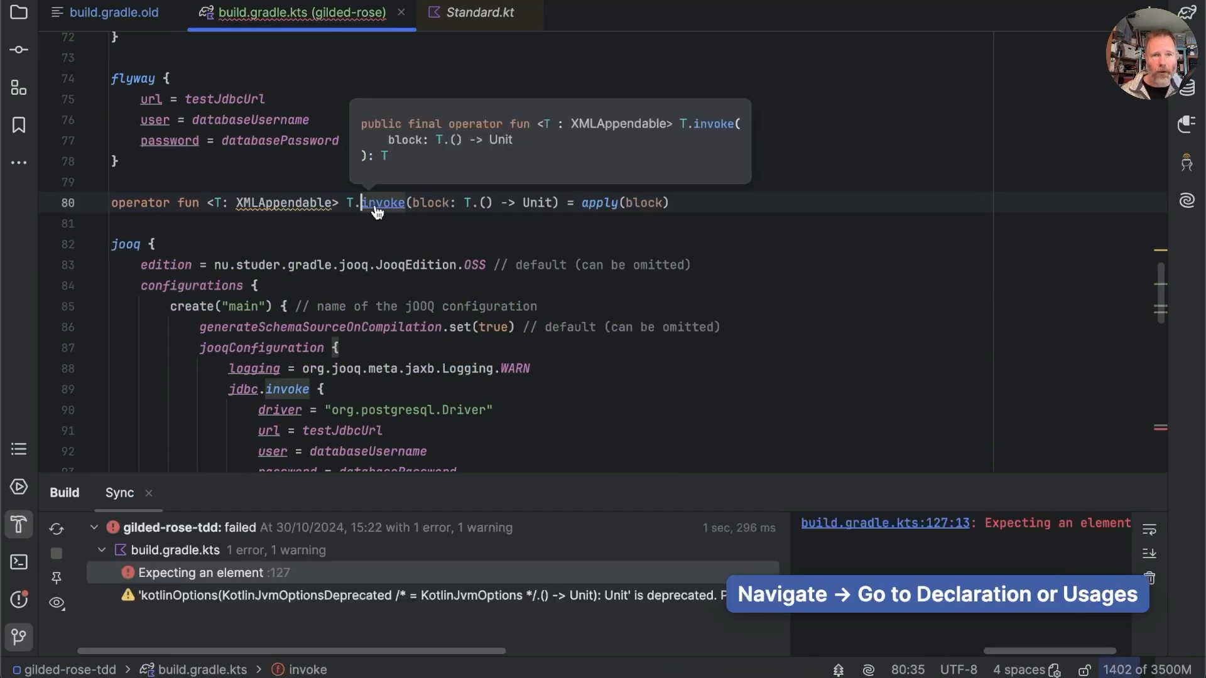
{"action": "scroll", "scroll_direction": "down", "scroll_amount": 3}
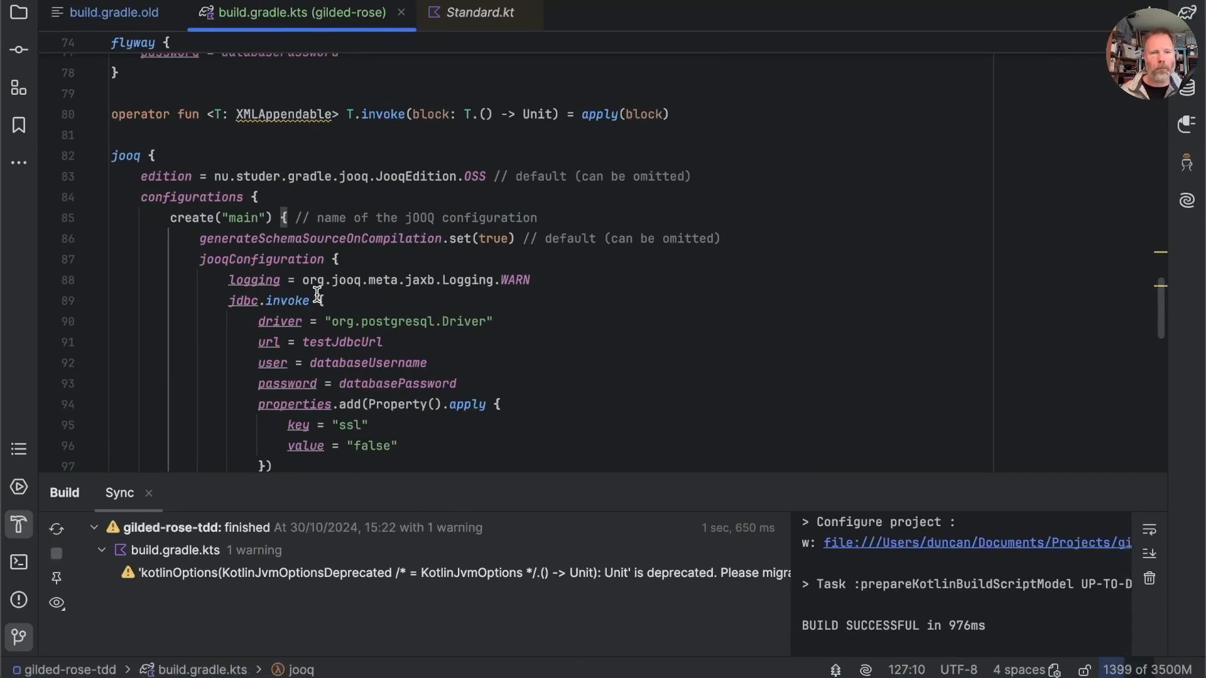
{"action": "left_click", "coordinate": [337, 259]}
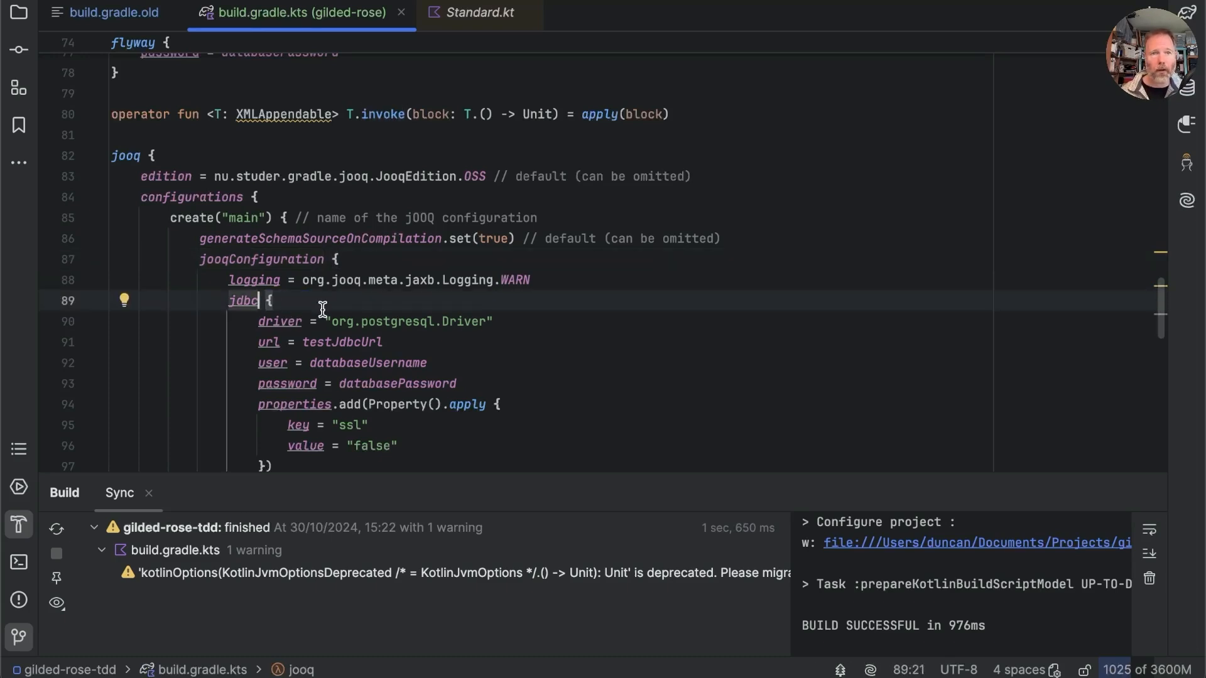
{"action": "scroll", "scroll_direction": "down", "scroll_amount": 3}
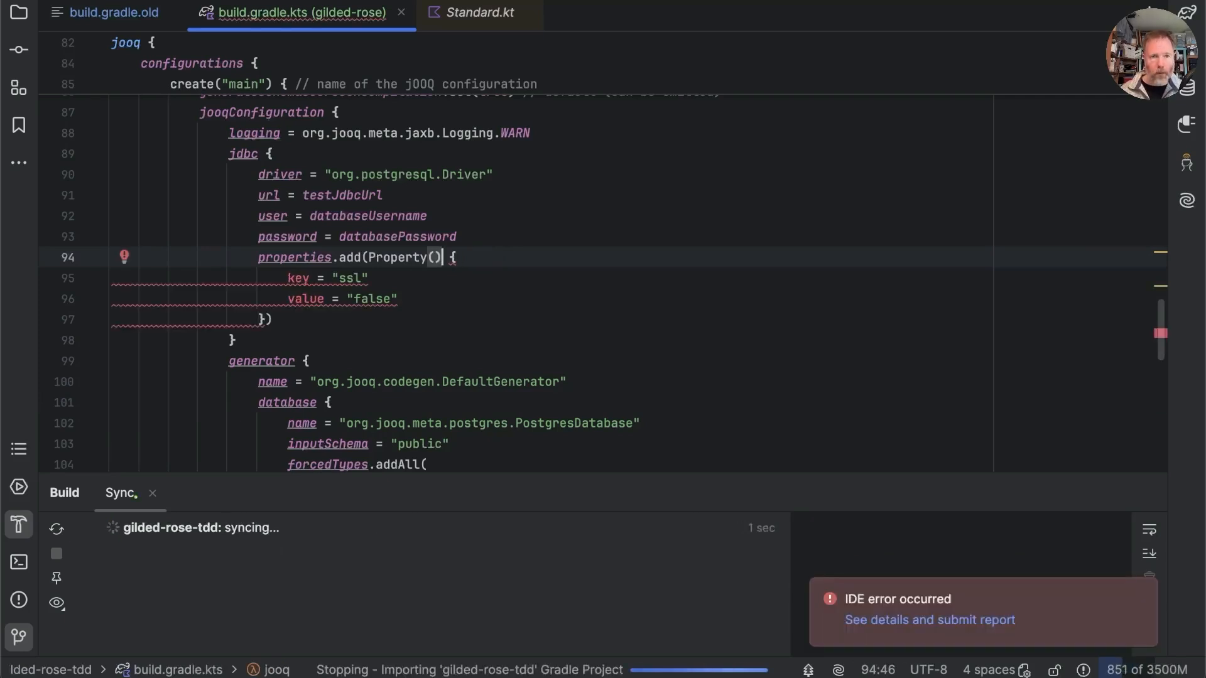
Restore ForcedType().apply in the jooq block and review the remaining build errors around Property.
{"action": "type", "text": "apply(block"}
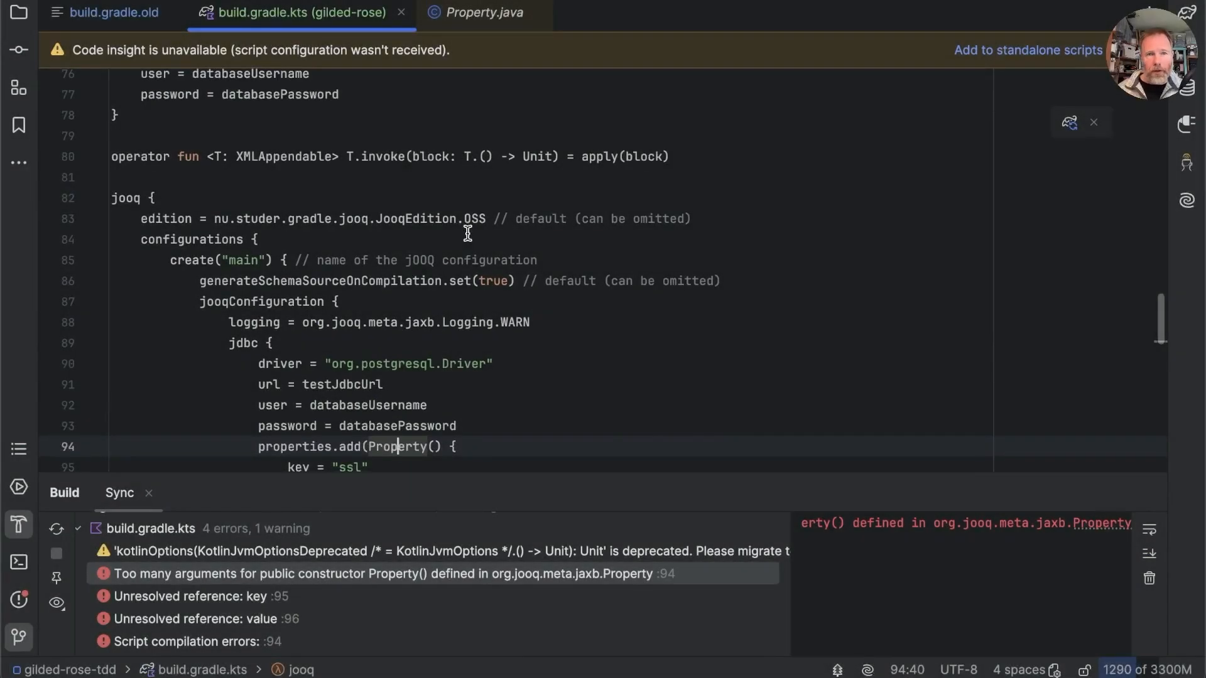
{"action": "mouse_move", "coordinate": [355, 347]}
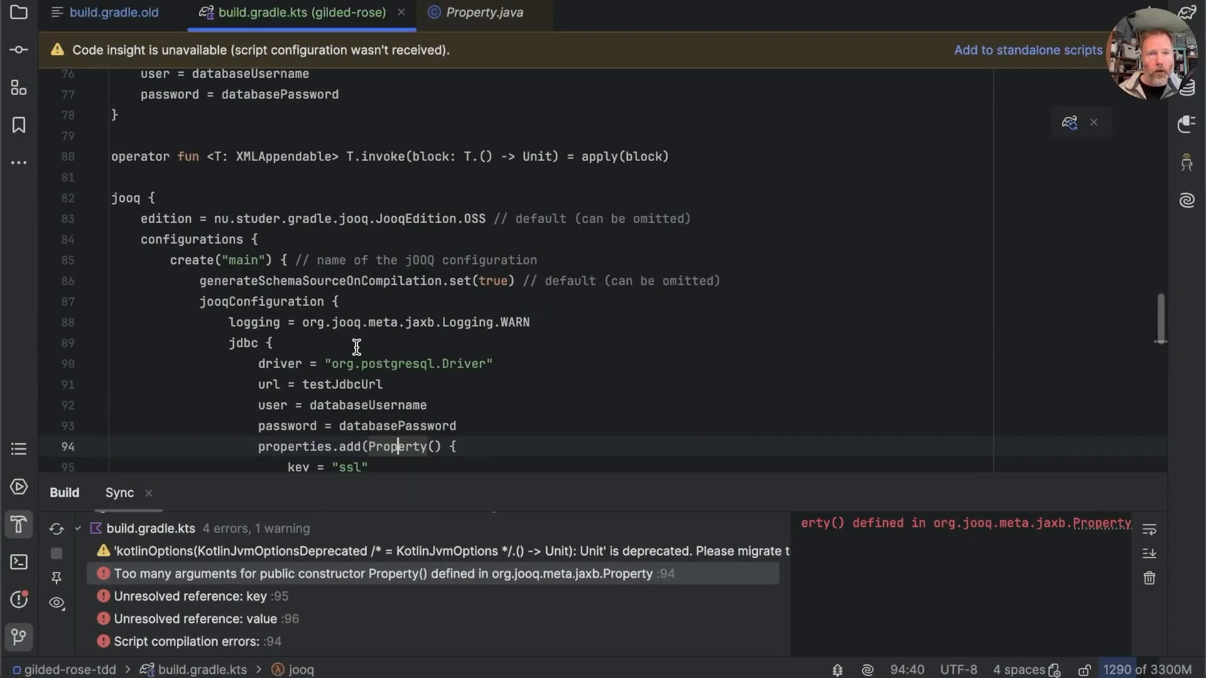
{"action": "scroll", "scroll_direction": "down", "scroll_amount": 3}
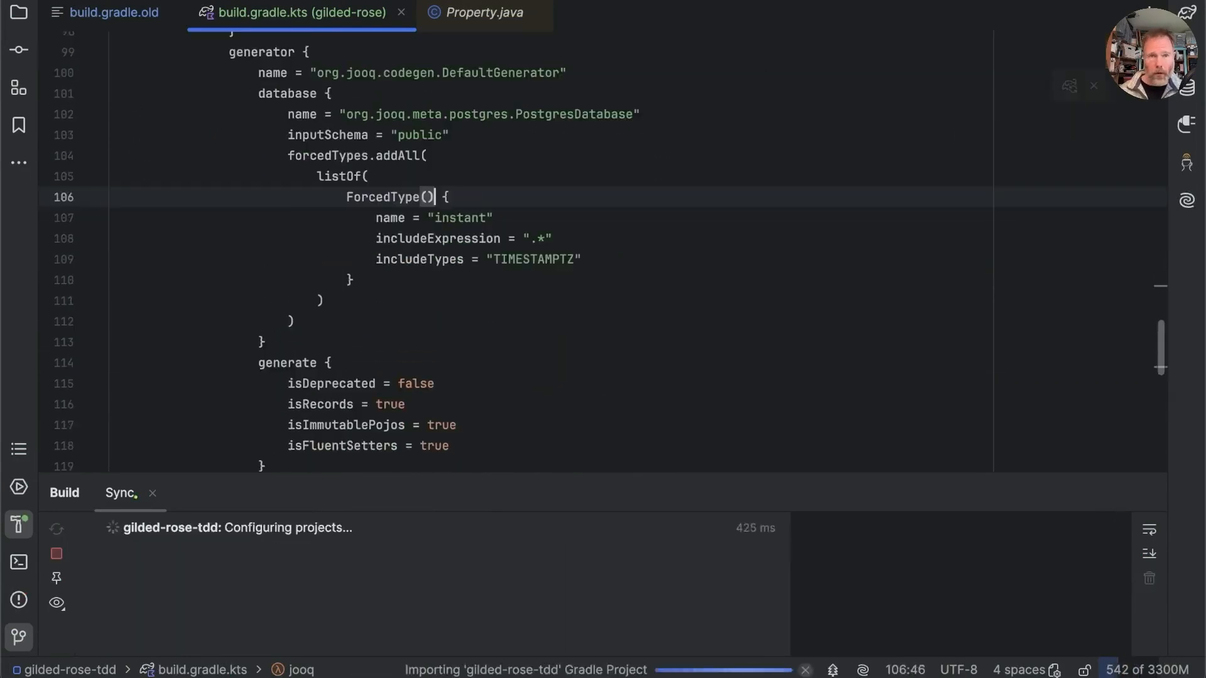
{"action": "scroll", "scroll_direction": "up", "scroll_amount": 3}
{"action": "type", "text": ".apply"}
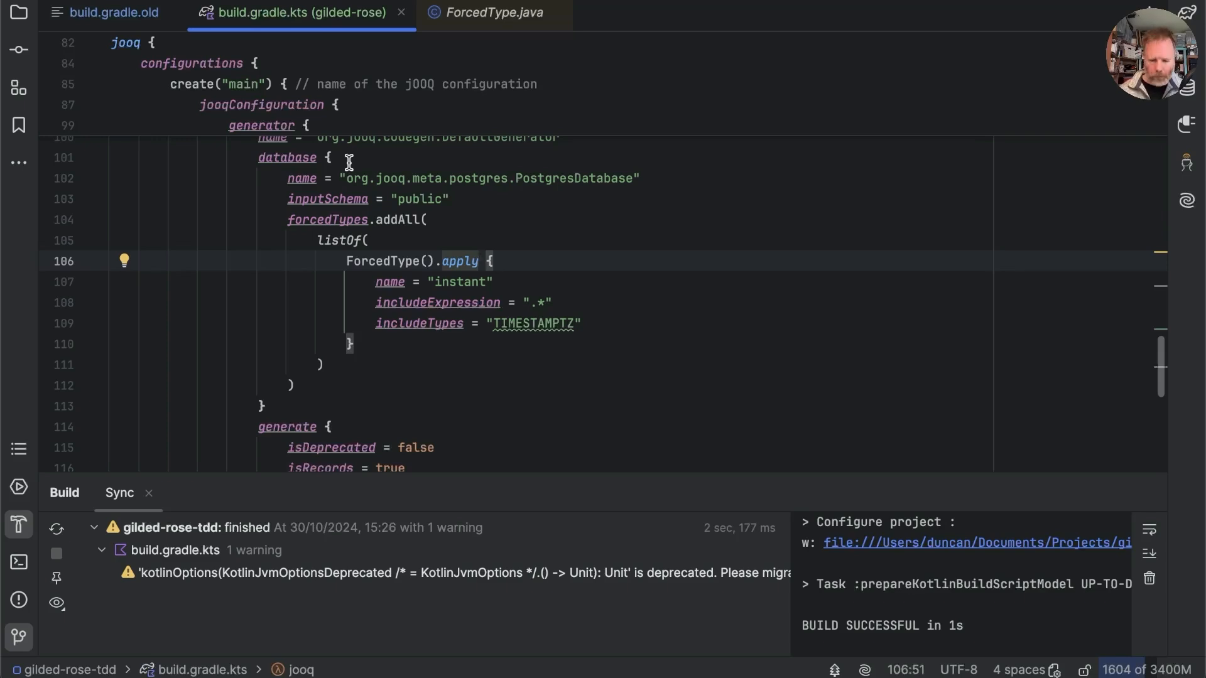
Switch ForcedType back to the invoke helper and jump to the private invoke operator declaration at line 80.
{"action": "double_click", "coordinate": [460, 262]}
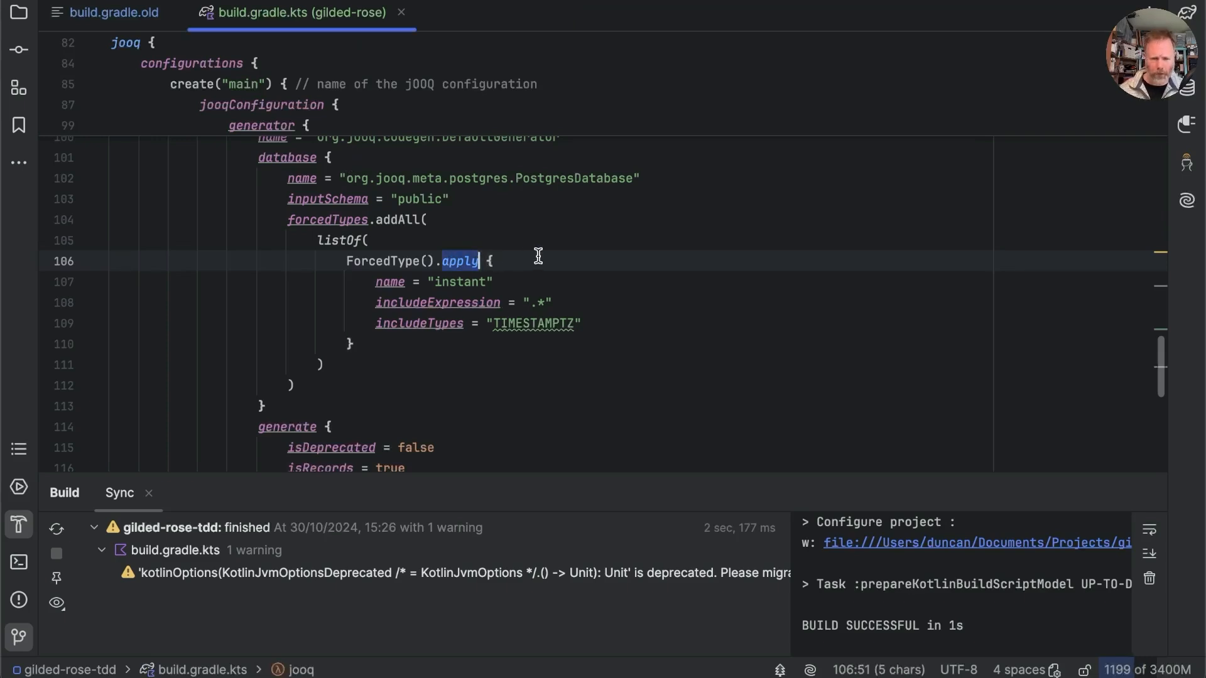
{"action": "type", "text": "invoke"}
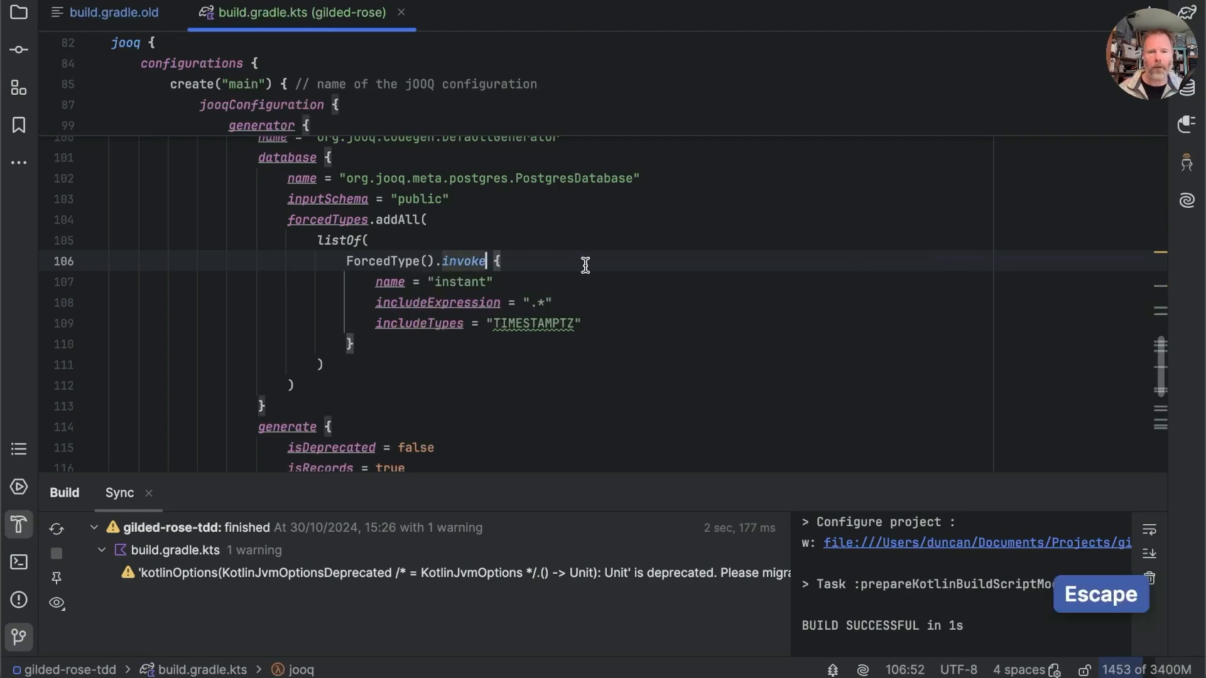
{"action": "scroll", "scroll_direction": "up", "scroll_amount": 3}
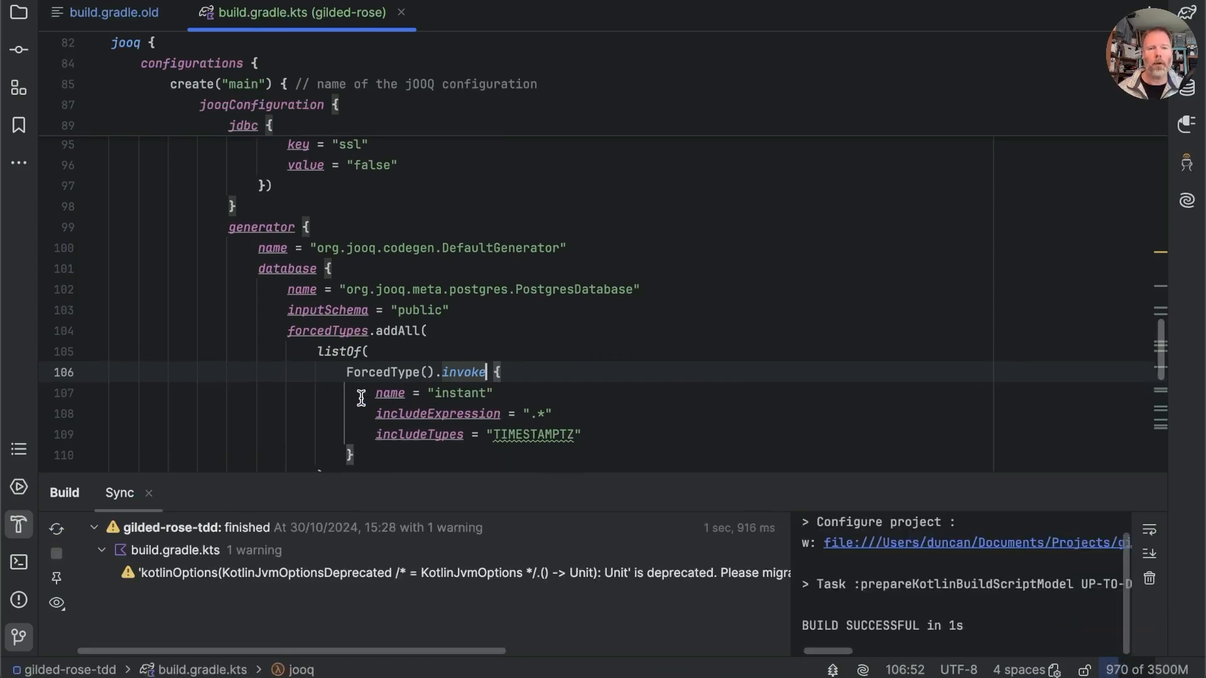
{"action": "double_click", "coordinate": [382, 372]}
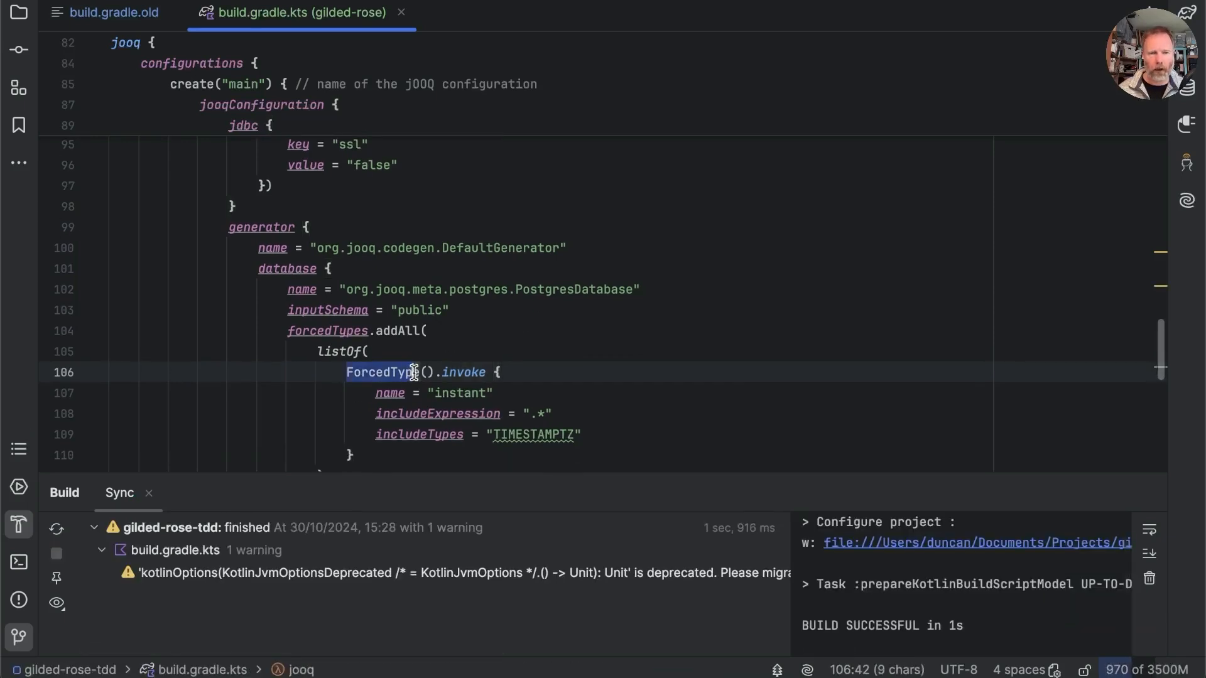
{"action": "scroll", "scroll_direction": "up", "scroll_amount": 3}
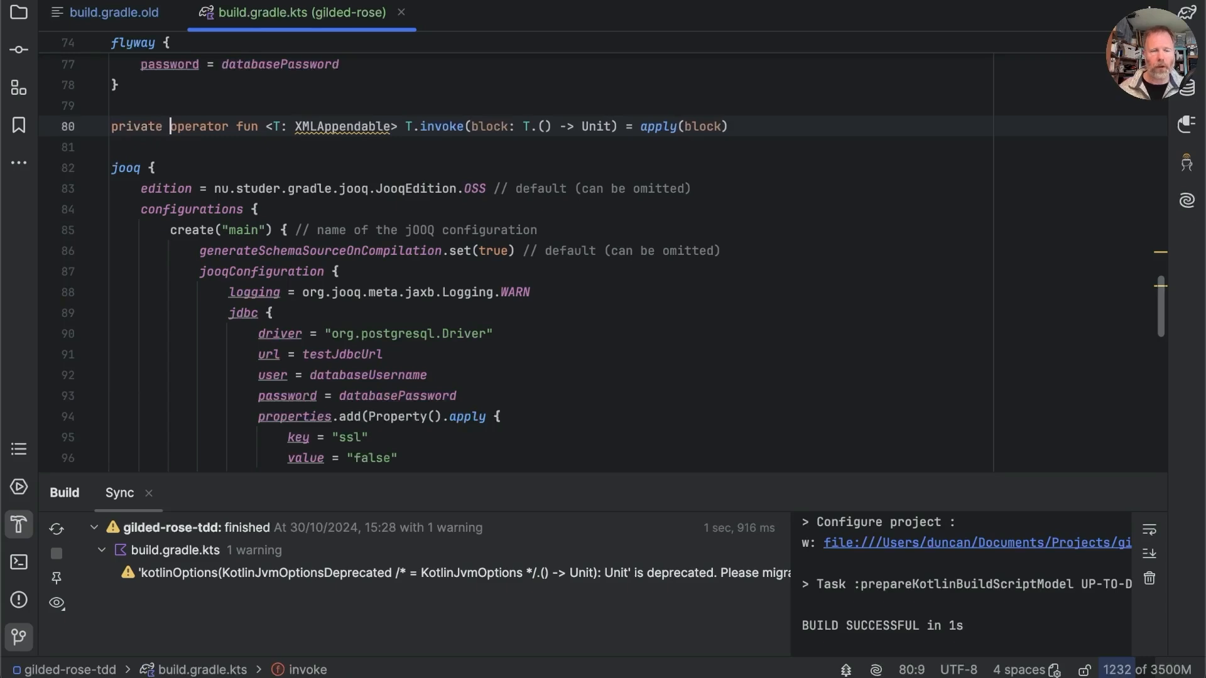
{"action": "mouse_move", "coordinate": [339, 125]}
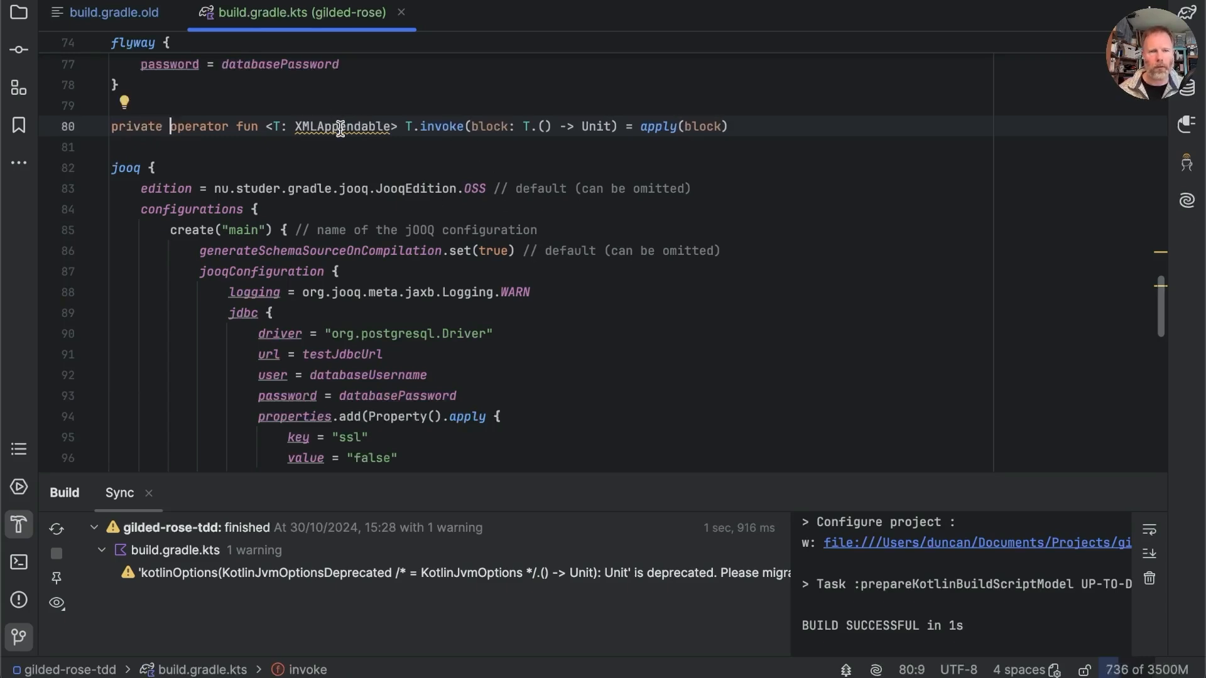
{"action": "mouse_move", "coordinate": [341, 126]}
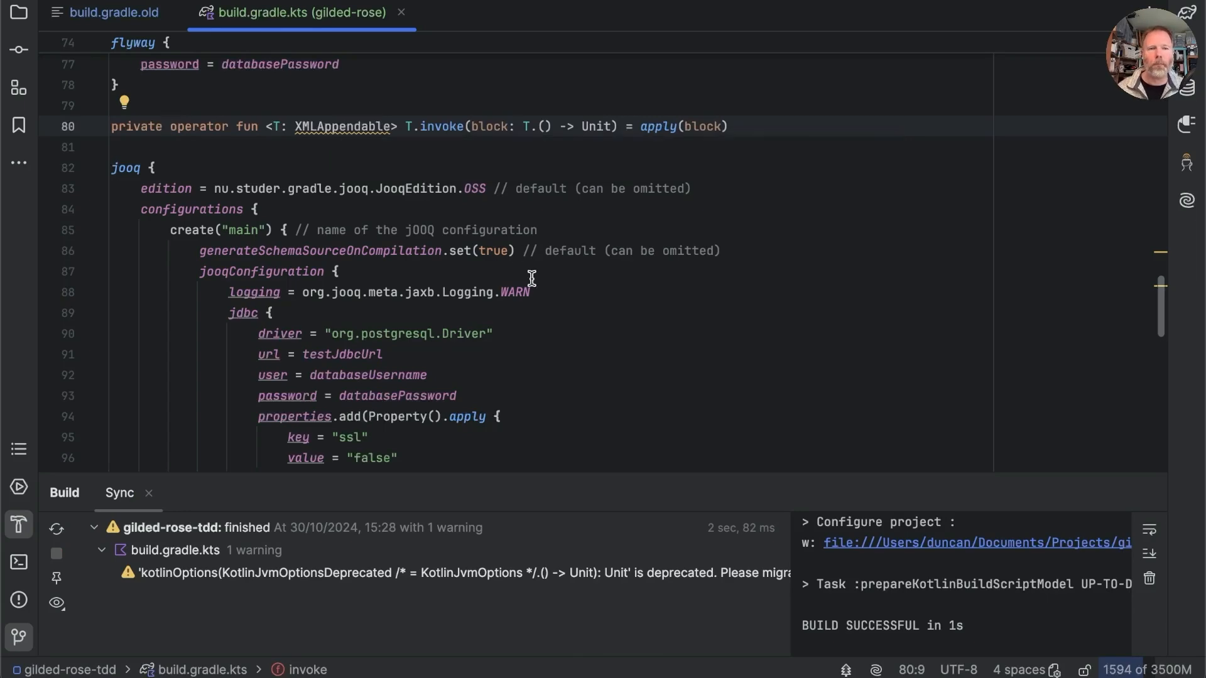
{"action": "scroll", "scroll_direction": "down", "scroll_amount": 3}
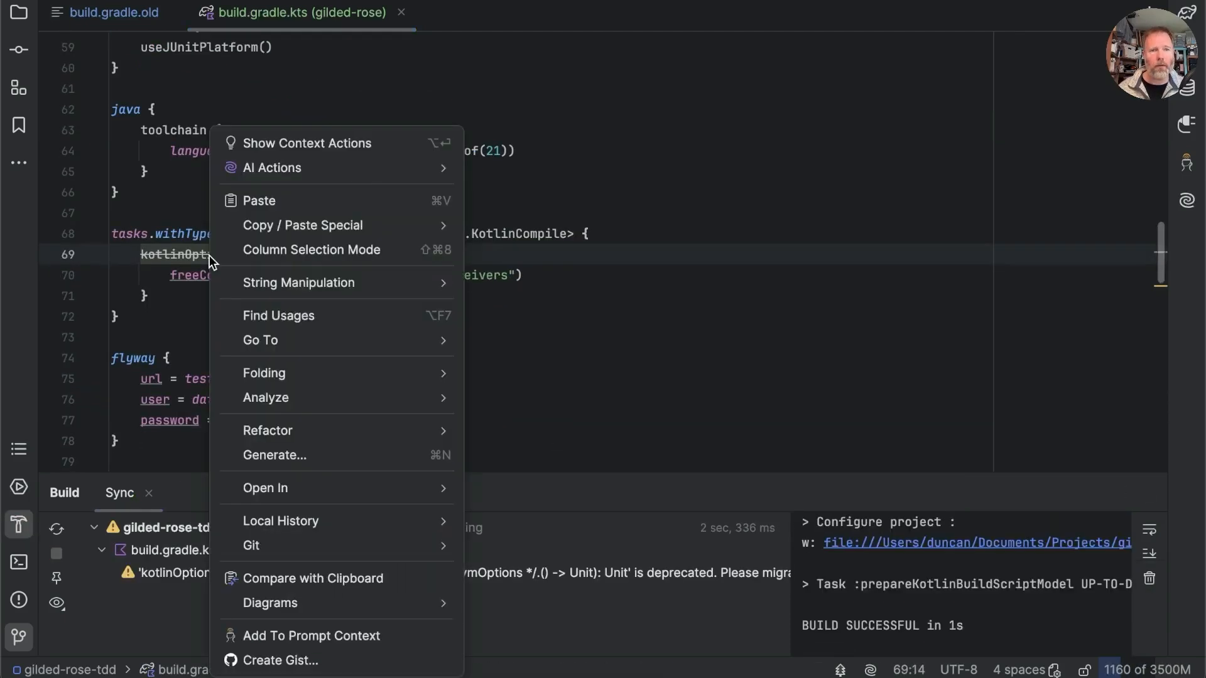
Ask AI Assistant in a new chat on the KotlinCompile block to 'migrate this to the compilerOptions DSL'.
{"action": "left_click", "coordinate": [306, 143]}
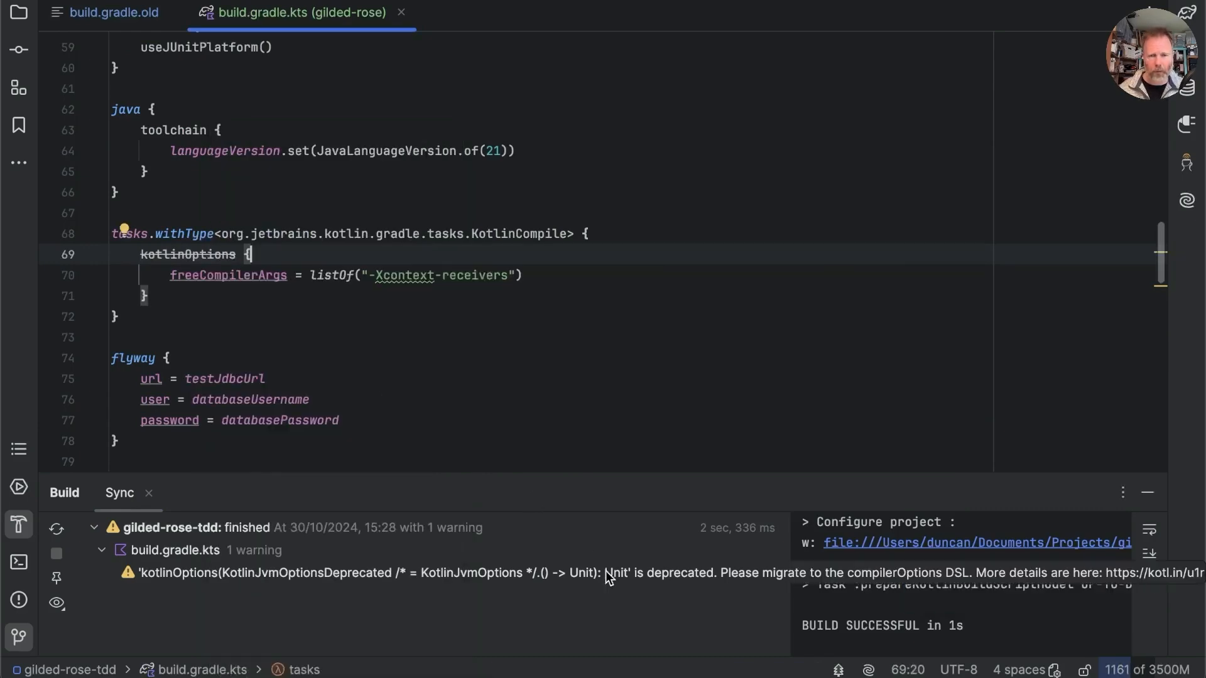
{"action": "scroll", "scroll_direction": "right", "scroll_amount": 3}
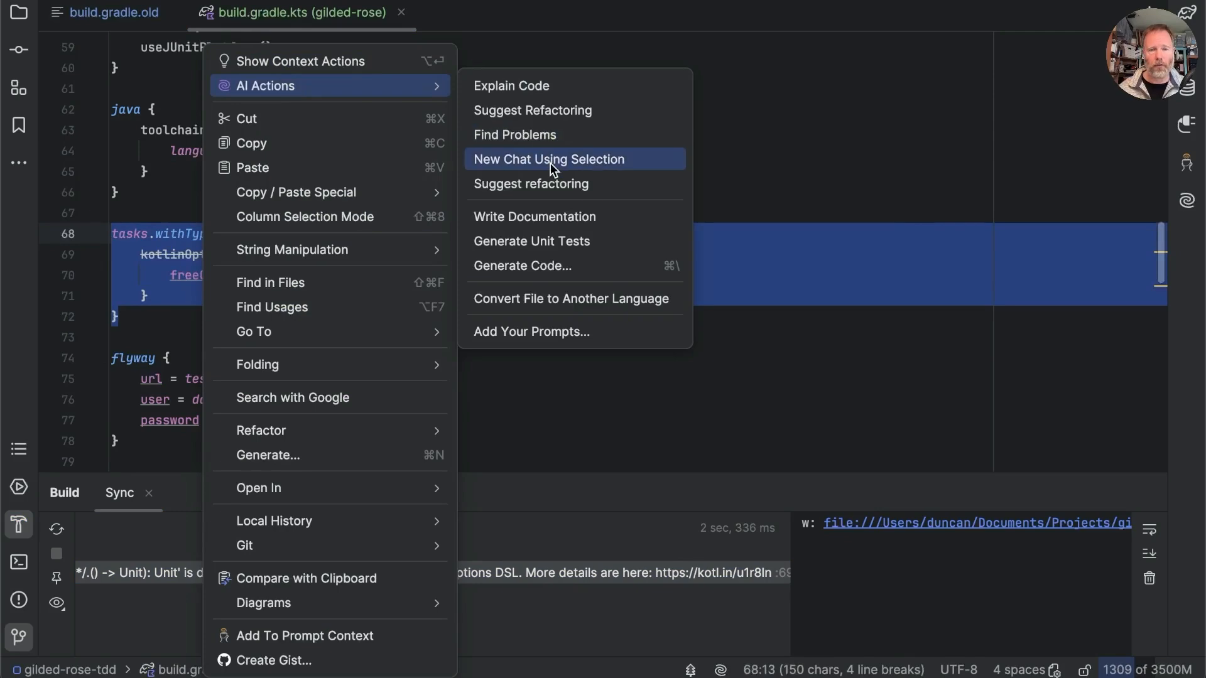
{"action": "left_click", "coordinate": [549, 159]}
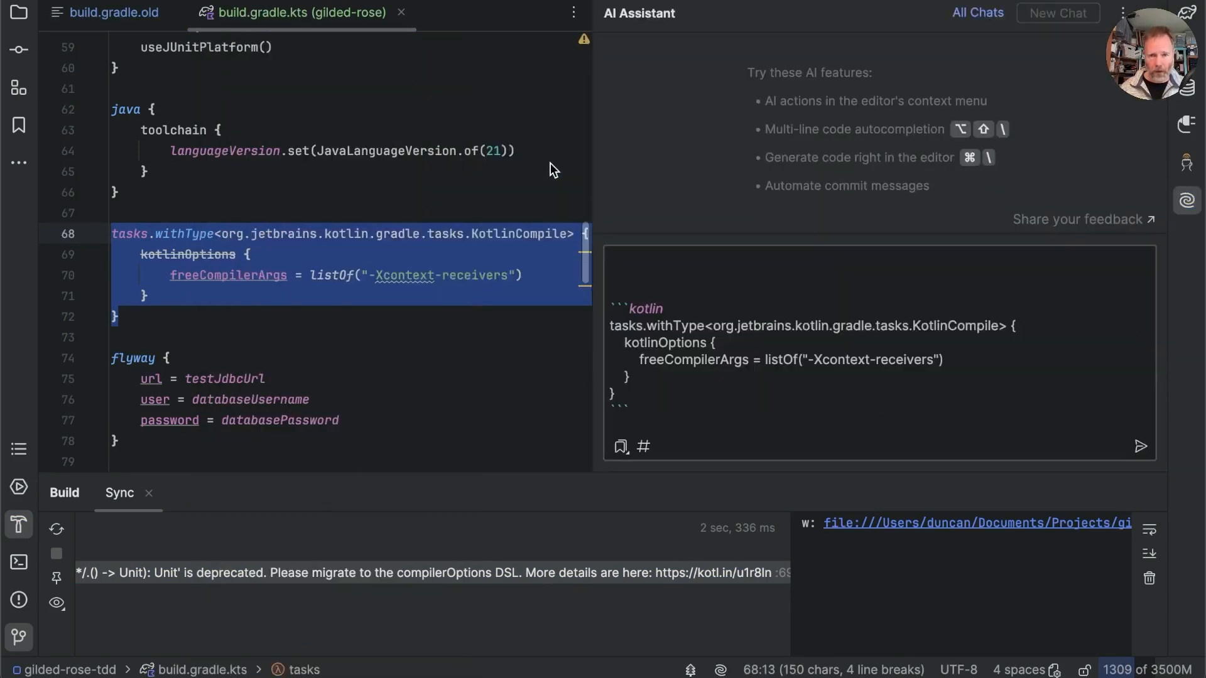
{"action": "type", "text": "migrate this t"}
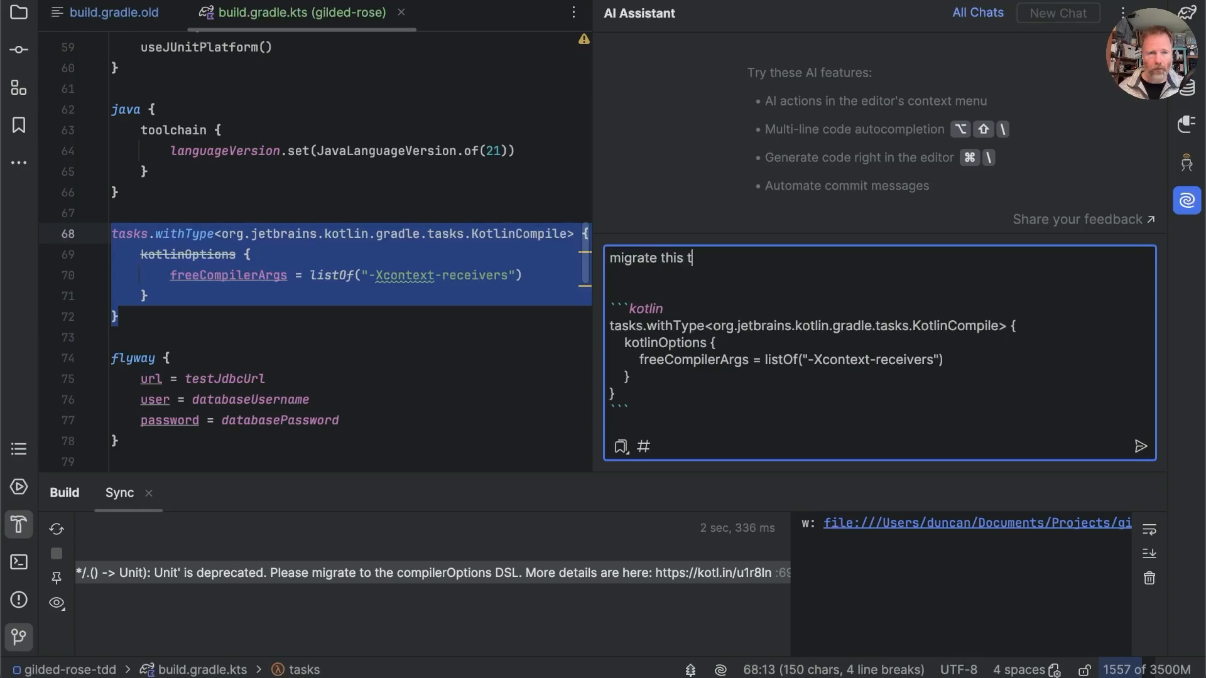
{"action": "type", "text": "o the compilerOtp"}
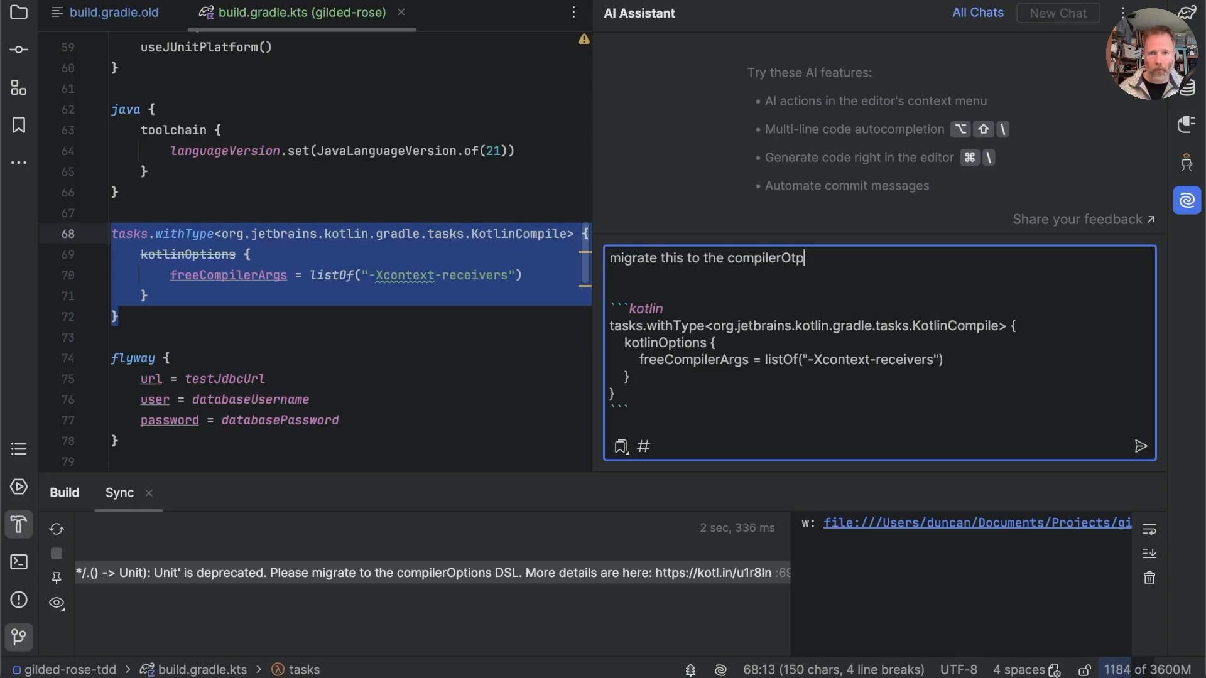
{"action": "type", "text": "ions DSL"}
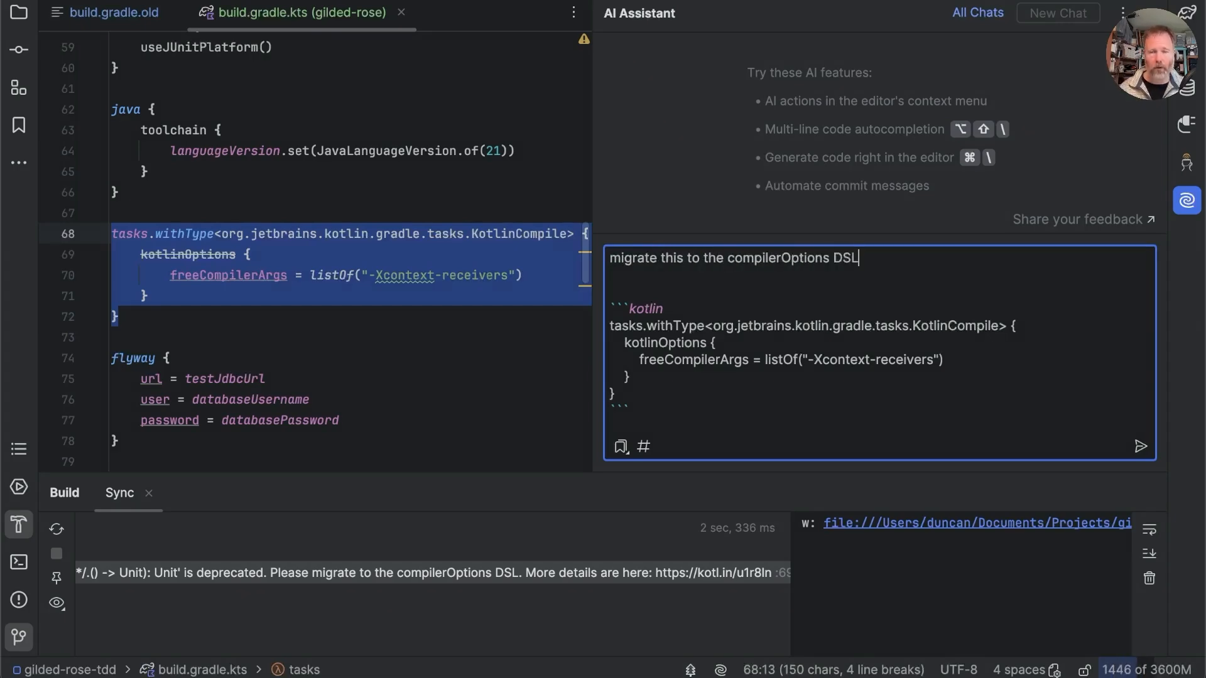
{"action": "left_click", "coordinate": [1139, 446]}
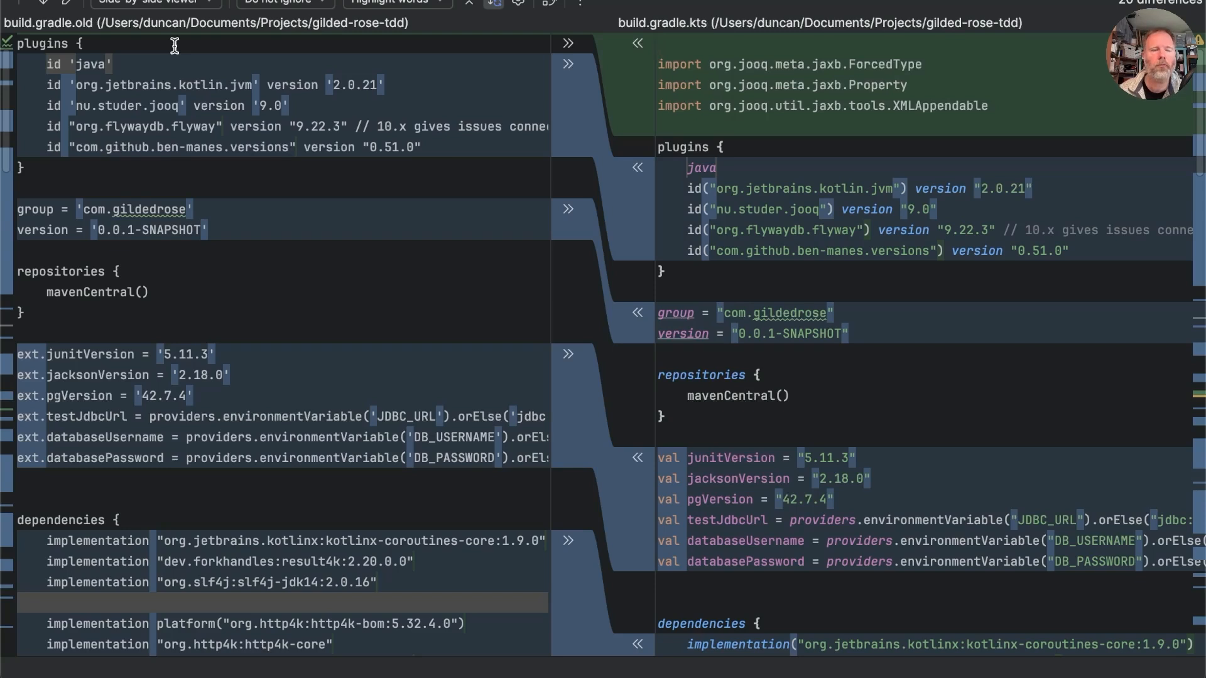
{"action": "mouse_move", "coordinate": [695, 54]}
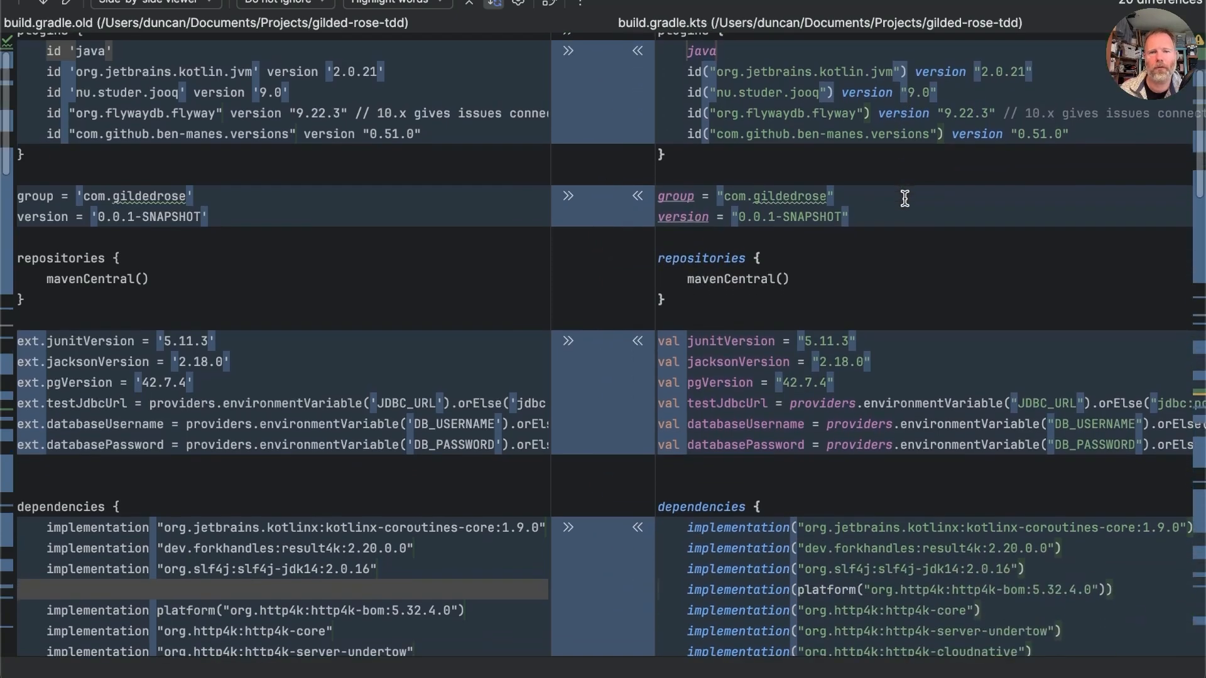
Scroll the side-by-side diff of build.gradle.old and build.gradle.kts from plugins down to the jooq block.
{"action": "scroll", "scroll_direction": "down", "scroll_amount": 3}
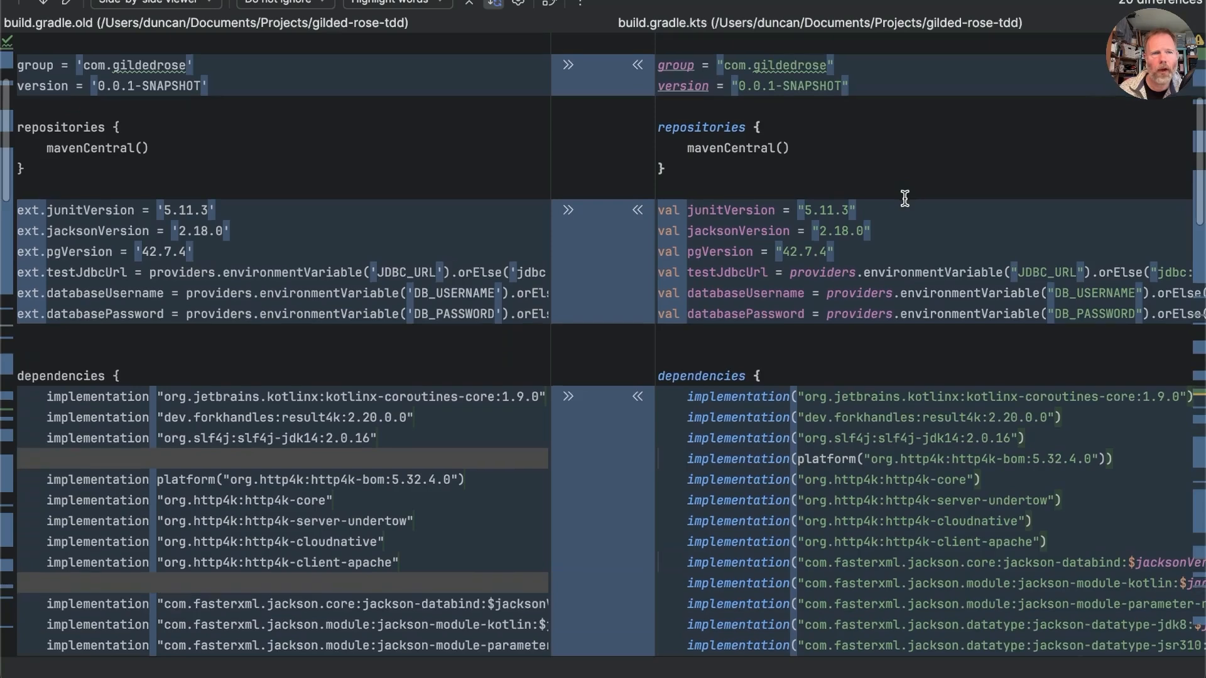
{"action": "scroll", "scroll_direction": "down", "scroll_amount": 3}
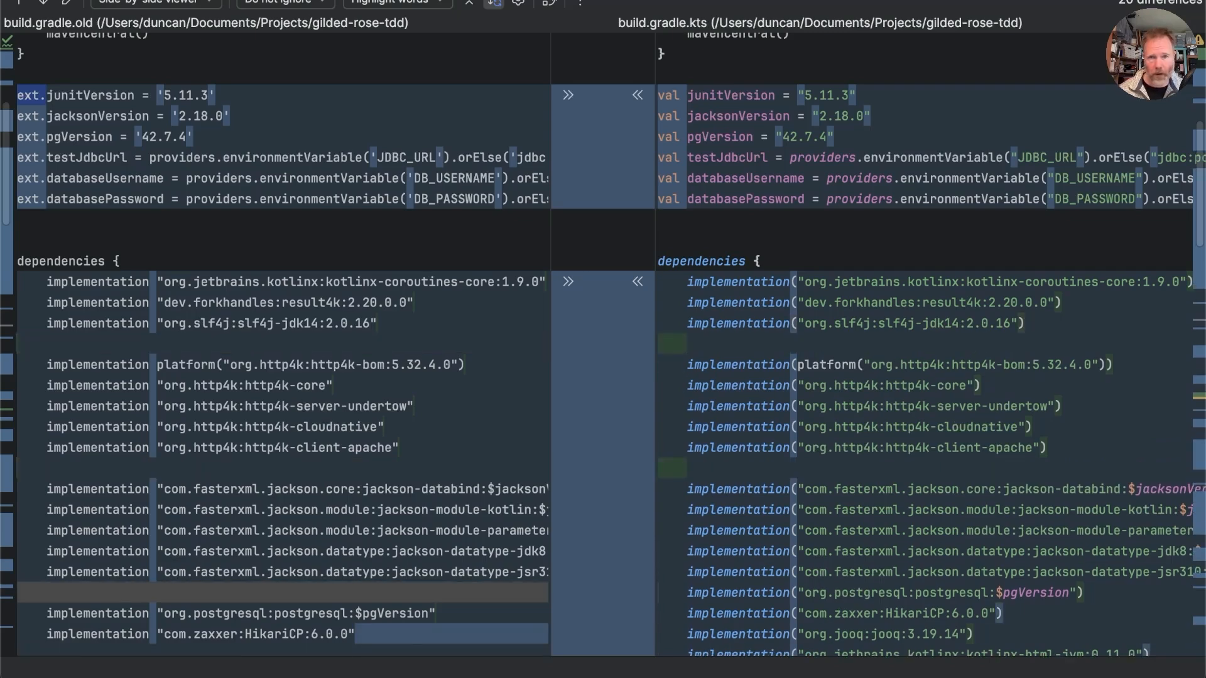
{"action": "scroll", "scroll_direction": "down", "scroll_amount": 3}
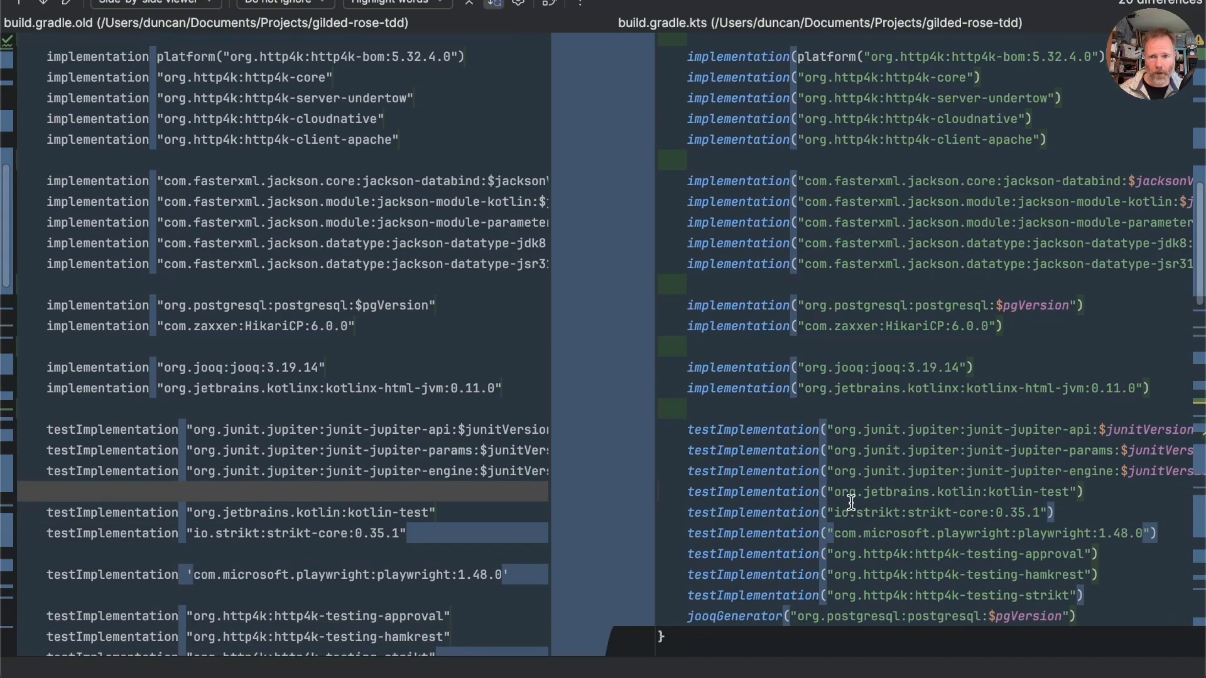
{"action": "scroll", "scroll_direction": "down", "scroll_amount": 3}
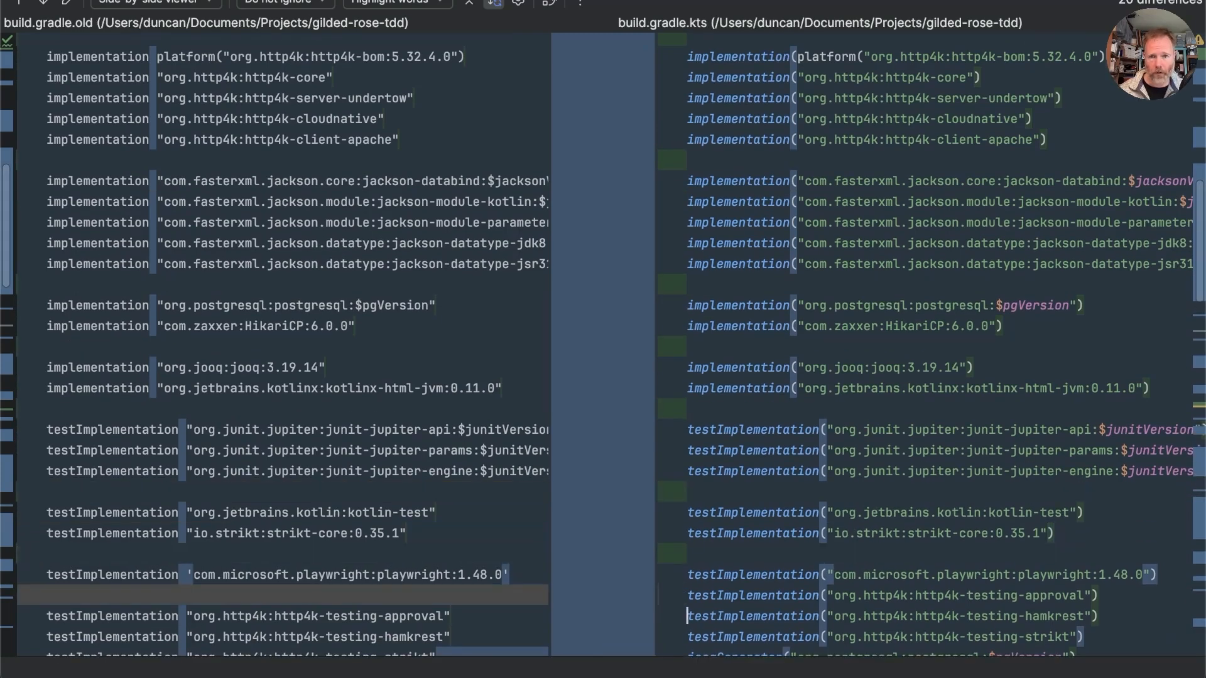
{"action": "scroll", "scroll_direction": "down", "scroll_amount": 3}
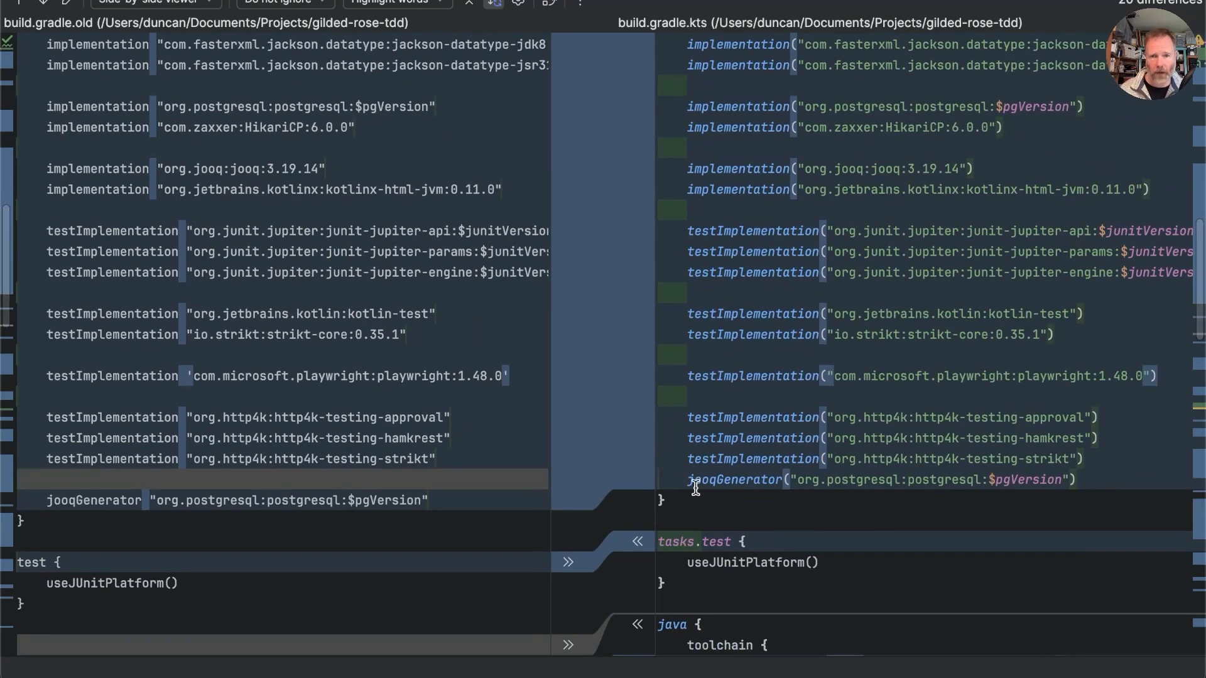
{"action": "scroll", "scroll_direction": "down", "scroll_amount": 3}
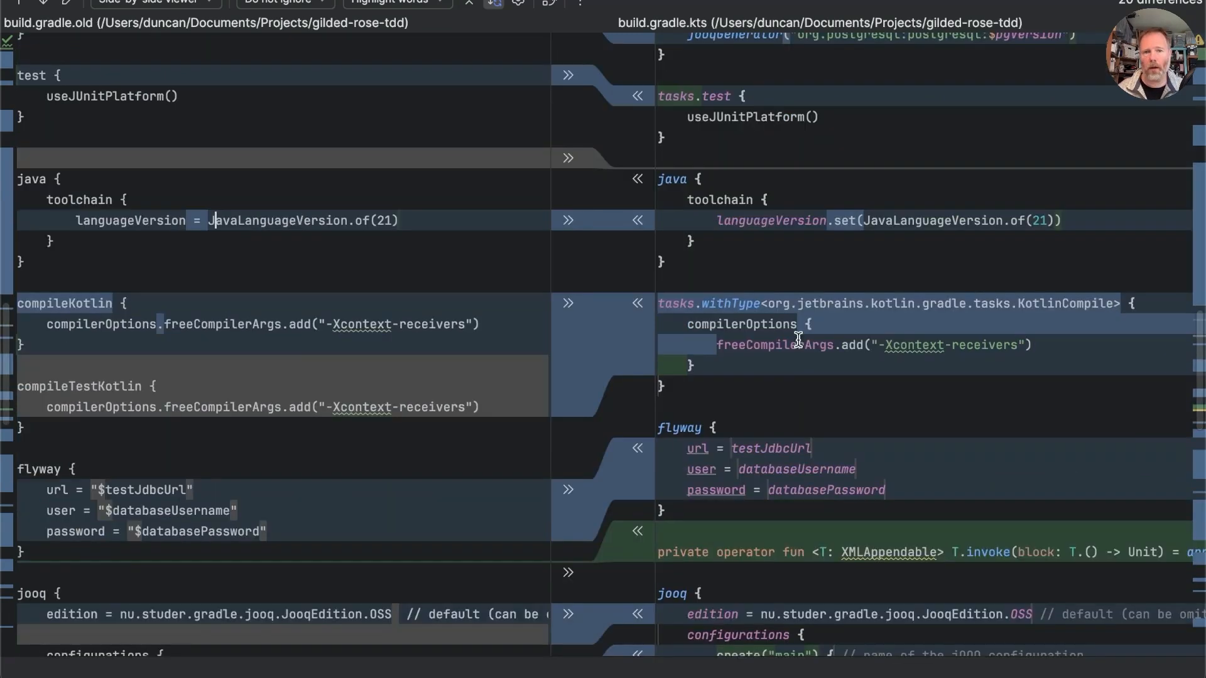
{"action": "mouse_move", "coordinate": [719, 304]}
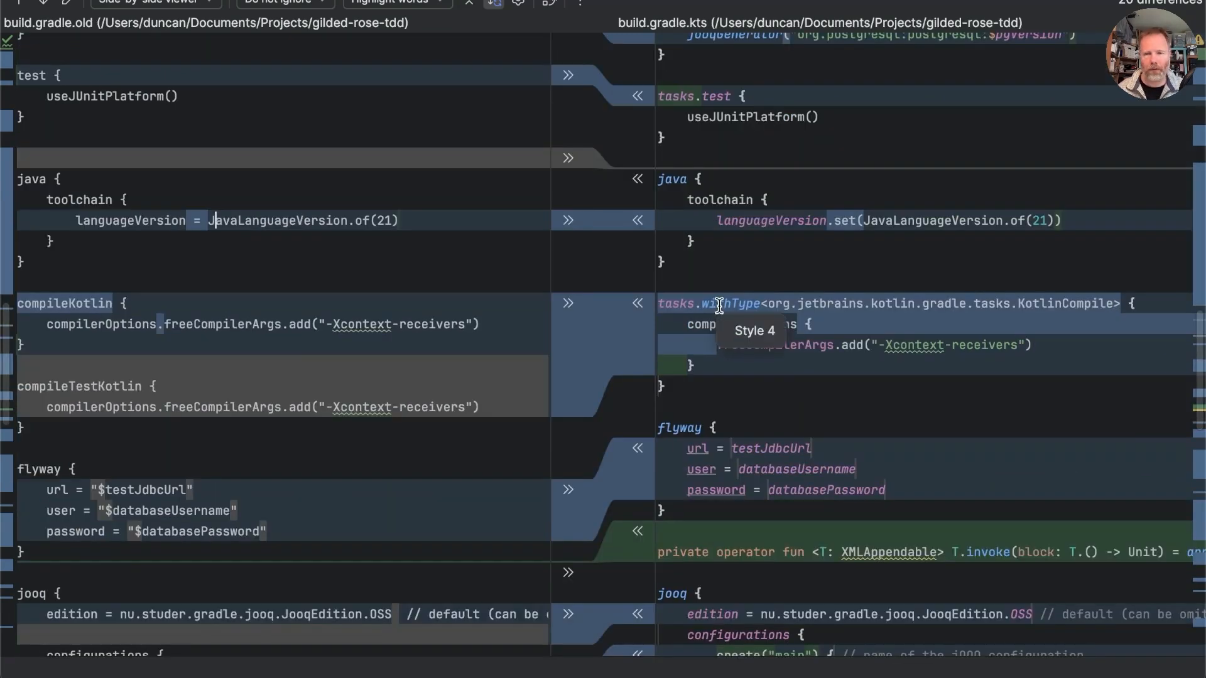
{"action": "scroll", "scroll_direction": "down", "scroll_amount": 3}
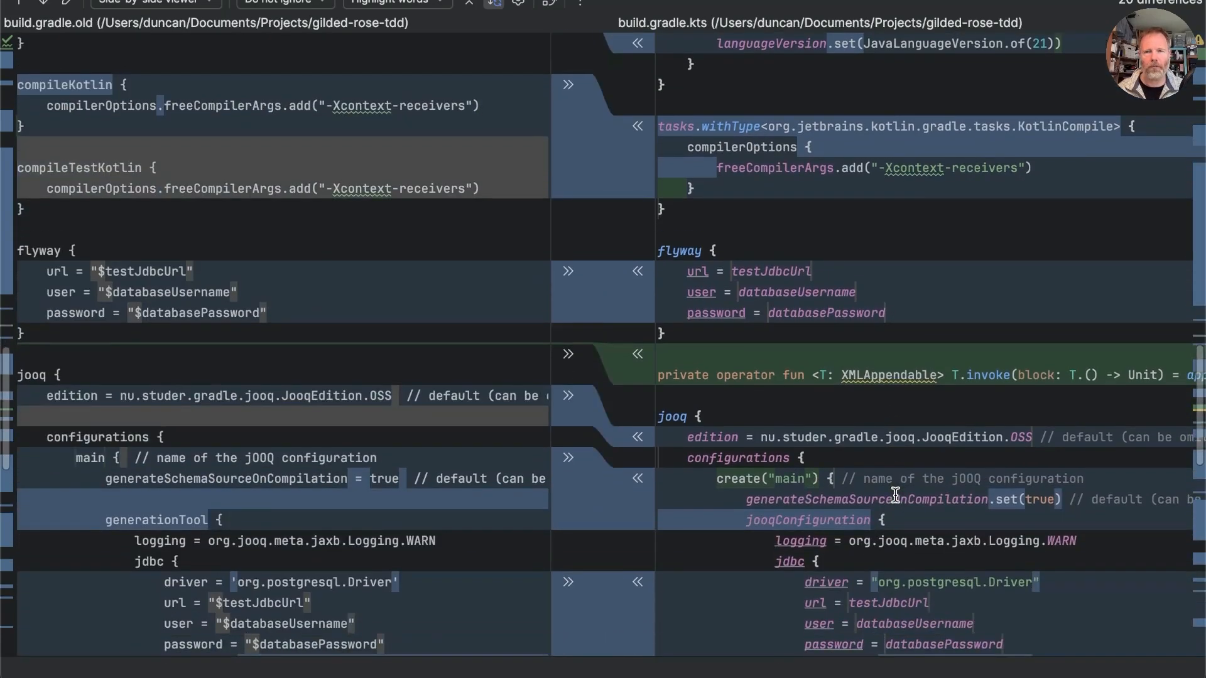
{"action": "scroll", "scroll_direction": "down", "scroll_amount": 3}
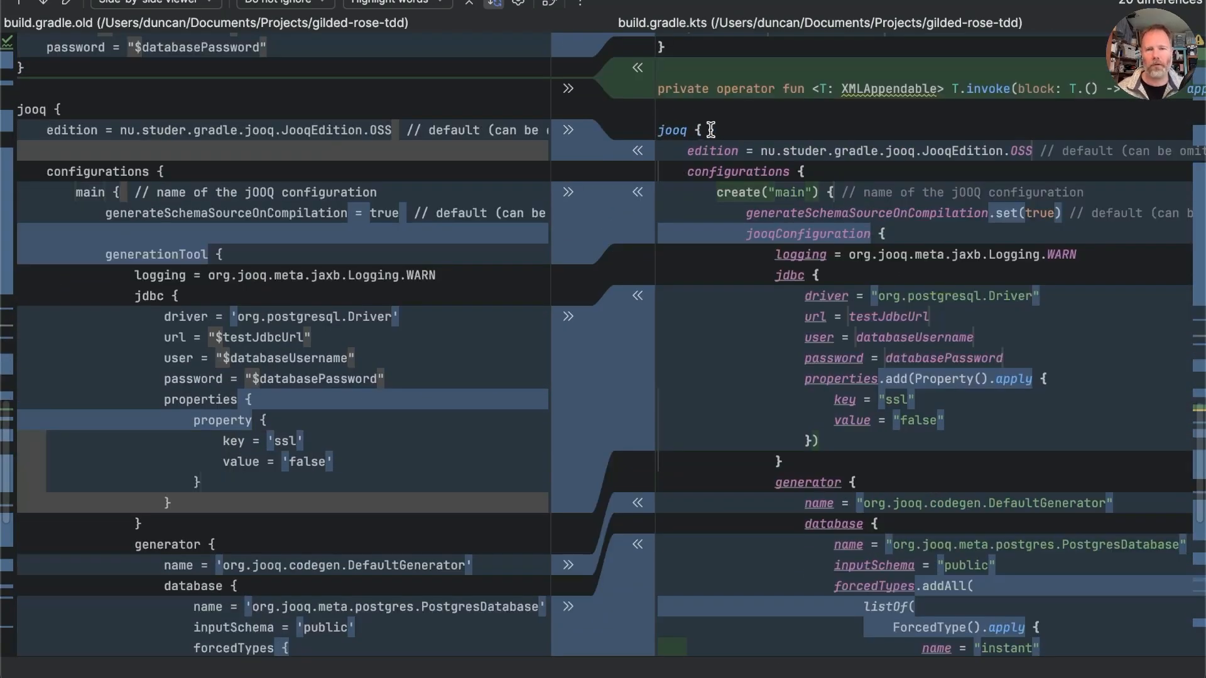
{"action": "mouse_move", "coordinate": [838, 225]}
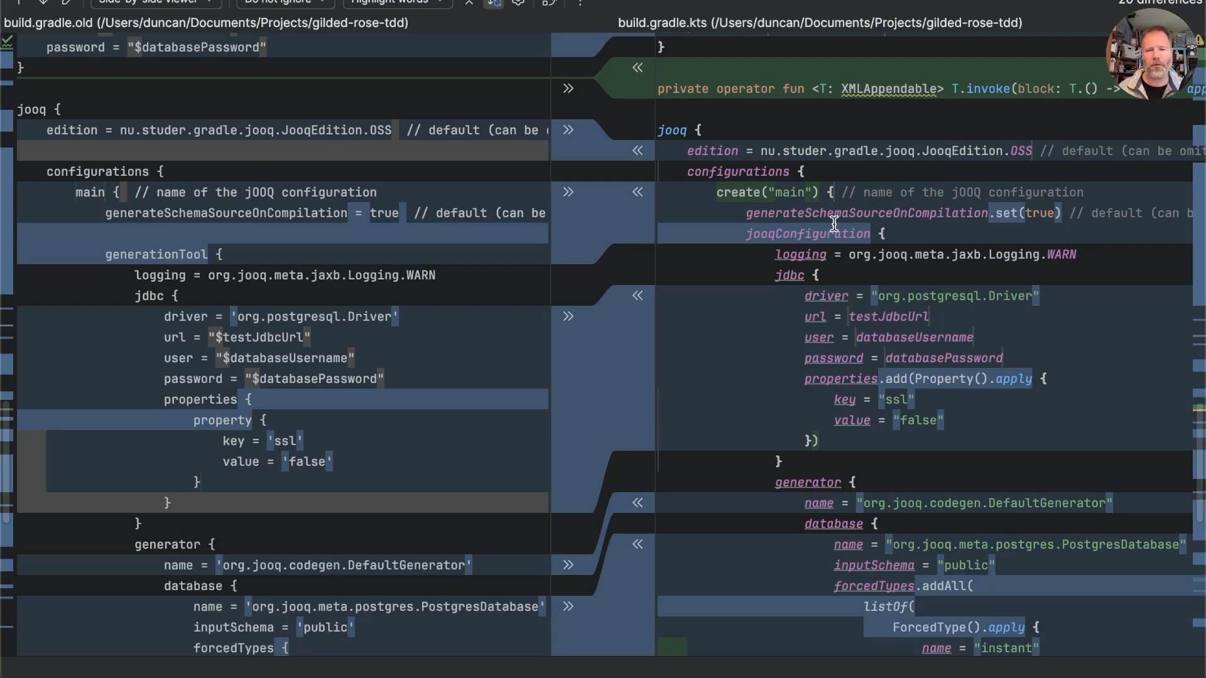
{"action": "scroll", "scroll_direction": "down", "scroll_amount": 3}
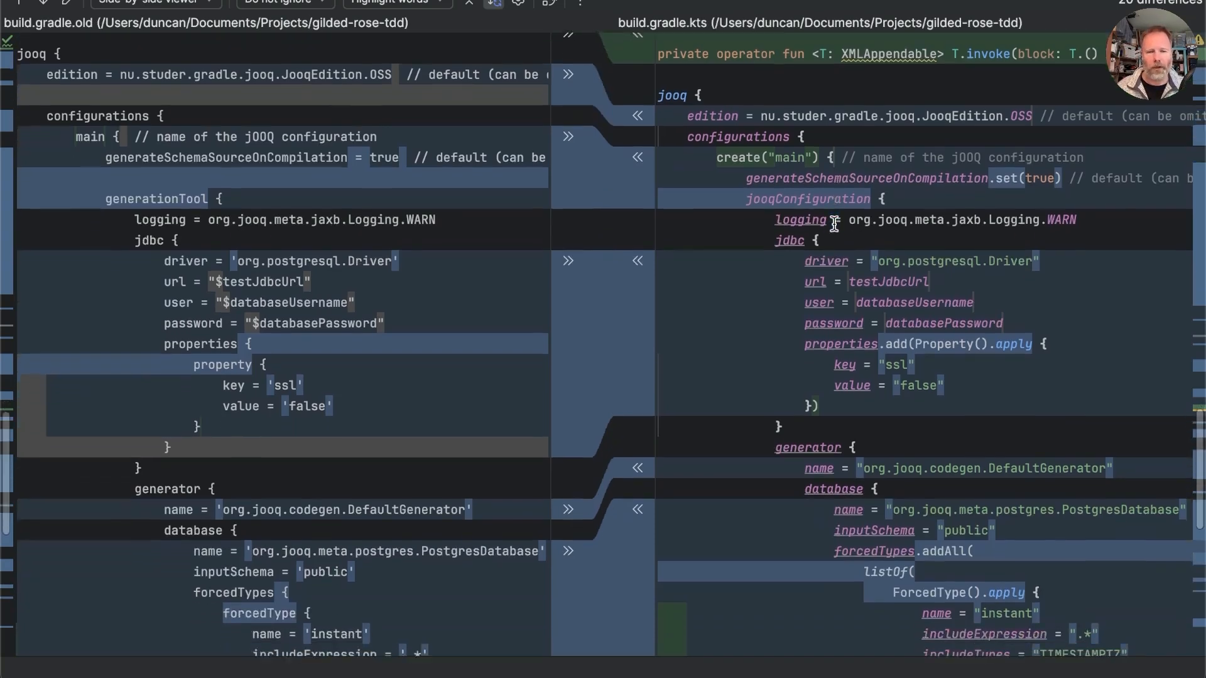
{"action": "scroll", "scroll_direction": "down", "scroll_amount": 3}
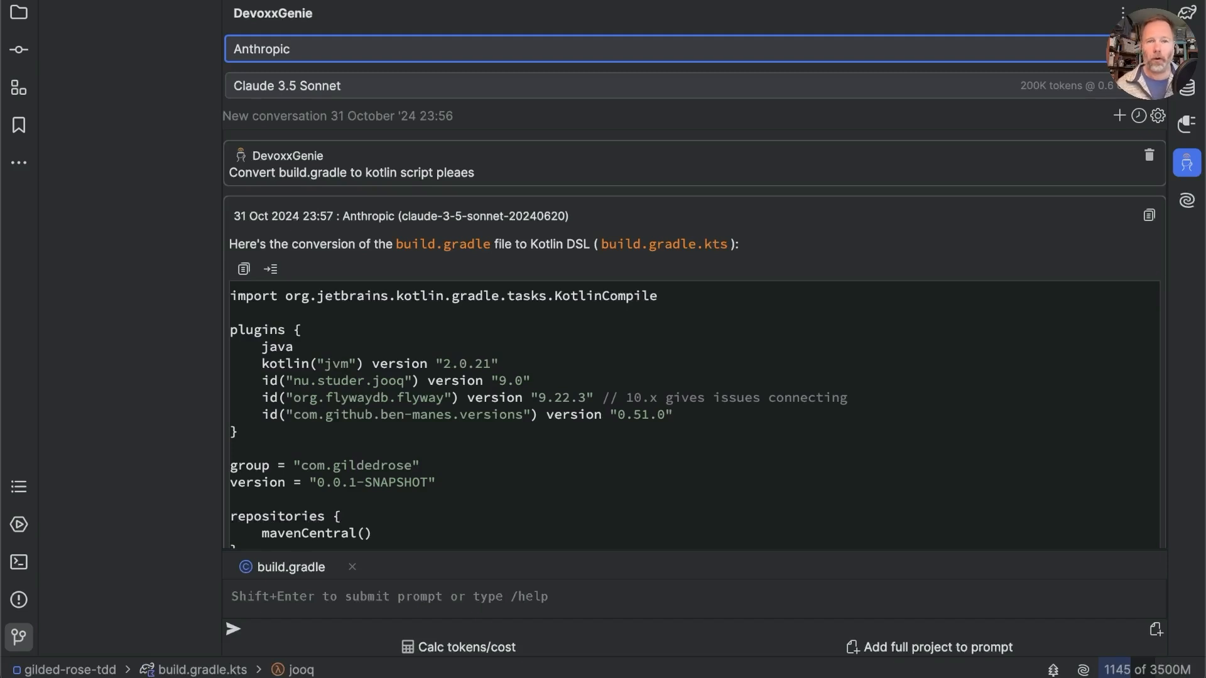
{"action": "mouse_move", "coordinate": [301, 45]}
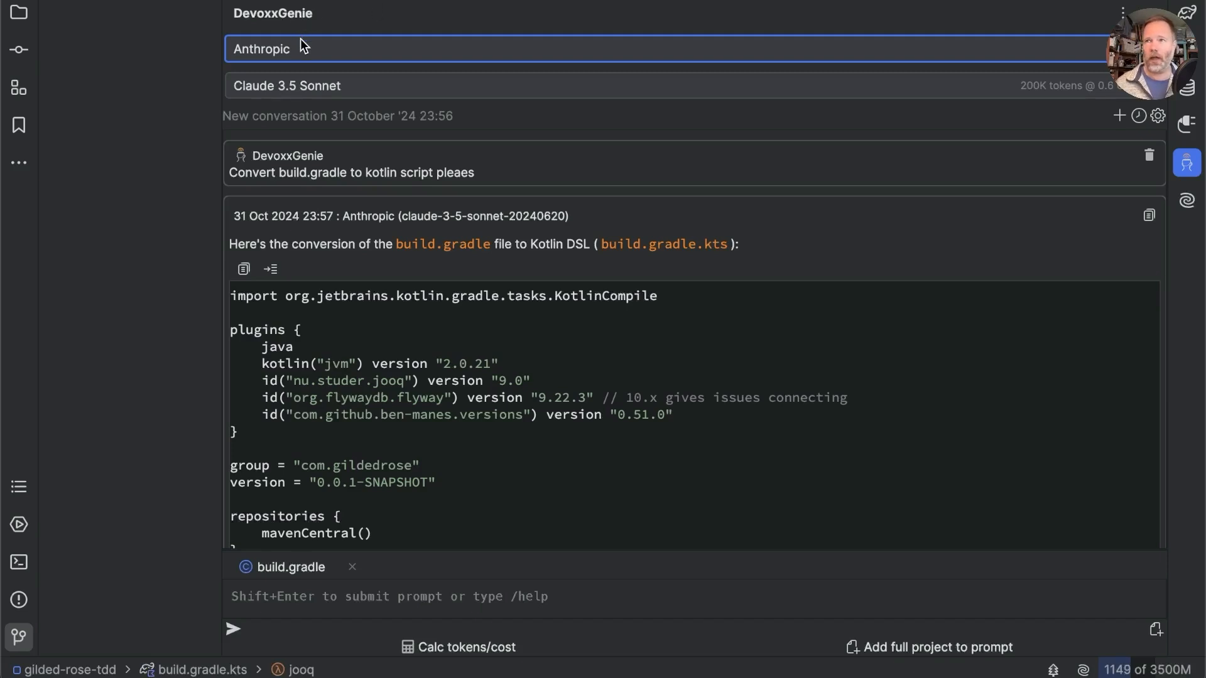
{"action": "mouse_move", "coordinate": [406, 173]}
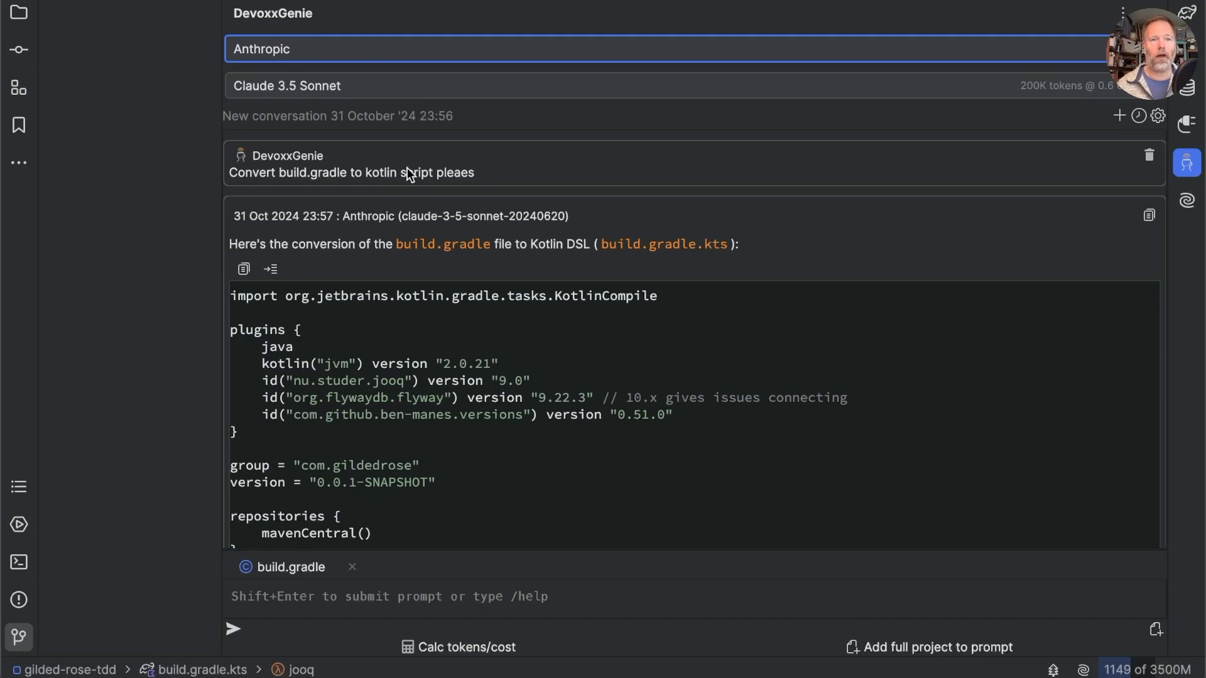
{"action": "mouse_move", "coordinate": [433, 185]}
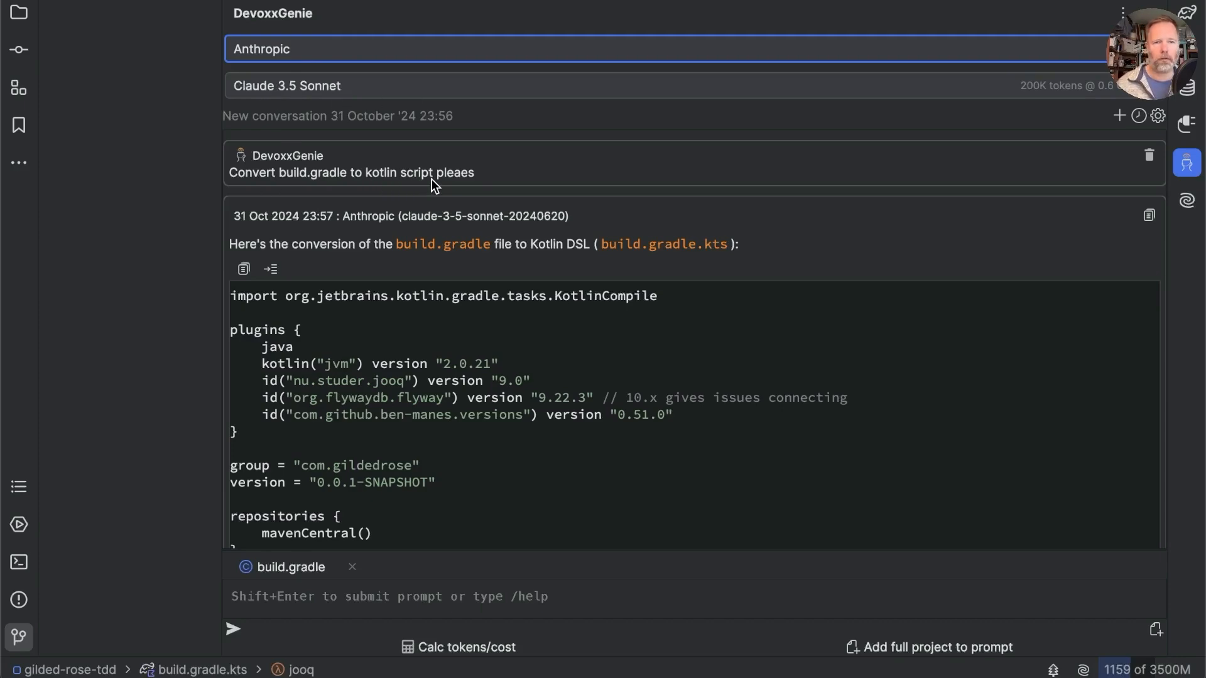
{"action": "mouse_move", "coordinate": [301, 576]}
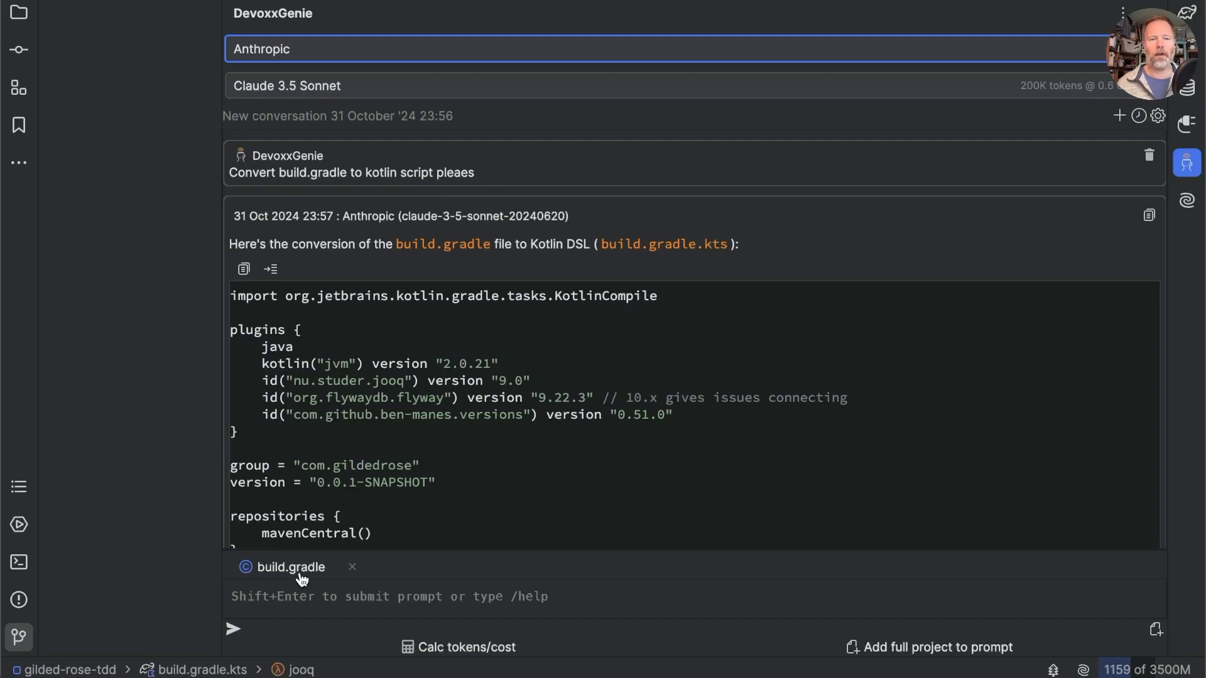
{"action": "mouse_move", "coordinate": [628, 439]}
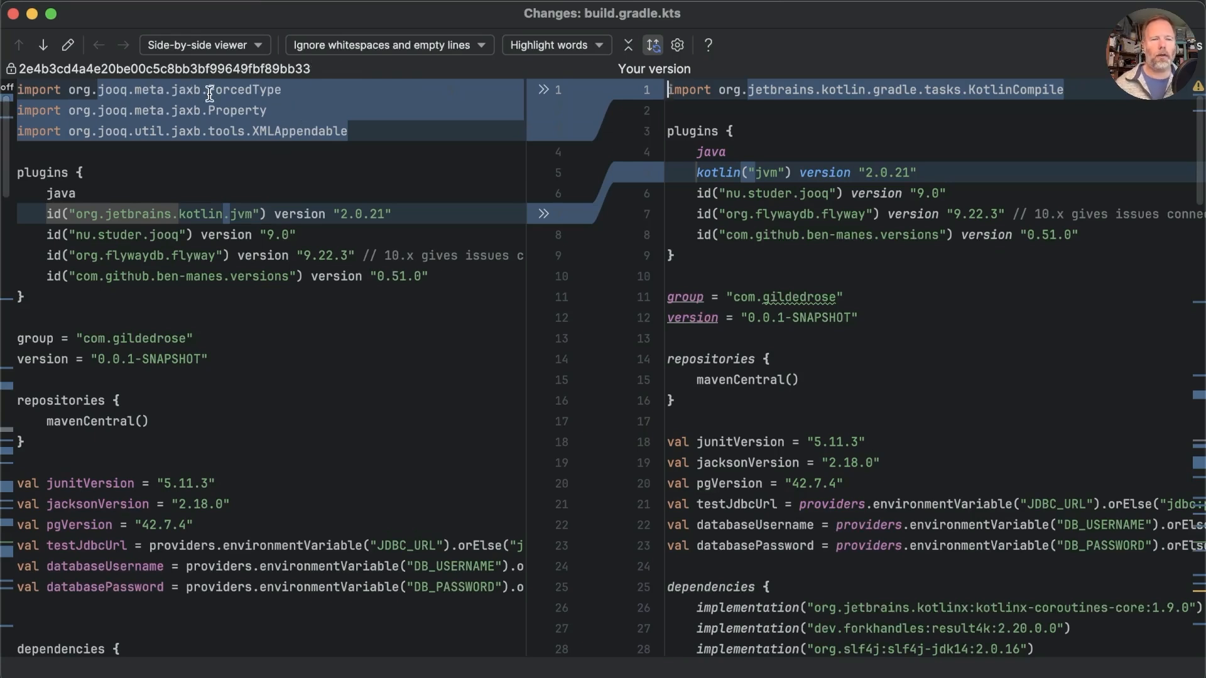
{"action": "mouse_move", "coordinate": [837, 98]}
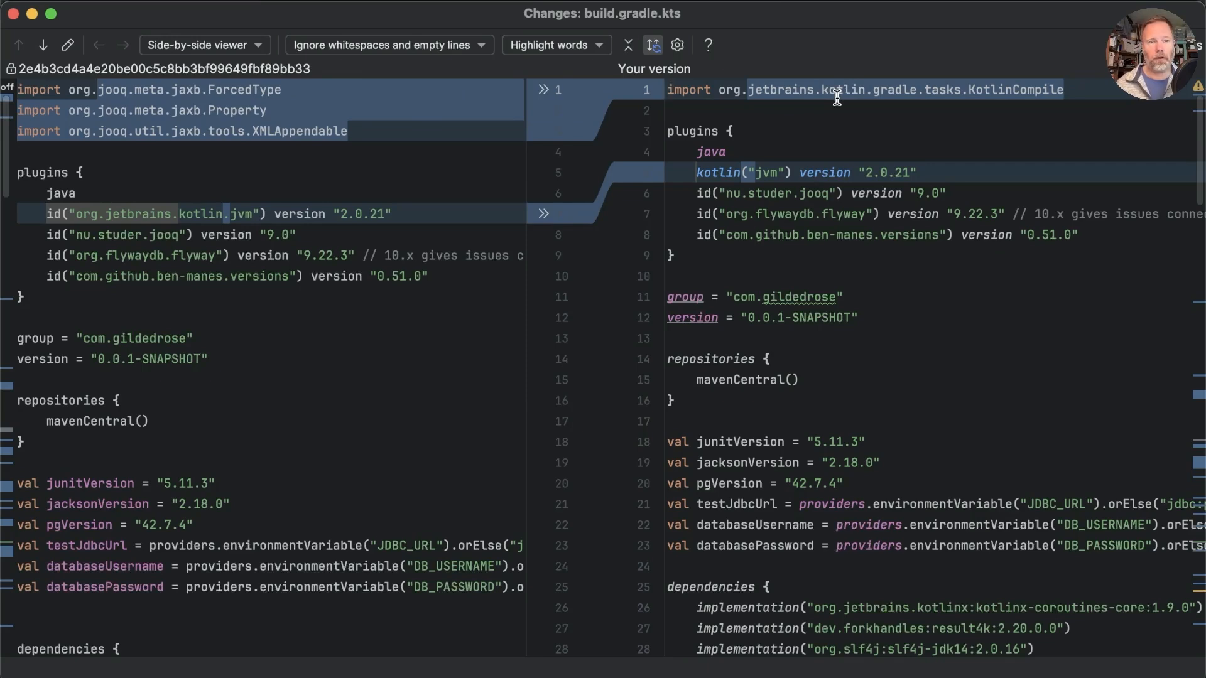
{"action": "mouse_move", "coordinate": [315, 169]}
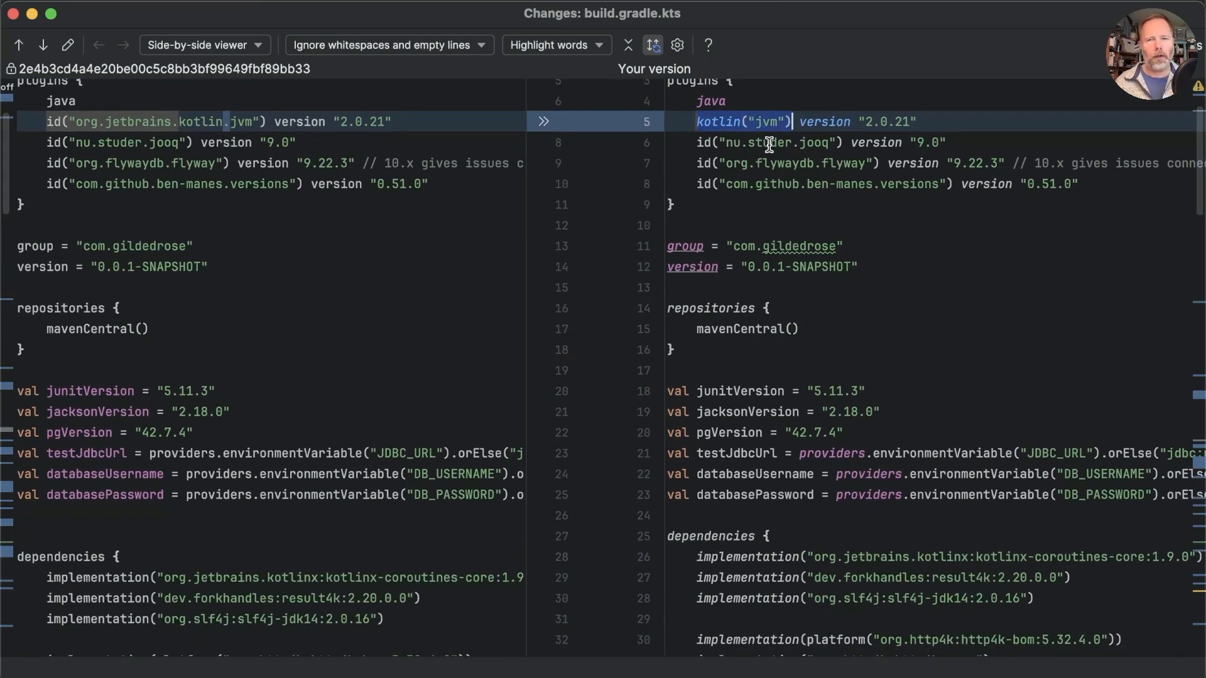
Scroll the diff of build.gradle.kts against its committed version down through the jooq configuration.
{"action": "scroll", "scroll_direction": "up", "scroll_amount": 3}
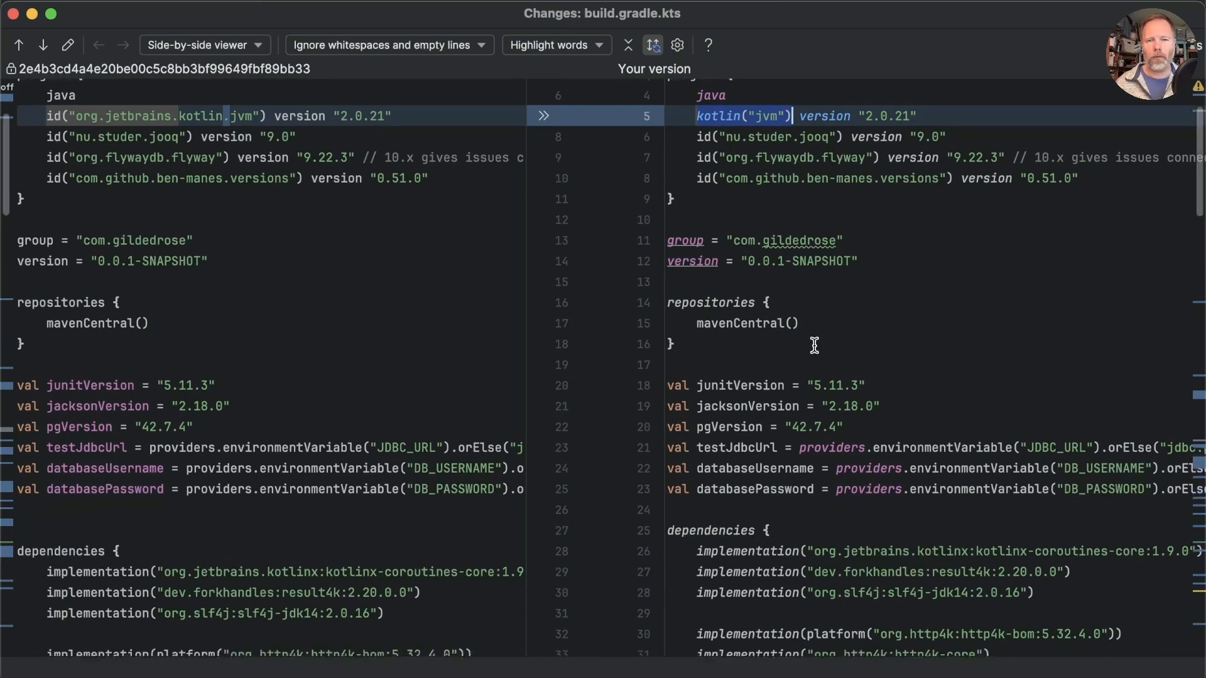
{"action": "scroll", "scroll_direction": "down", "scroll_amount": 3}
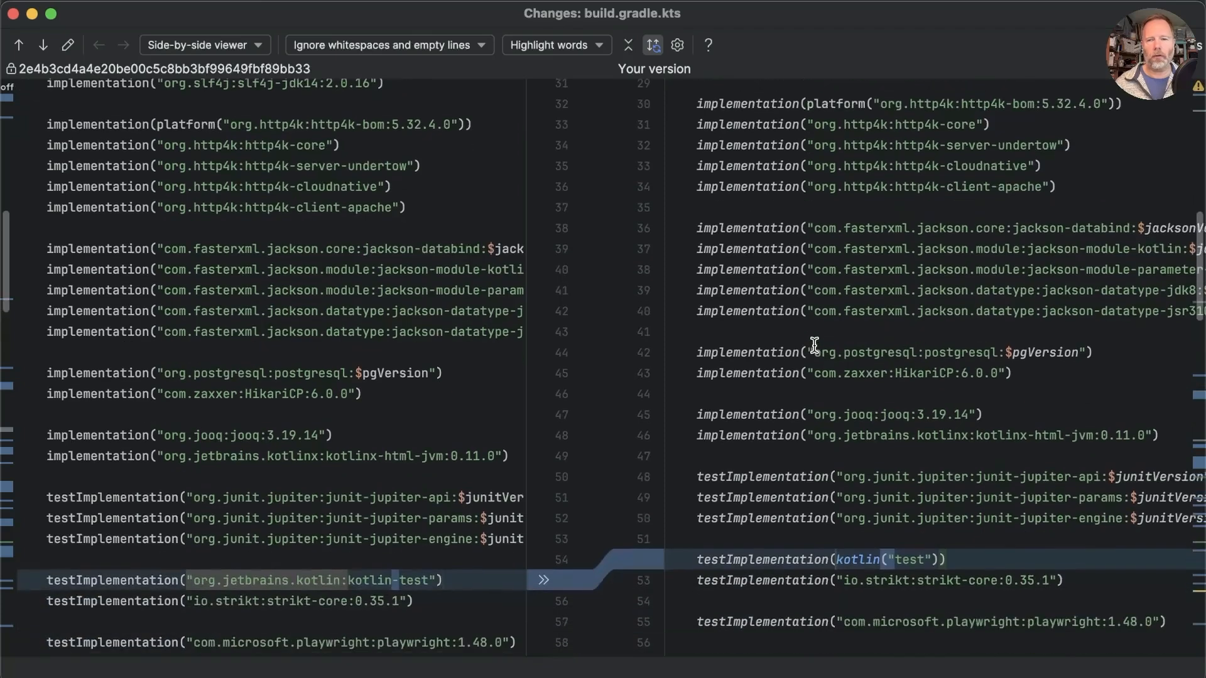
{"action": "scroll", "scroll_direction": "down", "scroll_amount": 3}
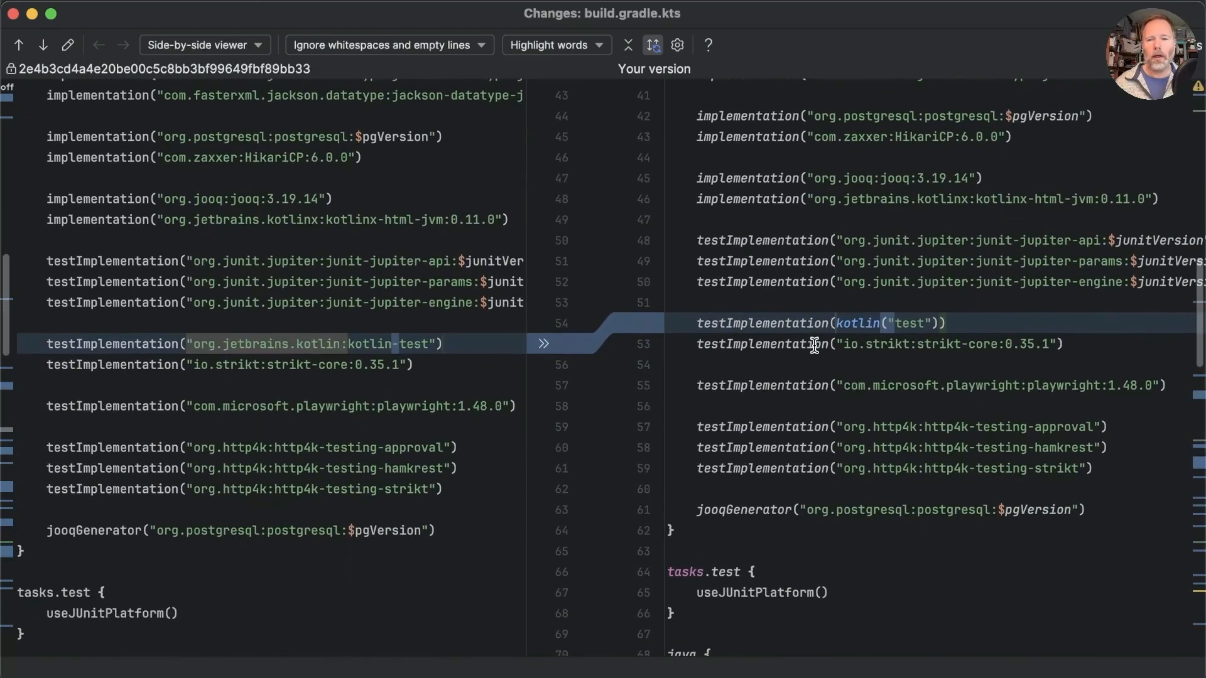
{"action": "mouse_move", "coordinate": [862, 323]}
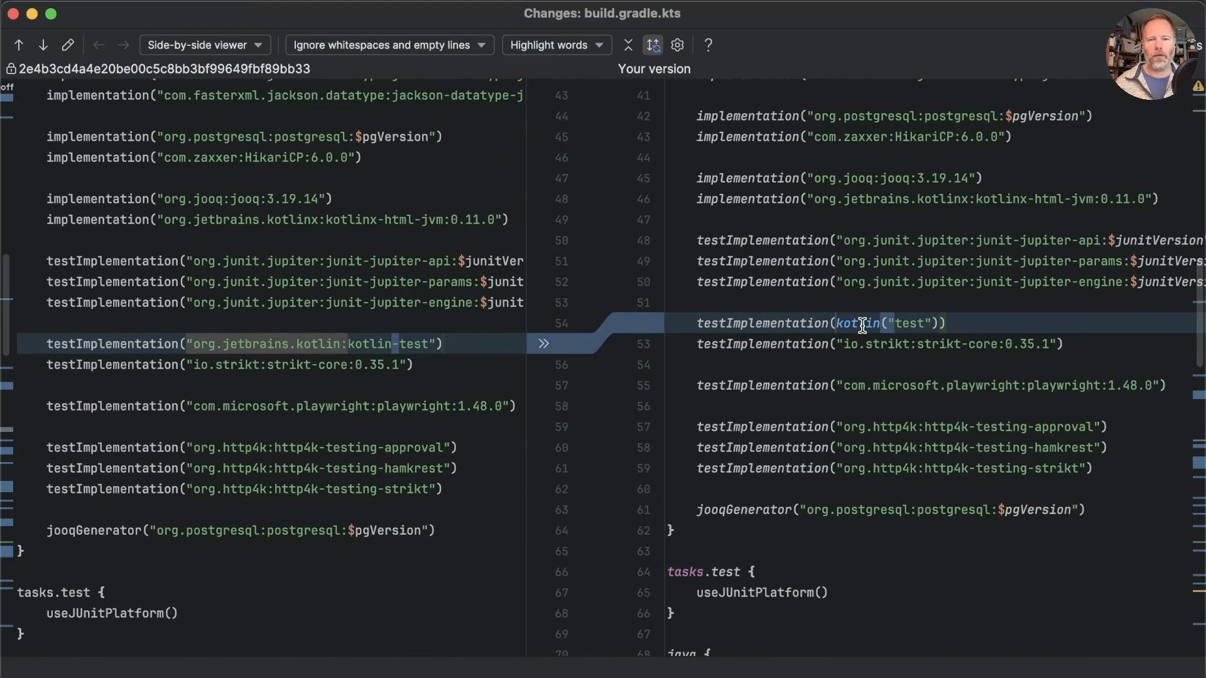
{"action": "scroll", "scroll_direction": "down", "scroll_amount": 3}
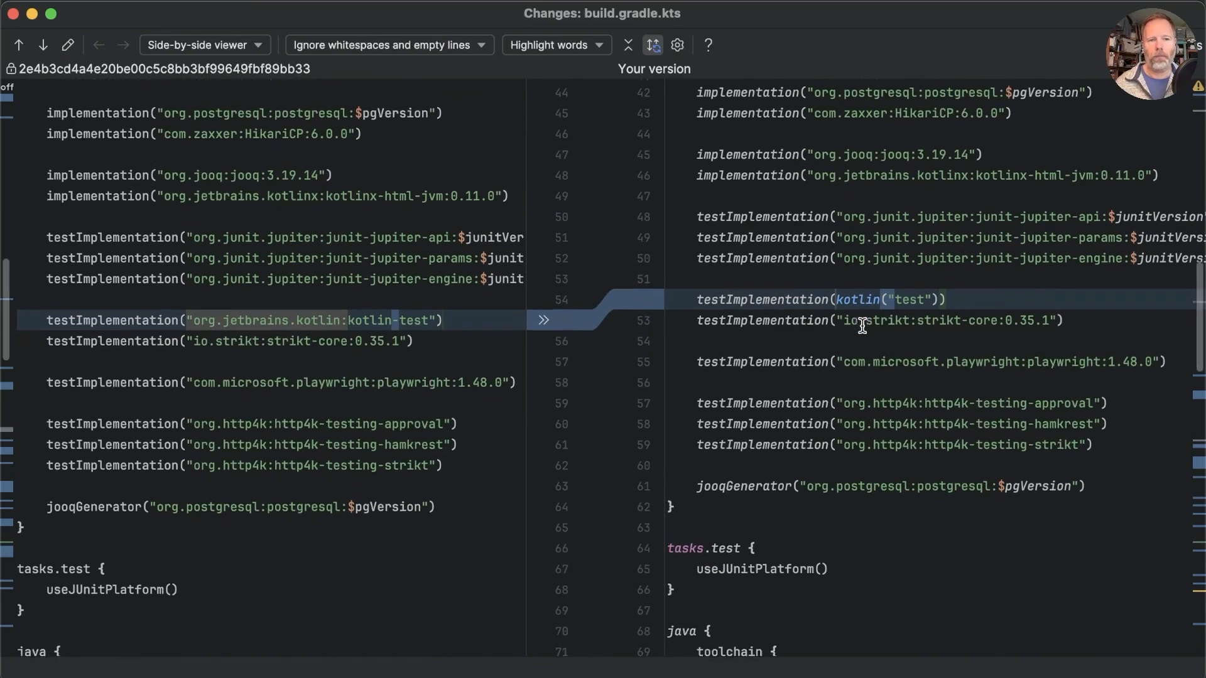
{"action": "scroll", "scroll_direction": "down", "scroll_amount": 3}
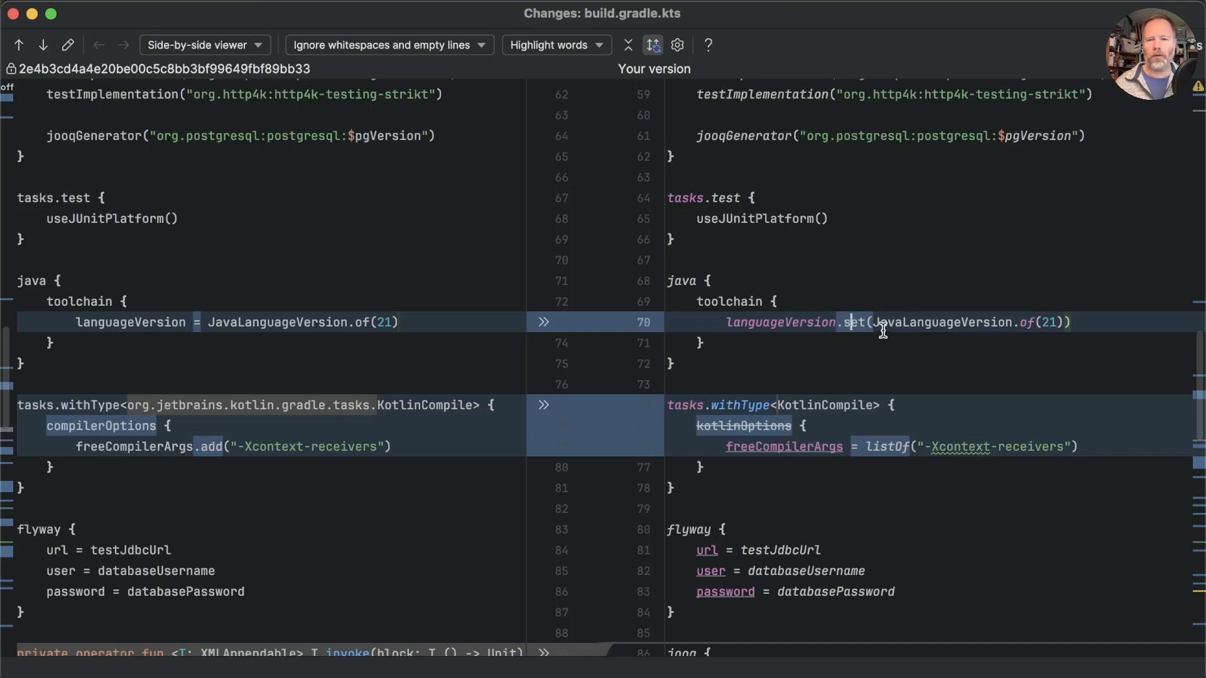
{"action": "mouse_move", "coordinate": [895, 393]}
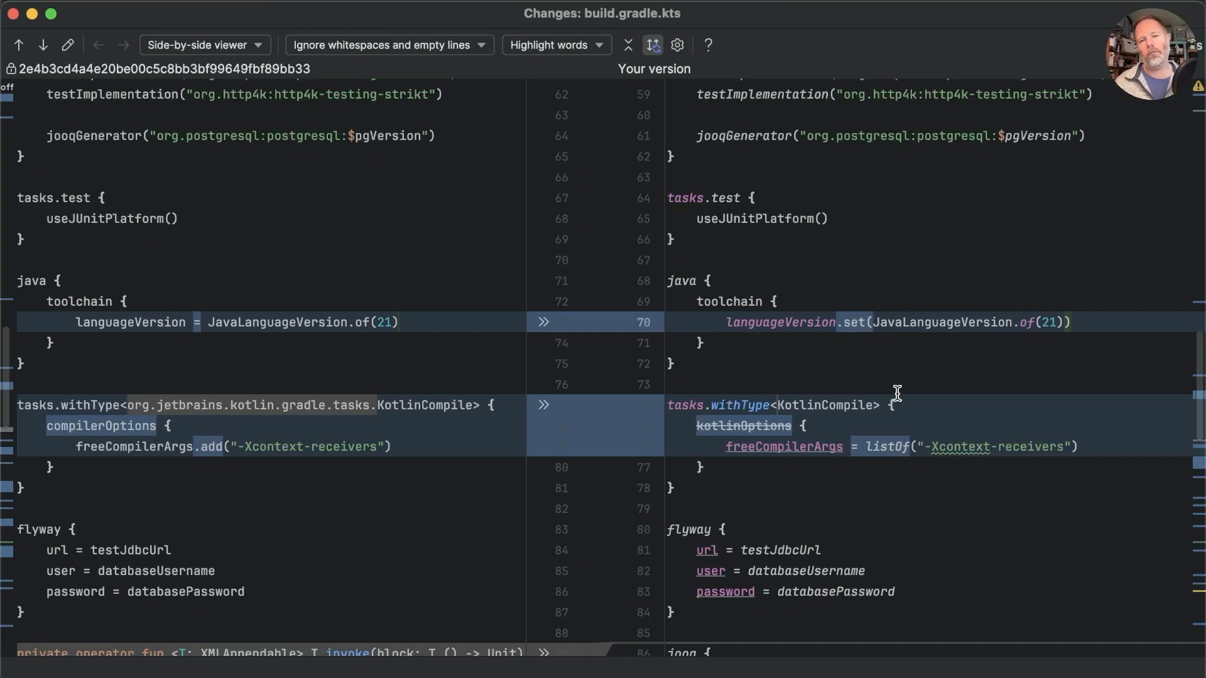
{"action": "scroll", "scroll_direction": "down", "scroll_amount": 3}
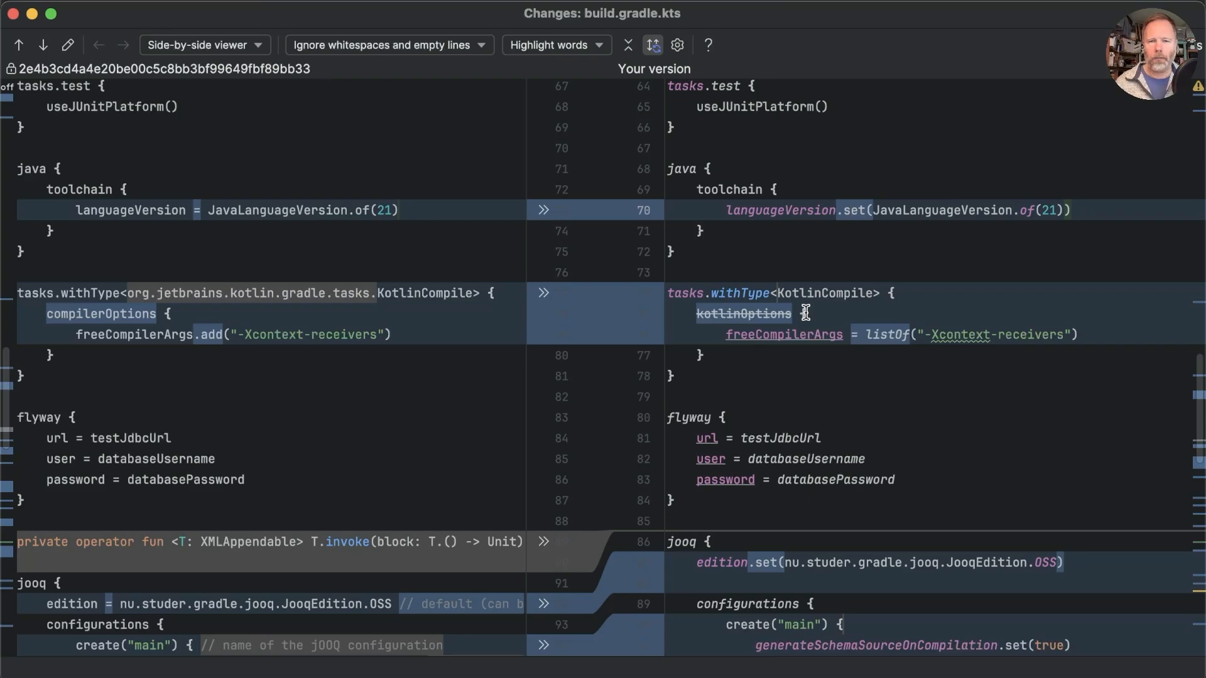
{"action": "scroll", "scroll_direction": "down", "scroll_amount": 3}
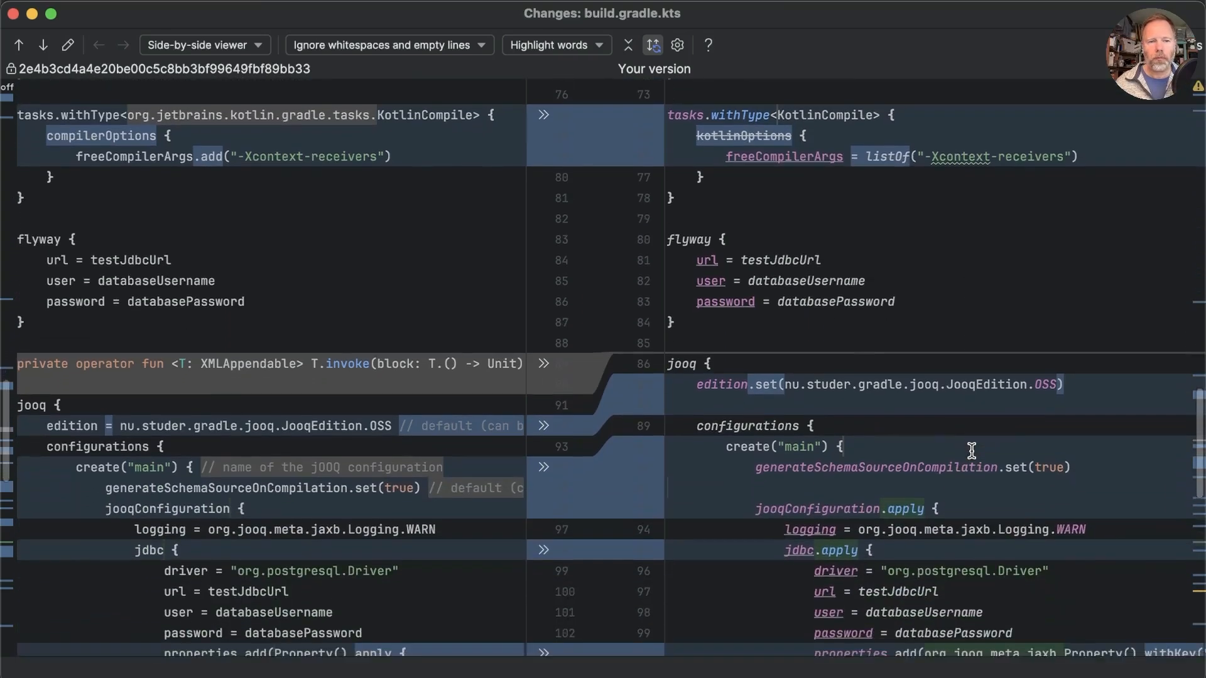
{"action": "scroll", "scroll_direction": "down", "scroll_amount": 3}
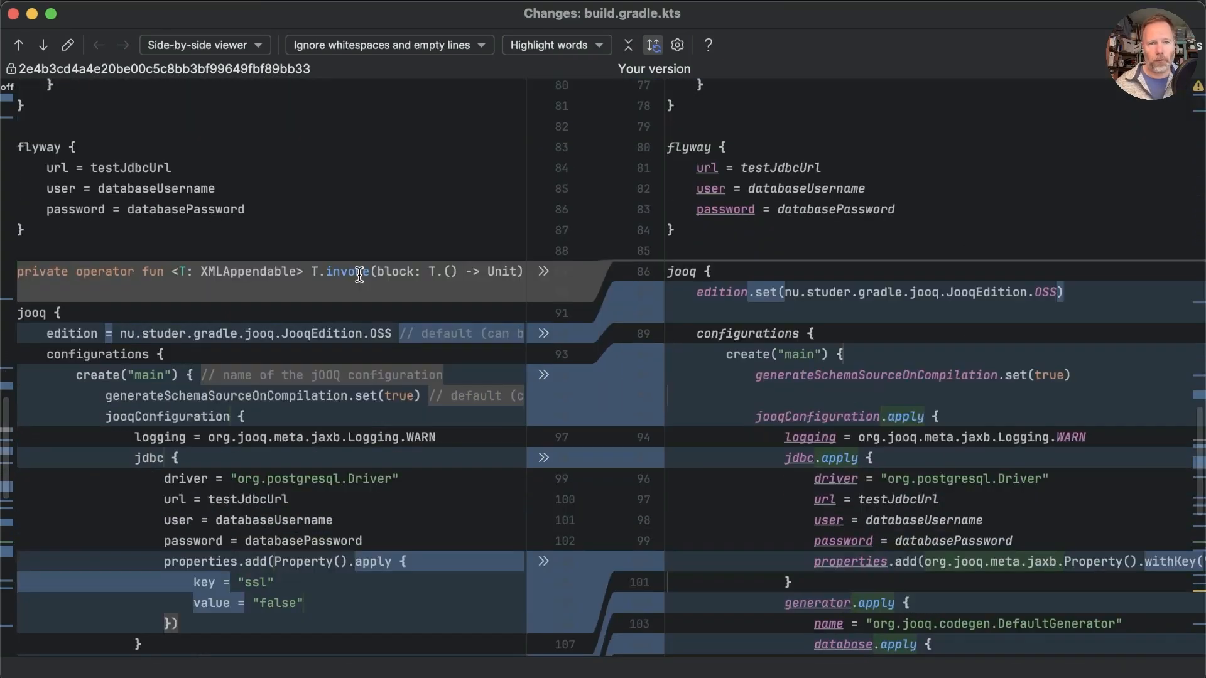
{"action": "scroll", "scroll_direction": "down", "scroll_amount": 3}
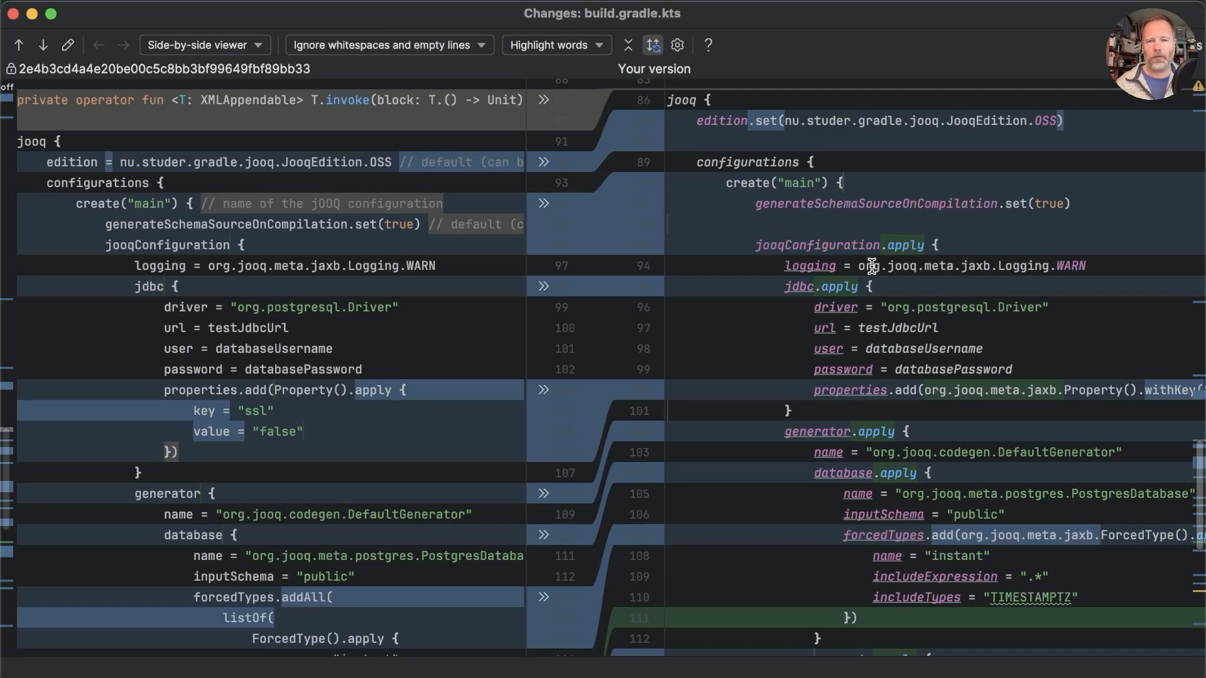
{"action": "mouse_move", "coordinate": [461, 497]}
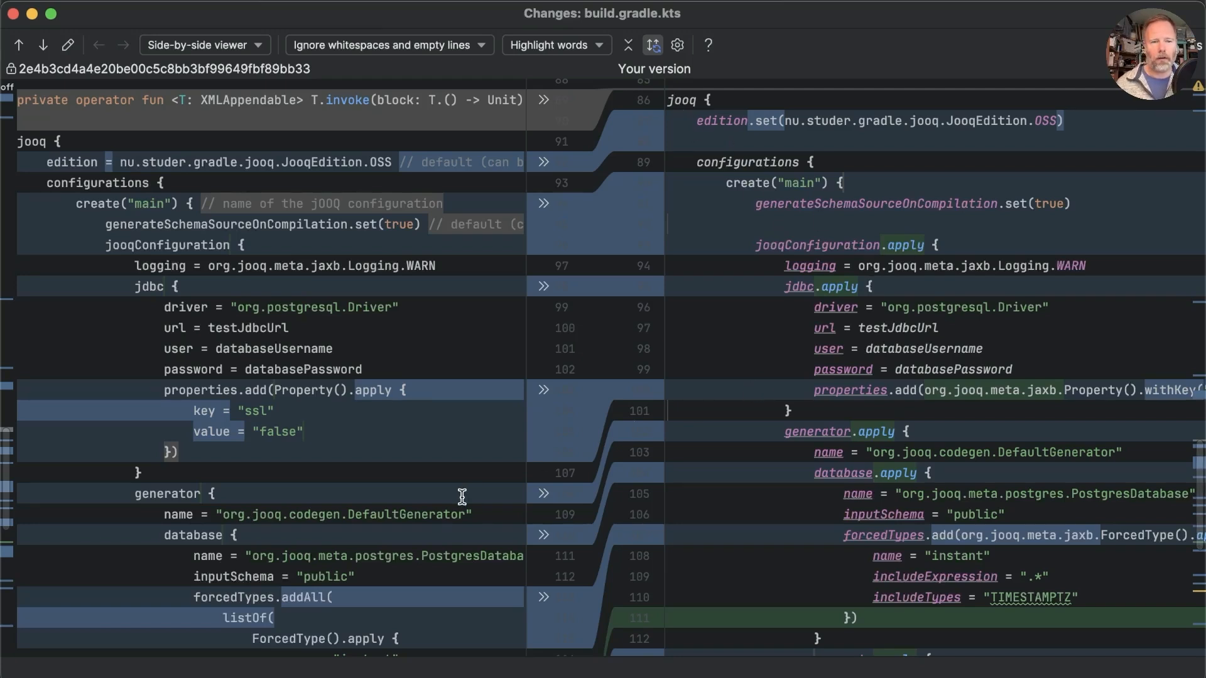
{"action": "scroll", "scroll_direction": "down", "scroll_amount": 3}
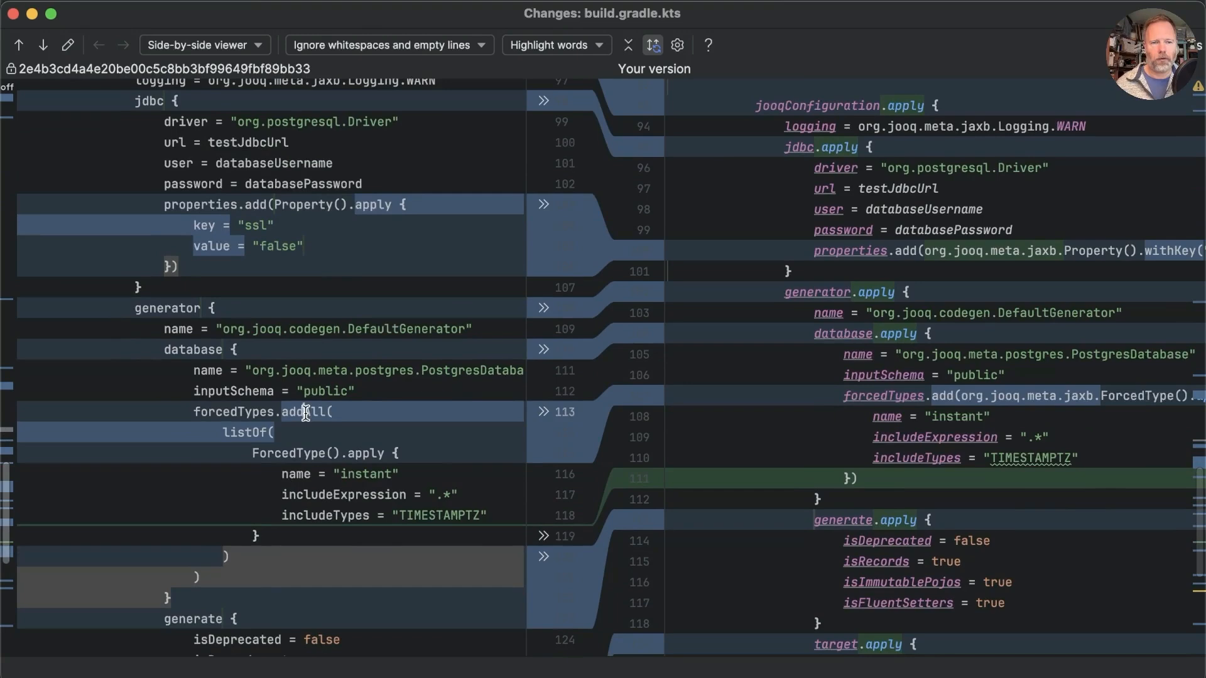
{"action": "mouse_move", "coordinate": [315, 457]}
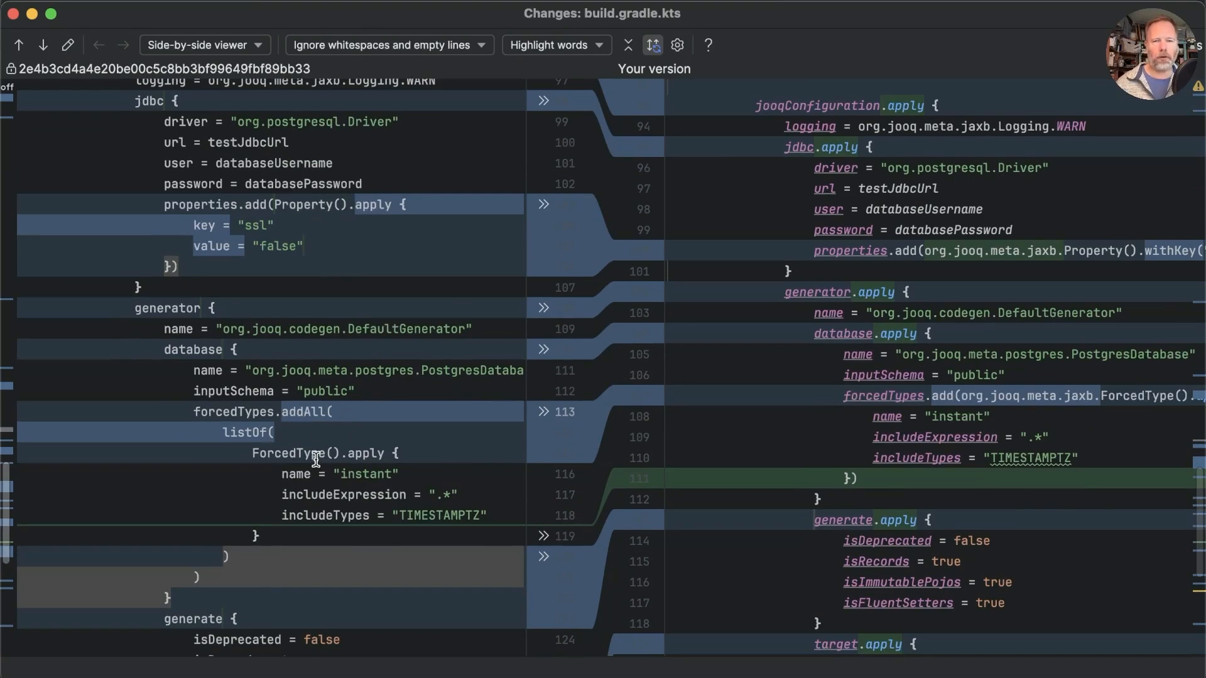
{"action": "scroll", "scroll_direction": "down", "scroll_amount": 3}
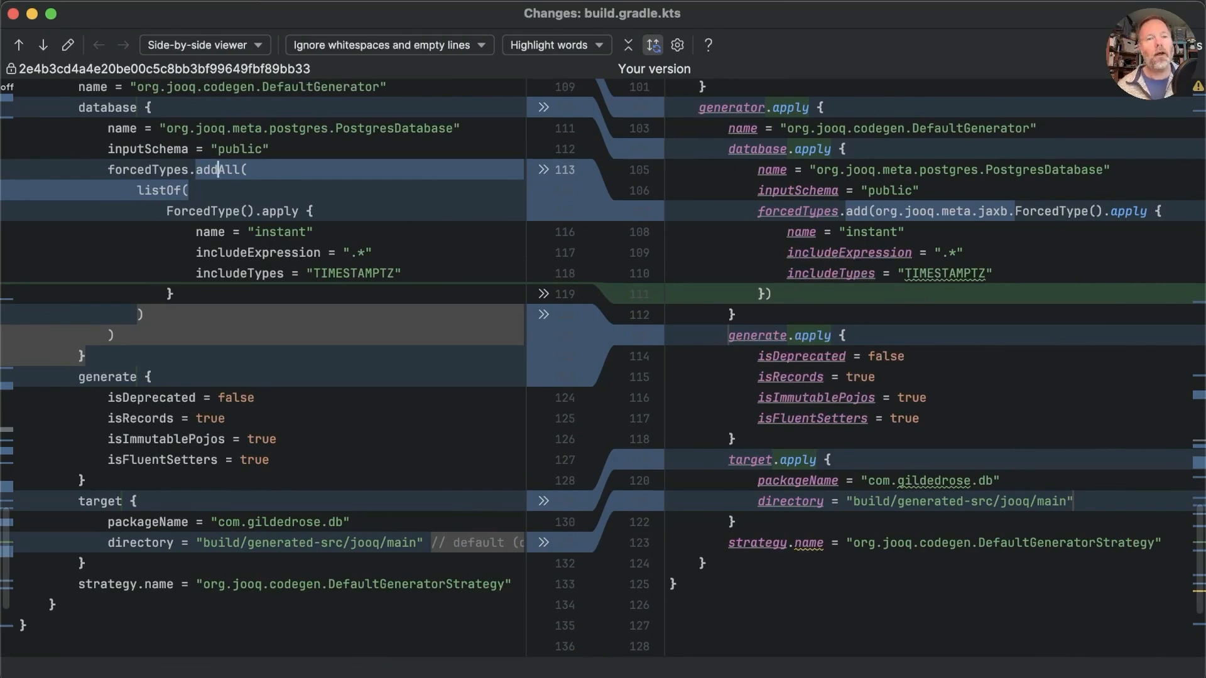
{"action": "mouse_move", "coordinate": [916, 150]}
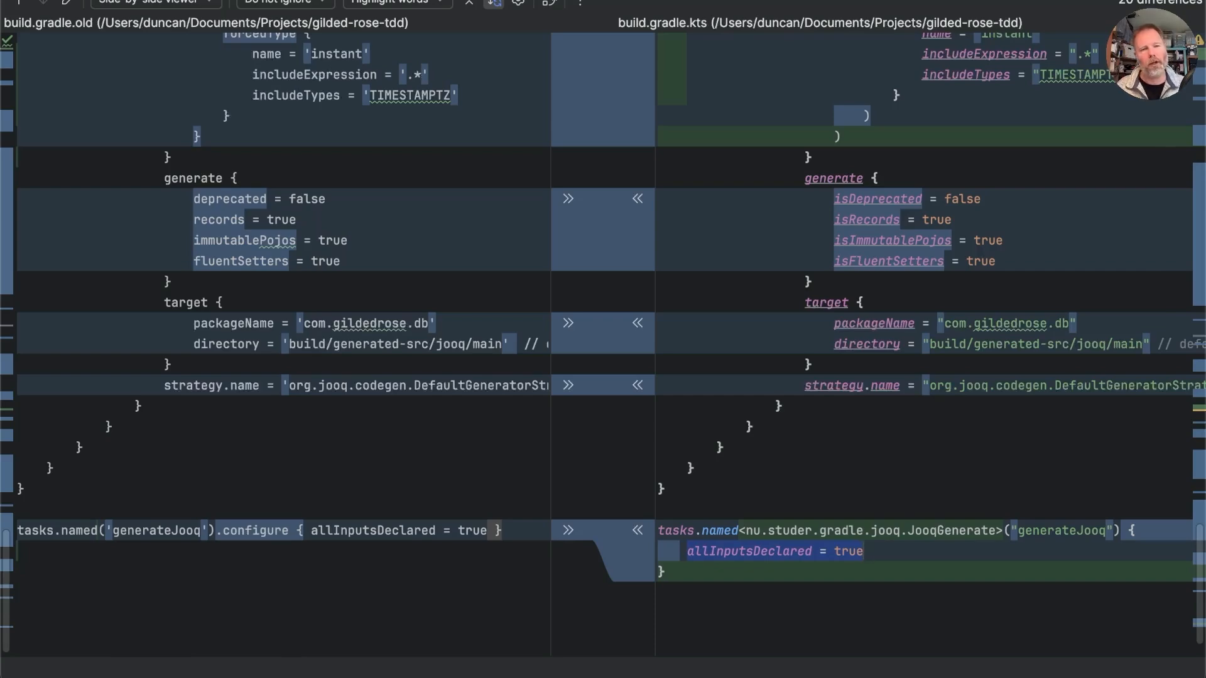
Step the build.gradle.old vs build.gradle.kts diff to the final generateJooq tasks.named block.
{"action": "left_click", "coordinate": [864, 551]}
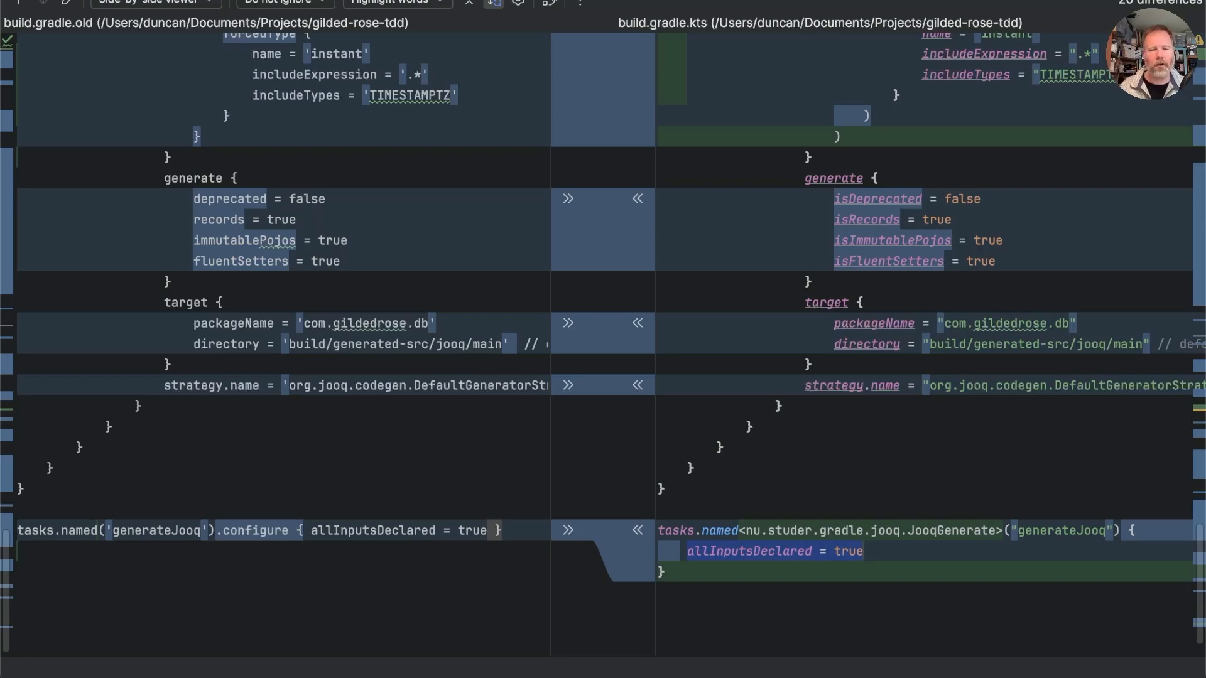
{"action": "left_click", "coordinate": [863, 550]}
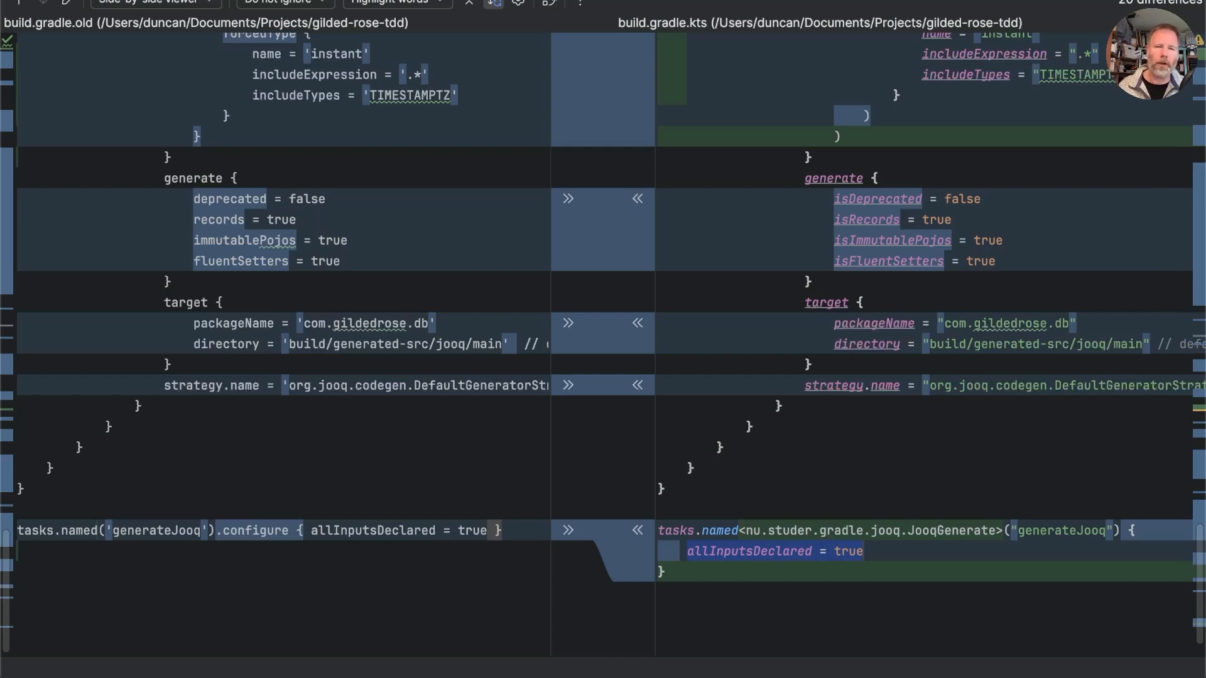
{"action": "left_click", "coordinate": [863, 550]}
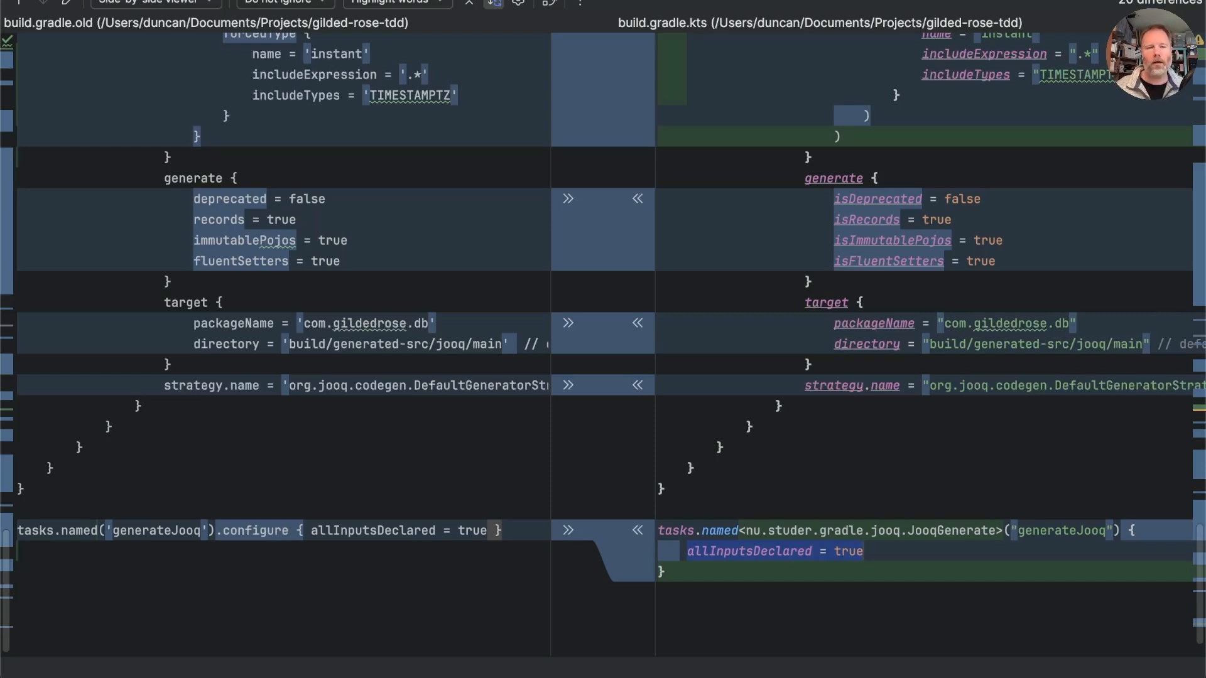
{"action": "left_click", "coordinate": [864, 552]}
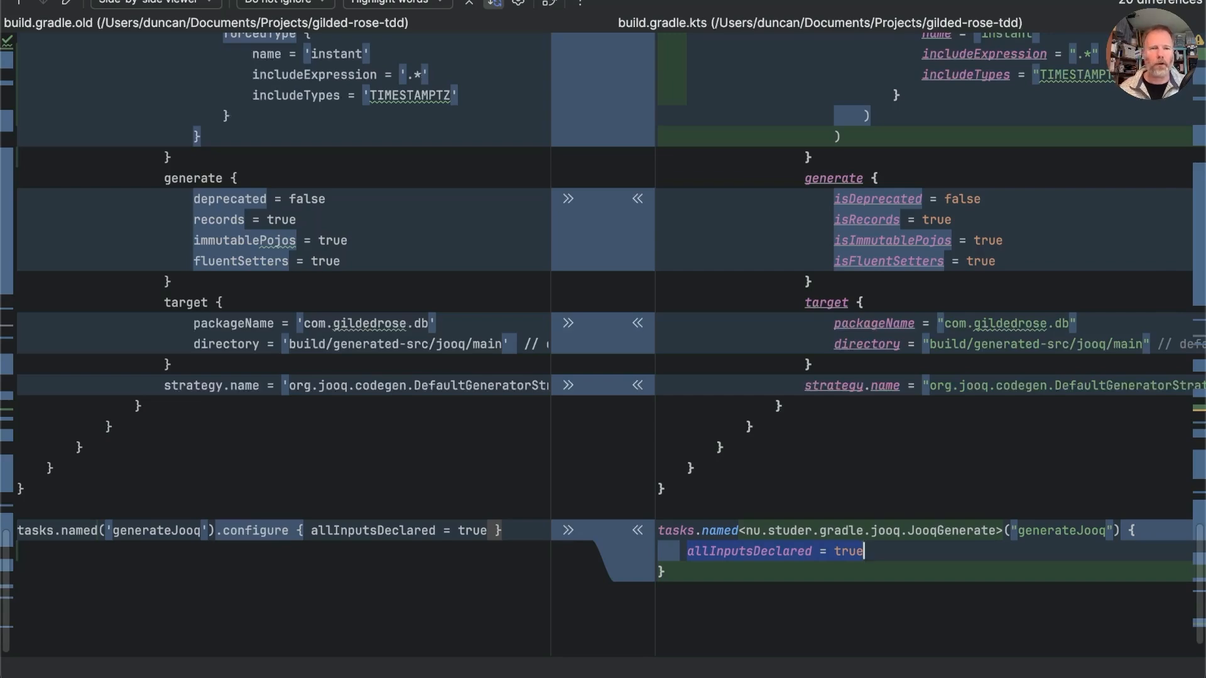